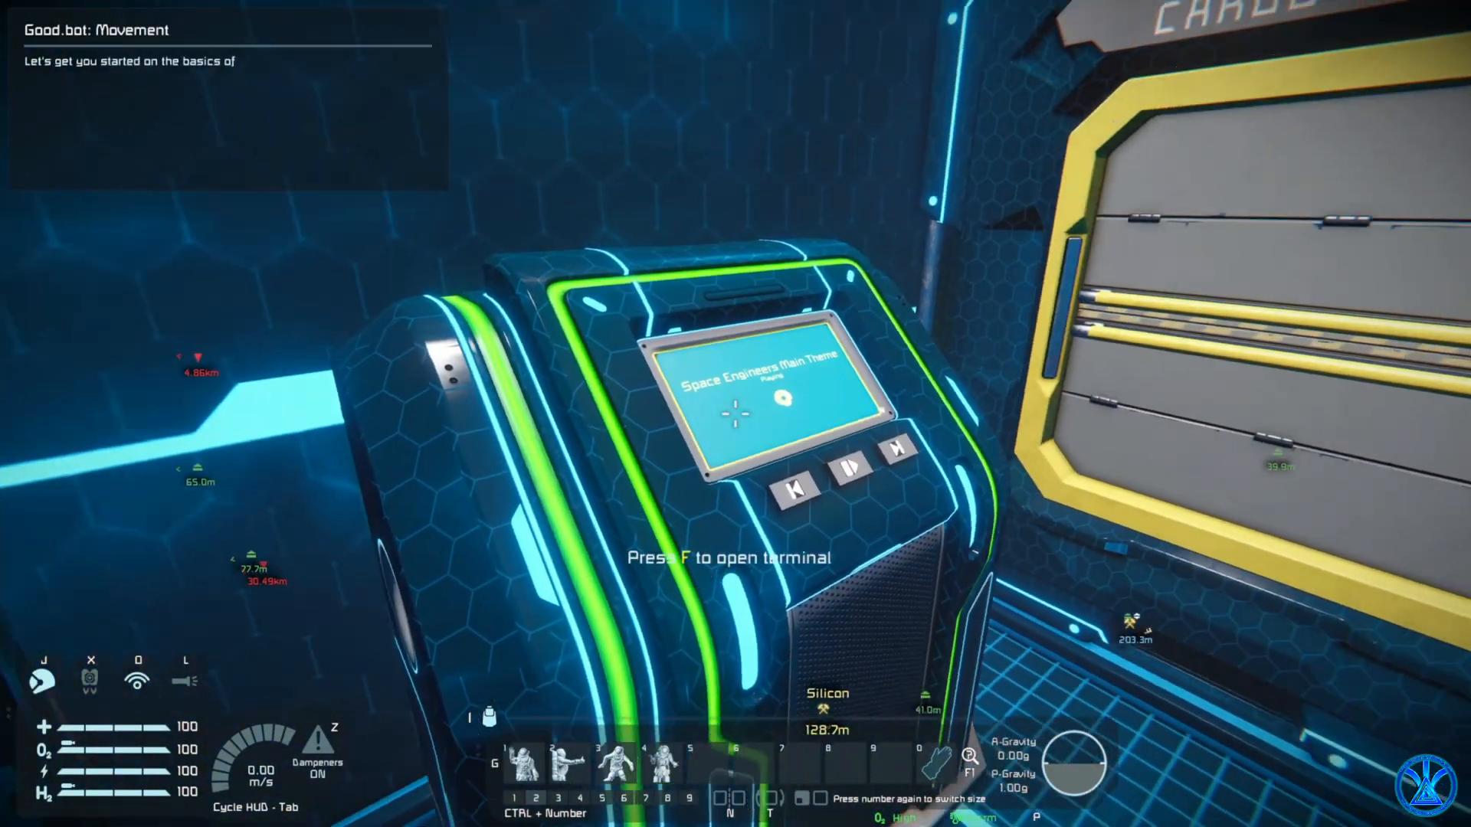
Open the Music folder and check Properties to confirm both songs are MP3 files.
{"action": "key", "text": "f"}
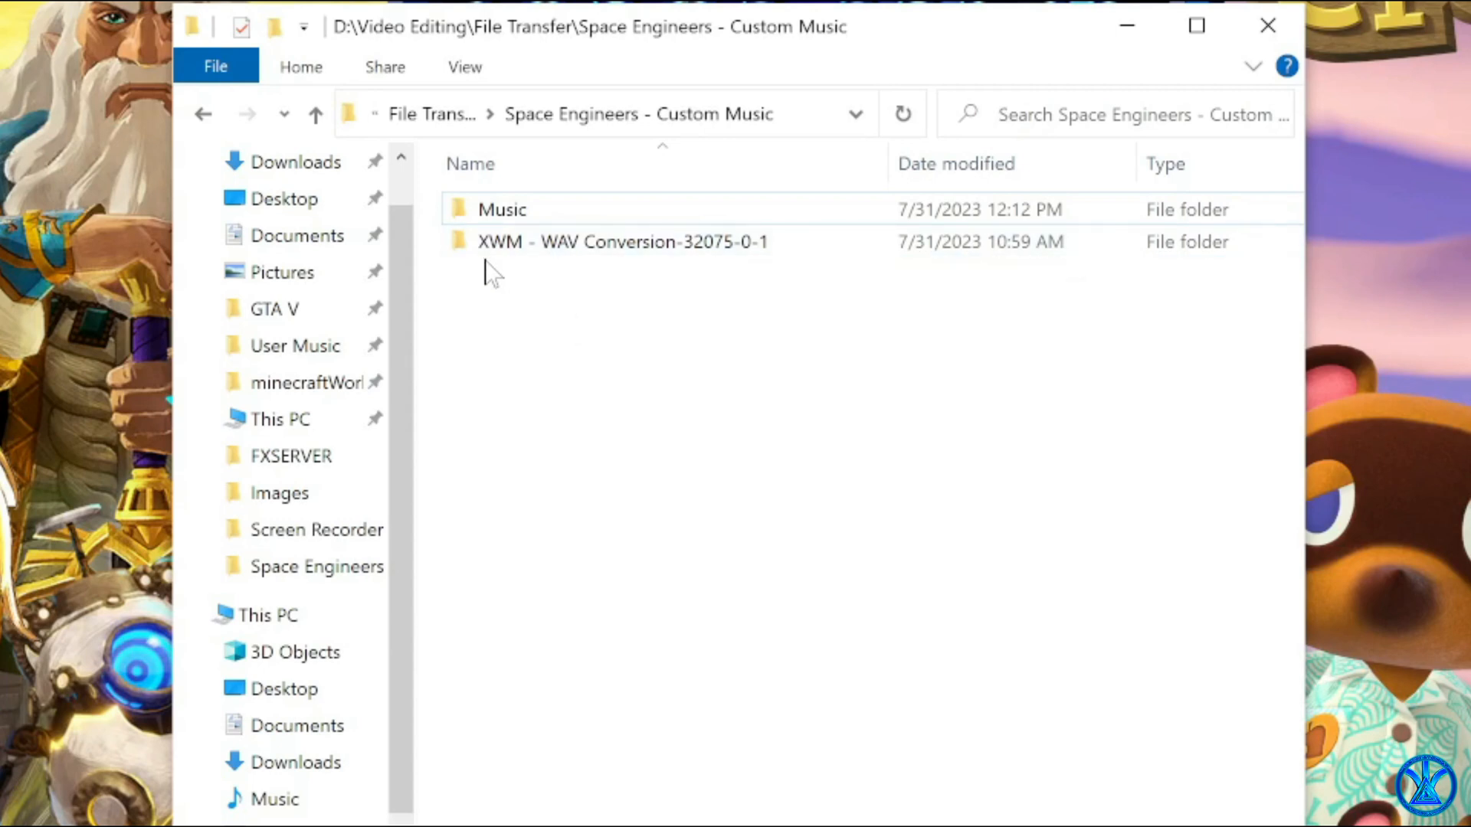
{"action": "left_click", "coordinate": [622, 241]}
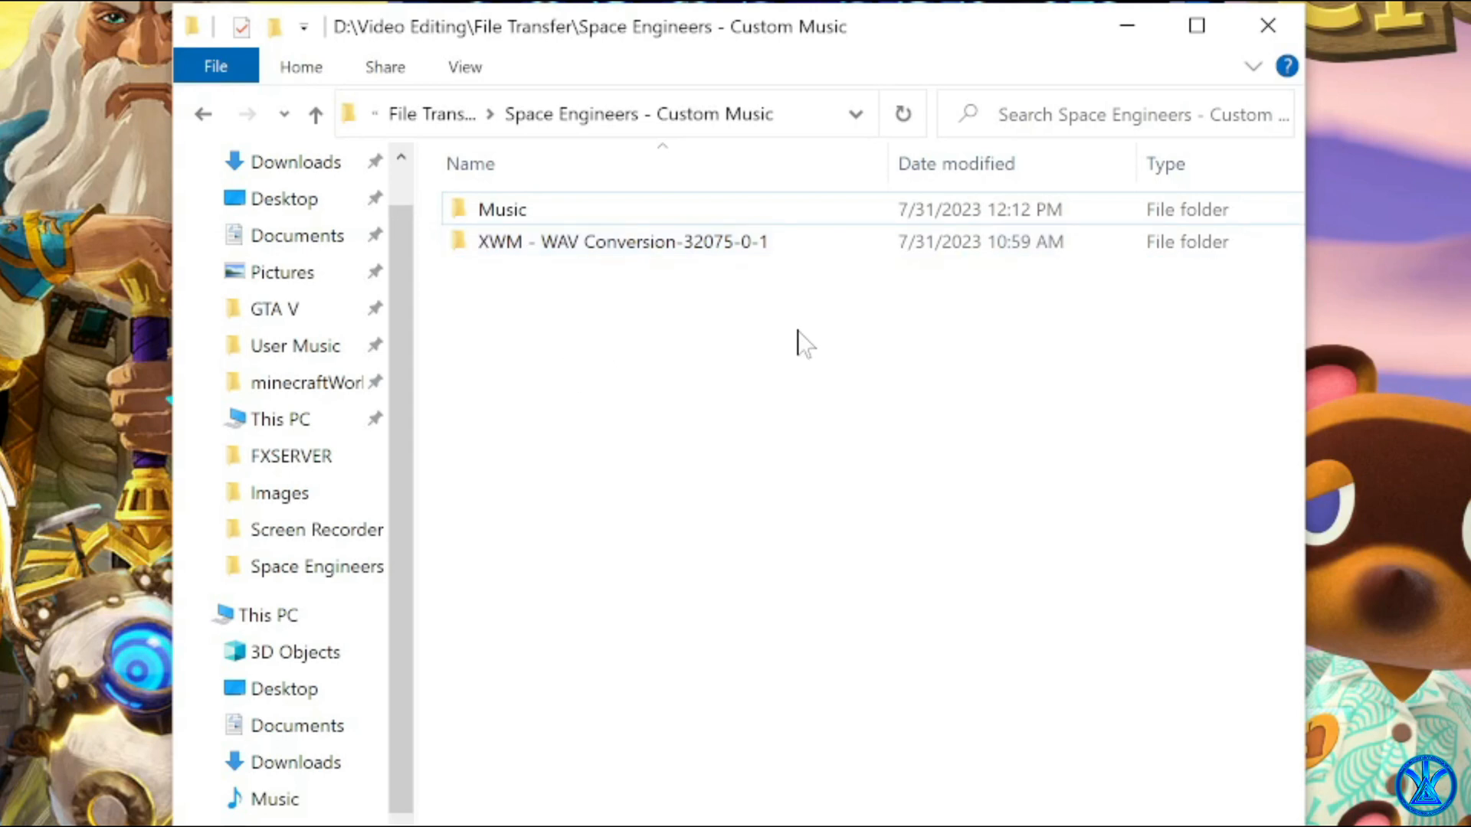
{"action": "left_click", "coordinate": [501, 210]}
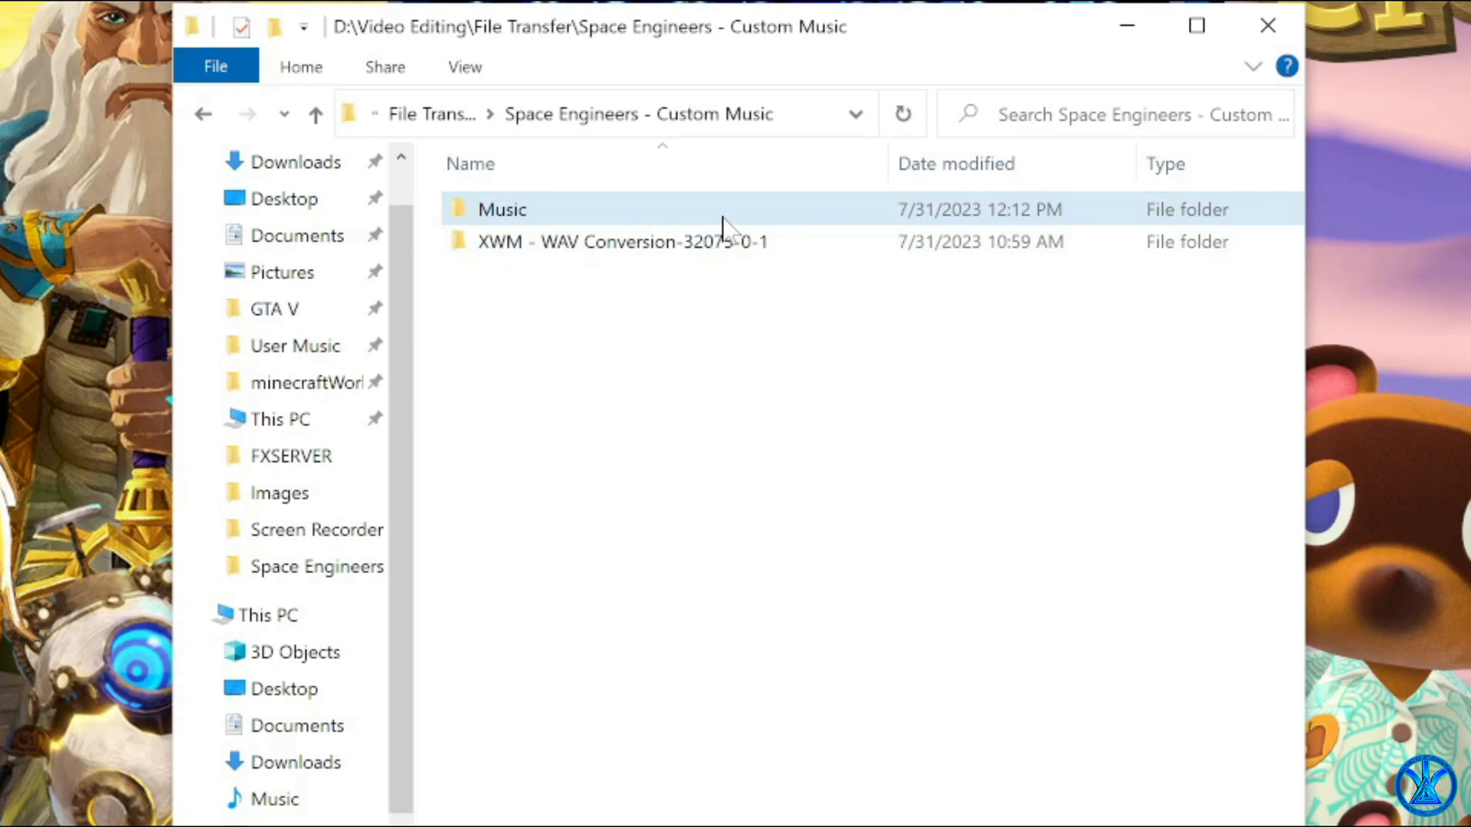
{"action": "double_click", "coordinate": [502, 210]}
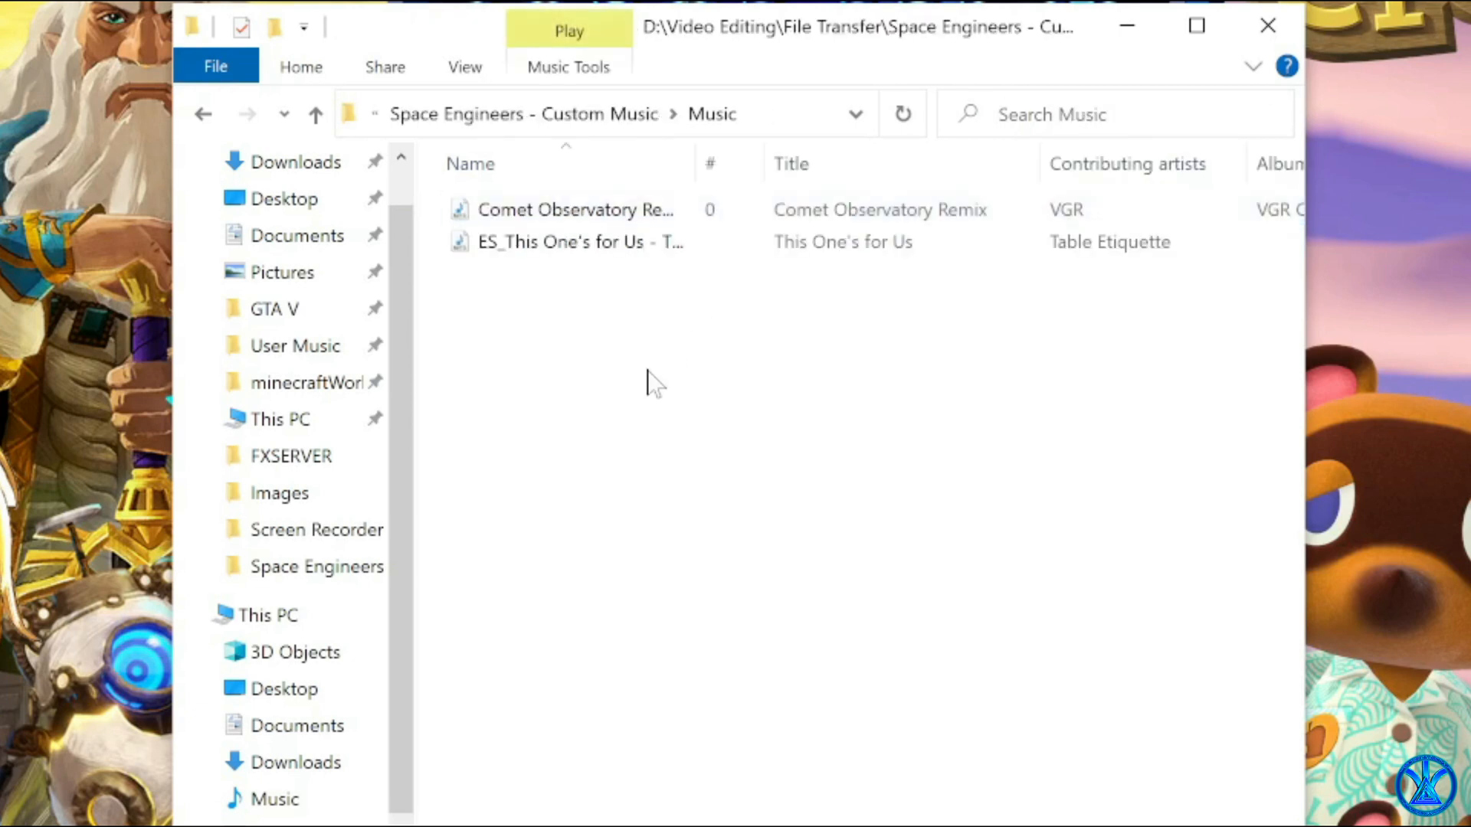
{"action": "mouse_move", "coordinate": [641, 401]}
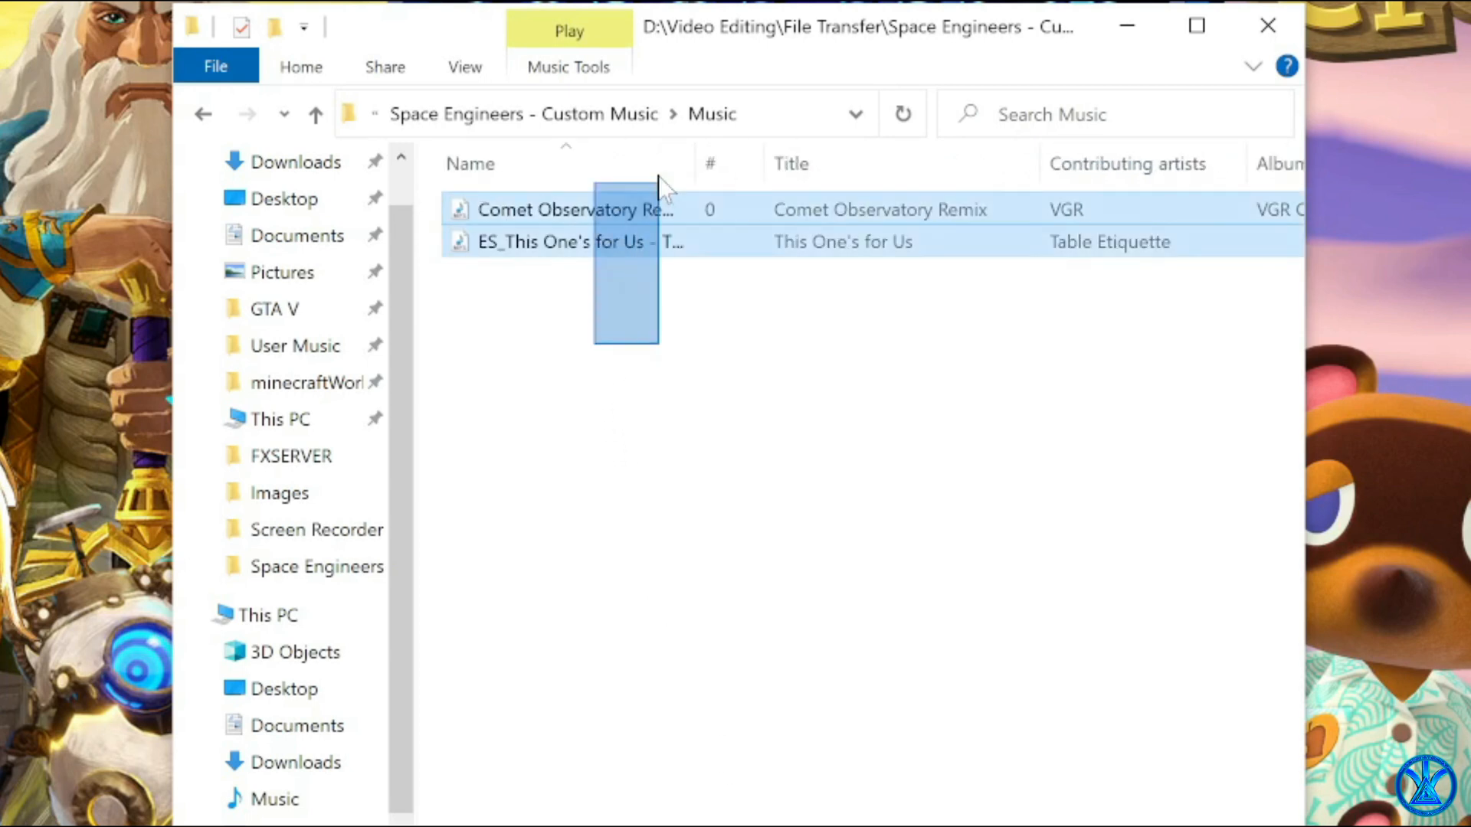
{"action": "right_click", "coordinate": [562, 240]}
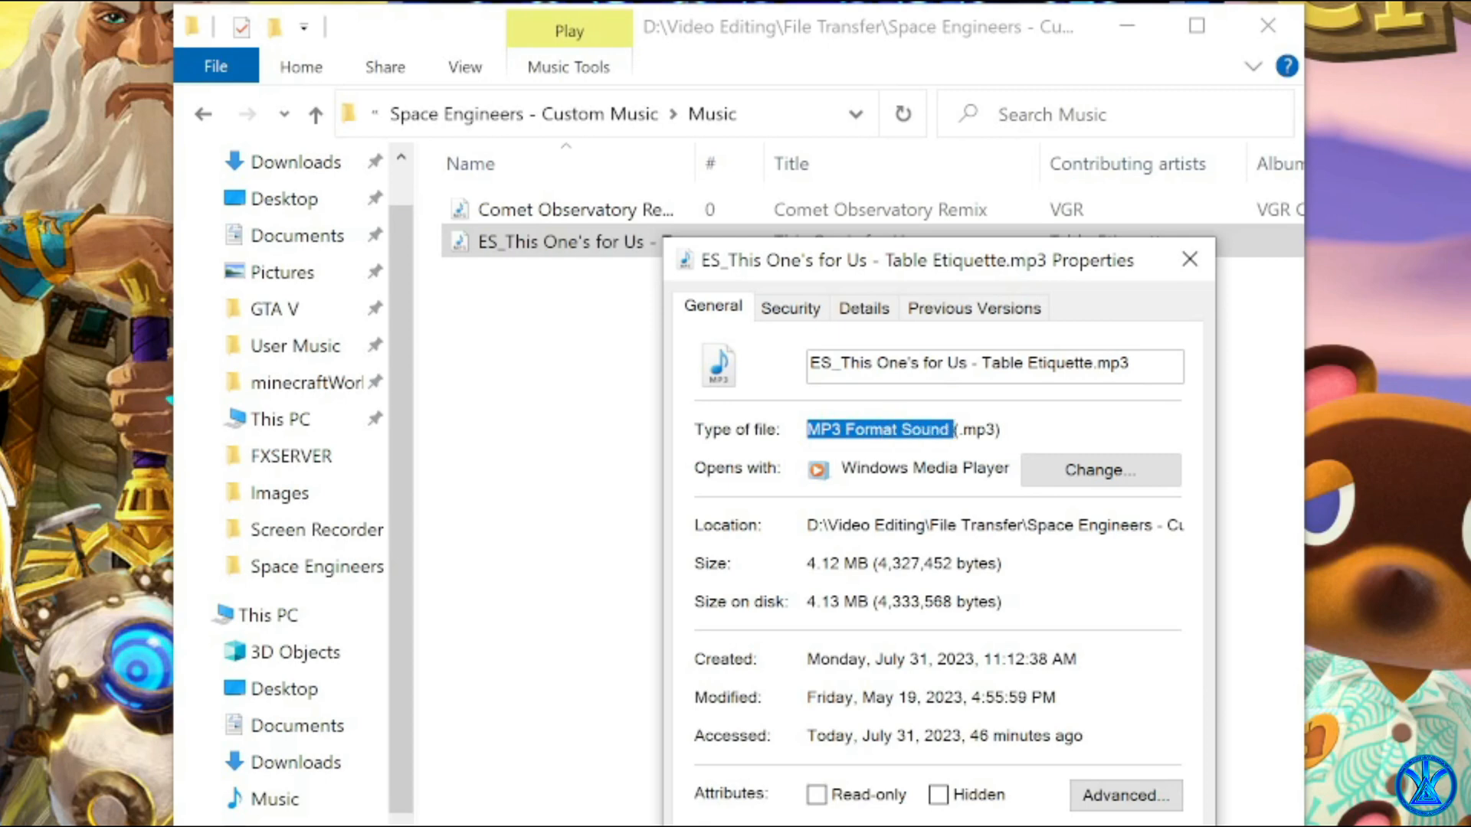
{"action": "left_click", "coordinate": [1189, 259]}
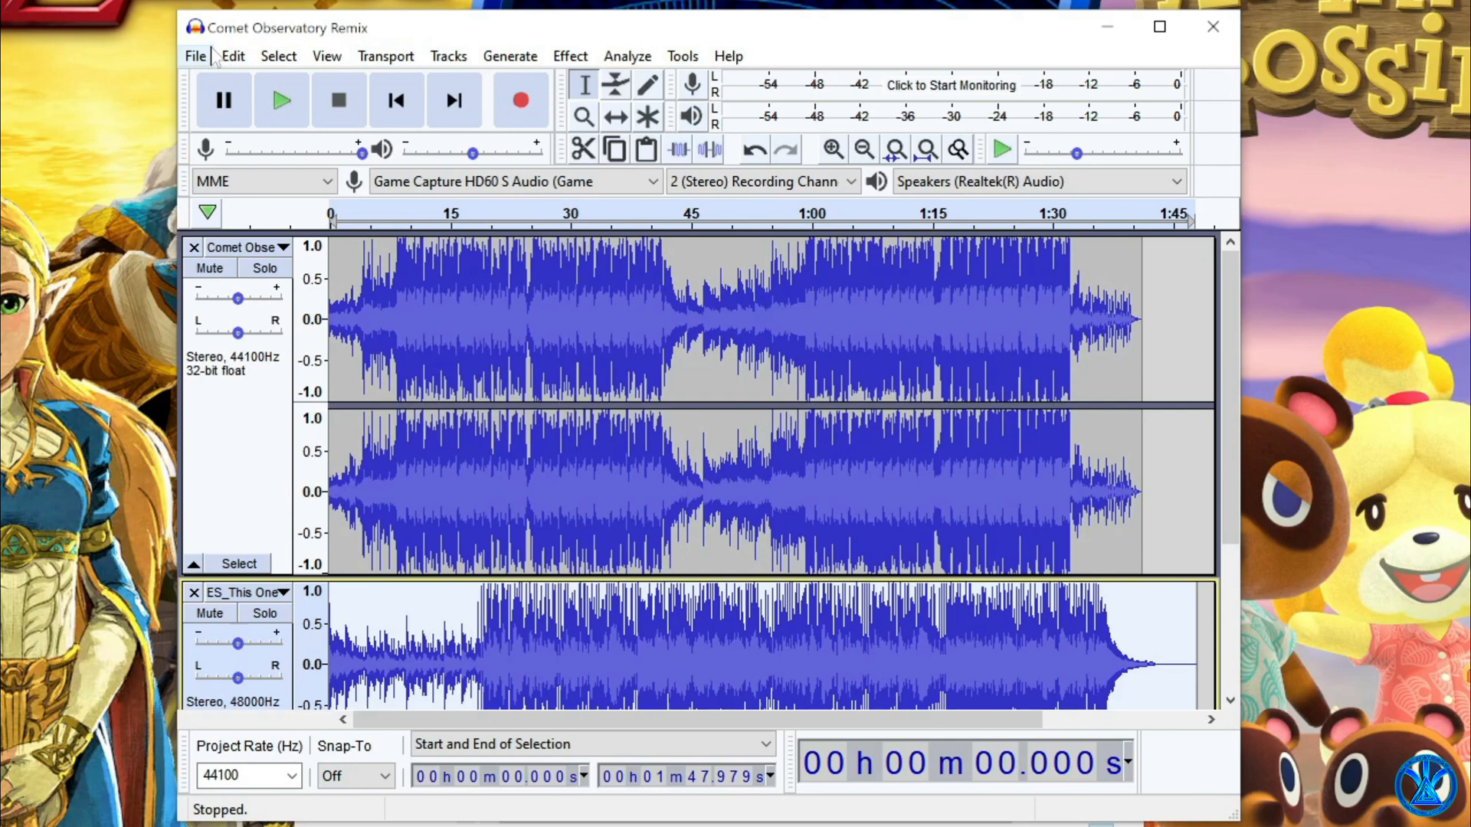
Export Multiple both tracks as separate WAV files into the Custom Music folder.
{"action": "left_click", "coordinate": [195, 55]}
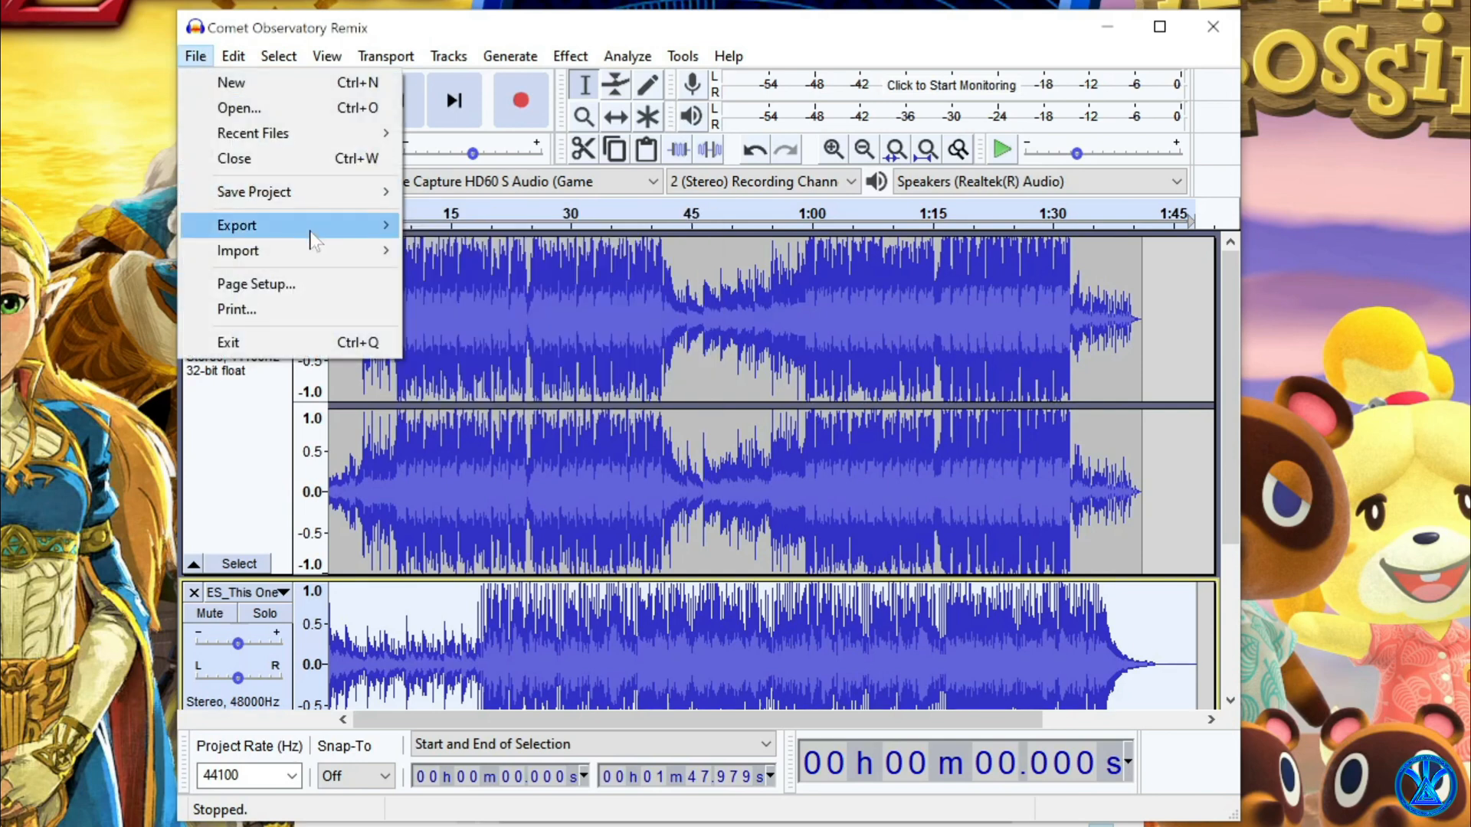
{"action": "mouse_move", "coordinate": [380, 265]}
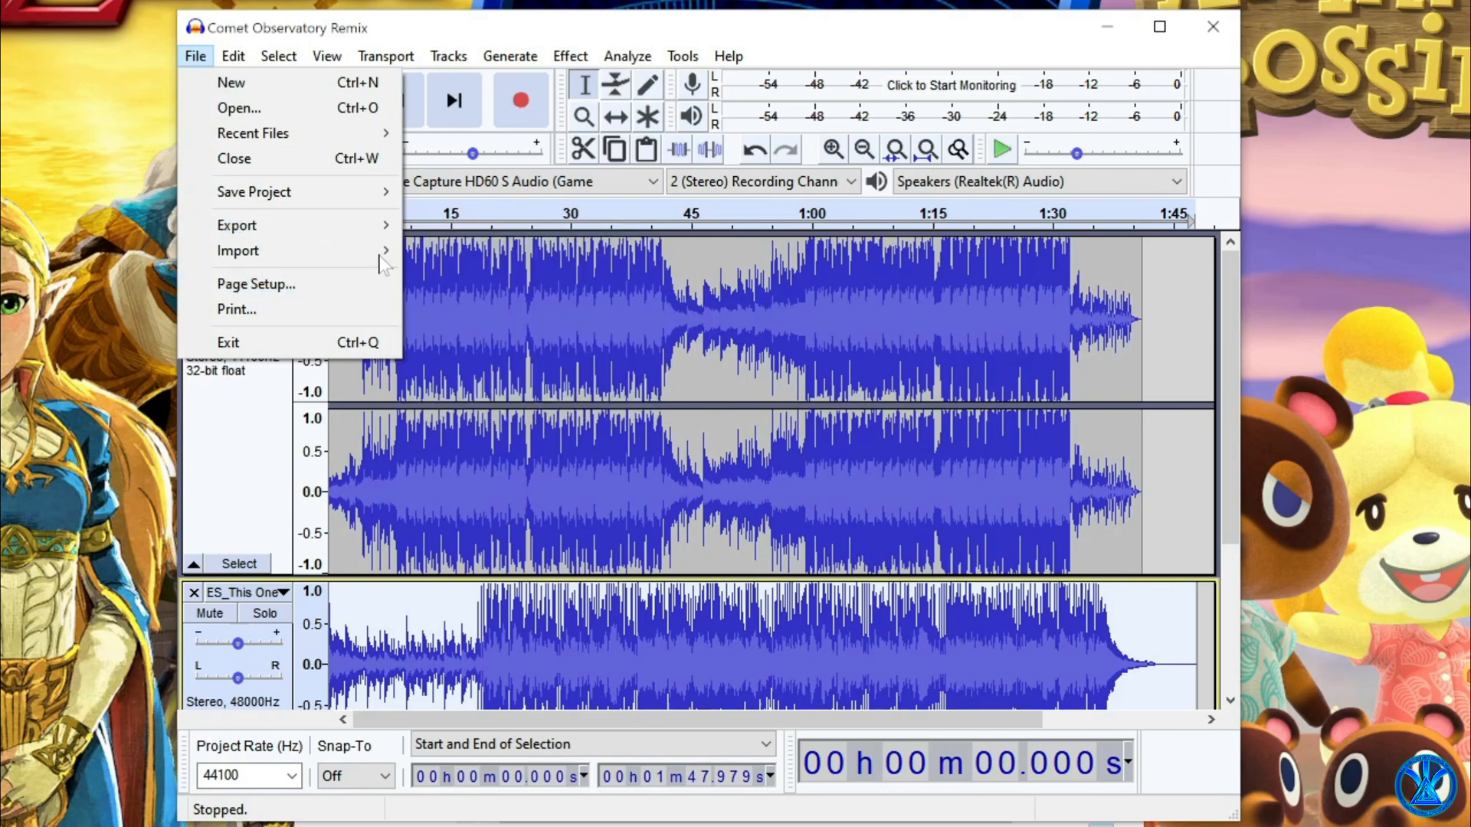
{"action": "mouse_move", "coordinate": [236, 225]}
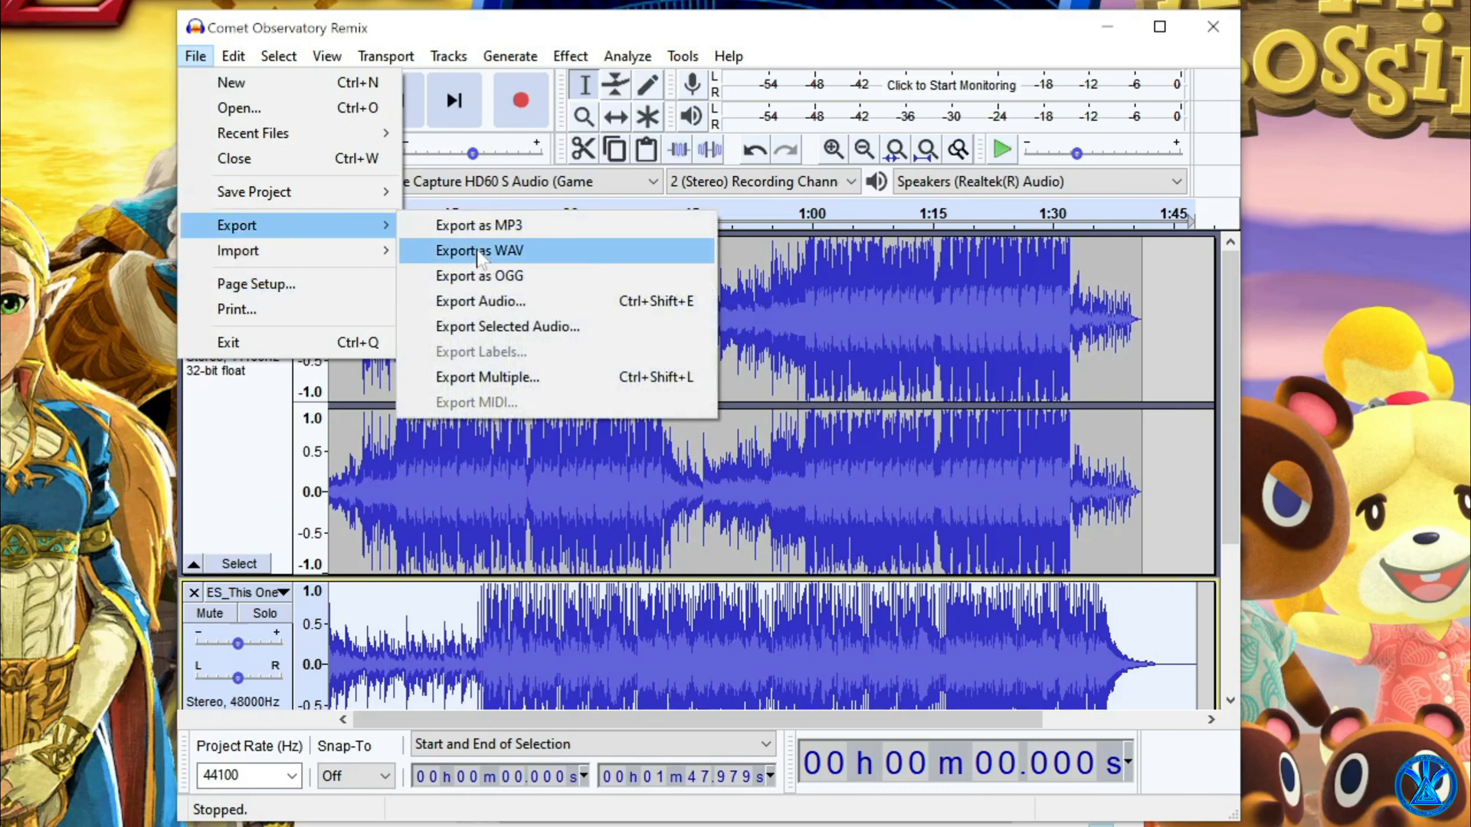
{"action": "mouse_move", "coordinate": [610, 402]}
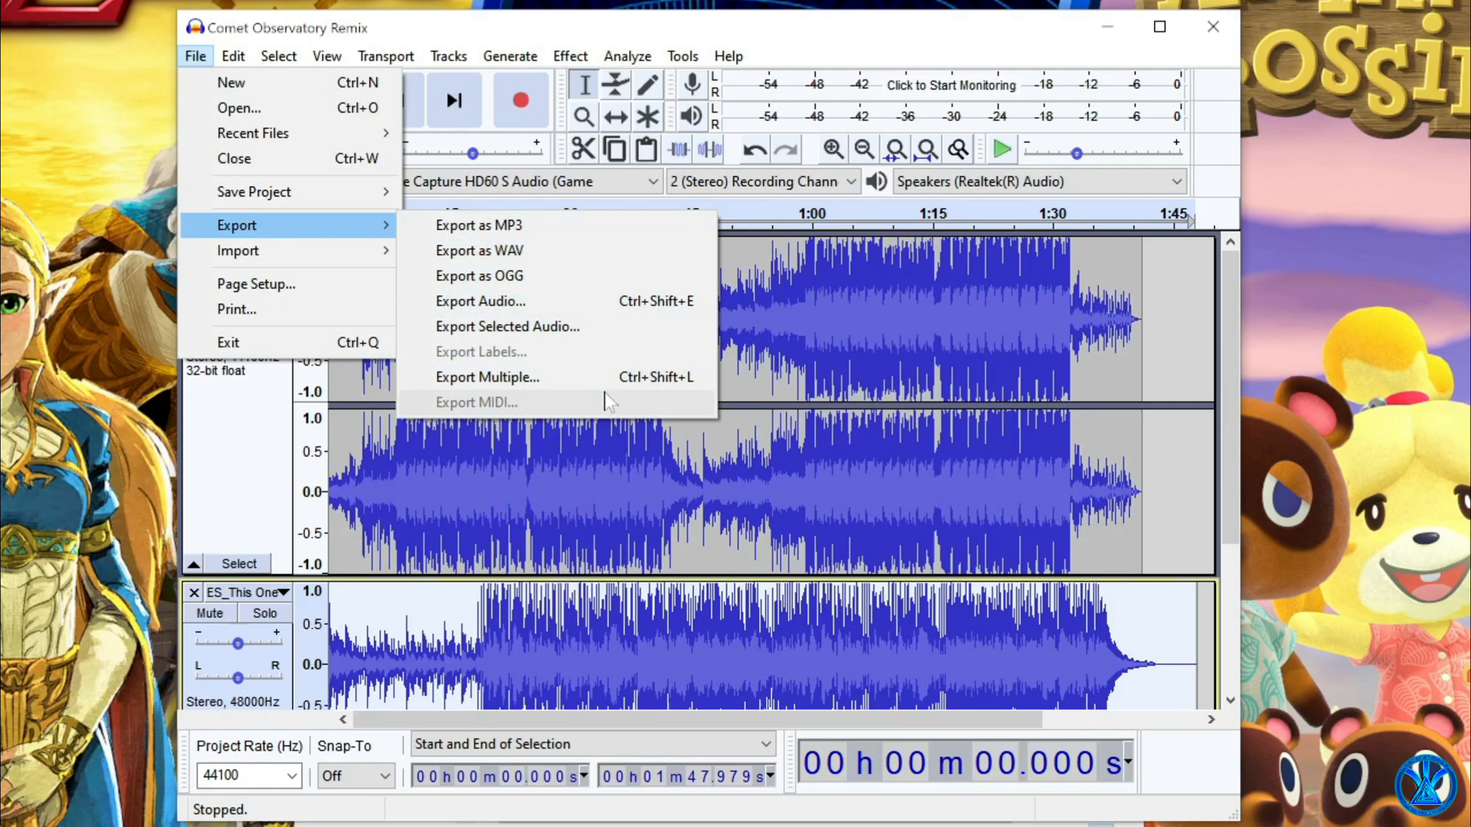
{"action": "left_click", "coordinate": [486, 376]}
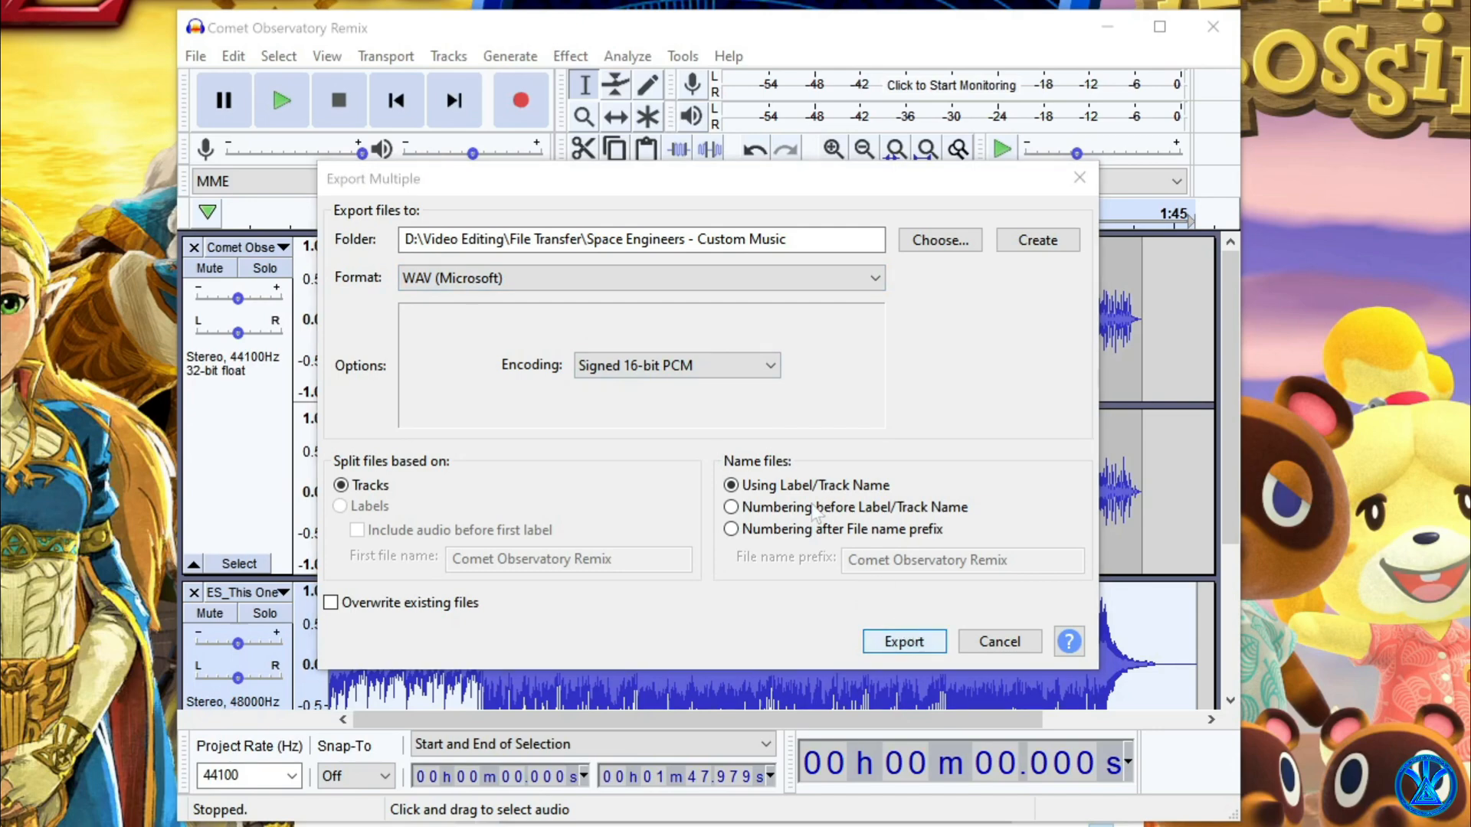
{"action": "left_click", "coordinate": [901, 642]}
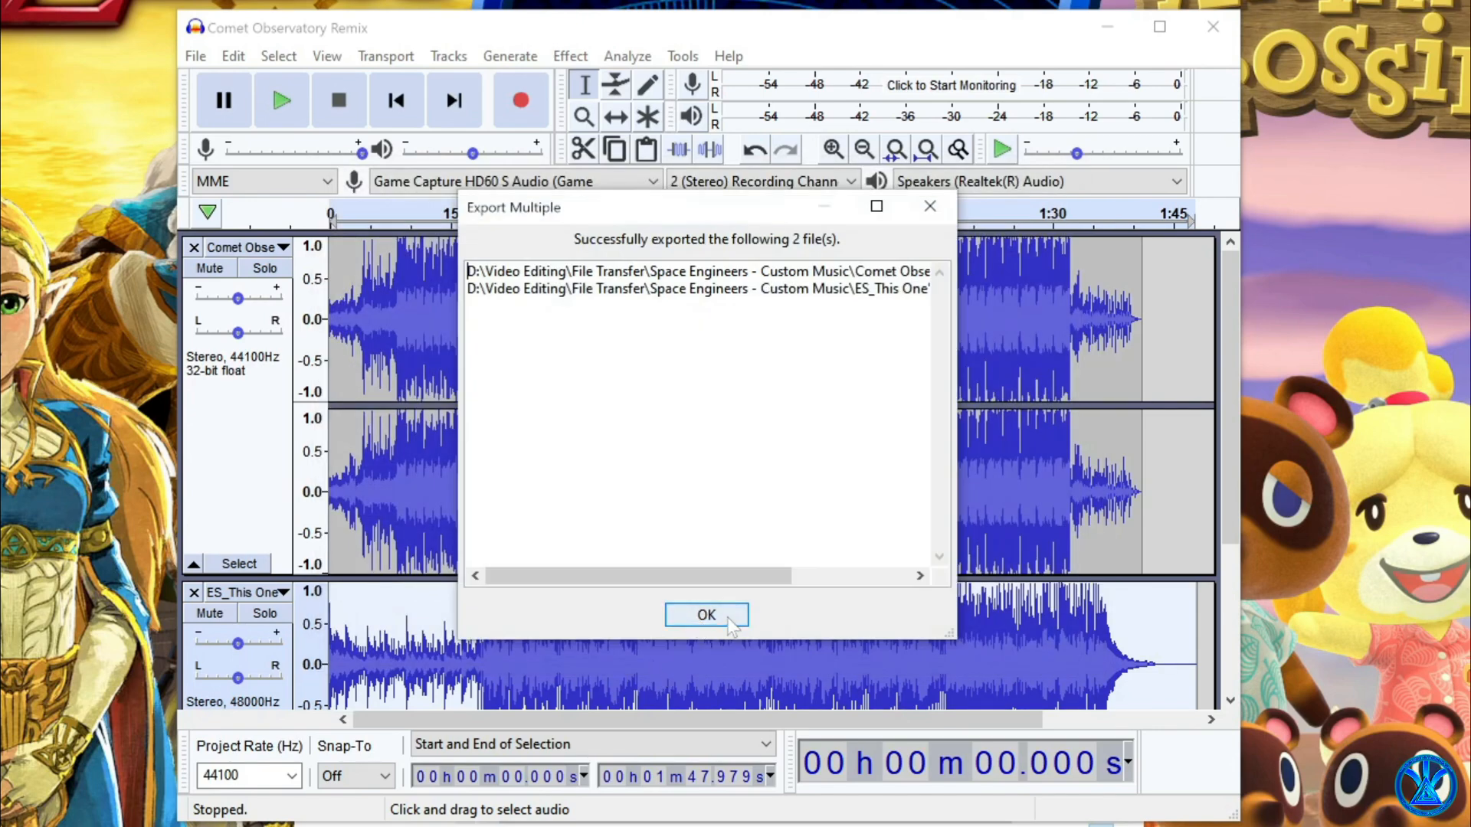
{"action": "left_click", "coordinate": [706, 614]}
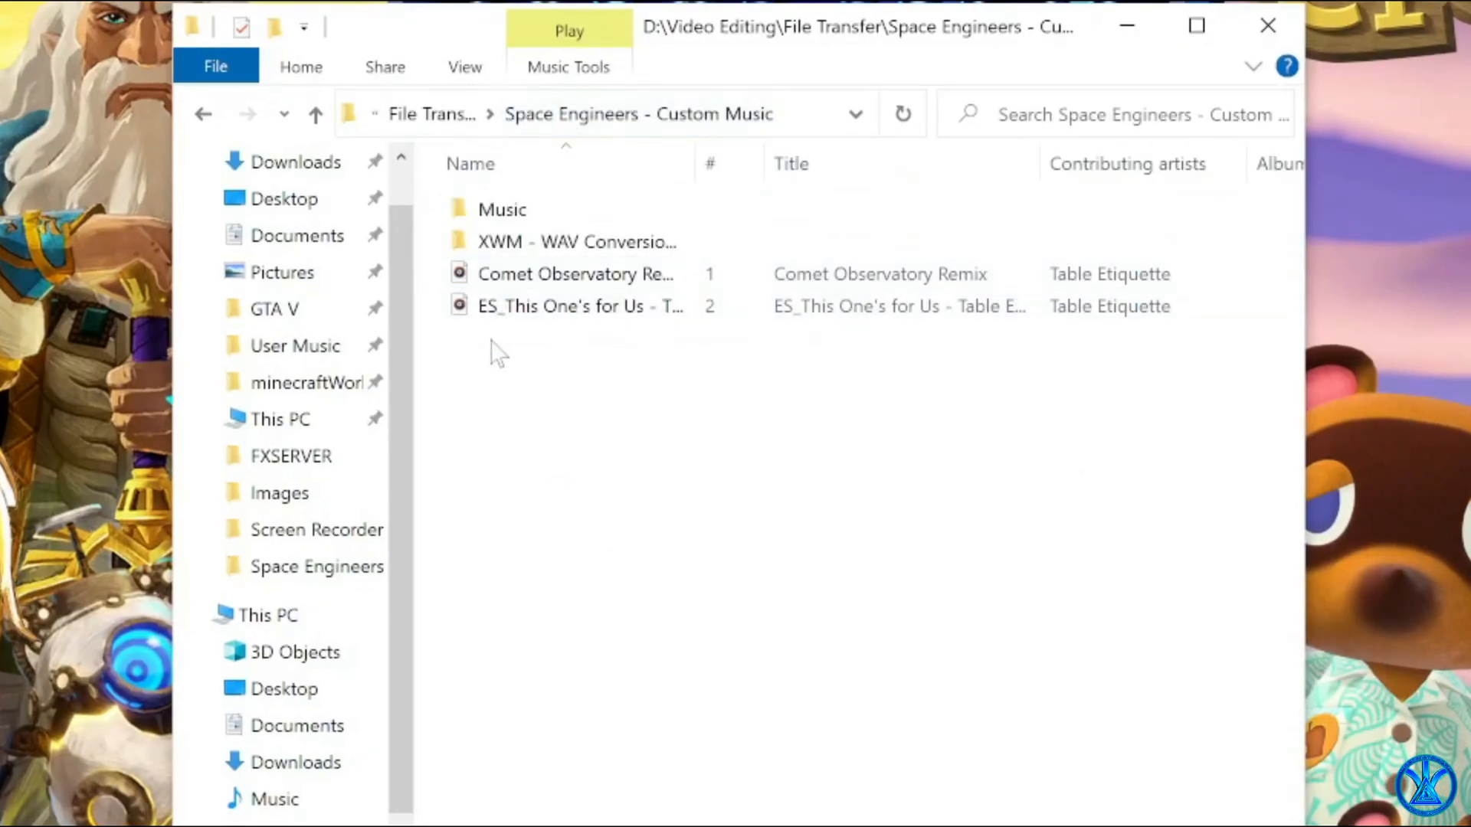
Drag both exported WAV songs into XWM - WAV Conversion-32075-0-1 and enter that folder.
{"action": "left_click", "coordinate": [574, 274]}
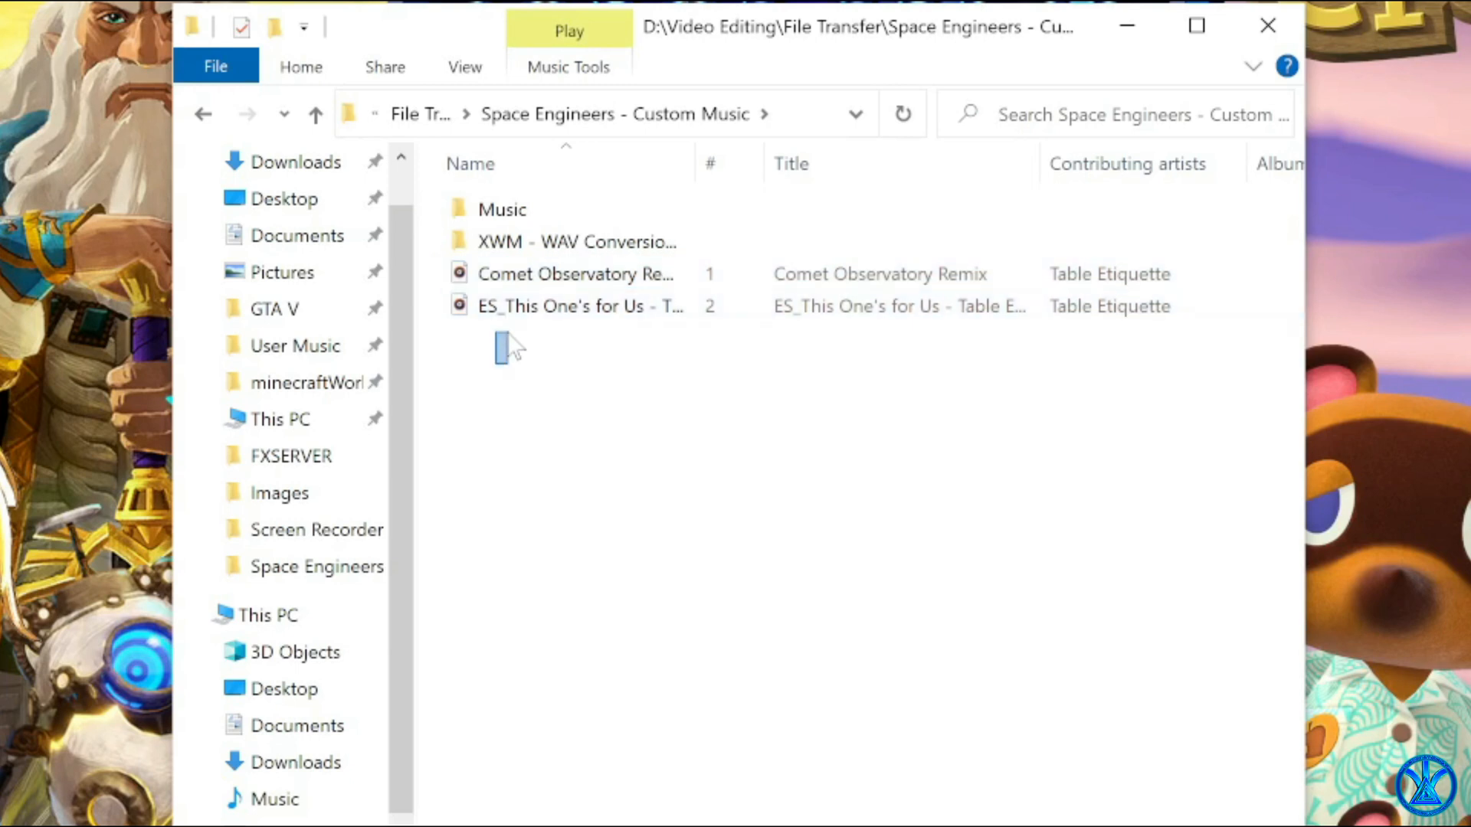
{"action": "left_click", "coordinate": [579, 306]}
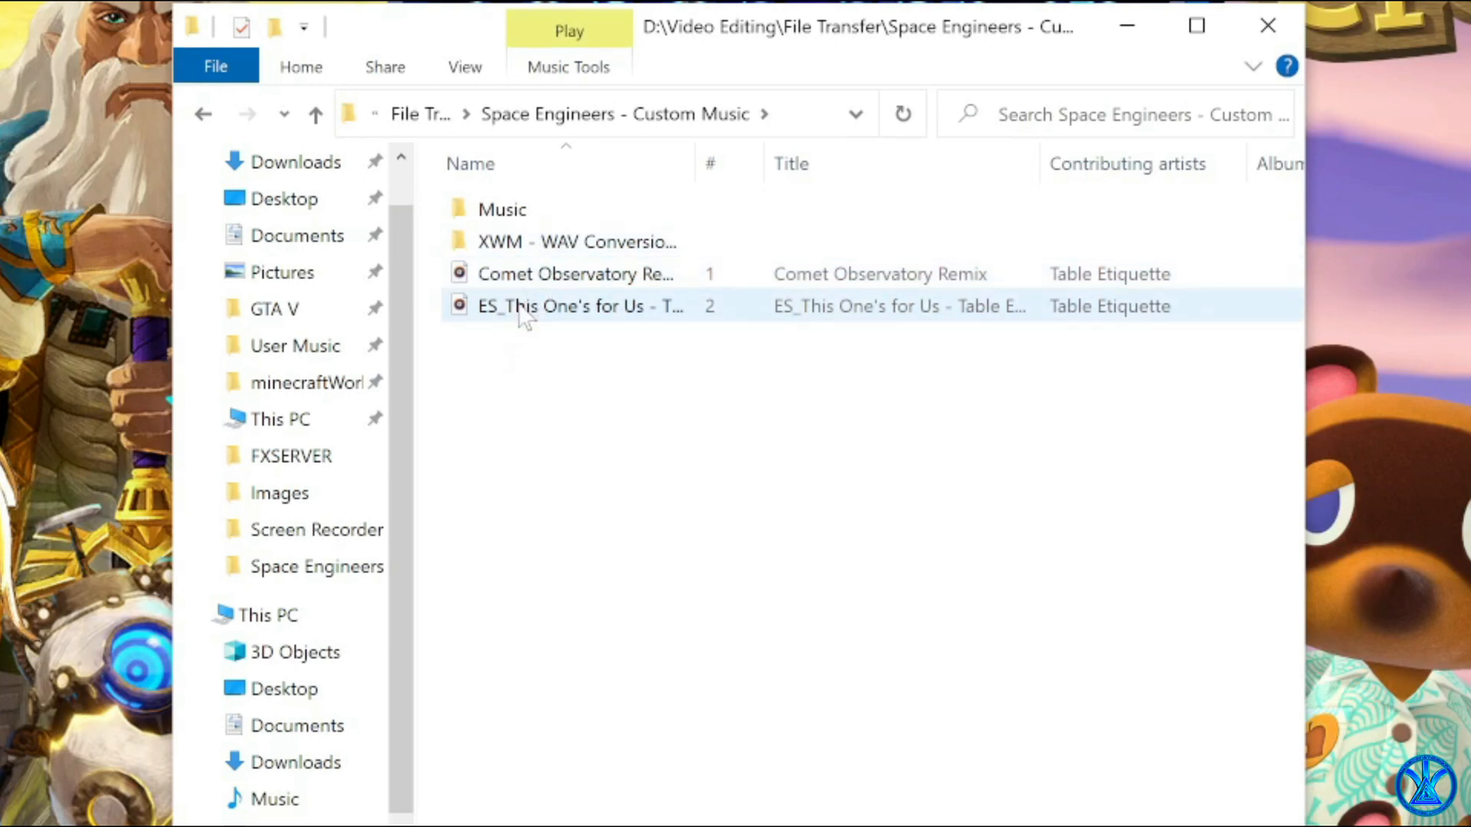
{"action": "left_click_drag", "start_coordinate": [577, 307], "coordinate": [535, 240]}
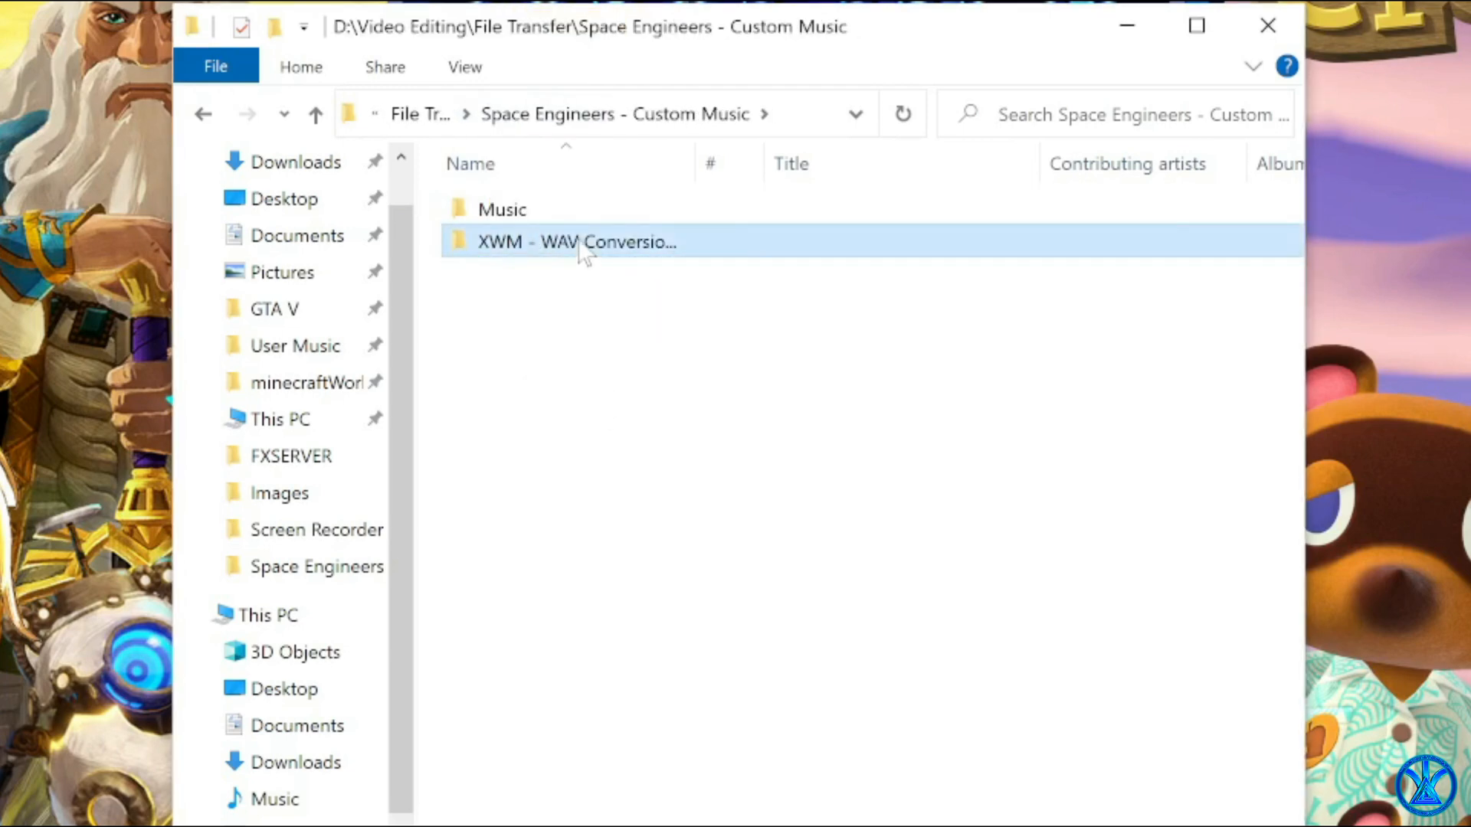
{"action": "double_click", "coordinate": [578, 241]}
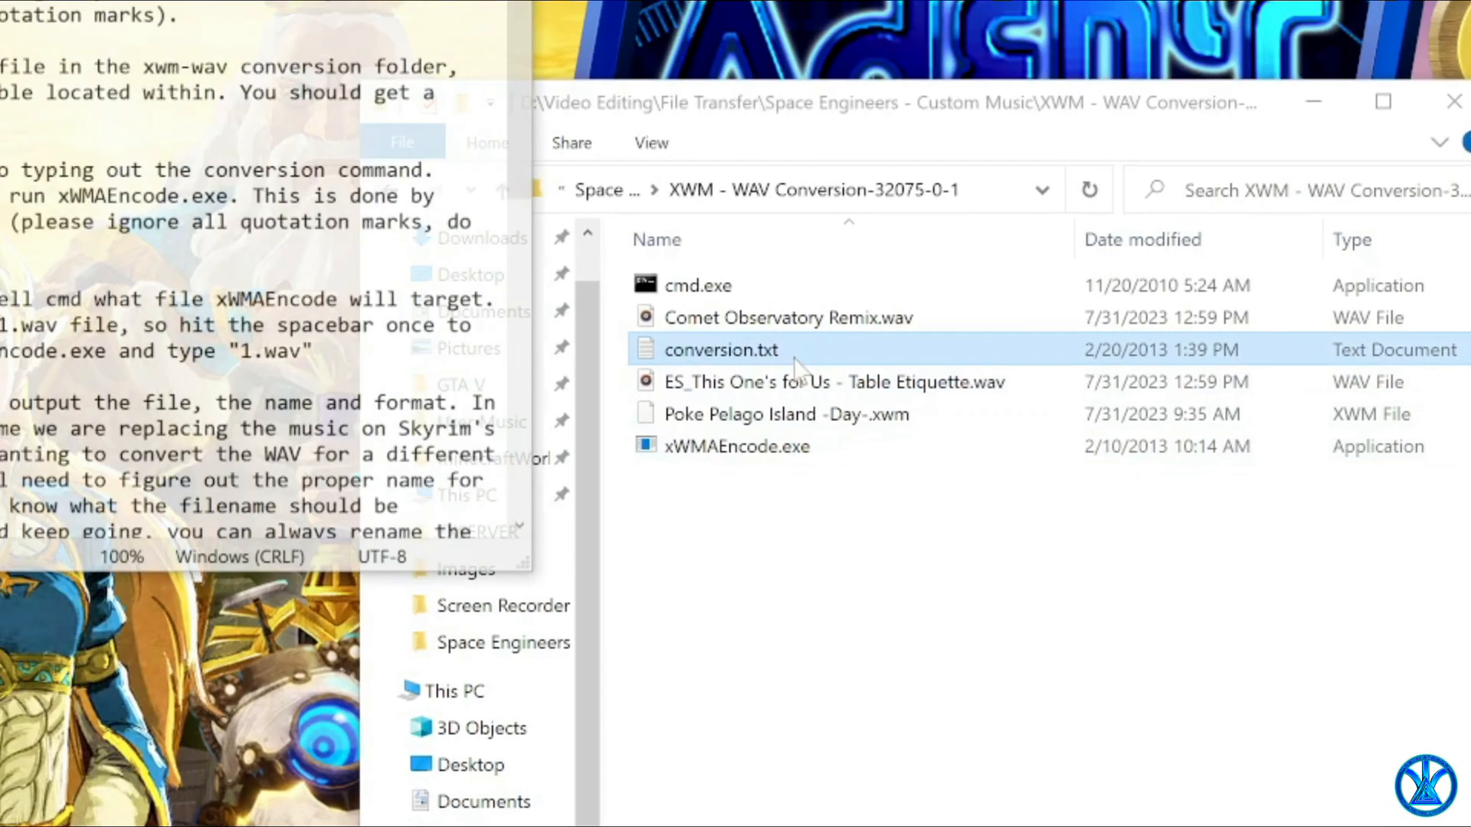
Read conversion.txt down to the example command xwmaencode.exe 1.wav mus_maintheme.xwm.
{"action": "double_click", "coordinate": [720, 349]}
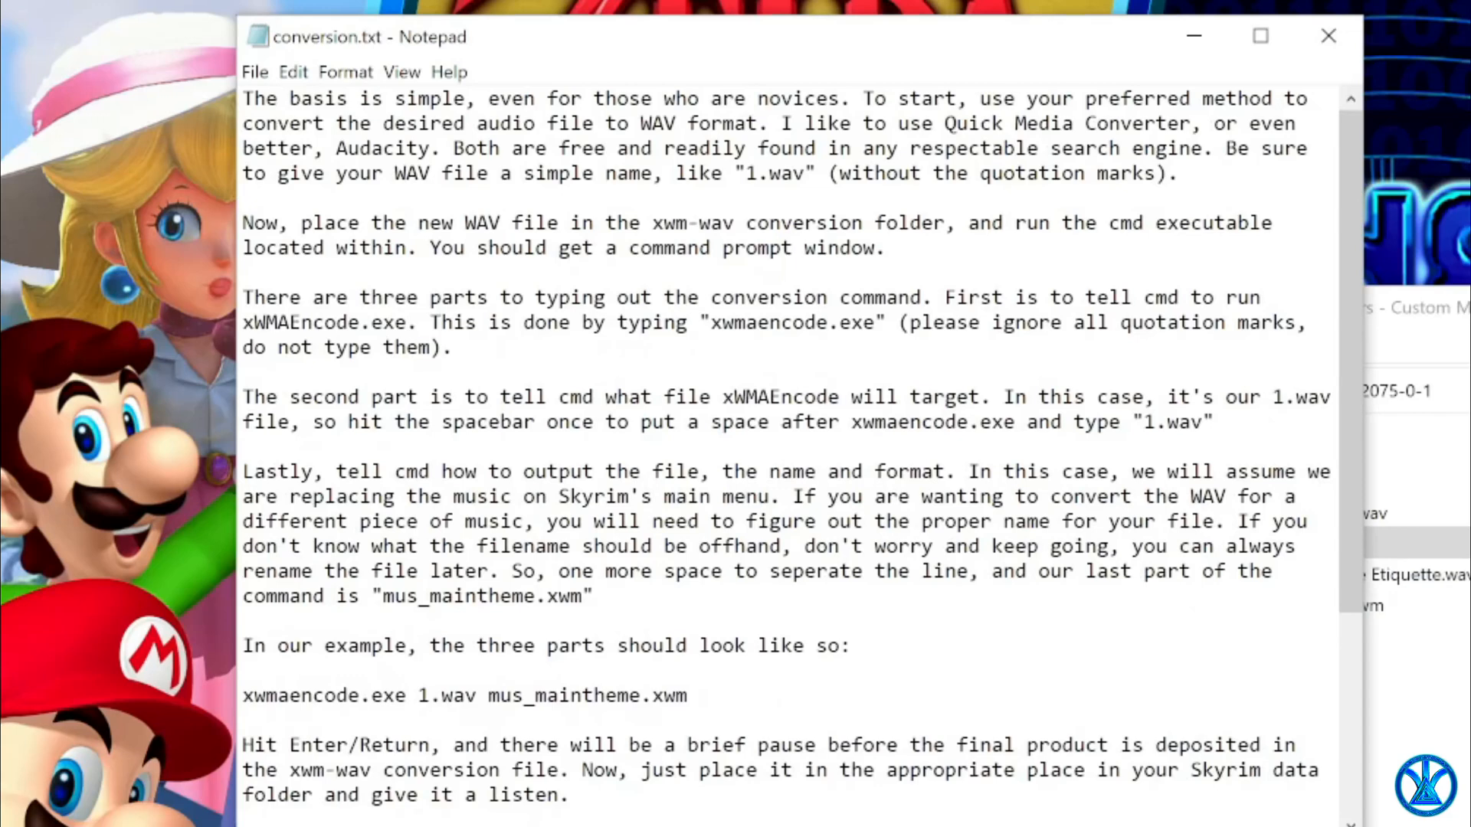
{"action": "scroll", "scroll_direction": "down", "scroll_amount": 3}
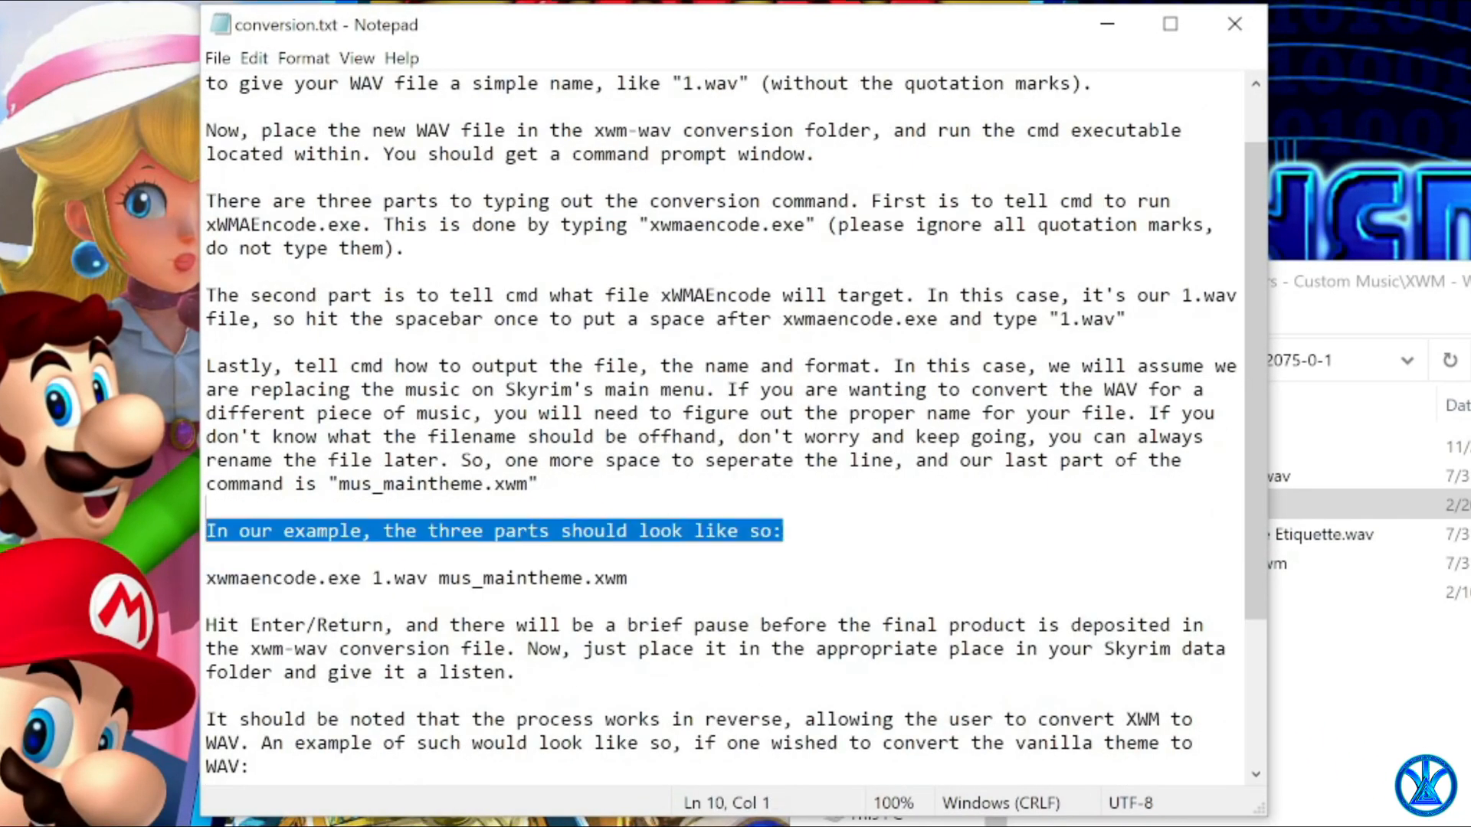
{"action": "right_click", "coordinate": [412, 577]}
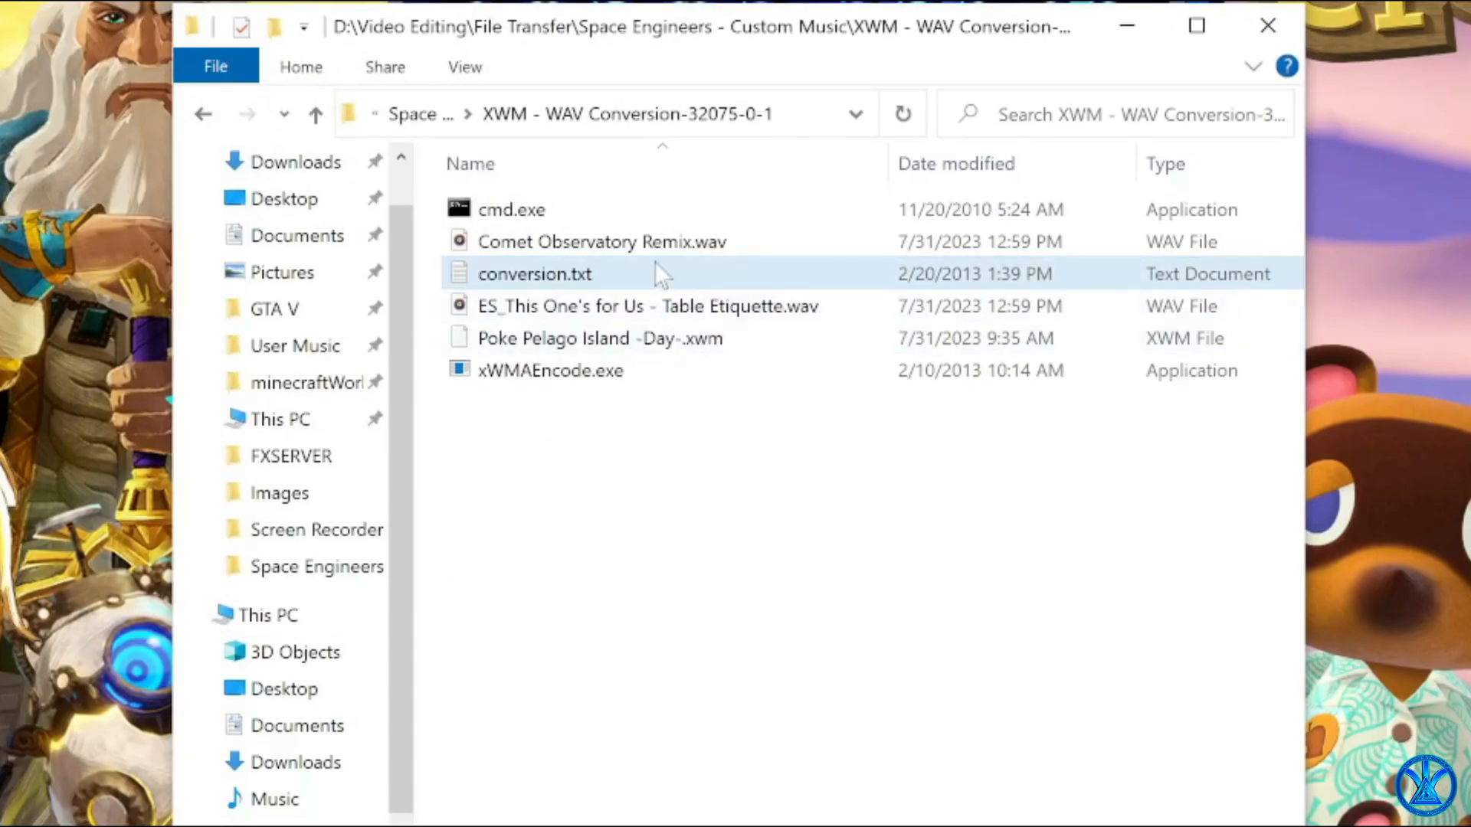
Run xwmaencode.exe 1.wav mus_maintheme.xwm from the bundled cmd.exe to produce the XWM file.
{"action": "right_click", "coordinate": [601, 240]}
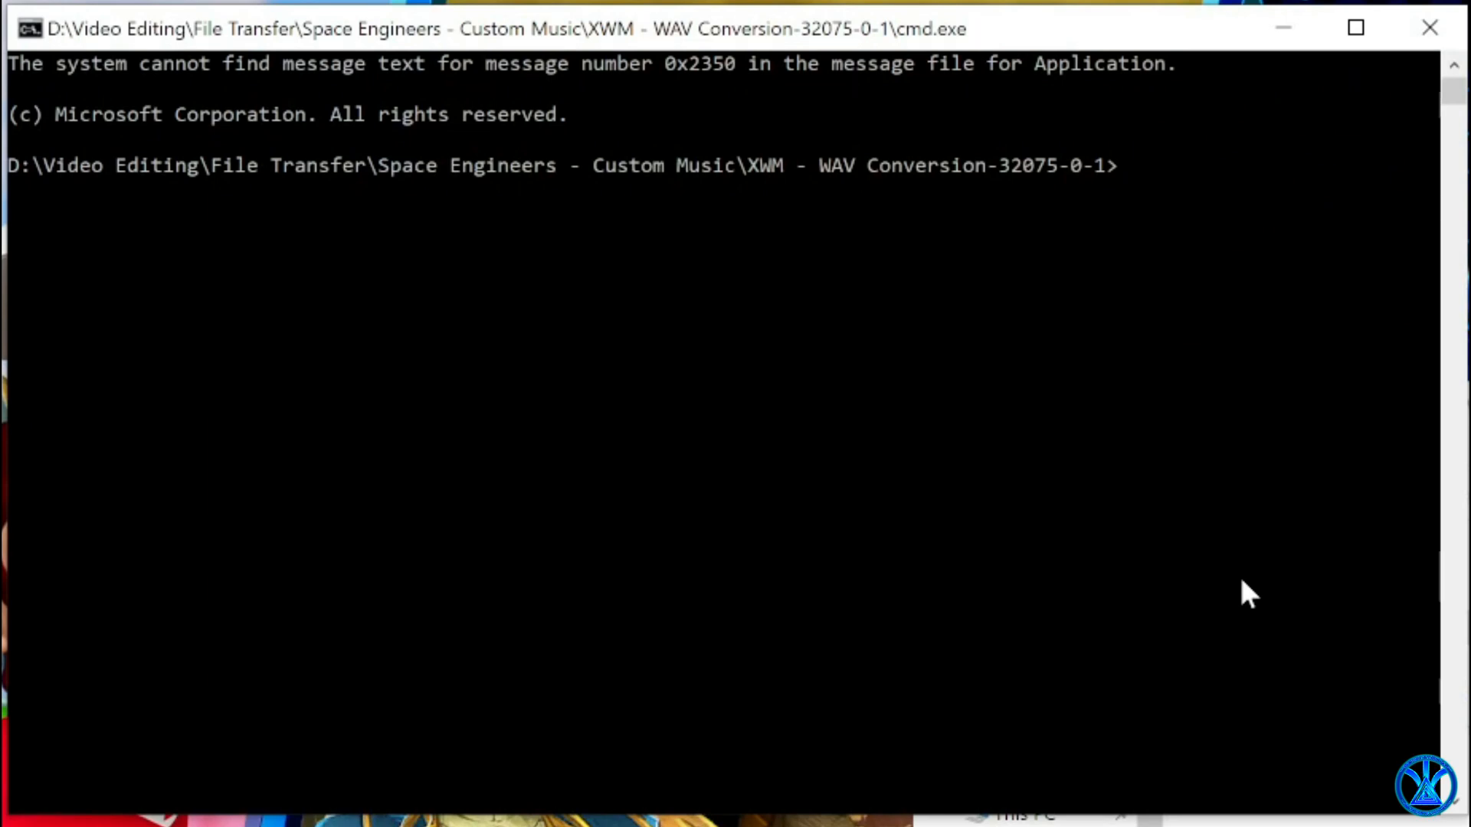
{"action": "type", "text": "xwmaencode.exe 1.wav mus_maintheme.xwm"}
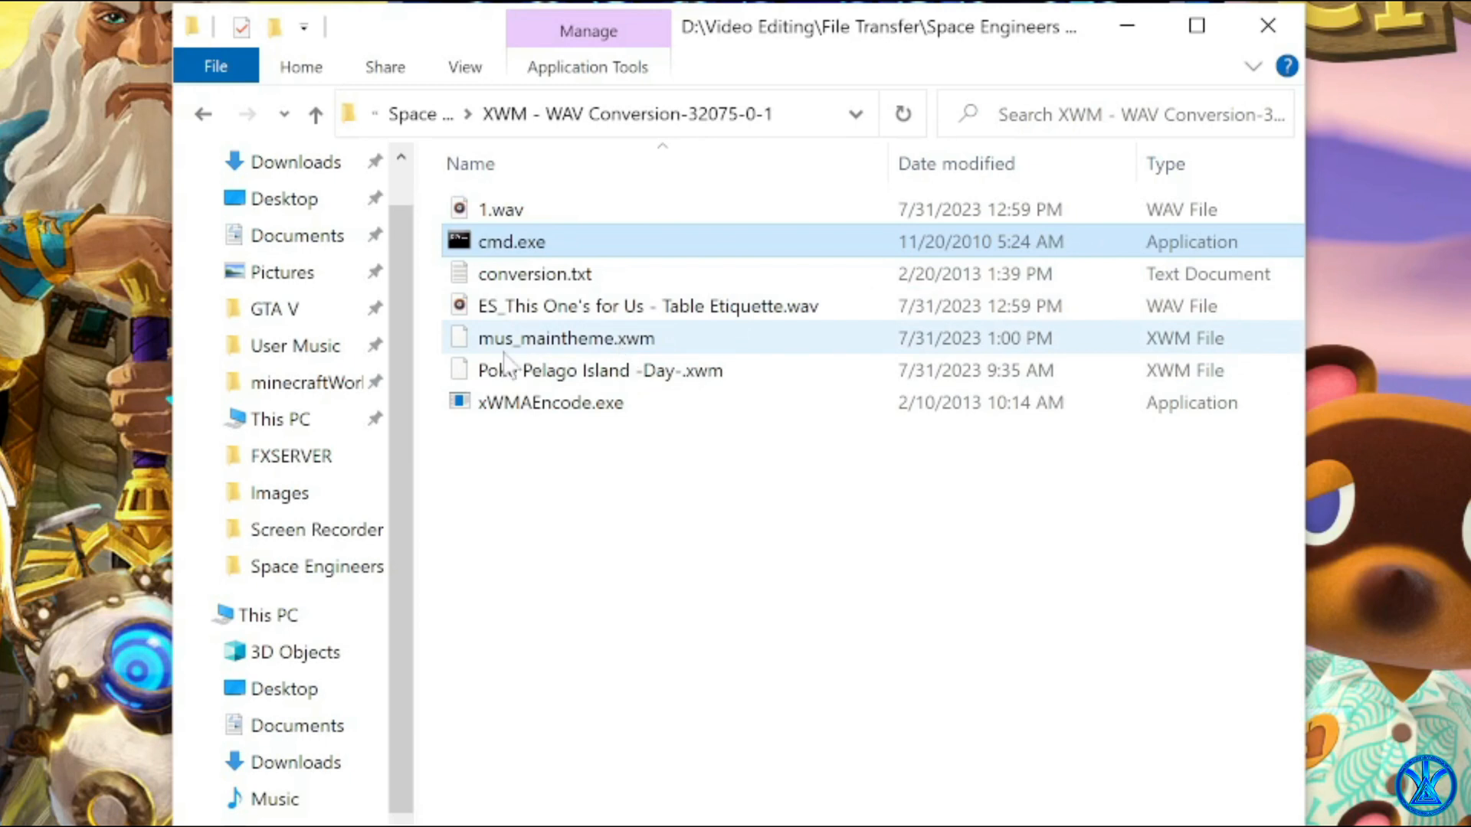
{"action": "mouse_move", "coordinate": [565, 337]}
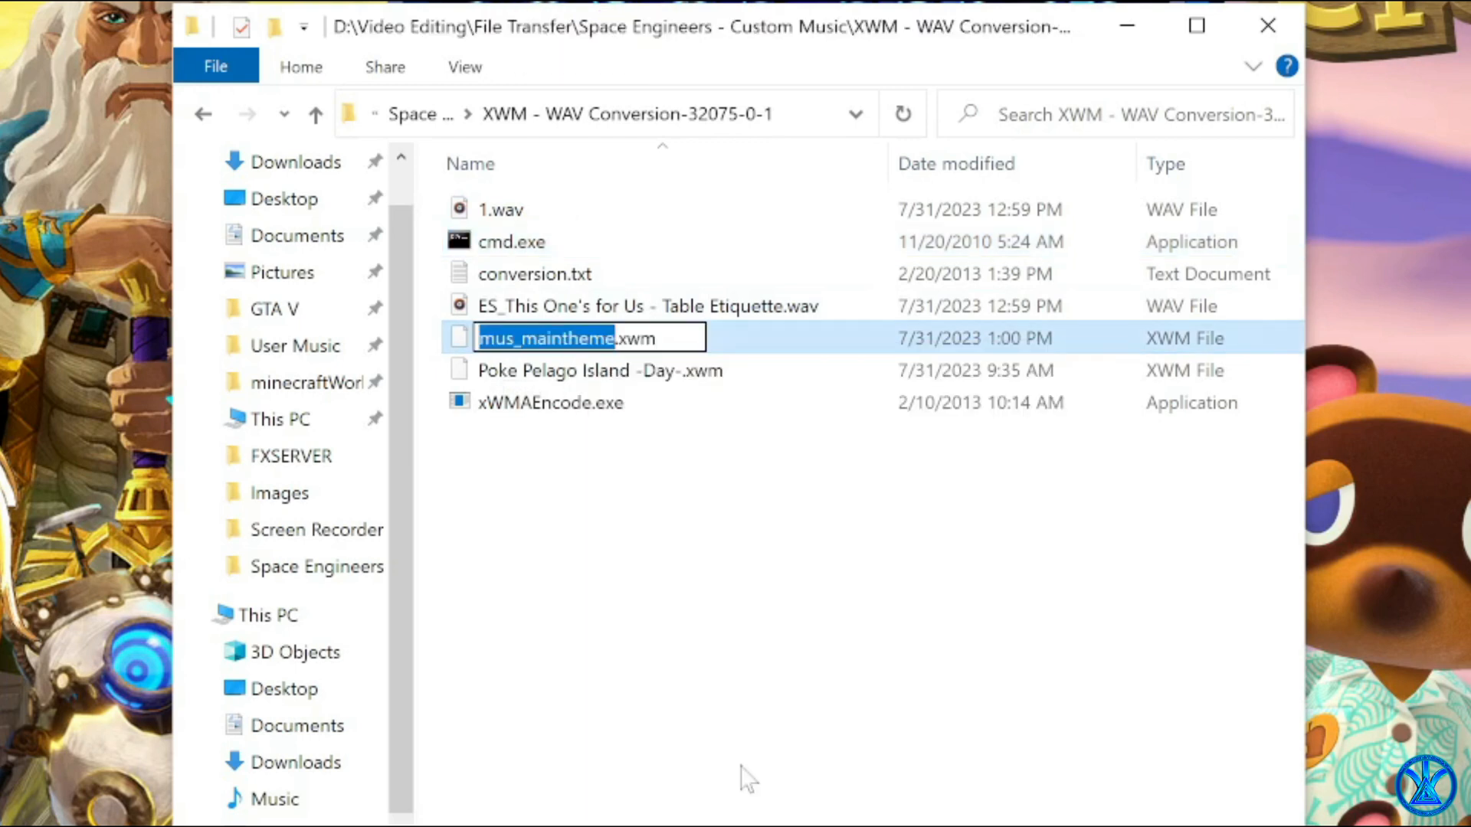
{"action": "mouse_move", "coordinate": [802, 671]}
{"action": "type", "text": "Comet Observatory Remix"}
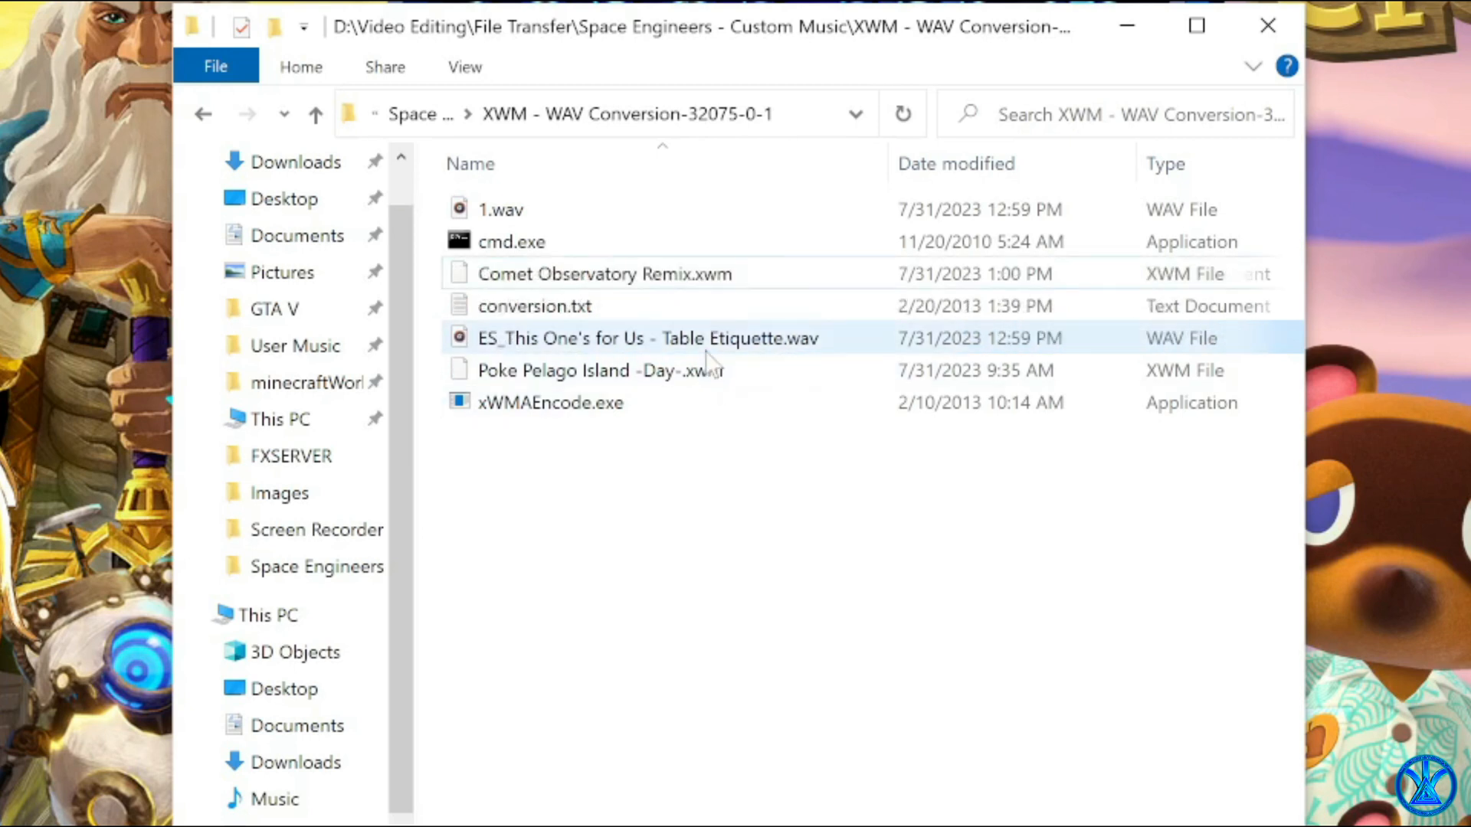
Check the conversion folder now holds Comet Observatory Remix.xwm and ES_This One's for Us.xwm.
{"action": "left_click", "coordinate": [646, 337]}
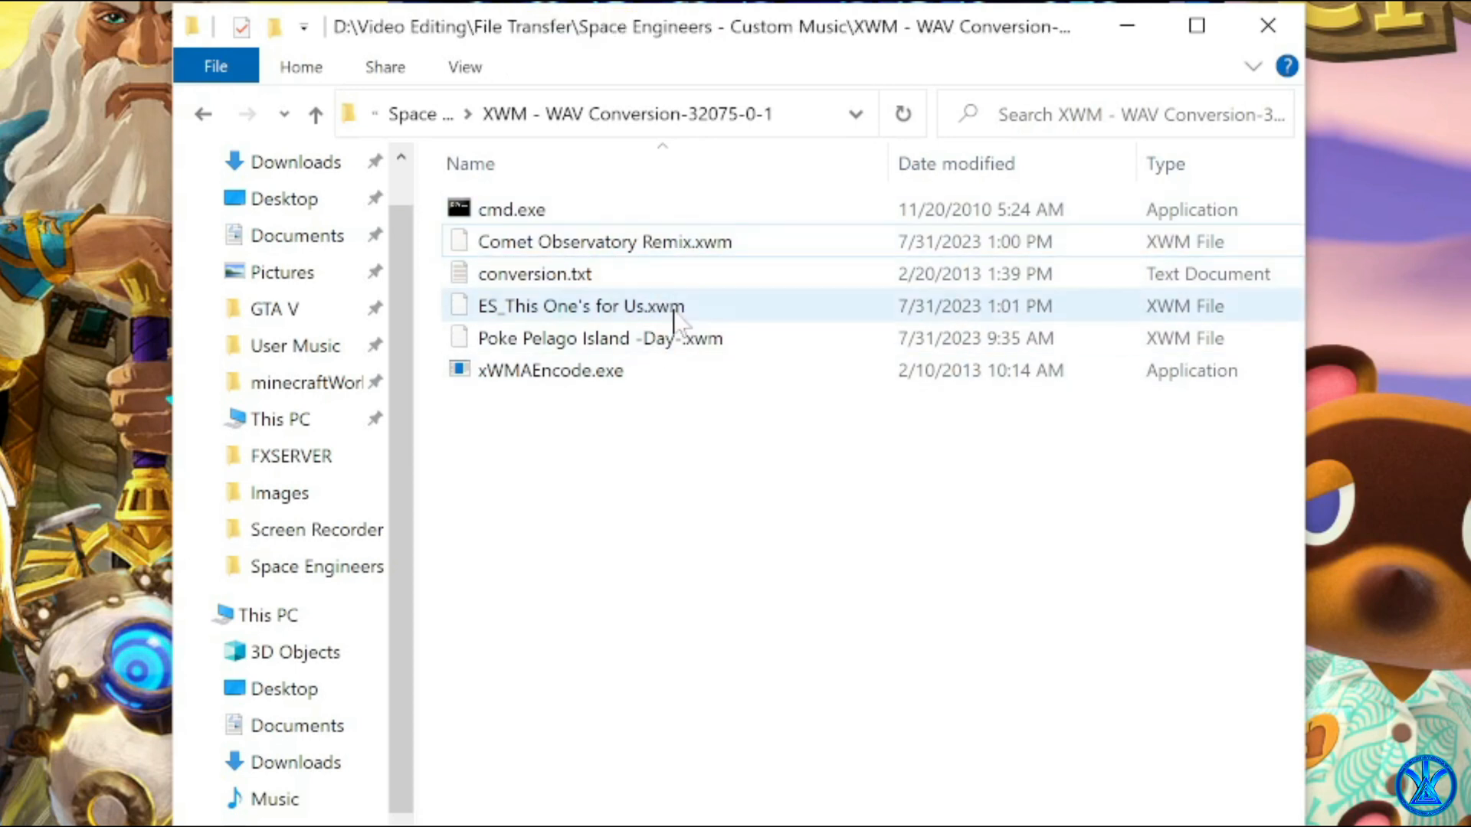
{"action": "mouse_move", "coordinate": [557, 313]}
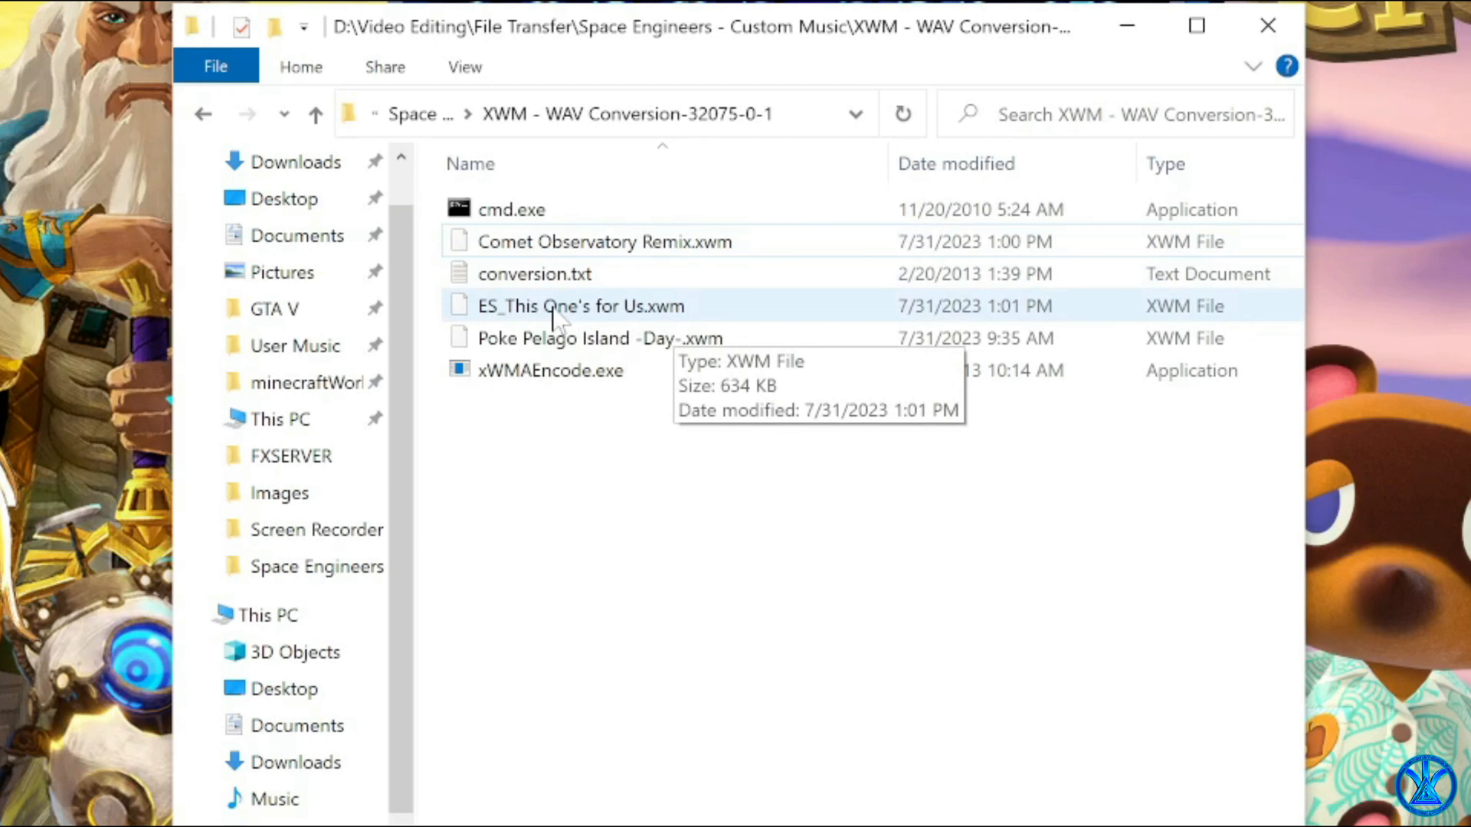
{"action": "mouse_move", "coordinate": [601, 321]}
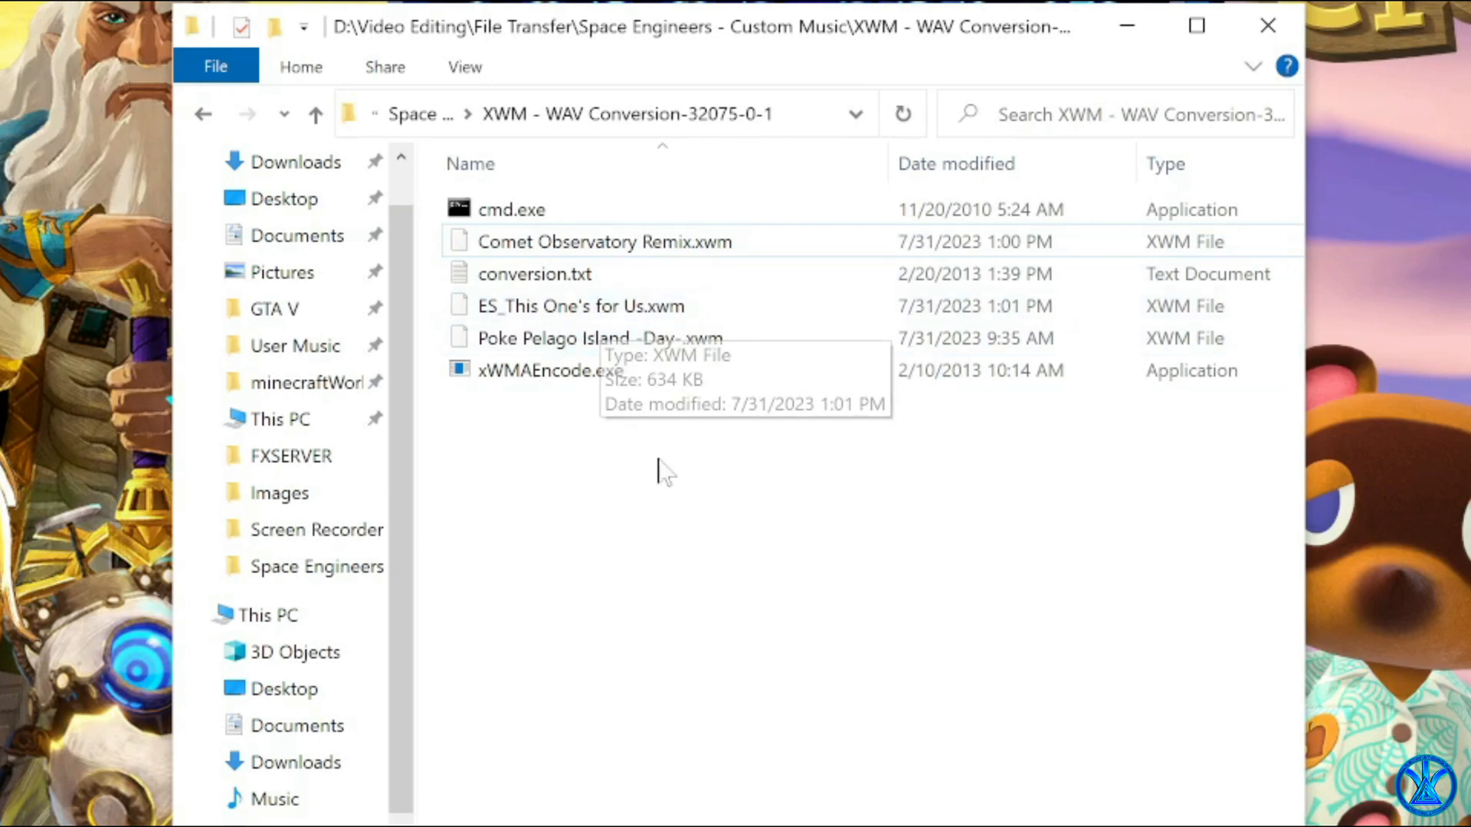
{"action": "mouse_move", "coordinate": [702, 524]}
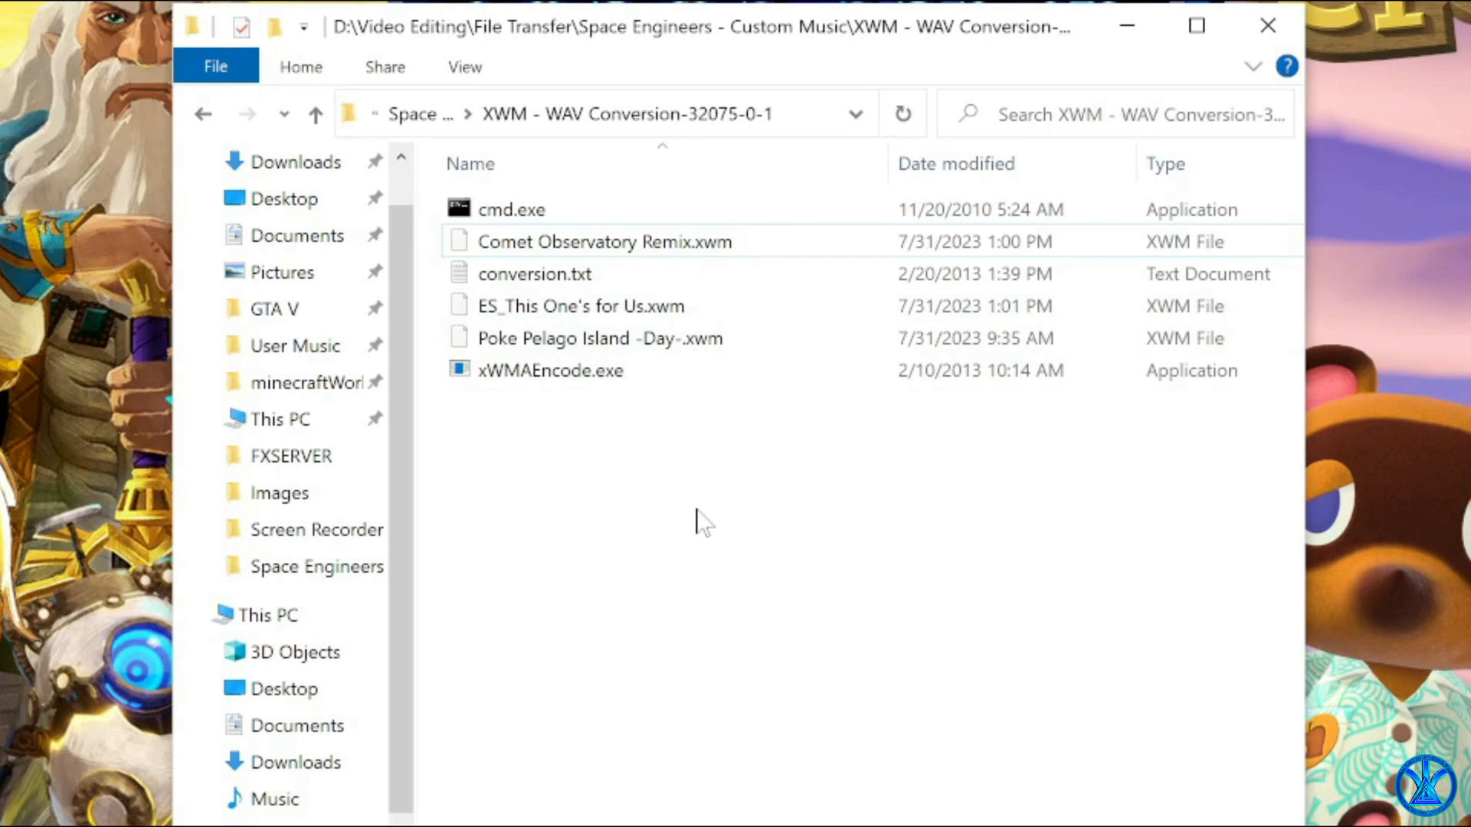
{"action": "mouse_move", "coordinate": [662, 440]}
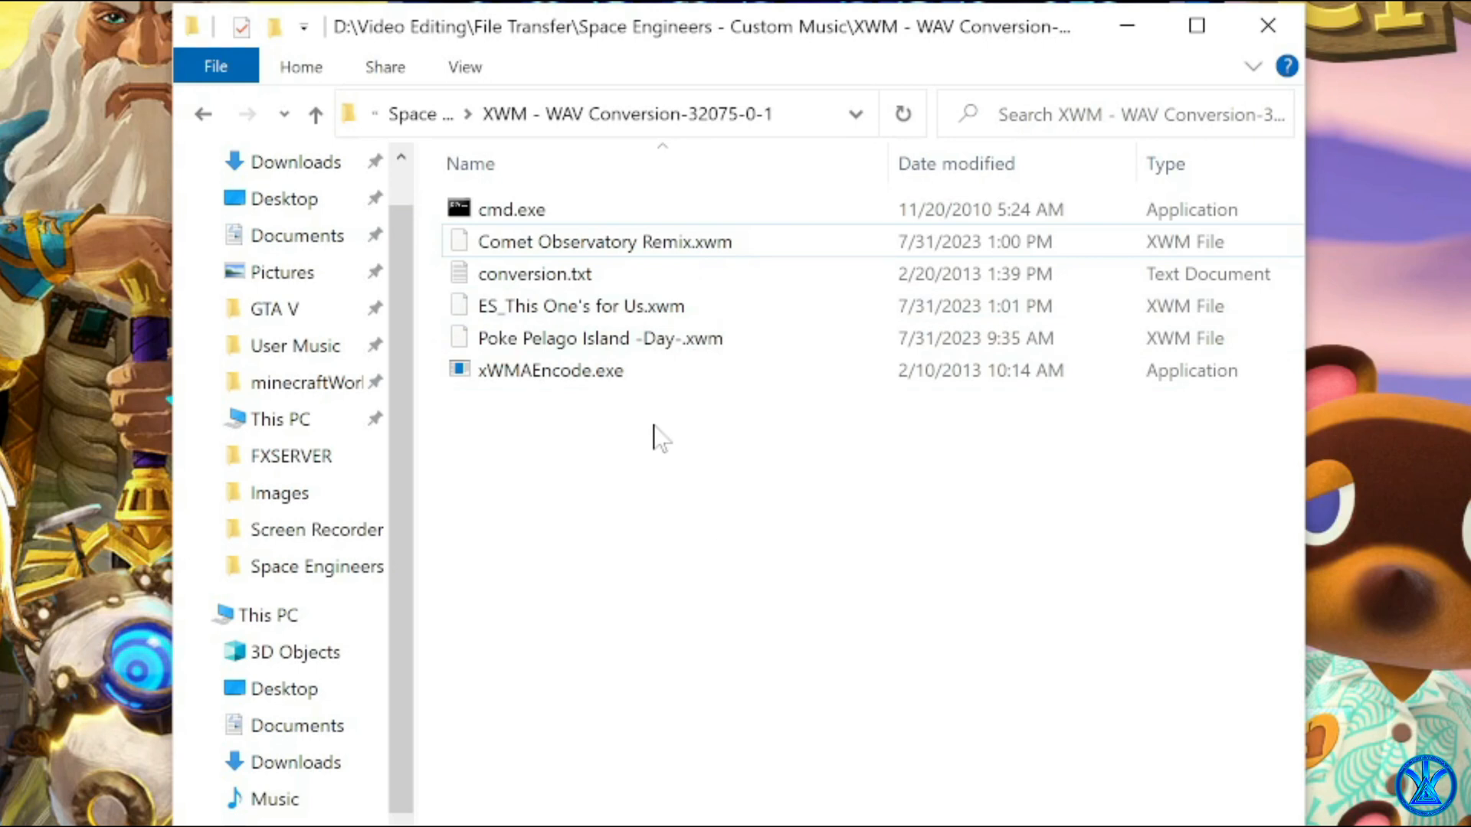
{"action": "mouse_move", "coordinate": [690, 513]}
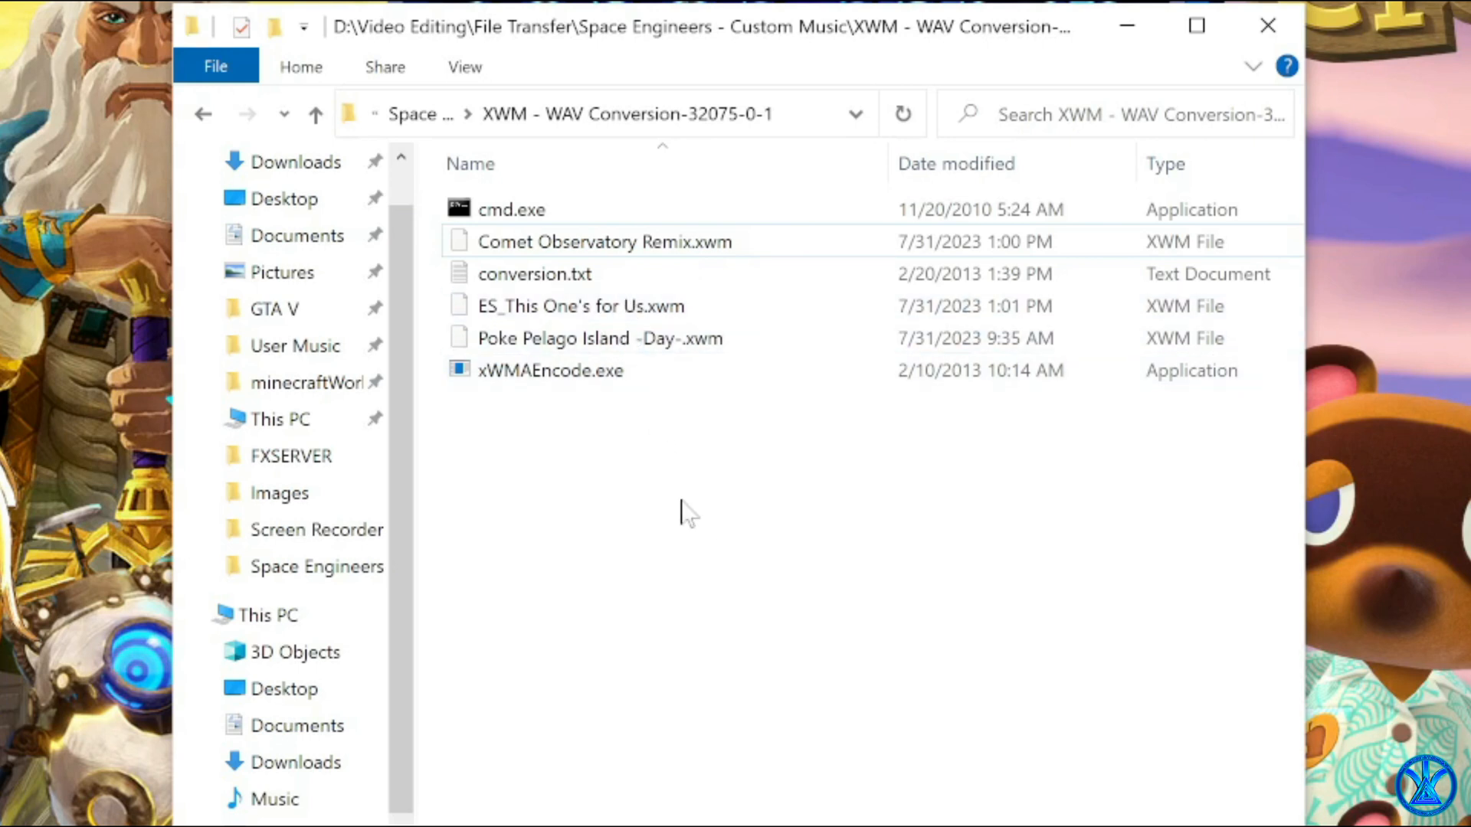
{"action": "left_click", "coordinate": [579, 307]}
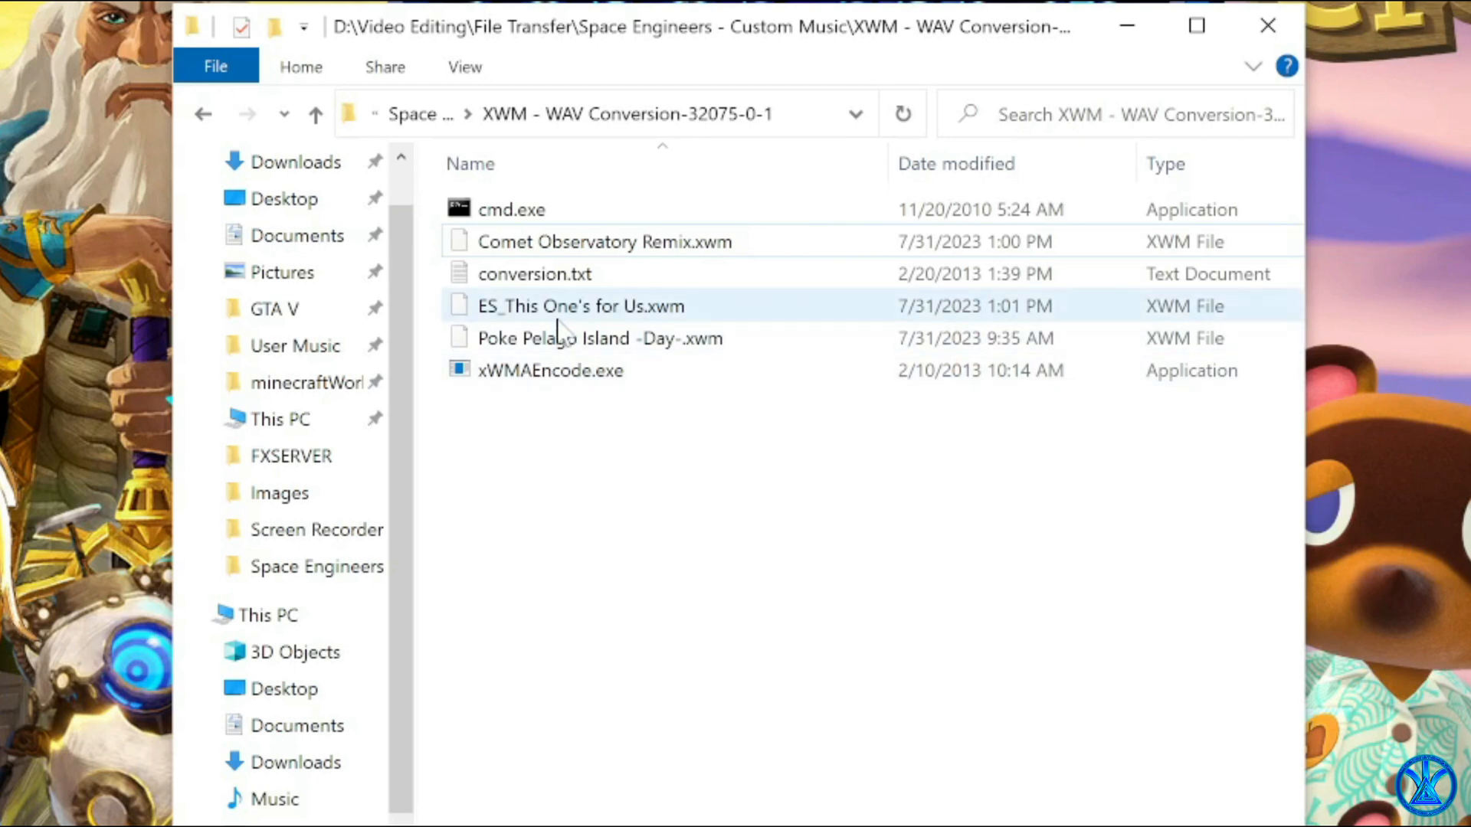
{"action": "left_click", "coordinate": [667, 495]}
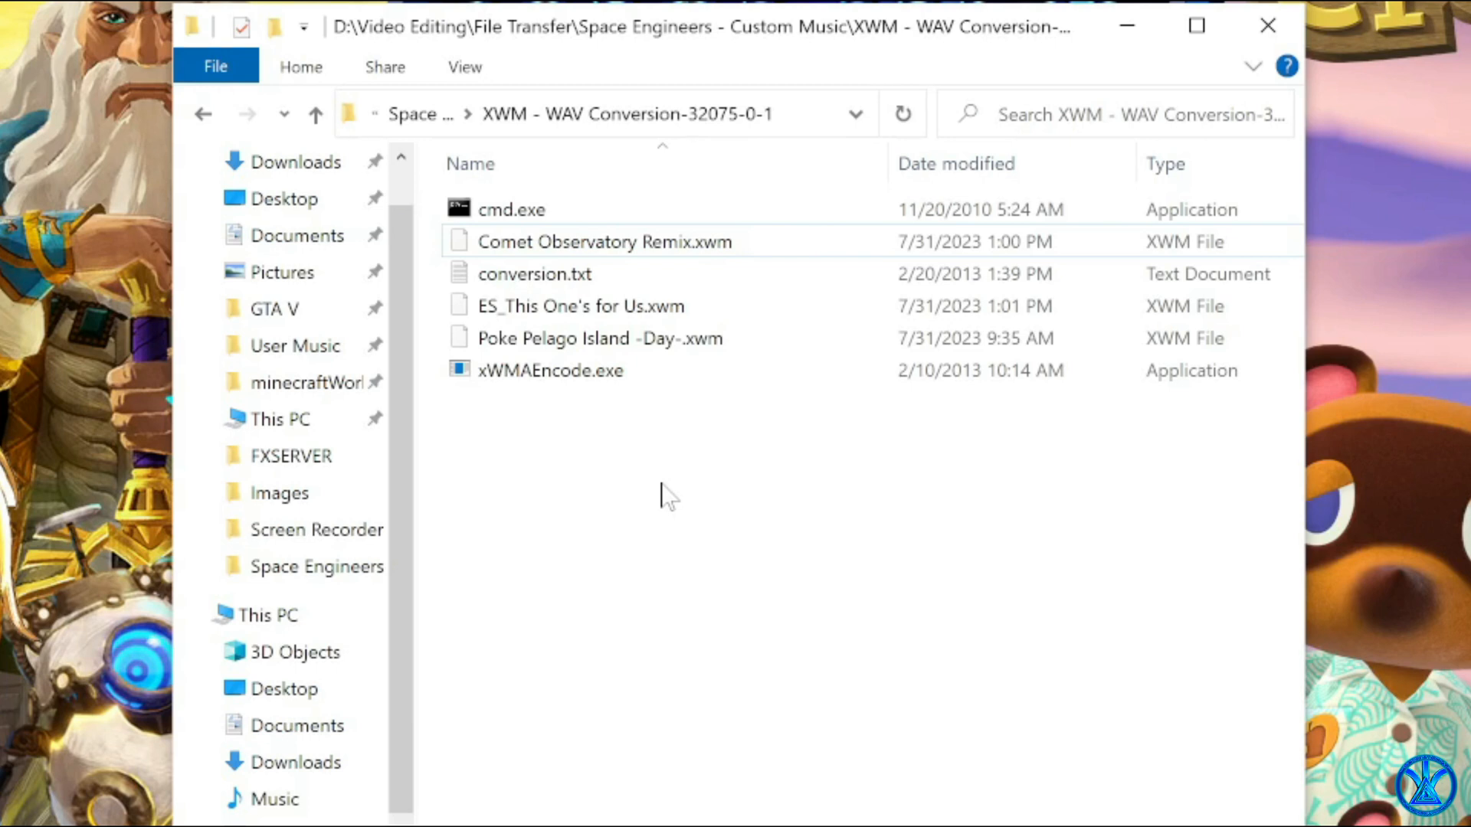
{"action": "mouse_move", "coordinate": [733, 441]}
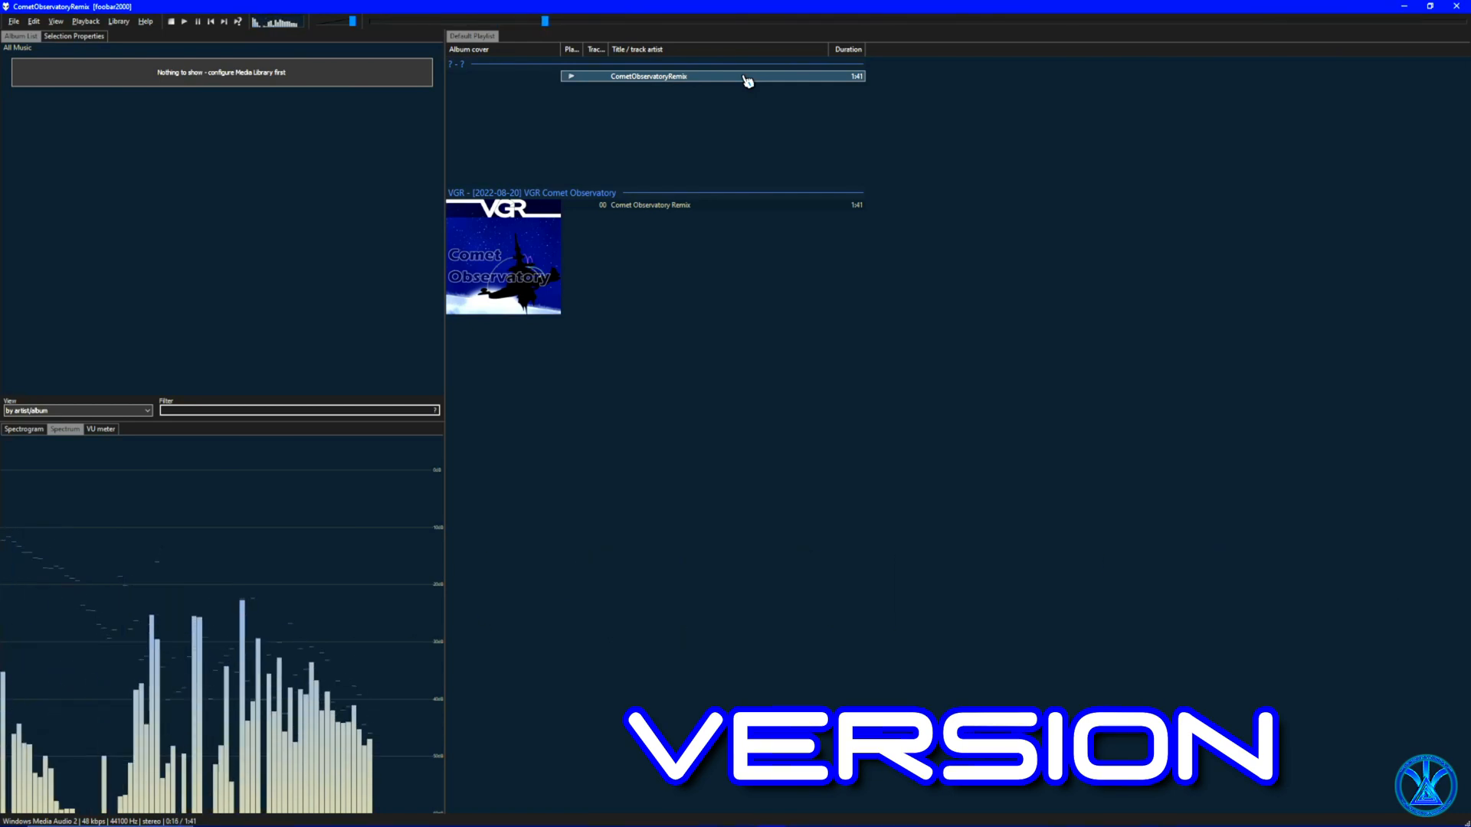
Play the converted Comet Observatory Remix XWM track in the foobar2000 playlist.
{"action": "double_click", "coordinate": [647, 204]}
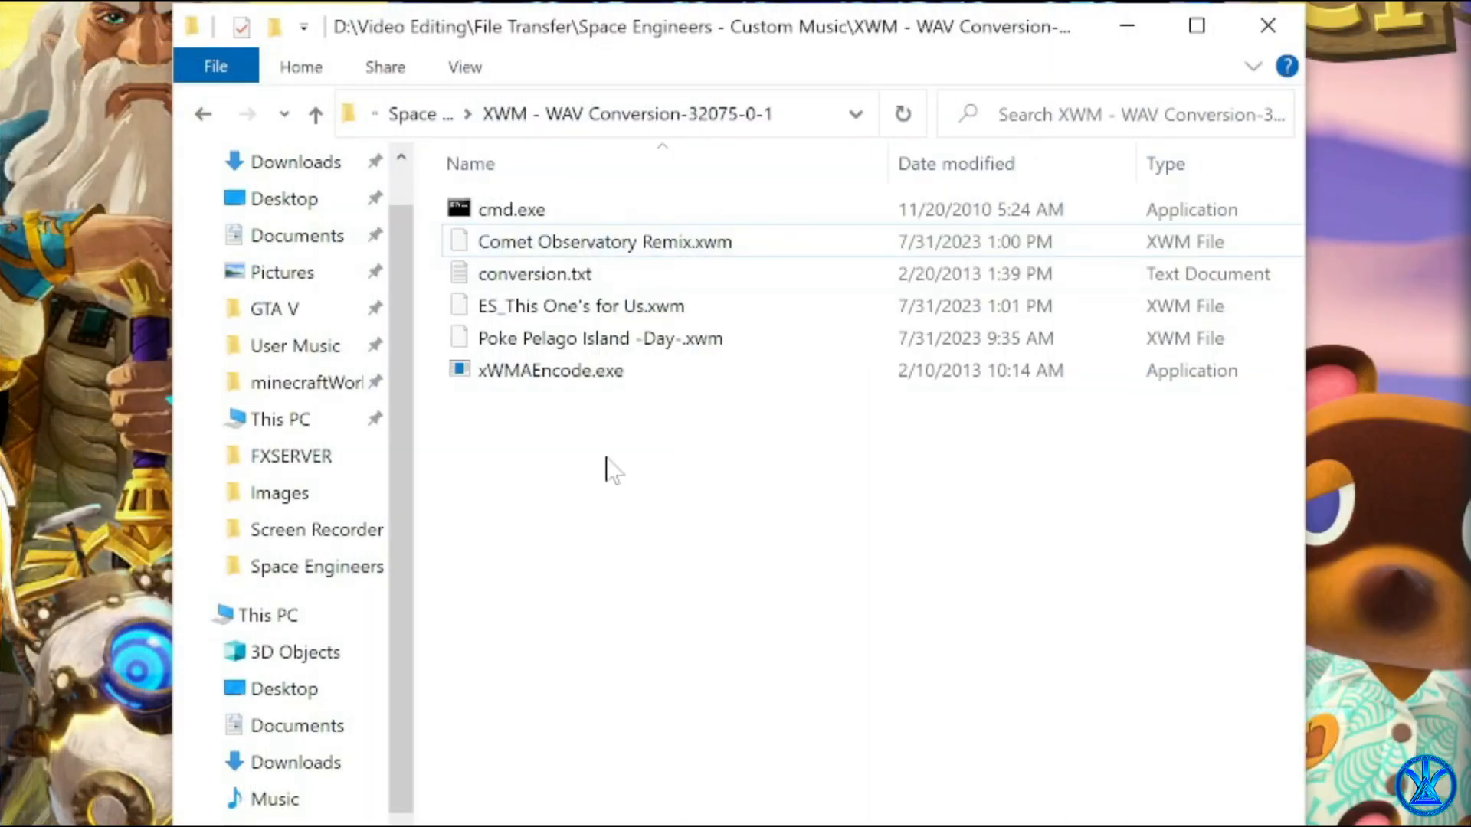
In a second Explorer window, navigate into SpaceEngineers\Content\Audio\MUS.
{"action": "key", "text": "alt+tab"}
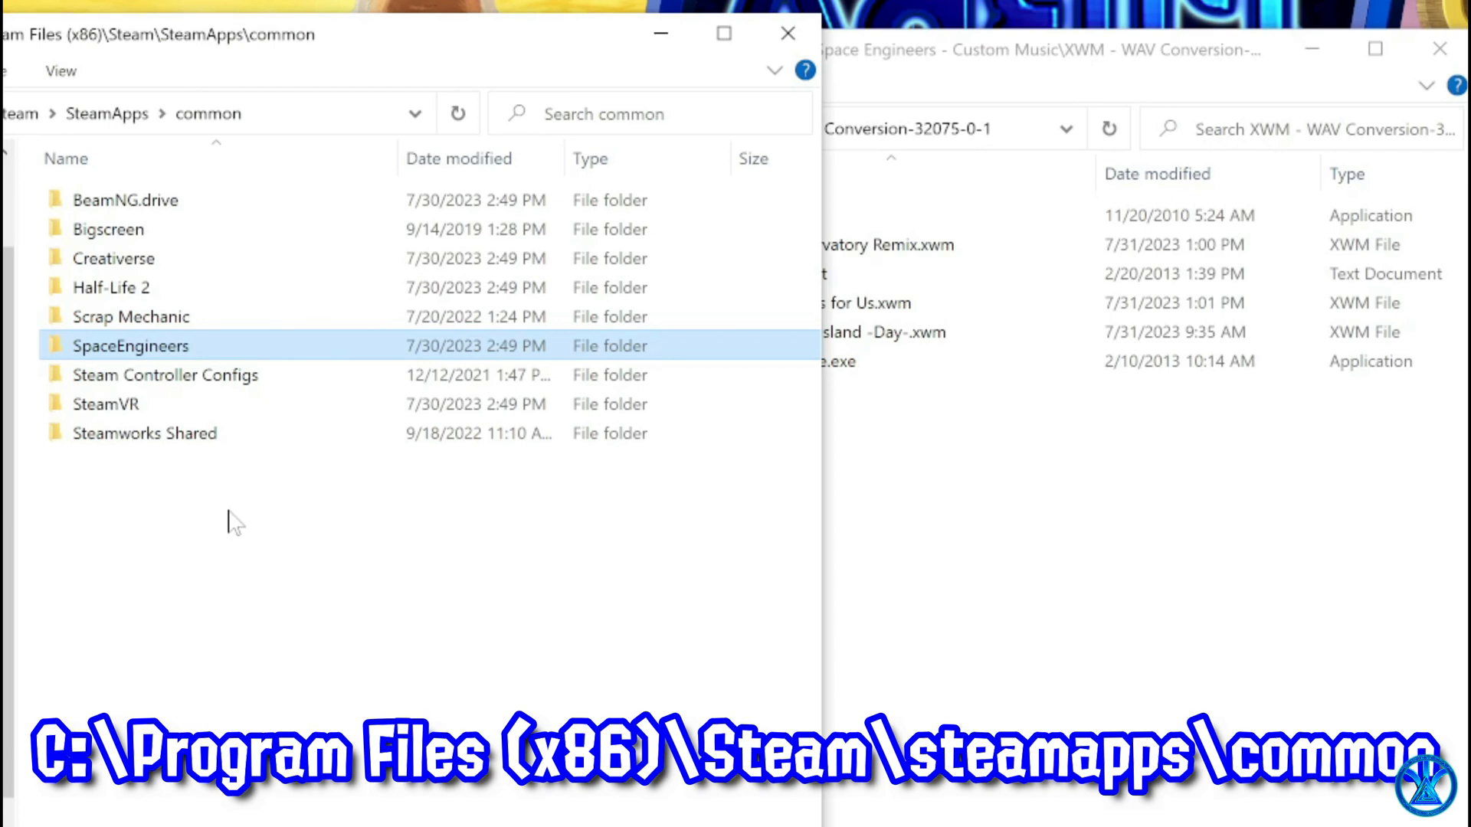
{"action": "mouse_move", "coordinate": [250, 455]}
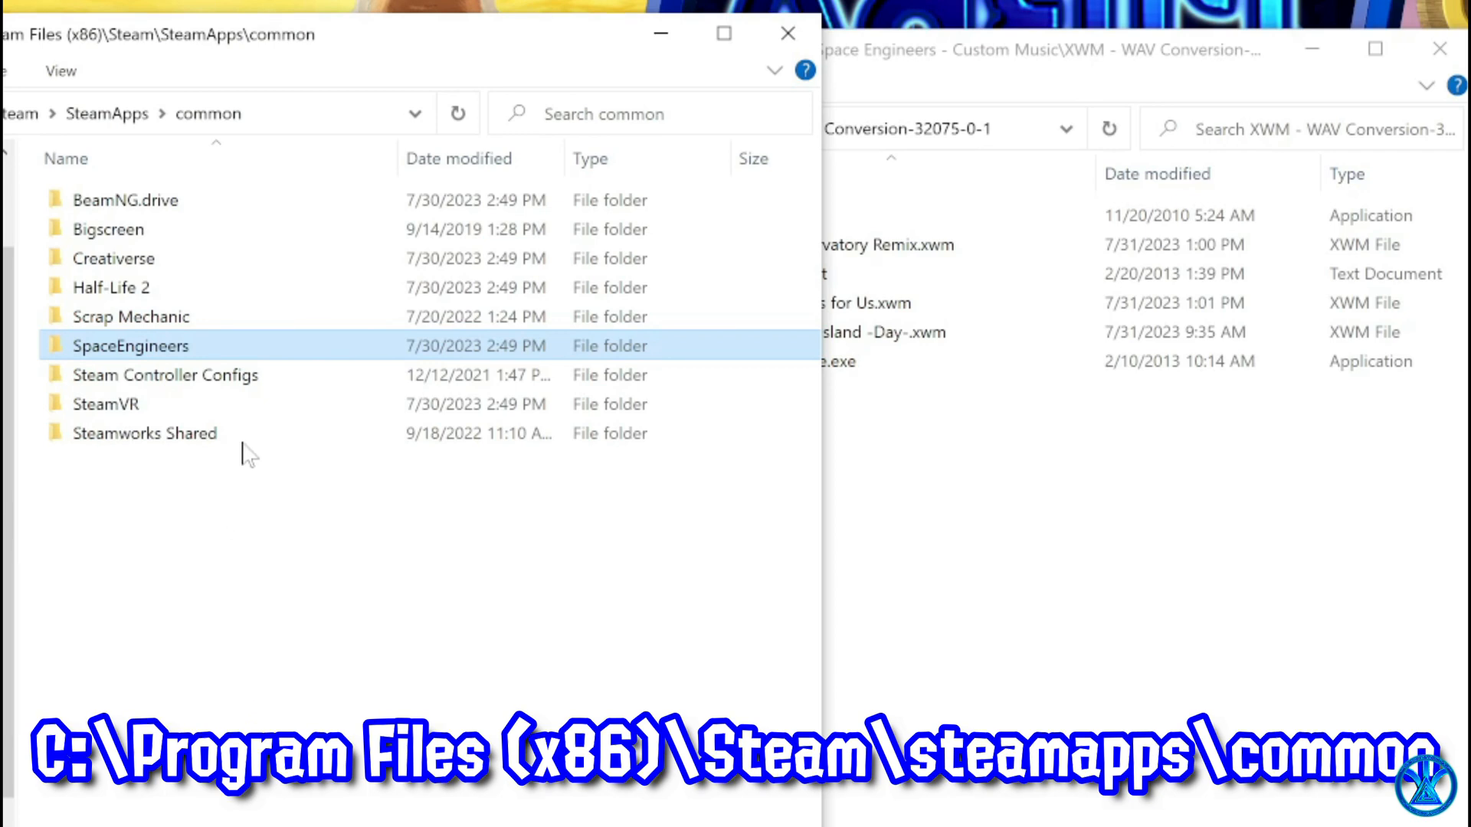
{"action": "mouse_move", "coordinate": [262, 352]}
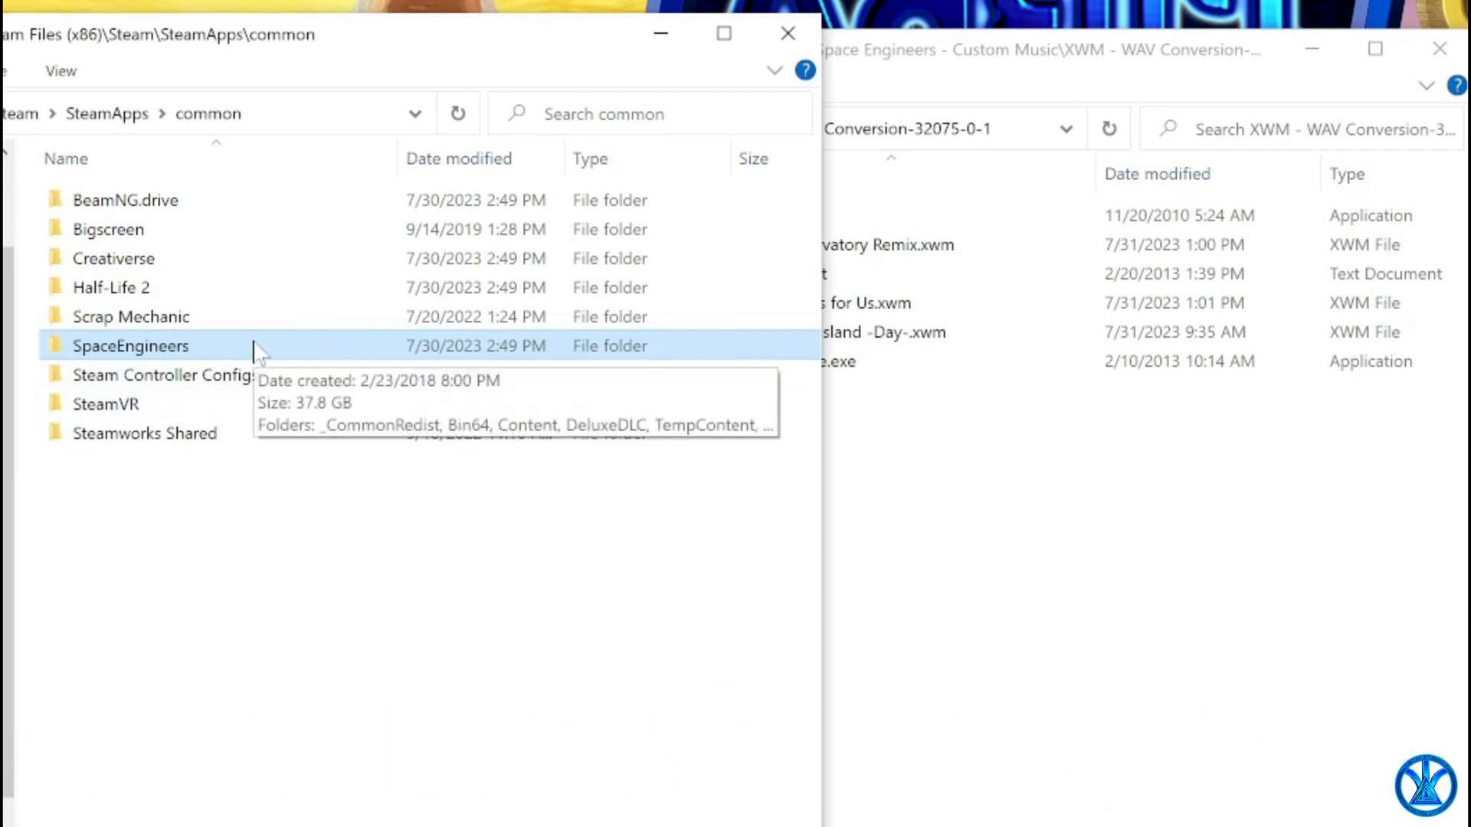
{"action": "double_click", "coordinate": [131, 345]}
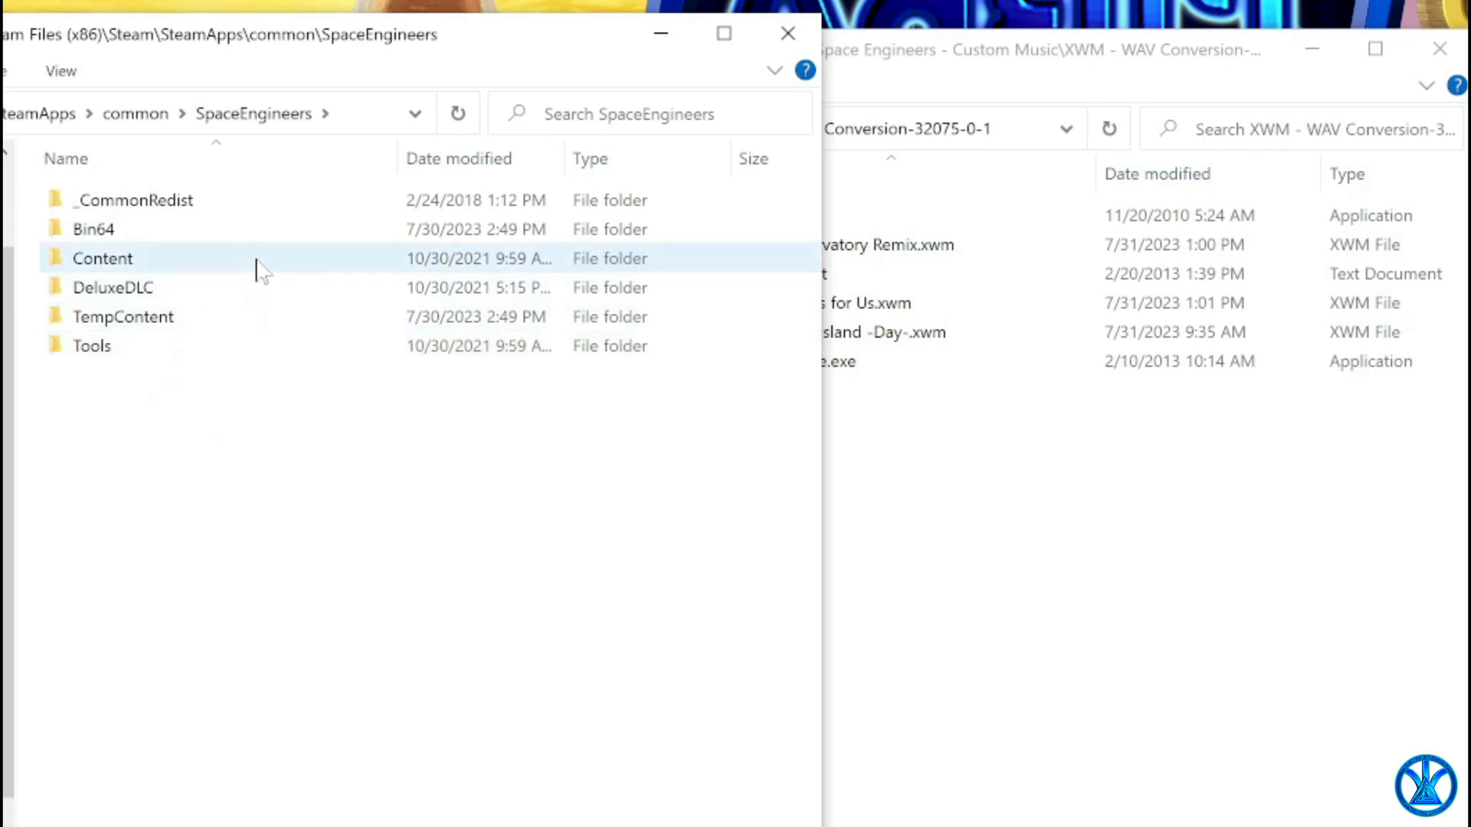
{"action": "double_click", "coordinate": [101, 258]}
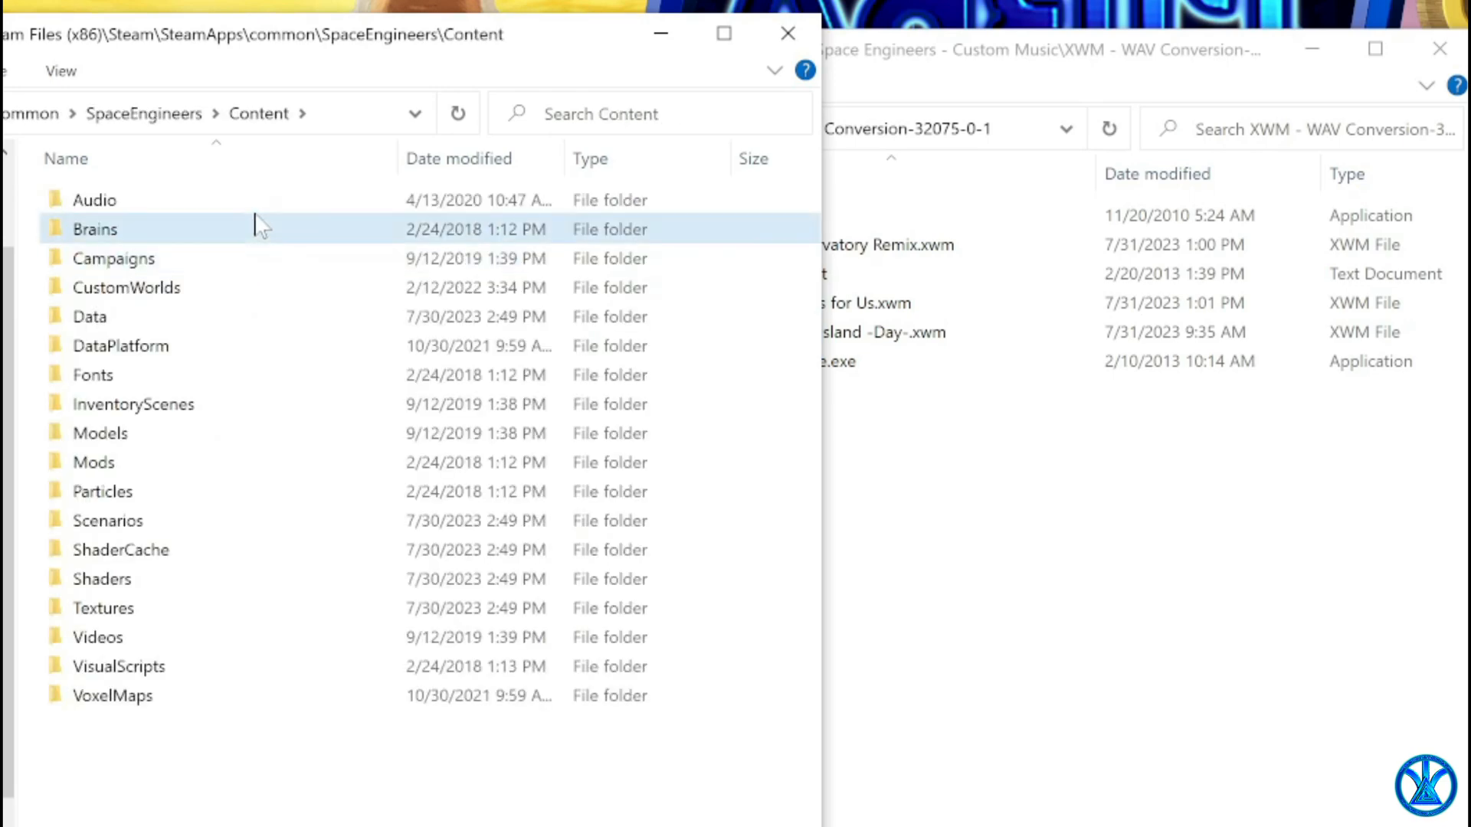
{"action": "double_click", "coordinate": [93, 199]}
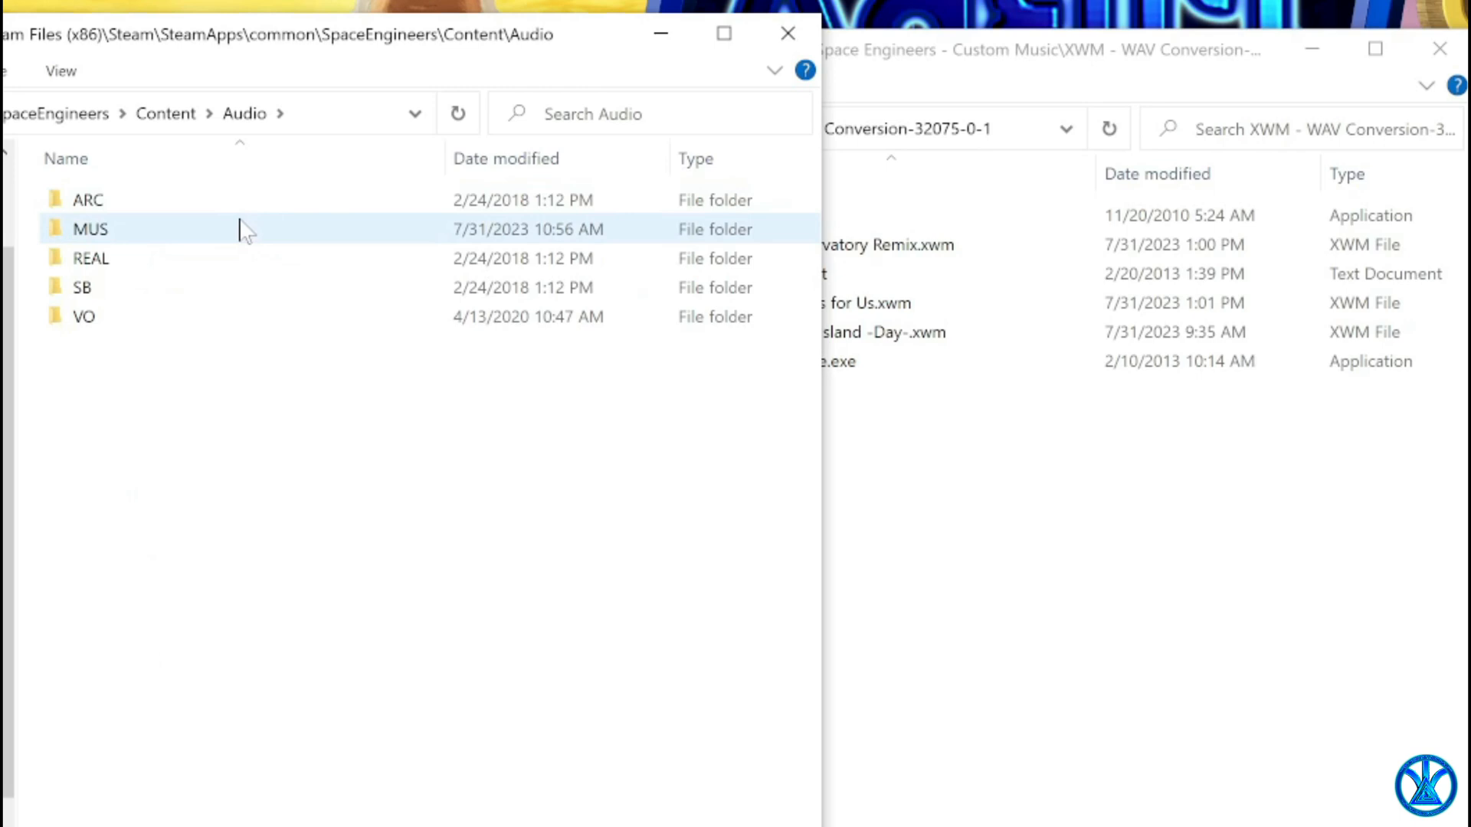
{"action": "double_click", "coordinate": [91, 229]}
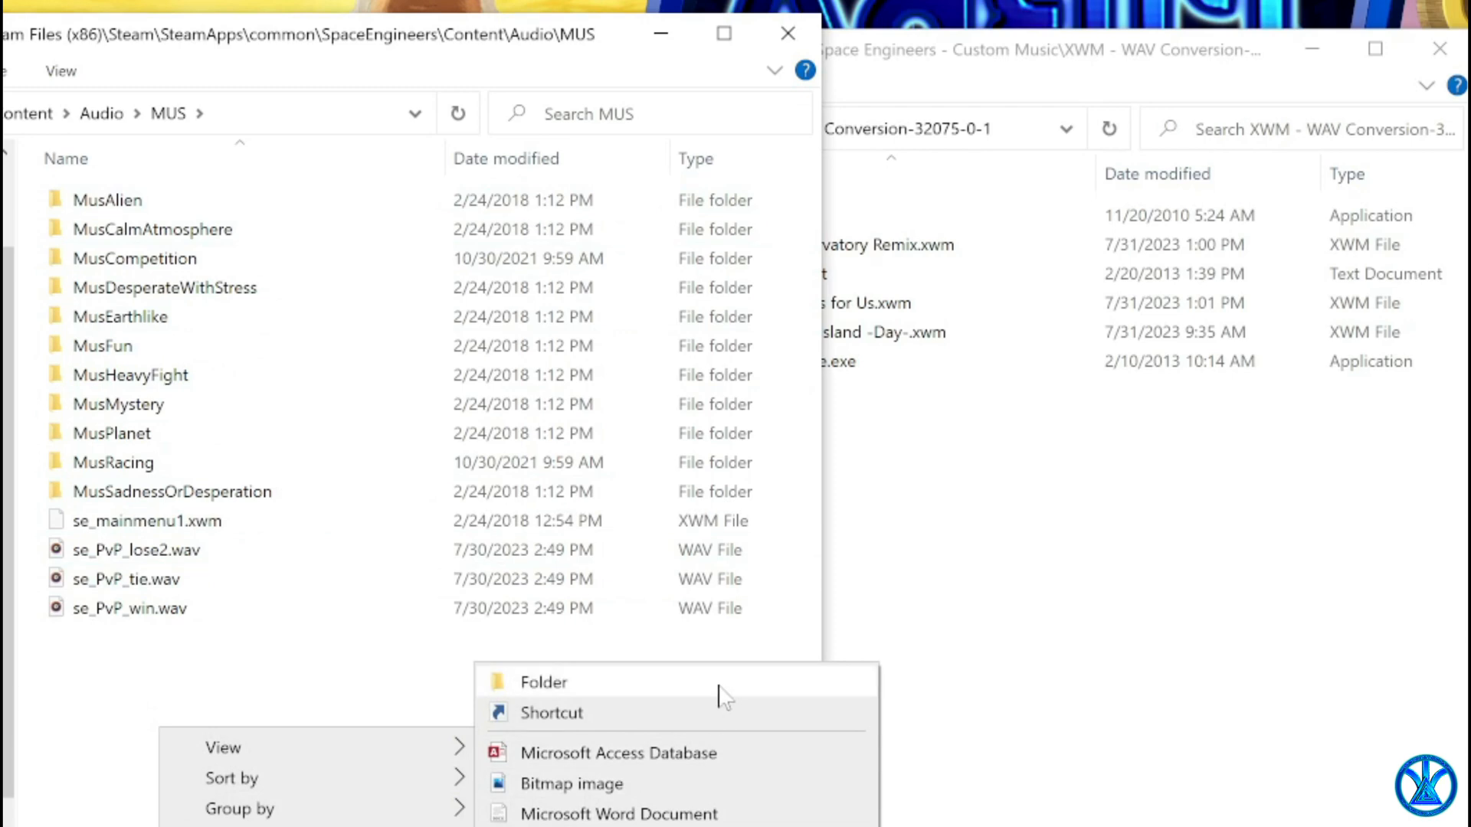
Create a MusCus folder in MUS holding both converted XWM songs and check its contents.
{"action": "left_click", "coordinate": [543, 681]}
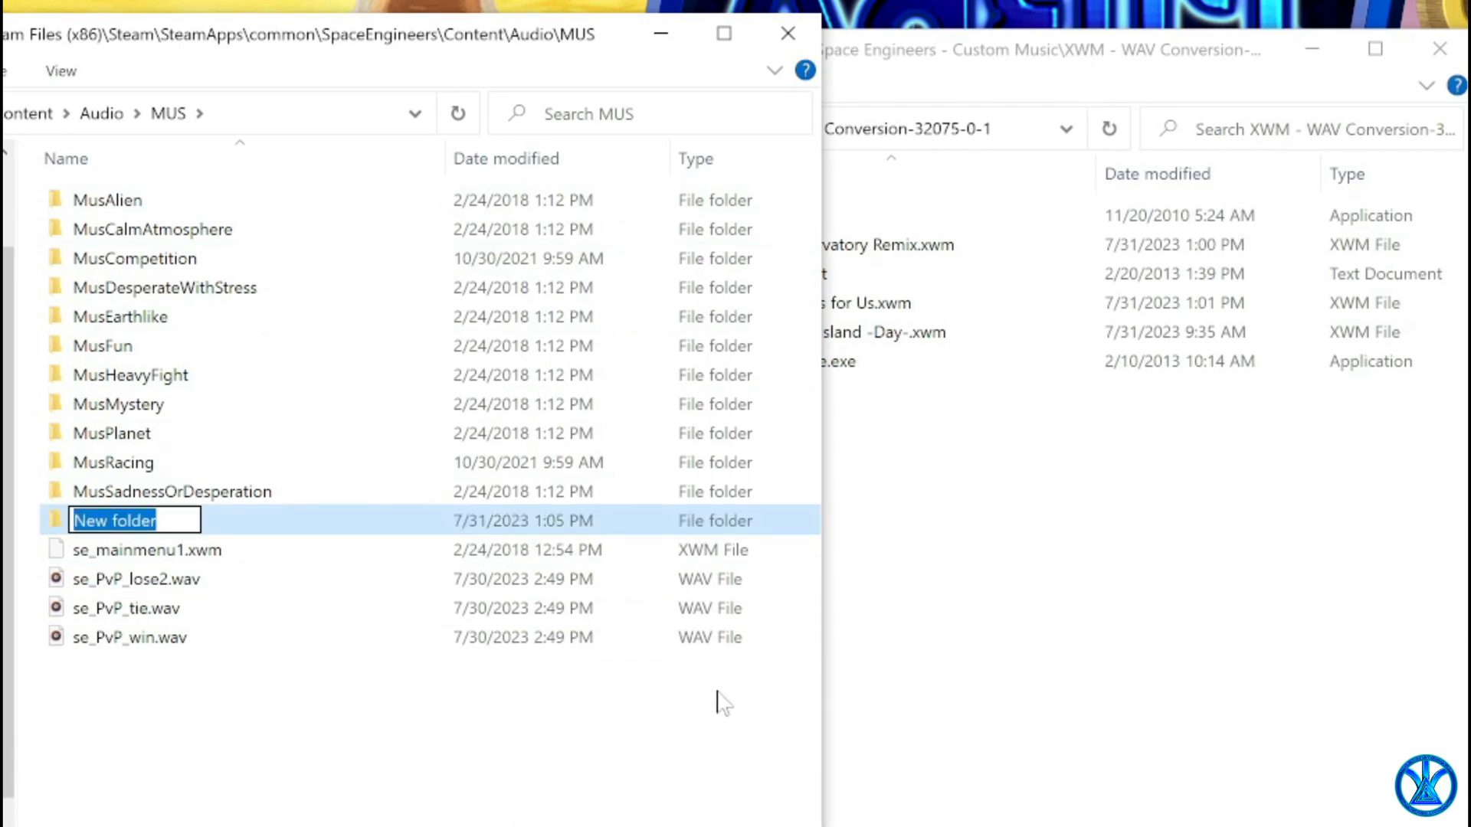
{"action": "type", "text": "MusCus"}
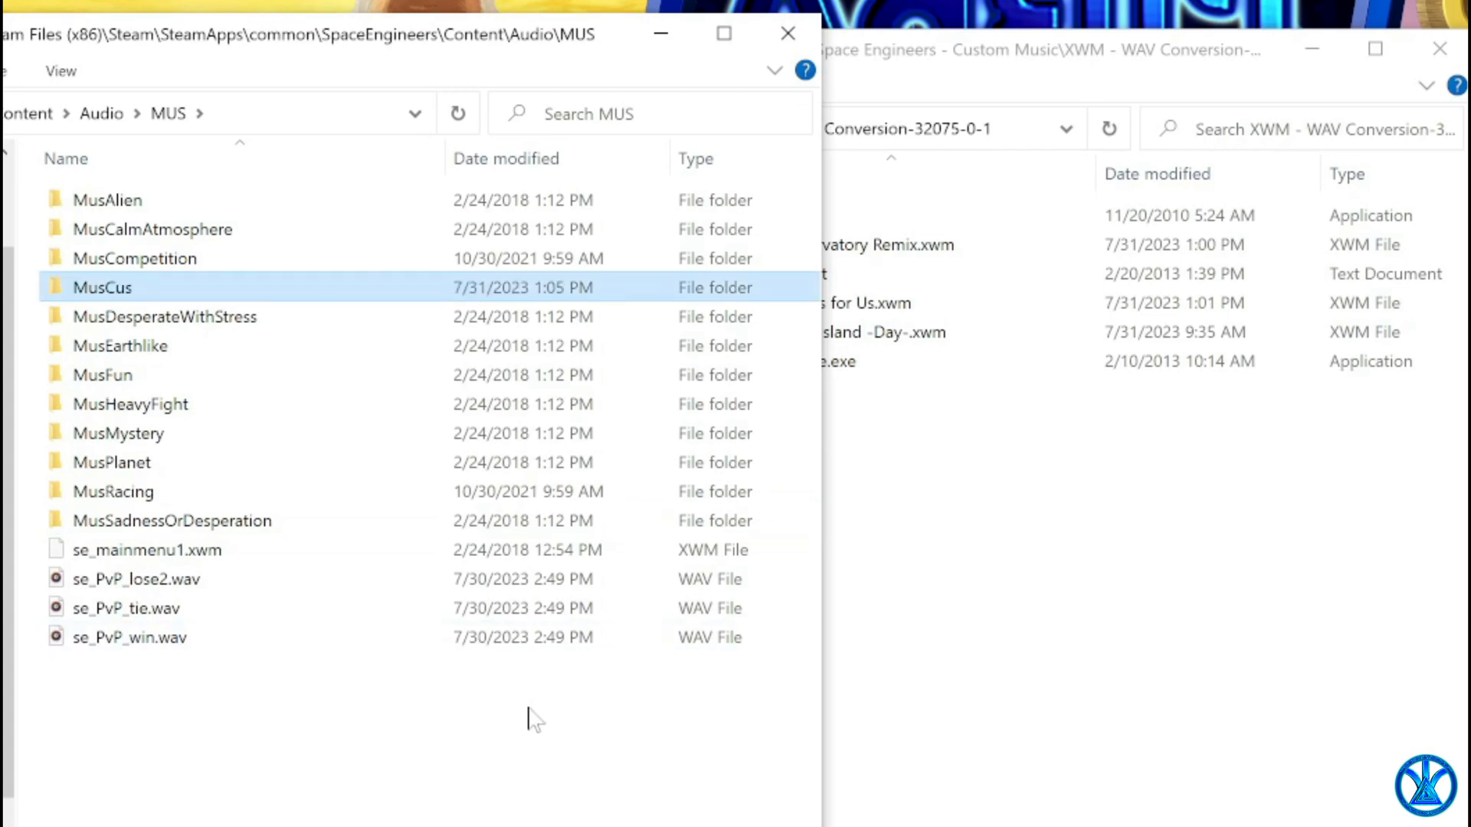
{"action": "left_click", "coordinate": [972, 450]}
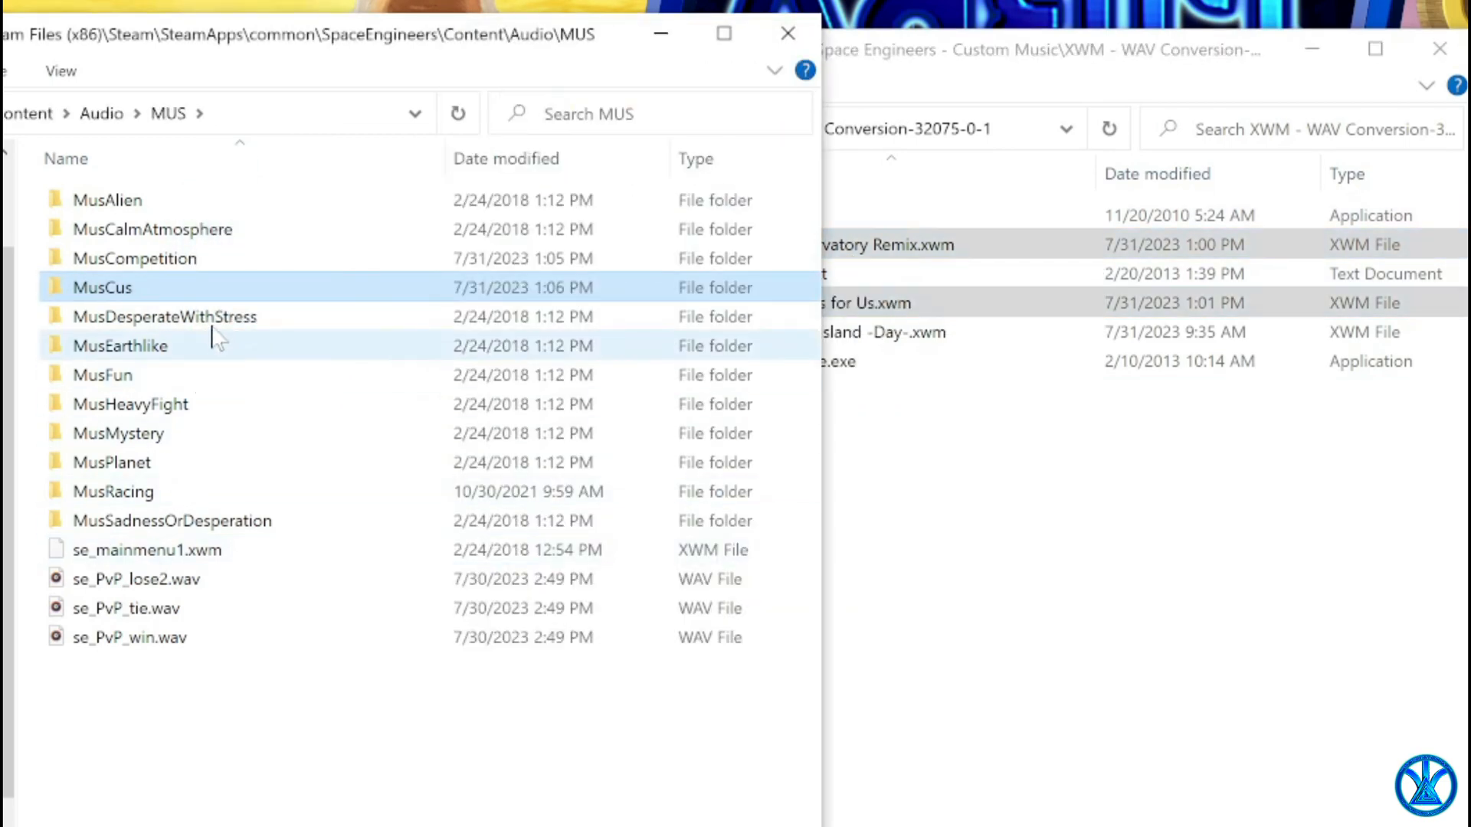
{"action": "double_click", "coordinate": [103, 287]}
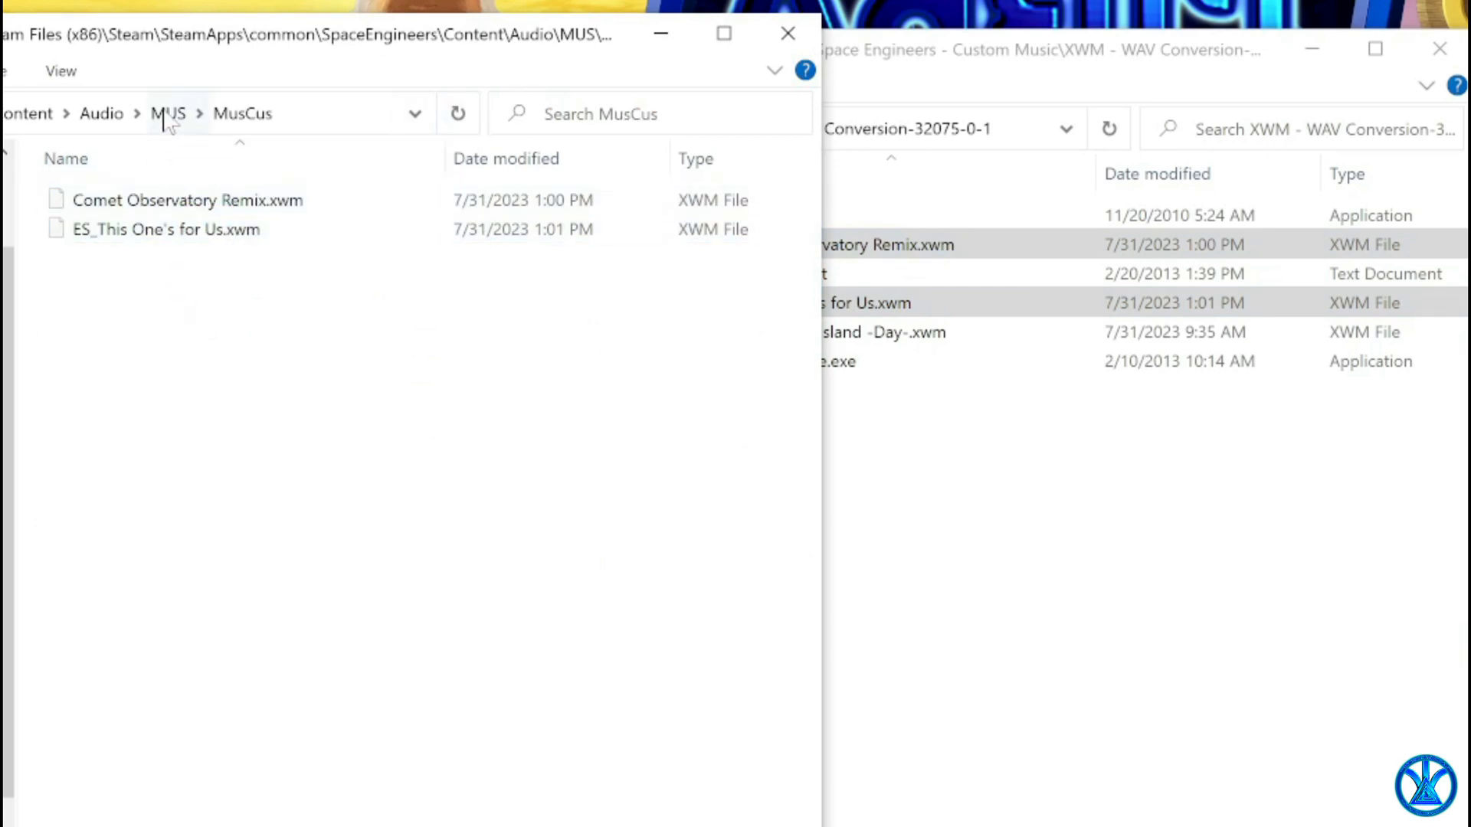
Paste Audio_music.sbc from Content\Data into Custom Music, then copy SoundCategories.sbc too.
{"action": "left_click", "coordinate": [169, 114]}
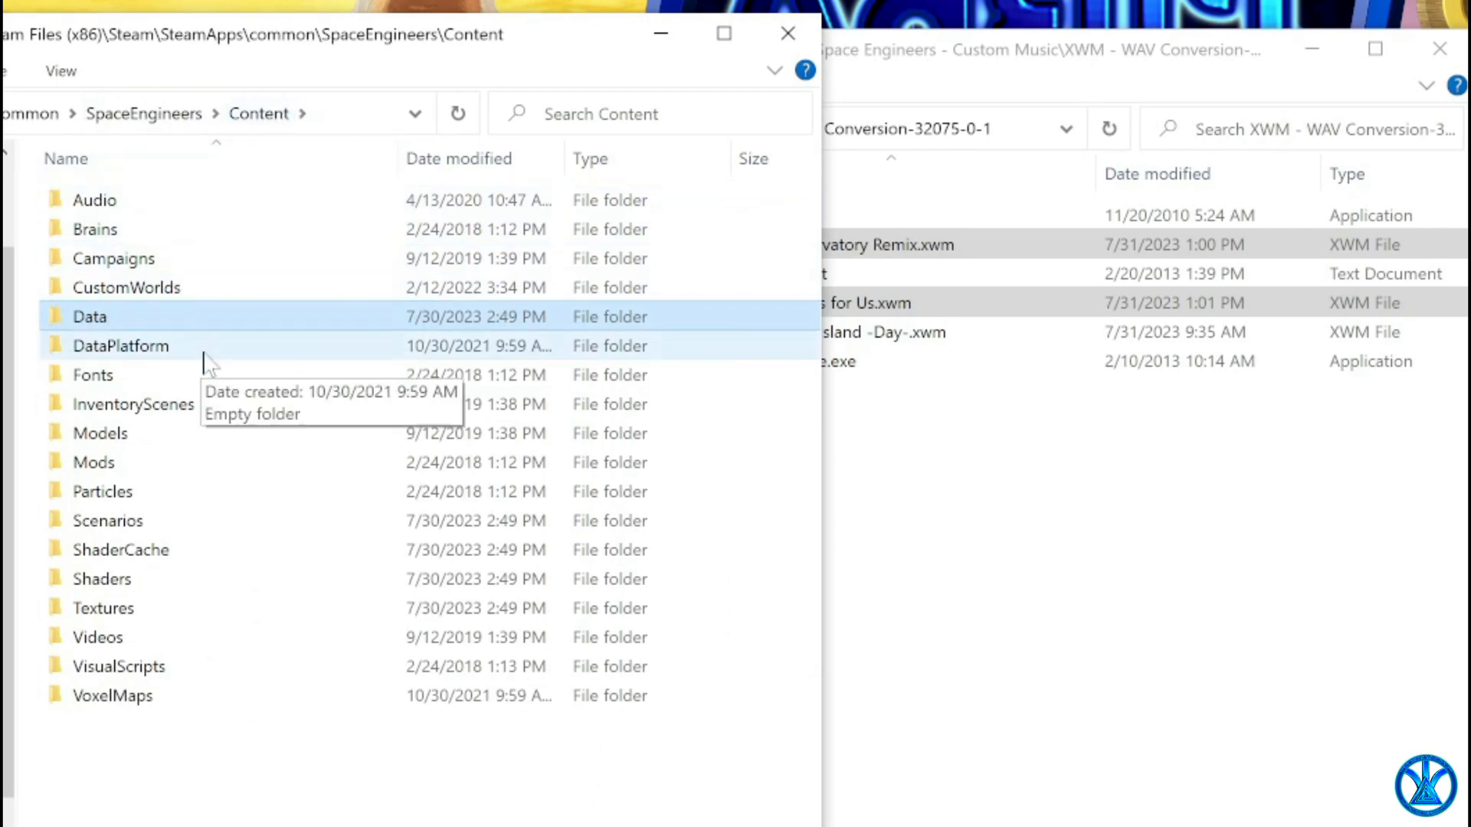
{"action": "double_click", "coordinate": [90, 315]}
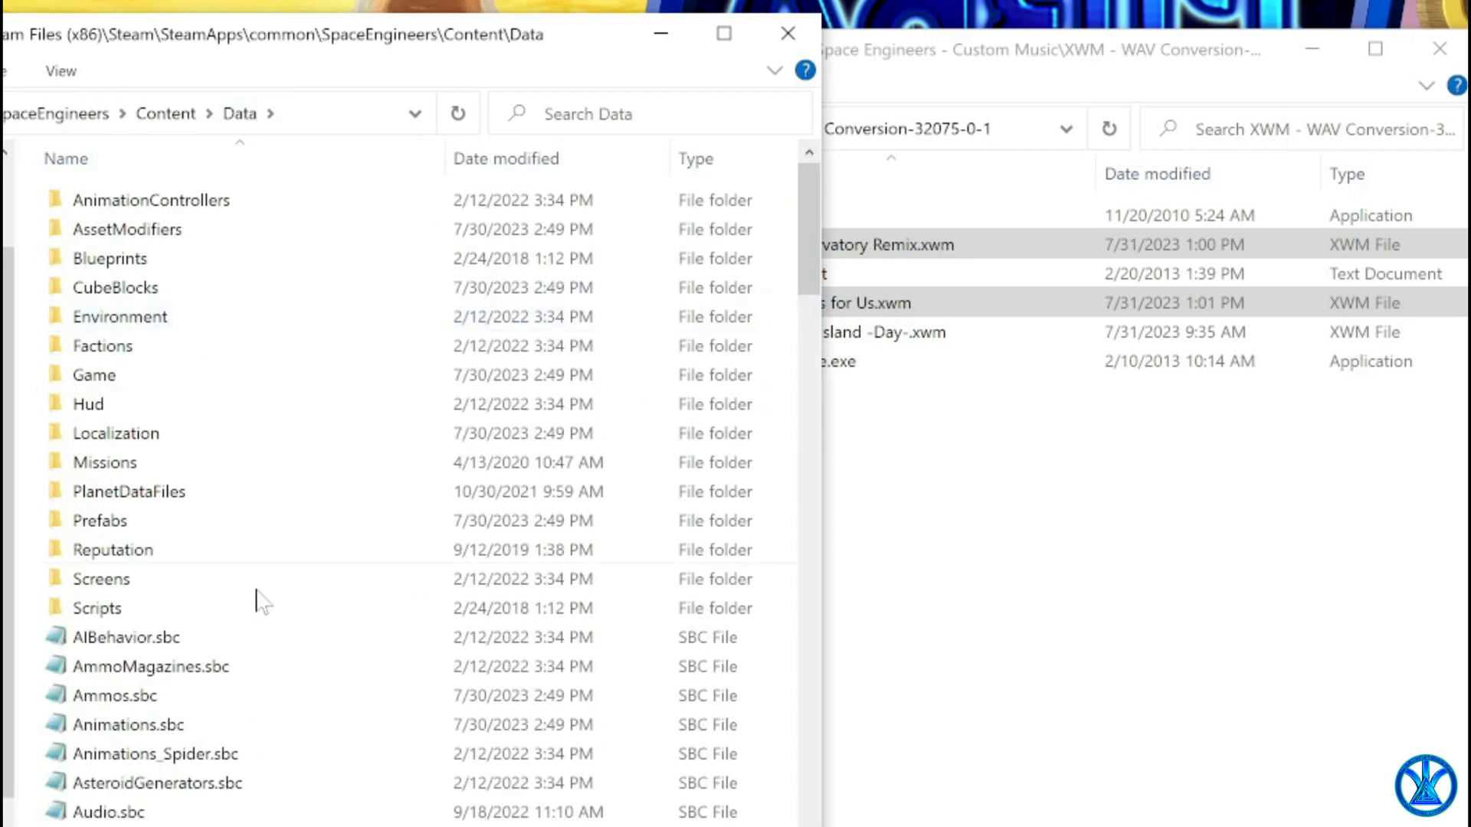
{"action": "scroll", "scroll_direction": "down", "scroll_amount": 3}
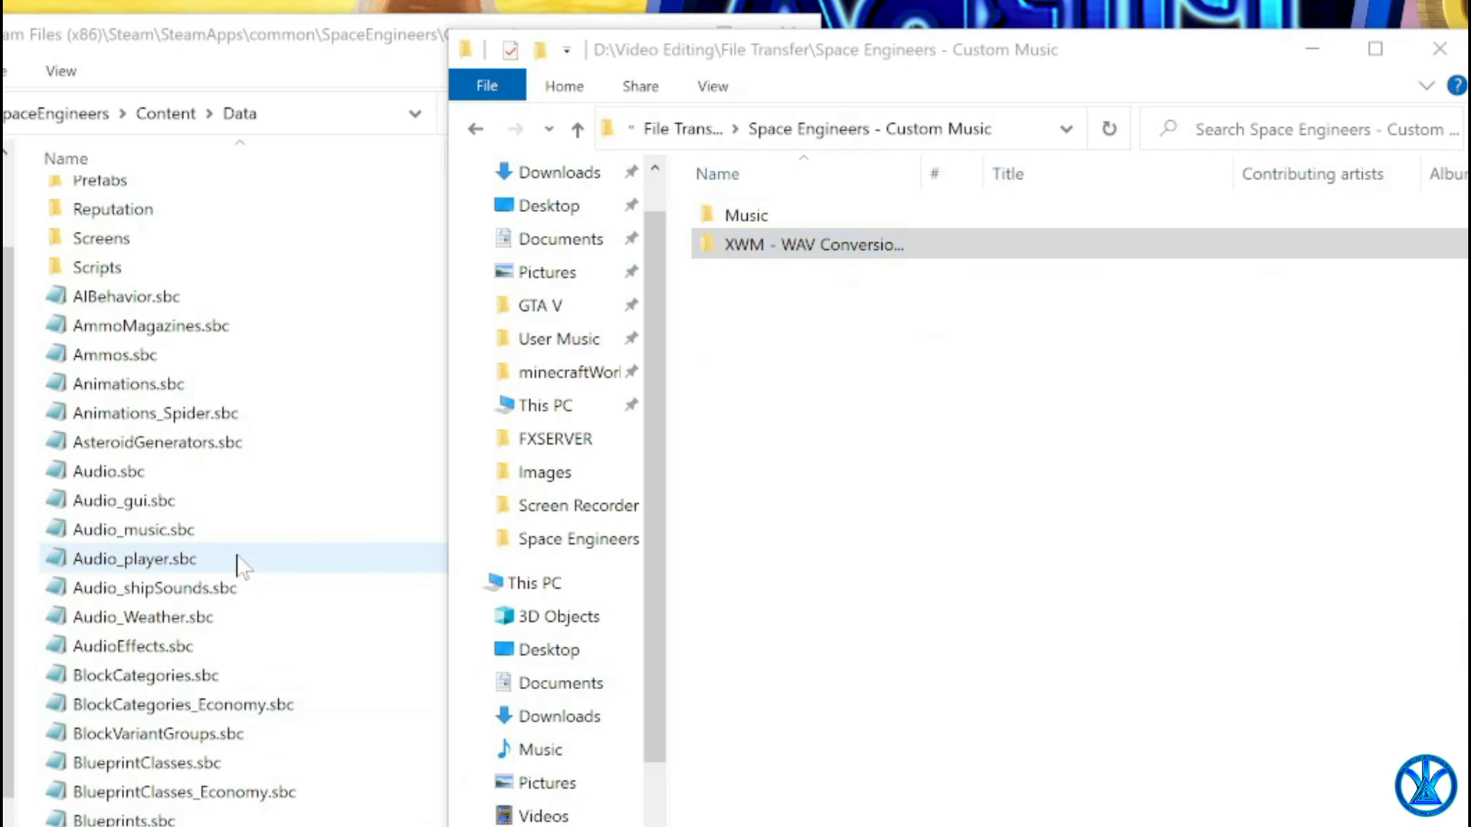
{"action": "right_click", "coordinate": [133, 528]}
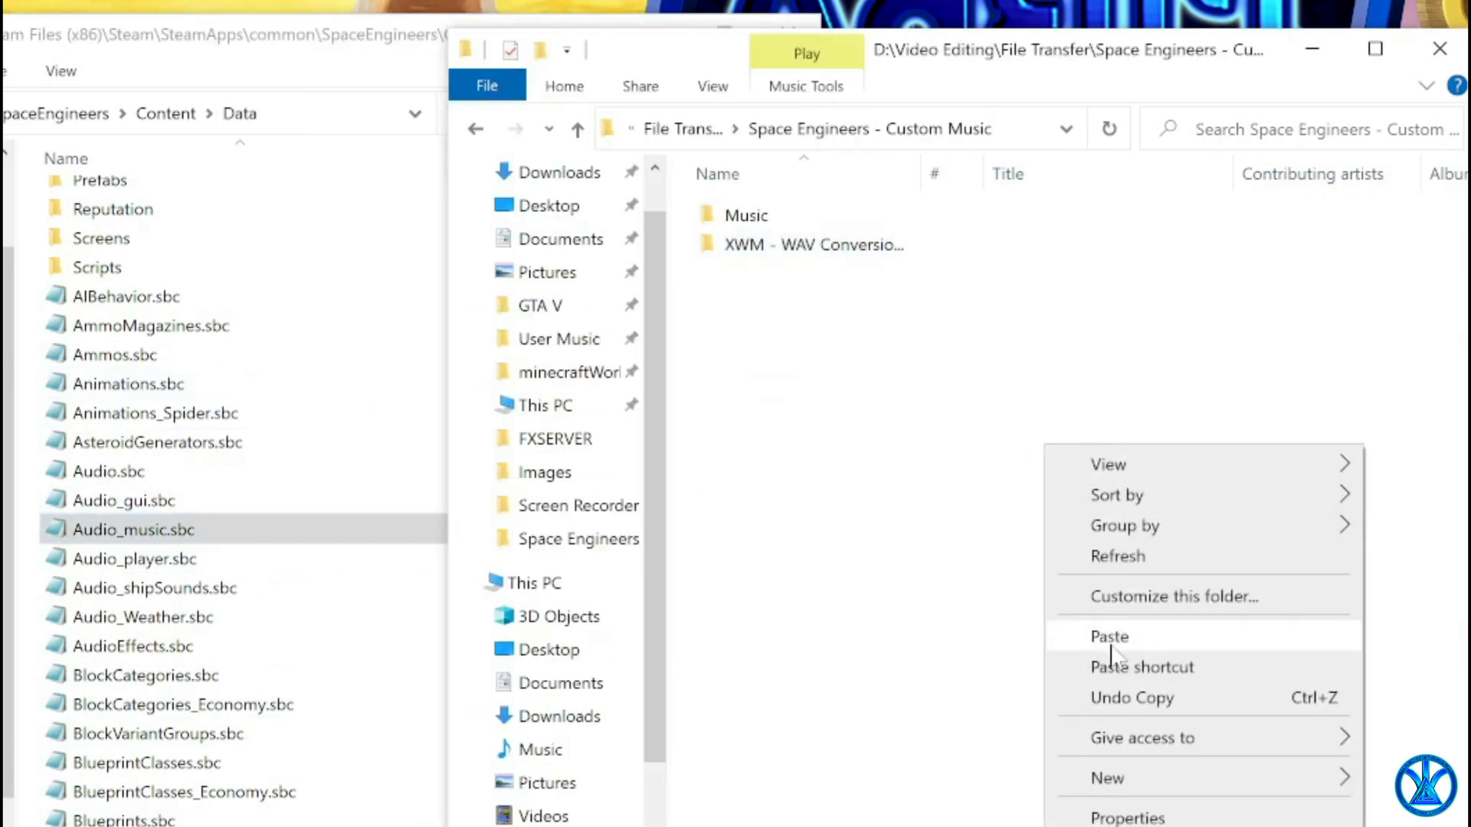
{"action": "left_click", "coordinate": [1108, 635]}
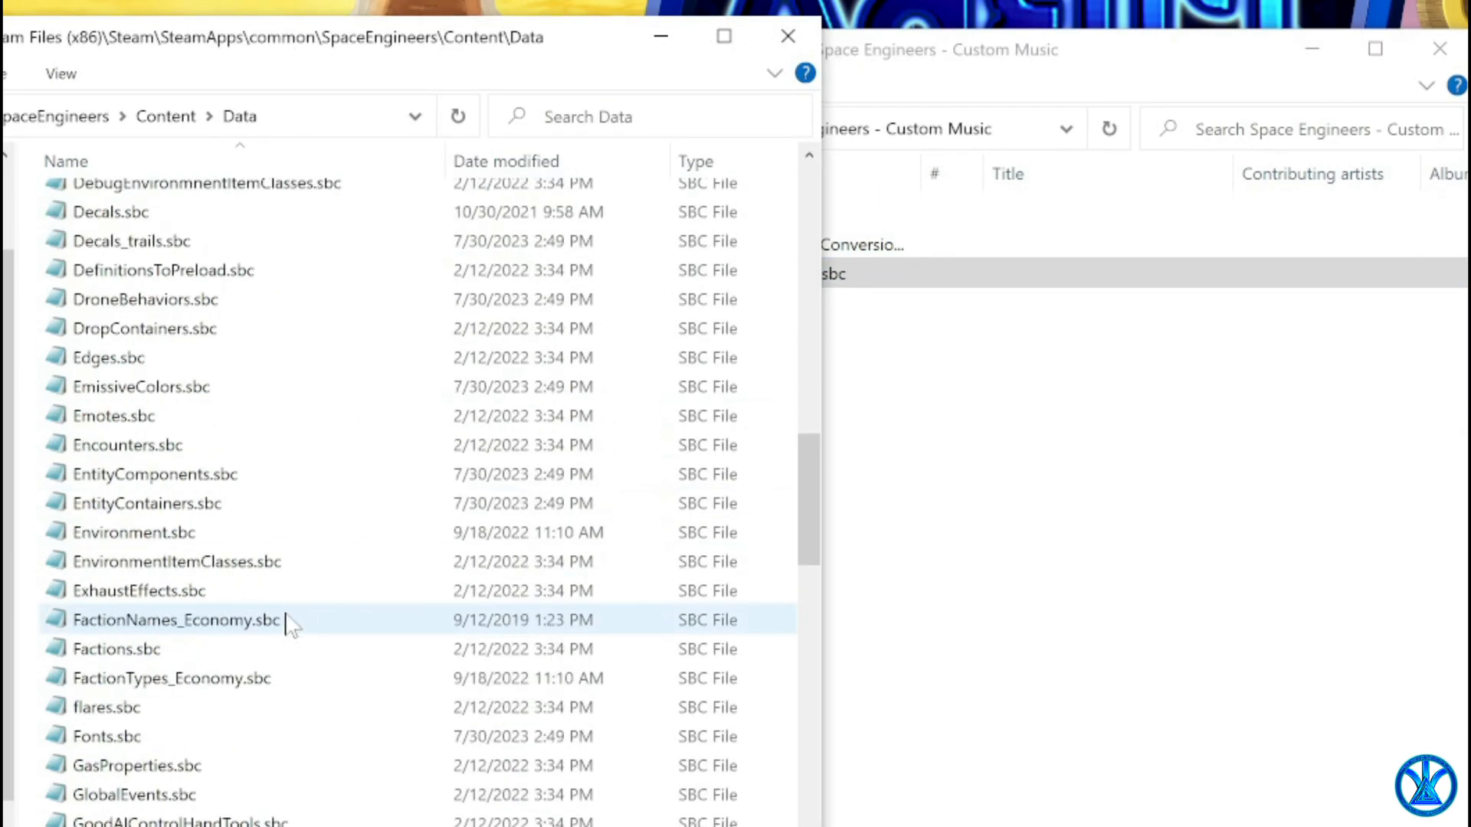
{"action": "scroll", "scroll_direction": "down", "scroll_amount": 3}
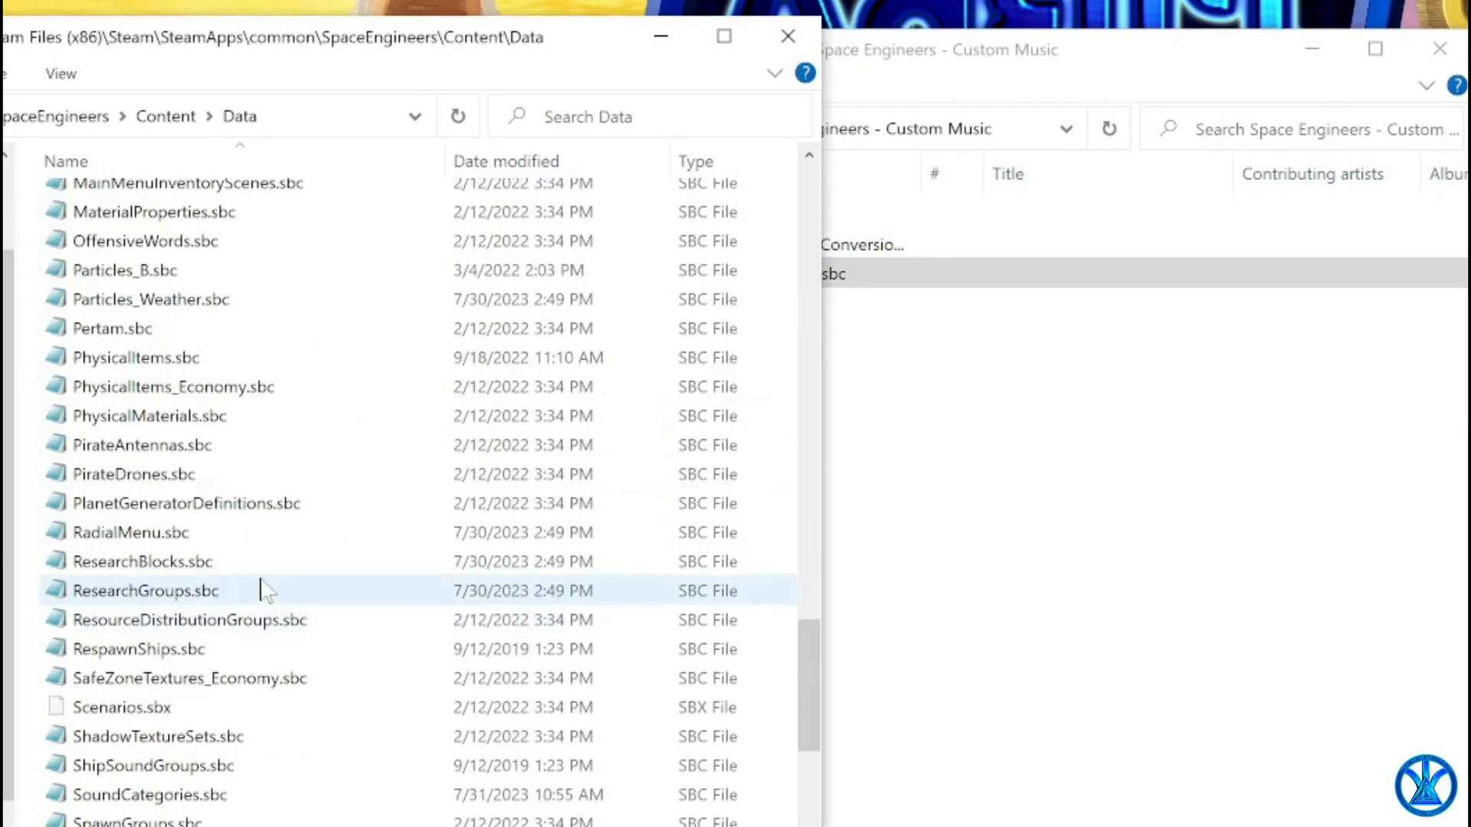
{"action": "right_click", "coordinate": [148, 708]}
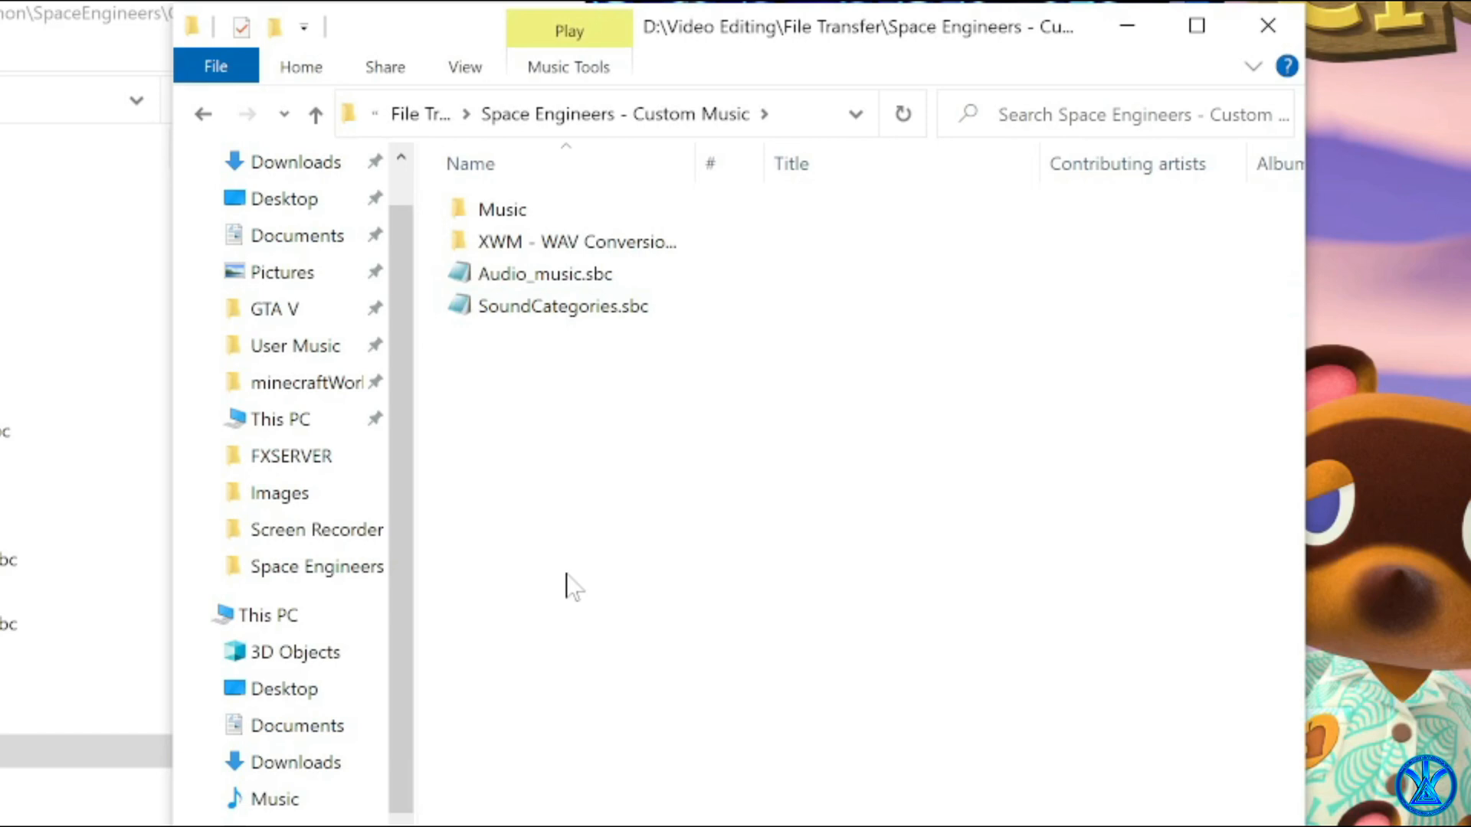
{"action": "left_click", "coordinate": [562, 307]}
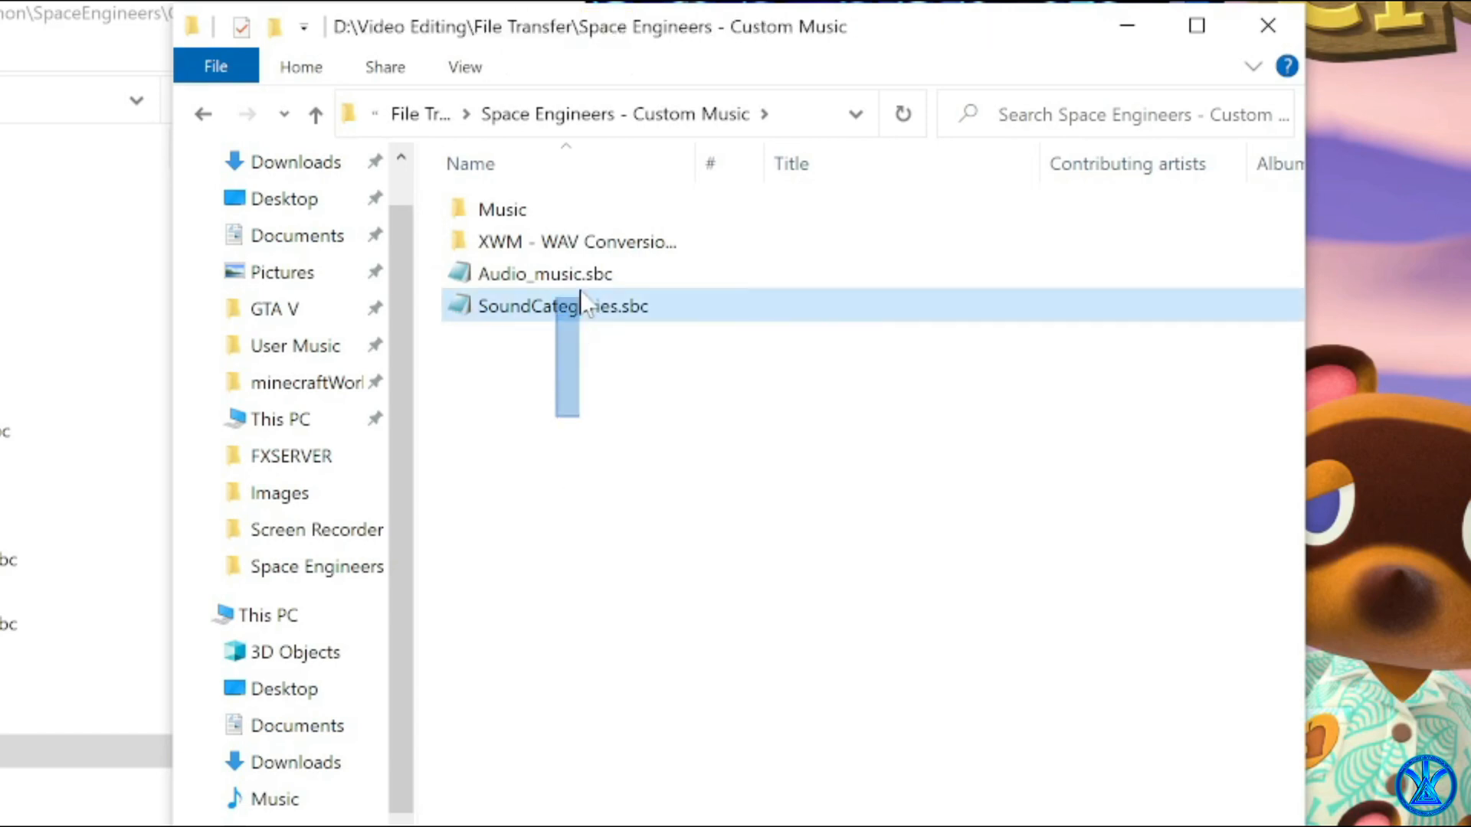
{"action": "left_click", "coordinate": [545, 273]}
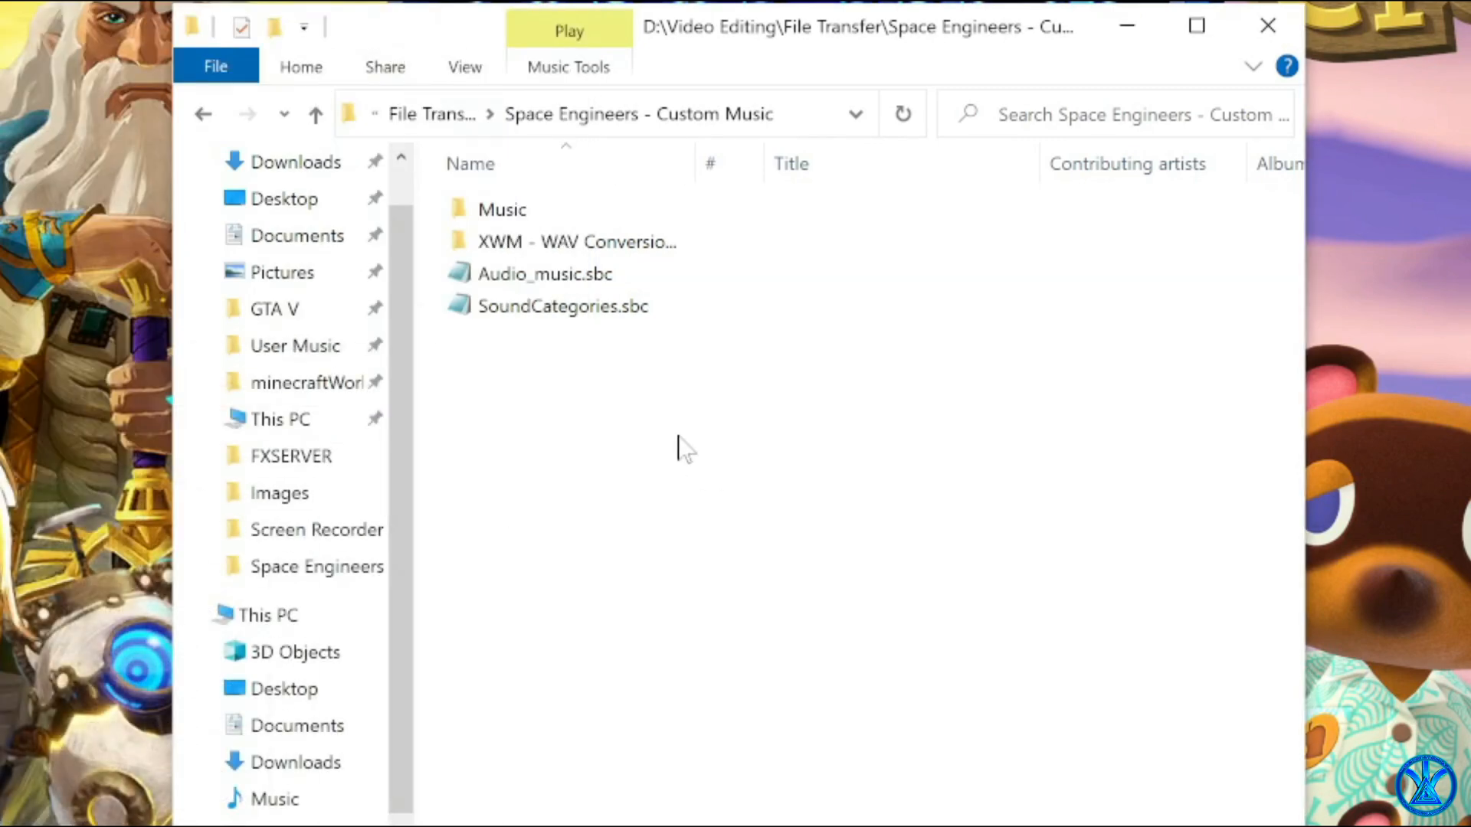
{"action": "mouse_move", "coordinate": [610, 385]}
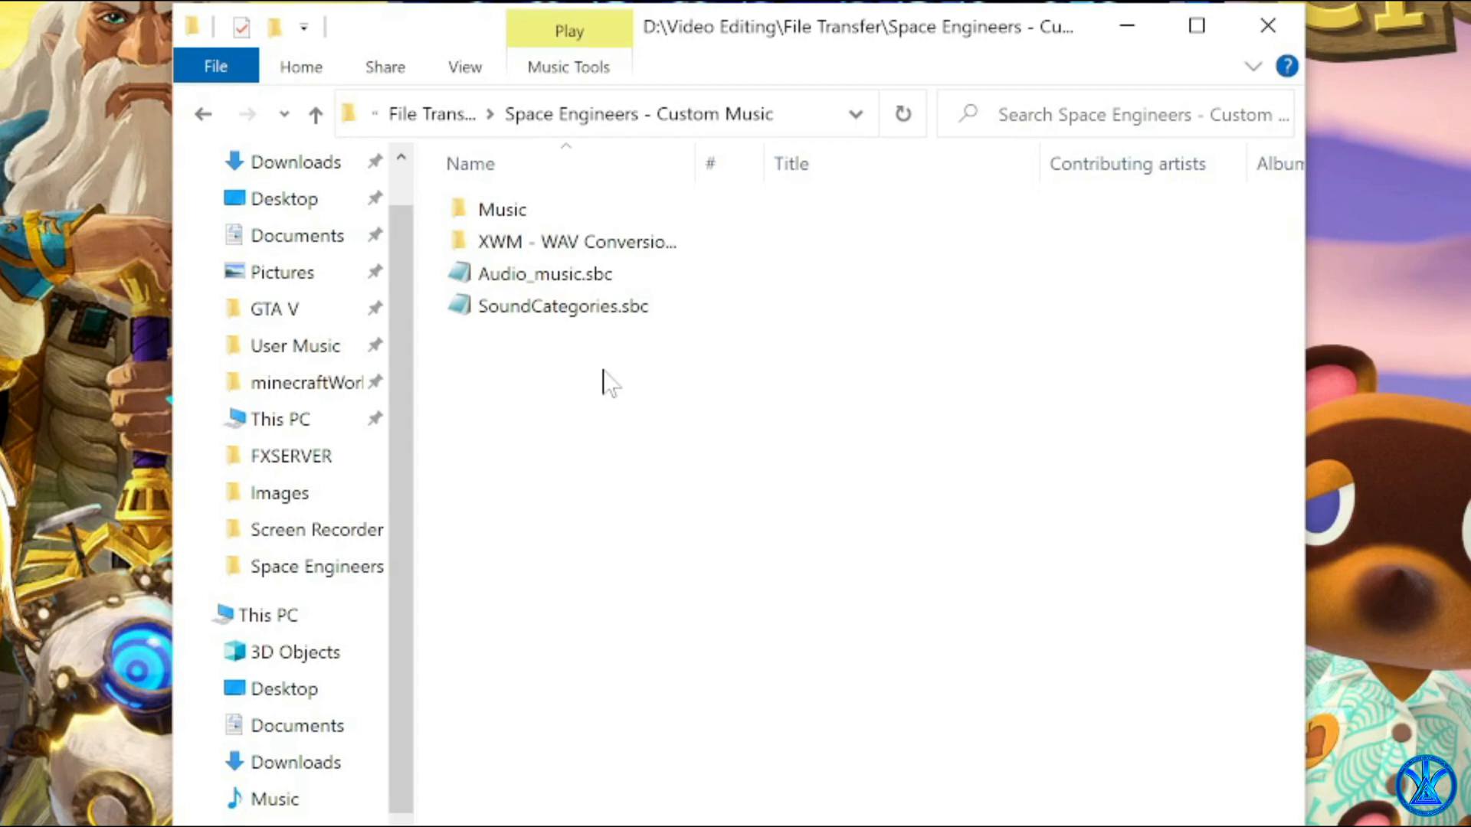
{"action": "right_click", "coordinate": [604, 383]}
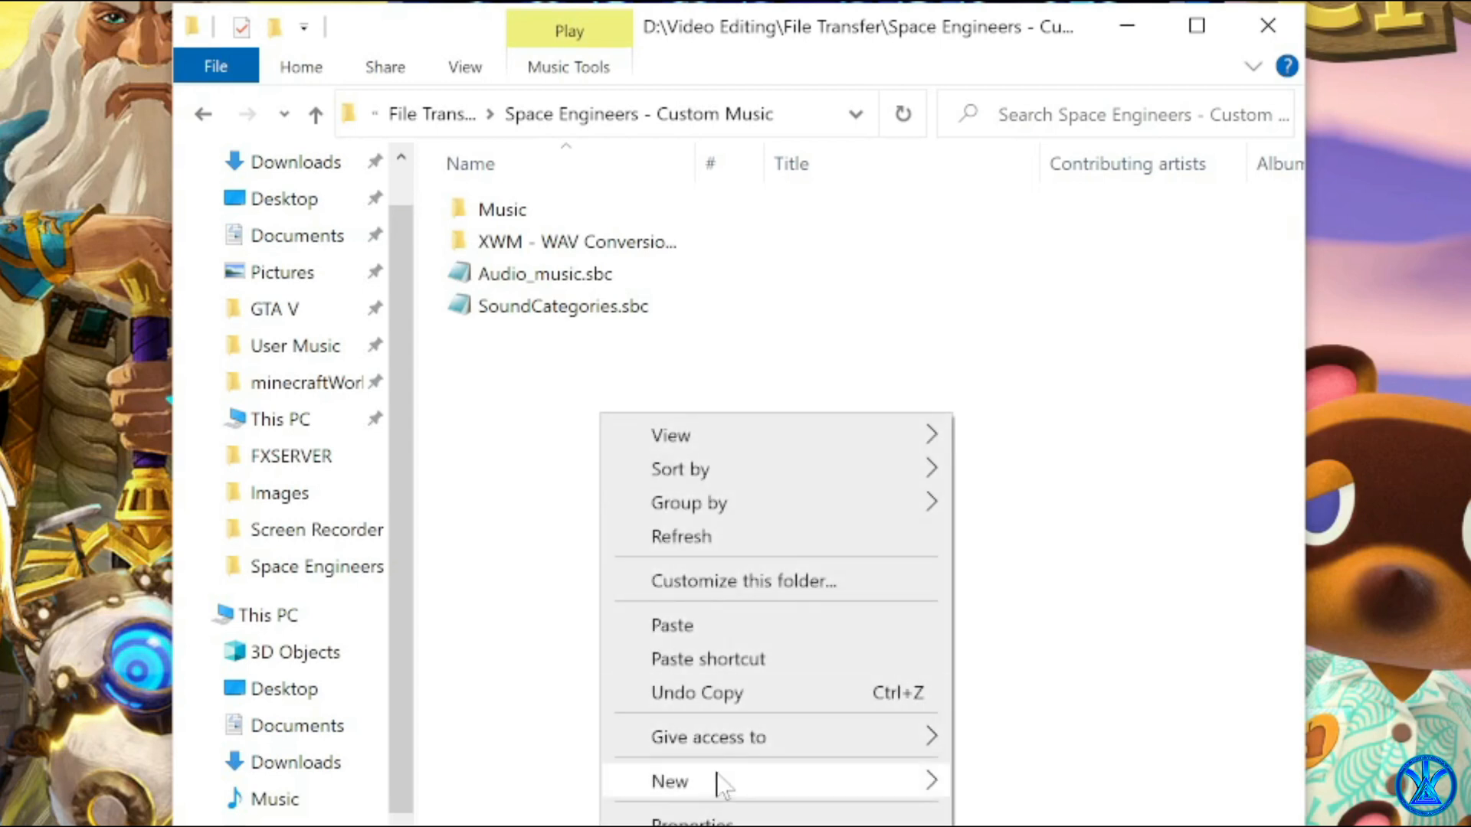
{"action": "mouse_move", "coordinate": [669, 781]}
{"action": "type", "text": "backup"}
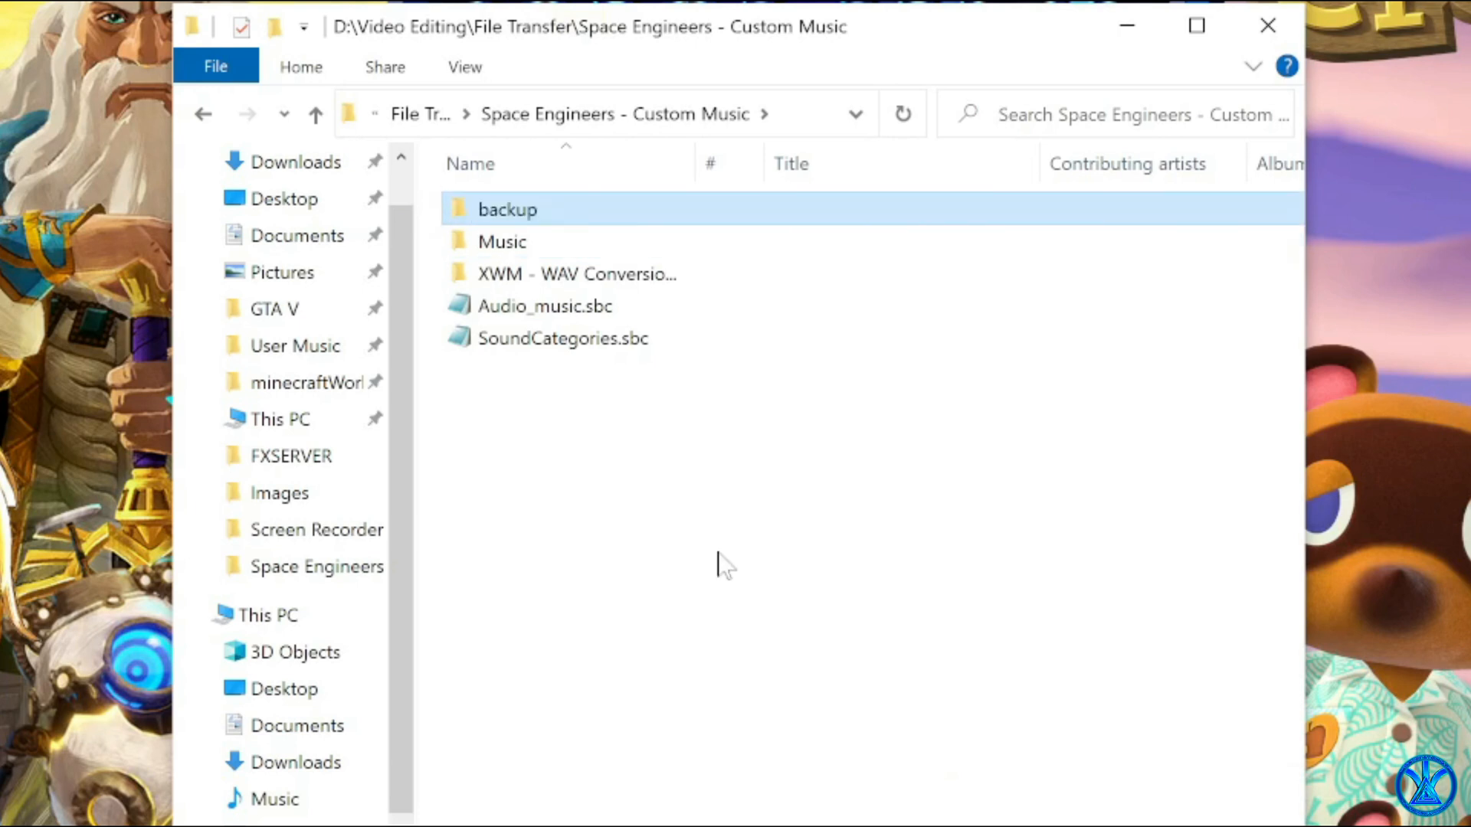
{"action": "right_click", "coordinate": [545, 307]}
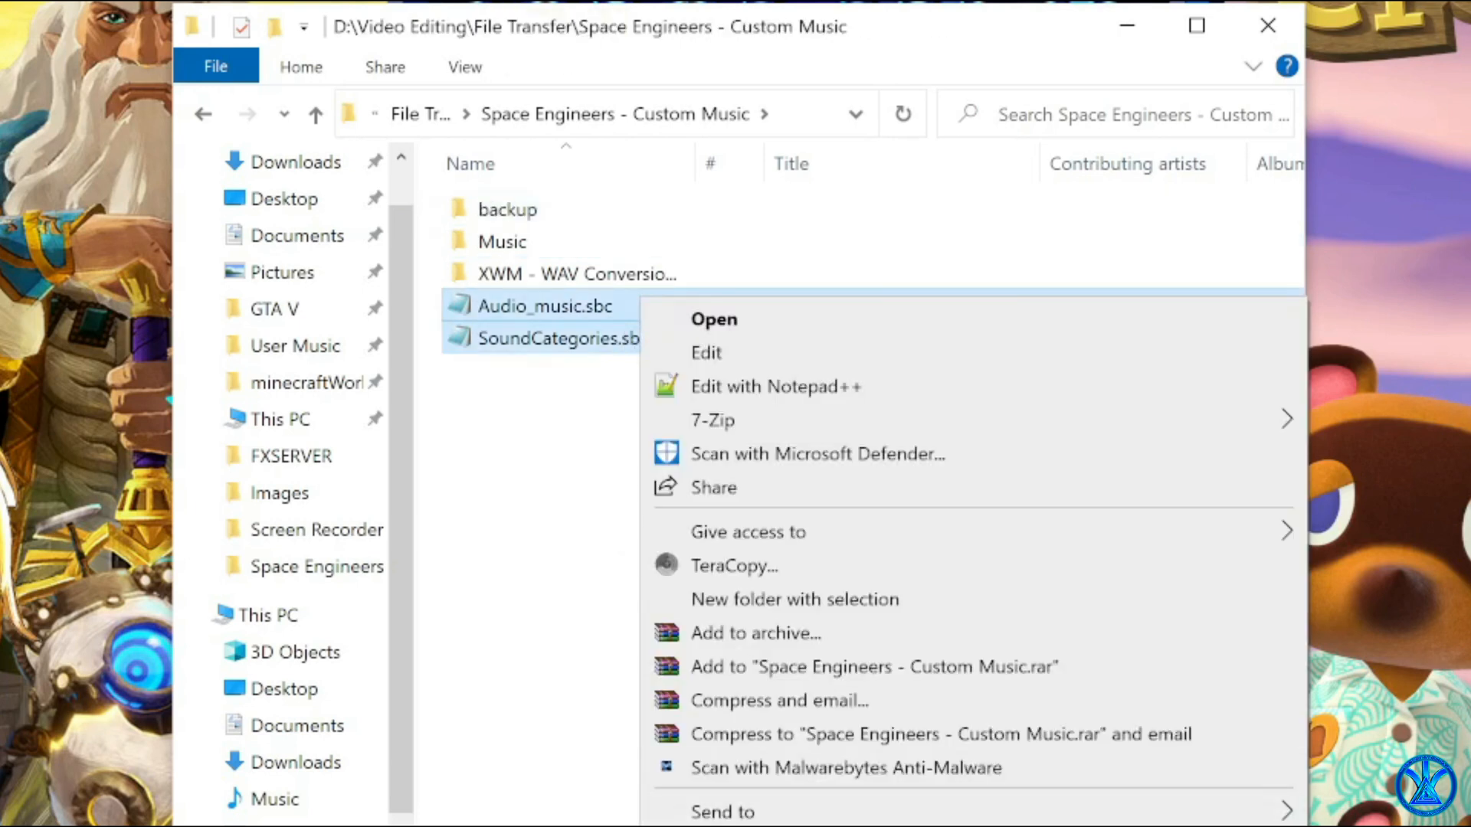
{"action": "right_click", "coordinate": [507, 209]}
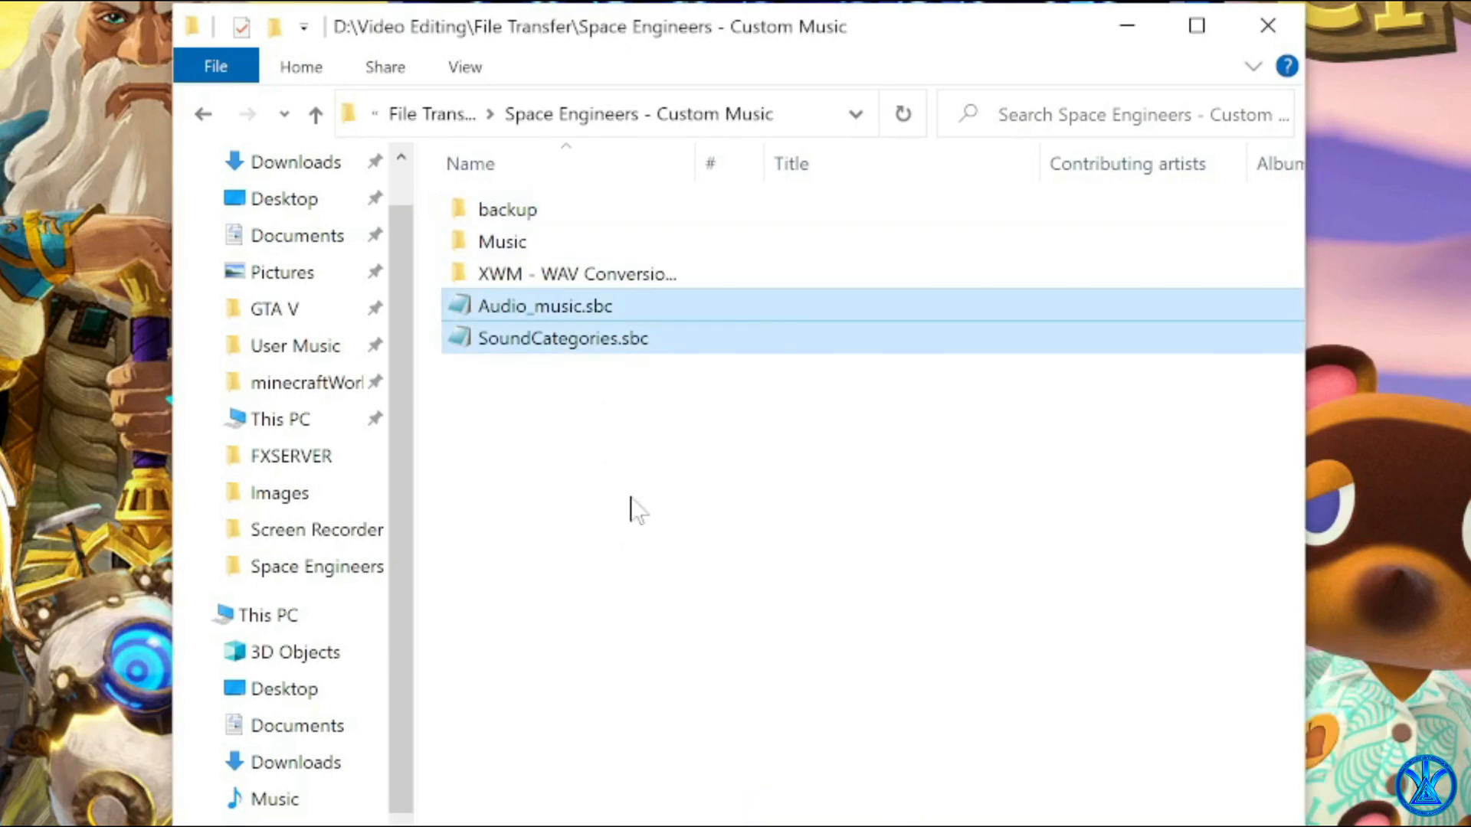
{"action": "left_click", "coordinate": [546, 306]}
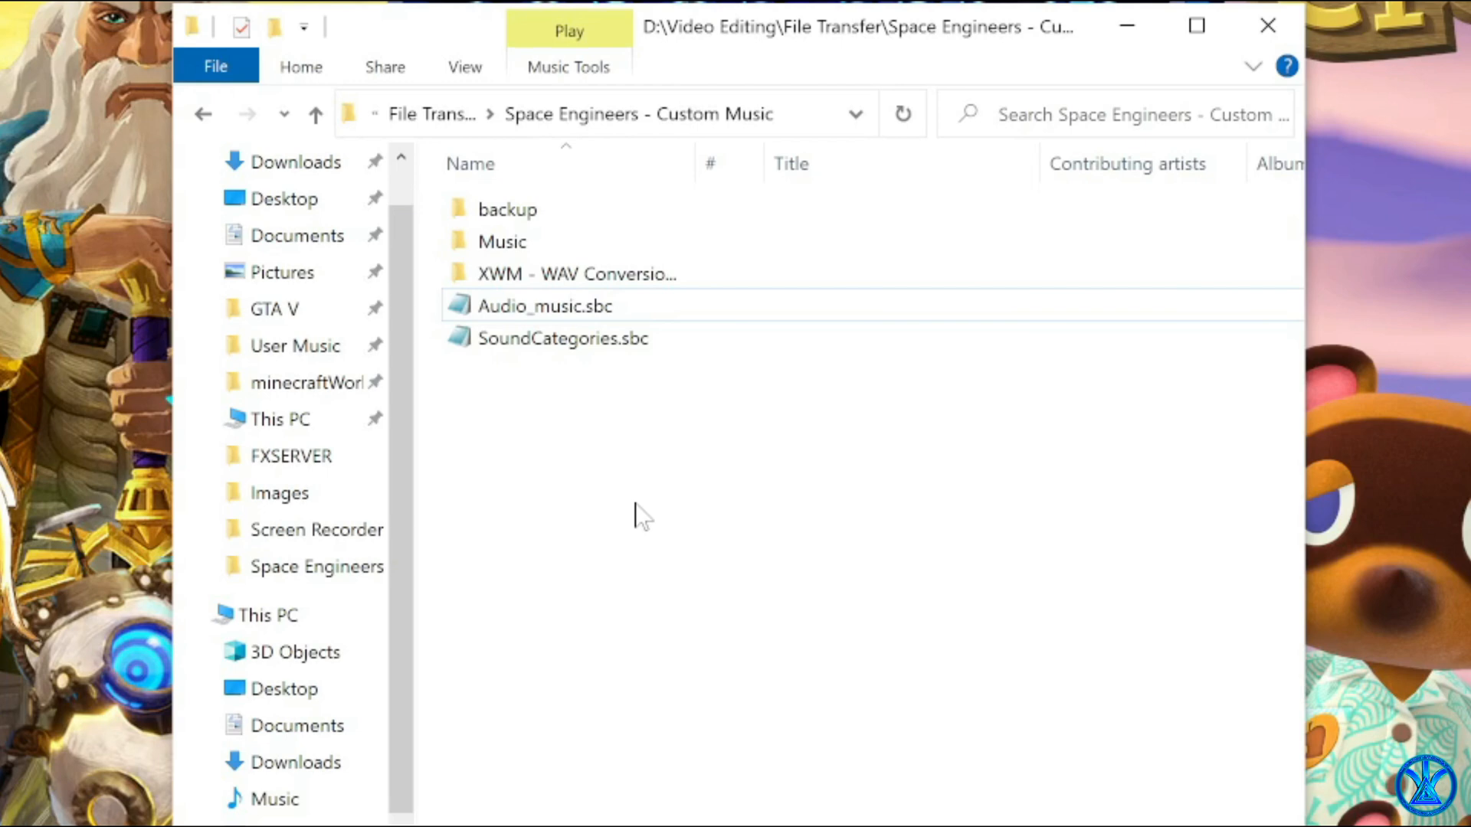
{"action": "left_click", "coordinate": [545, 306]}
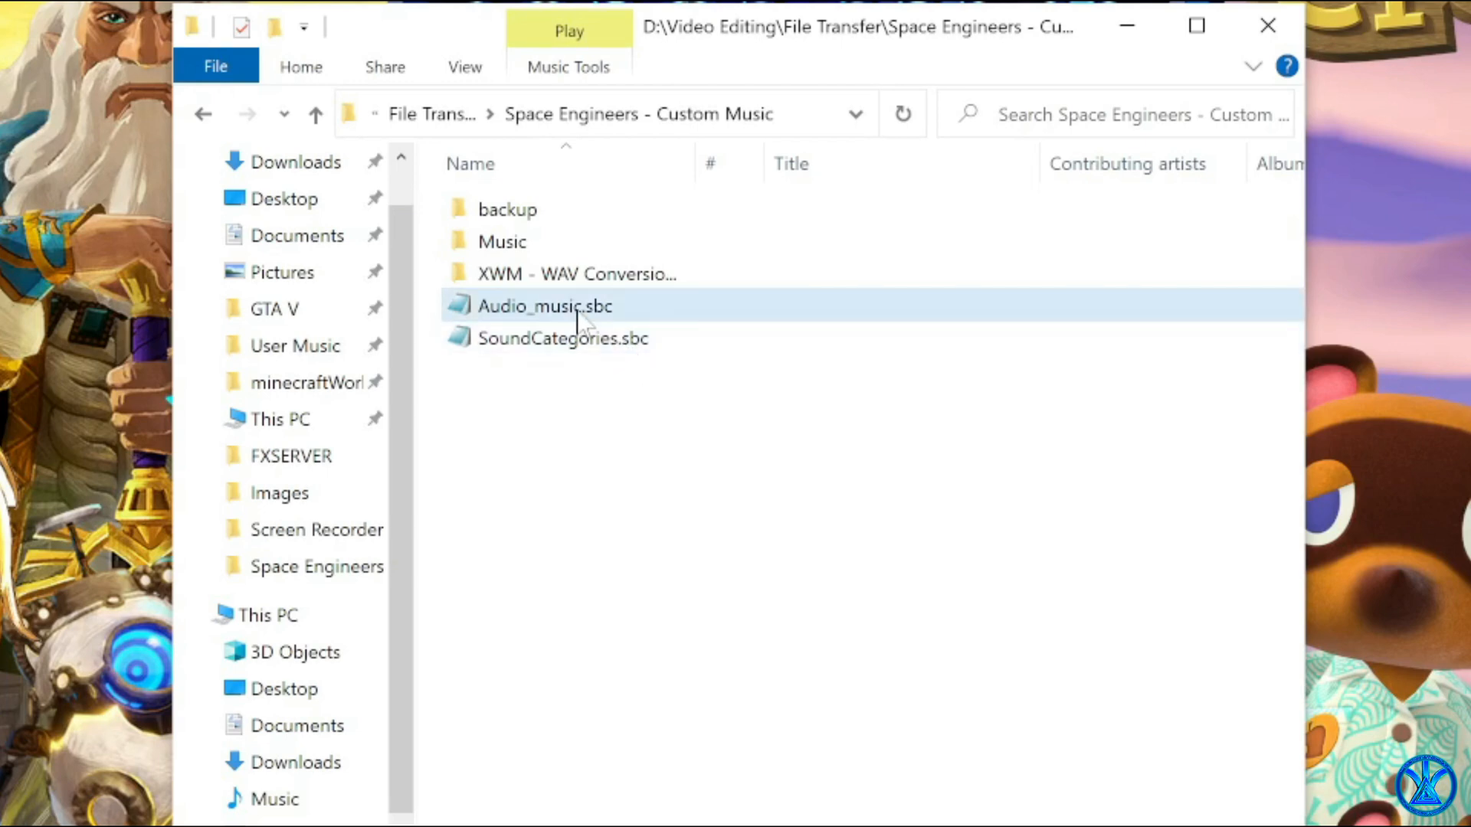
{"action": "mouse_move", "coordinate": [642, 314]}
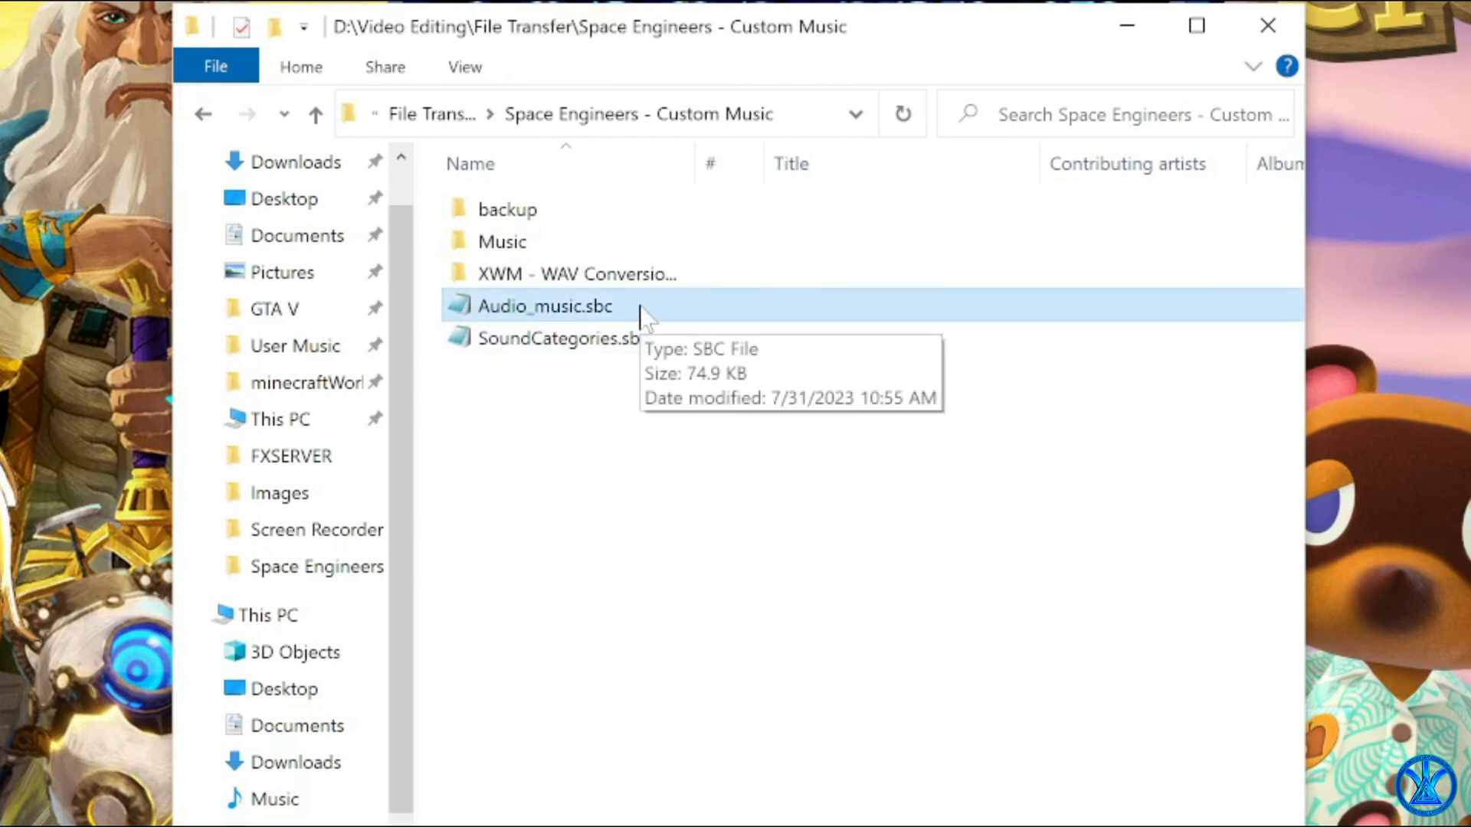
Open Audio_music.sbc and locate the MusFun sound entry by searching for 'musfun'.
{"action": "double_click", "coordinate": [544, 306]}
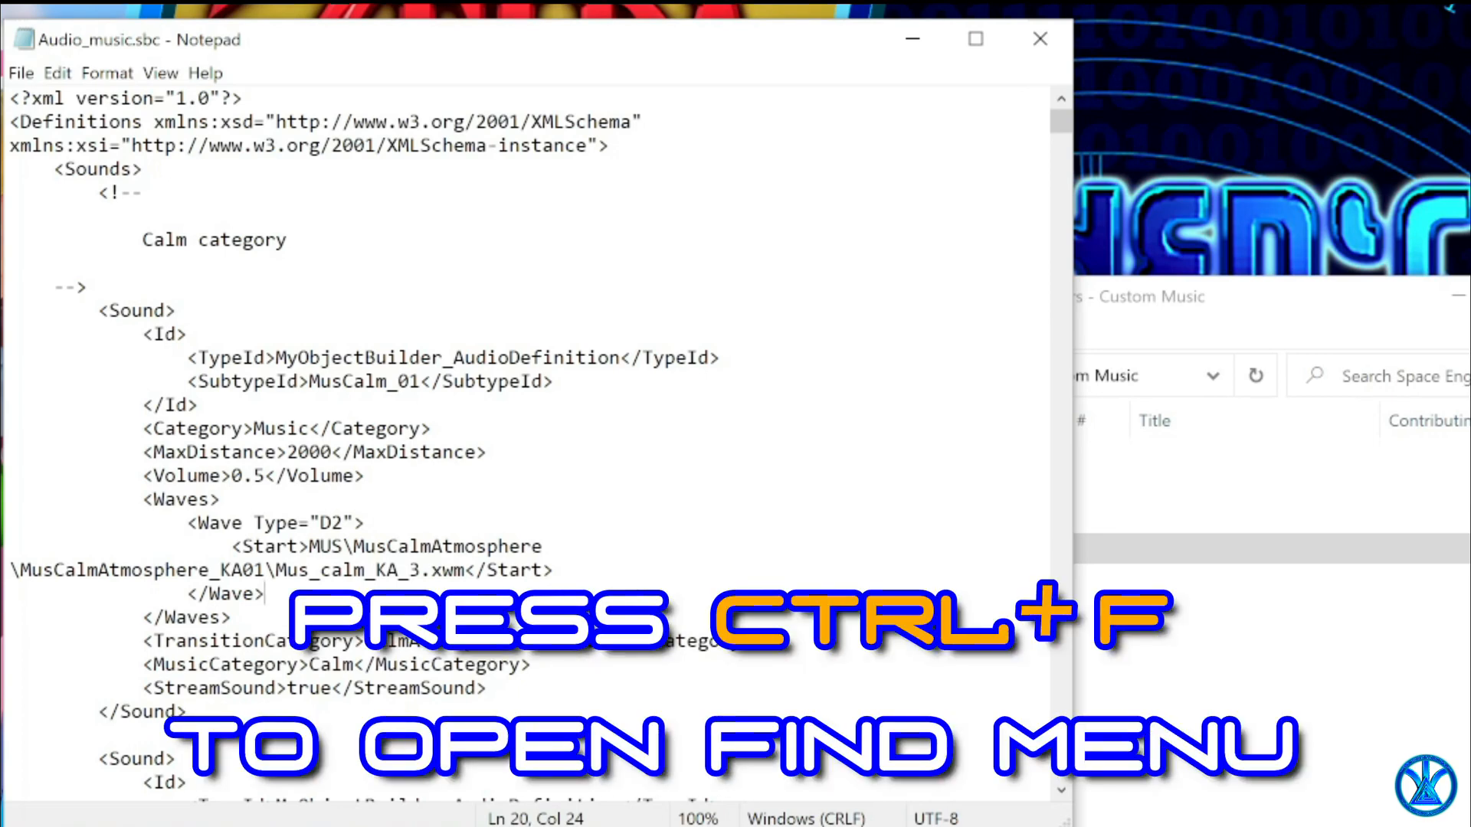
{"action": "key", "text": "ctrl+f"}
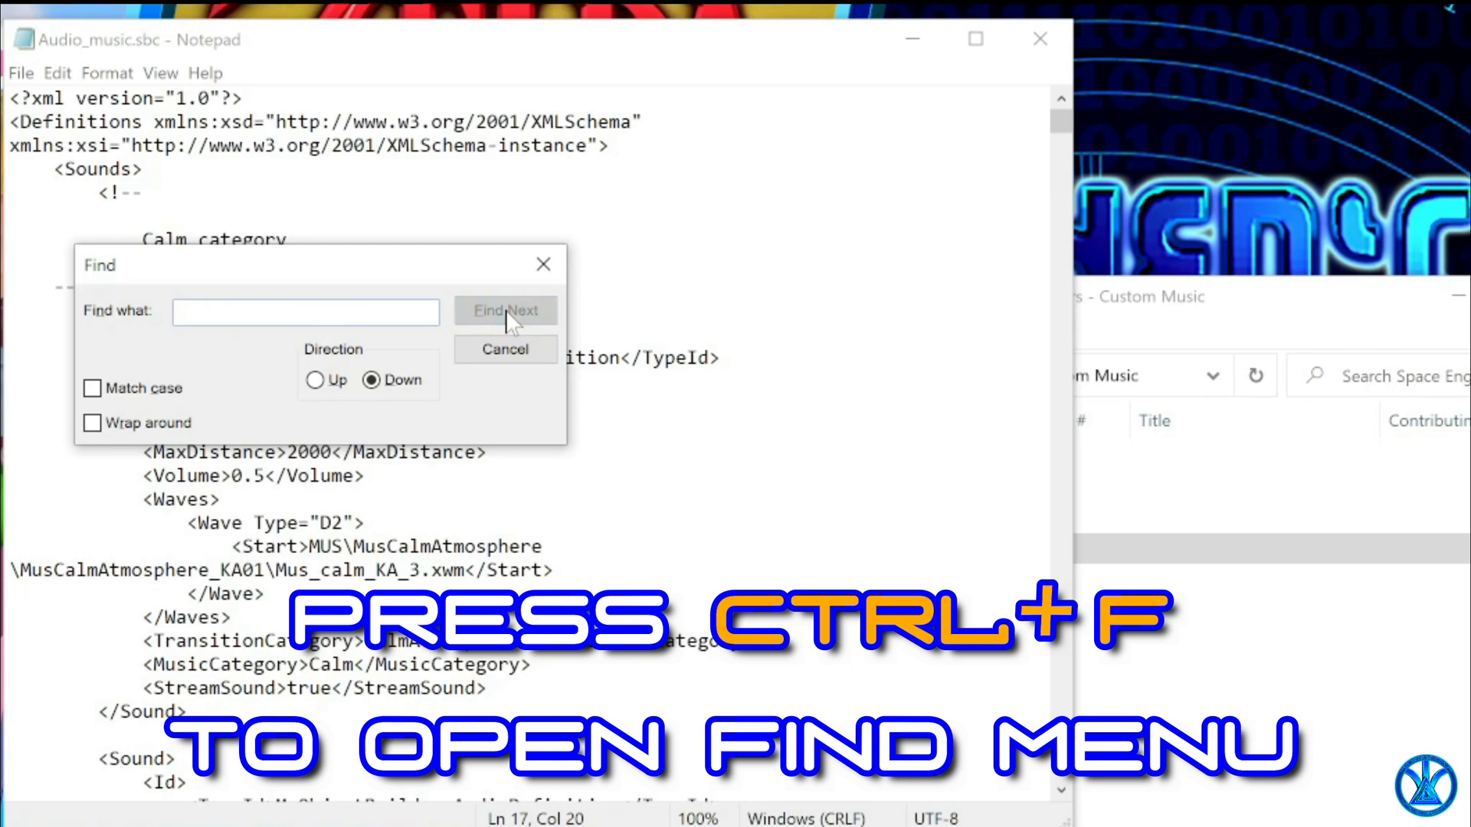
{"action": "type", "text": "musf"}
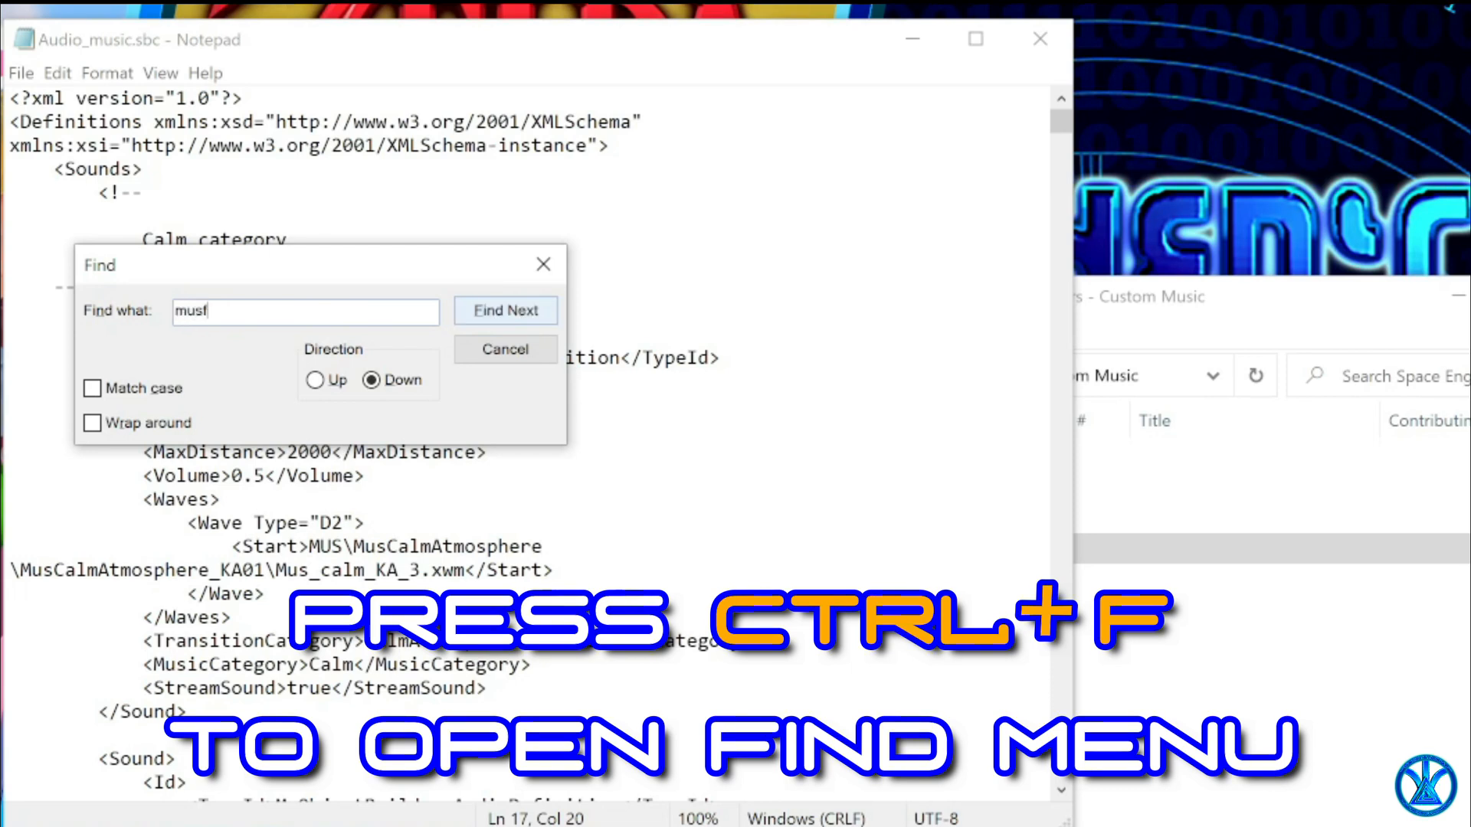
{"action": "type", "text": "un"}
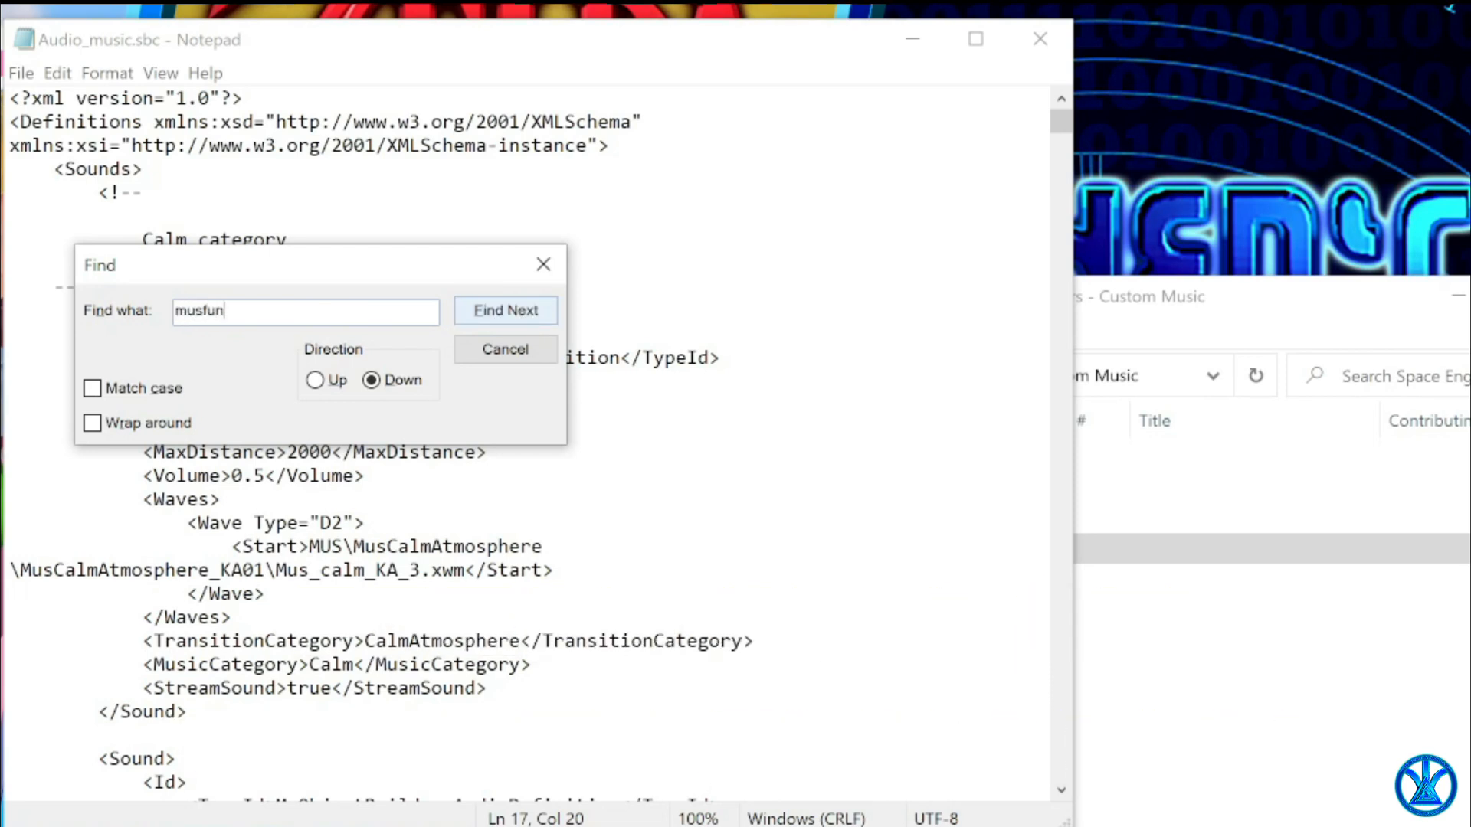
{"action": "left_click", "coordinate": [504, 311]}
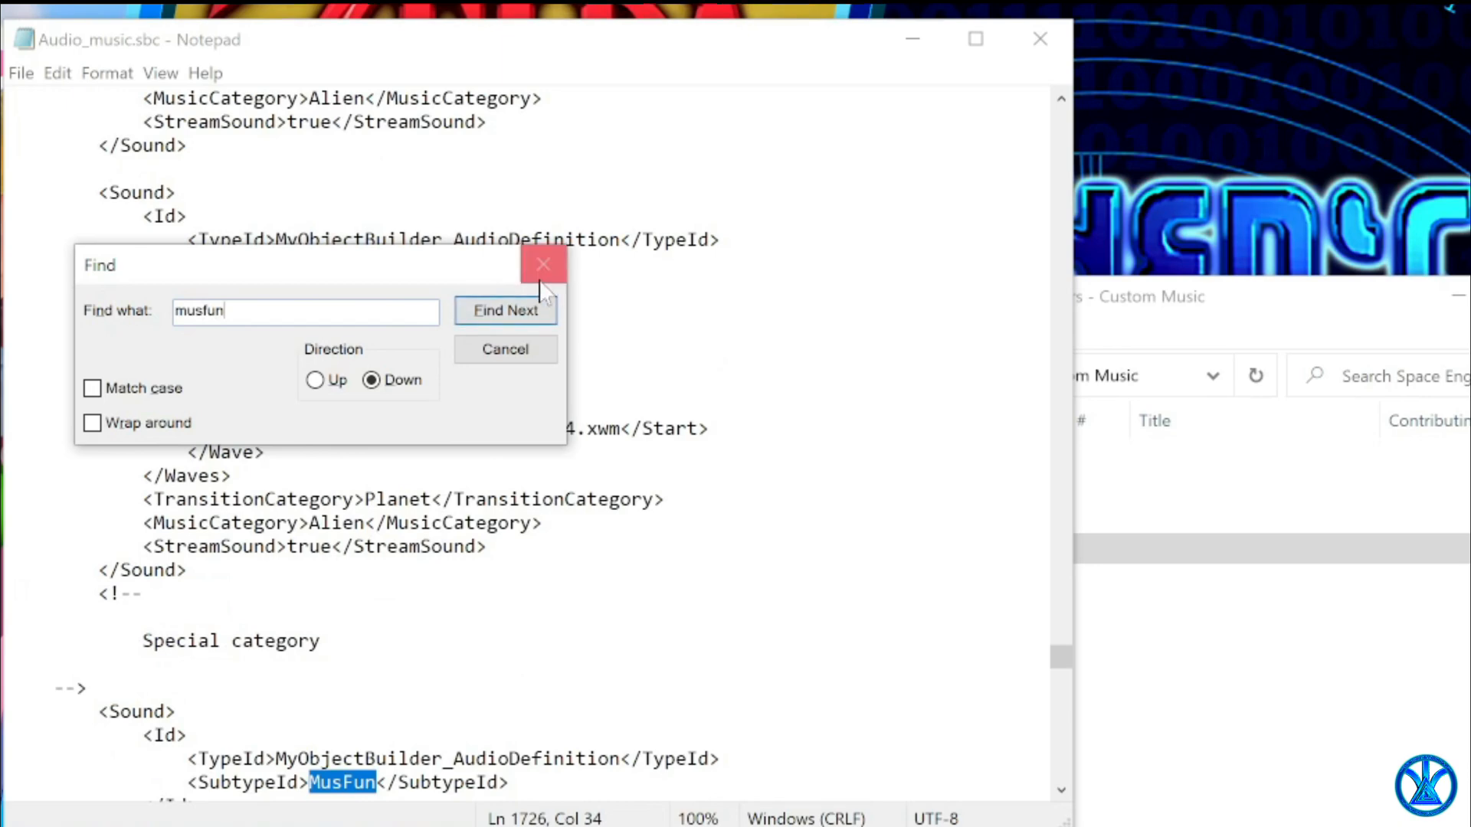
{"action": "left_click", "coordinate": [542, 263]}
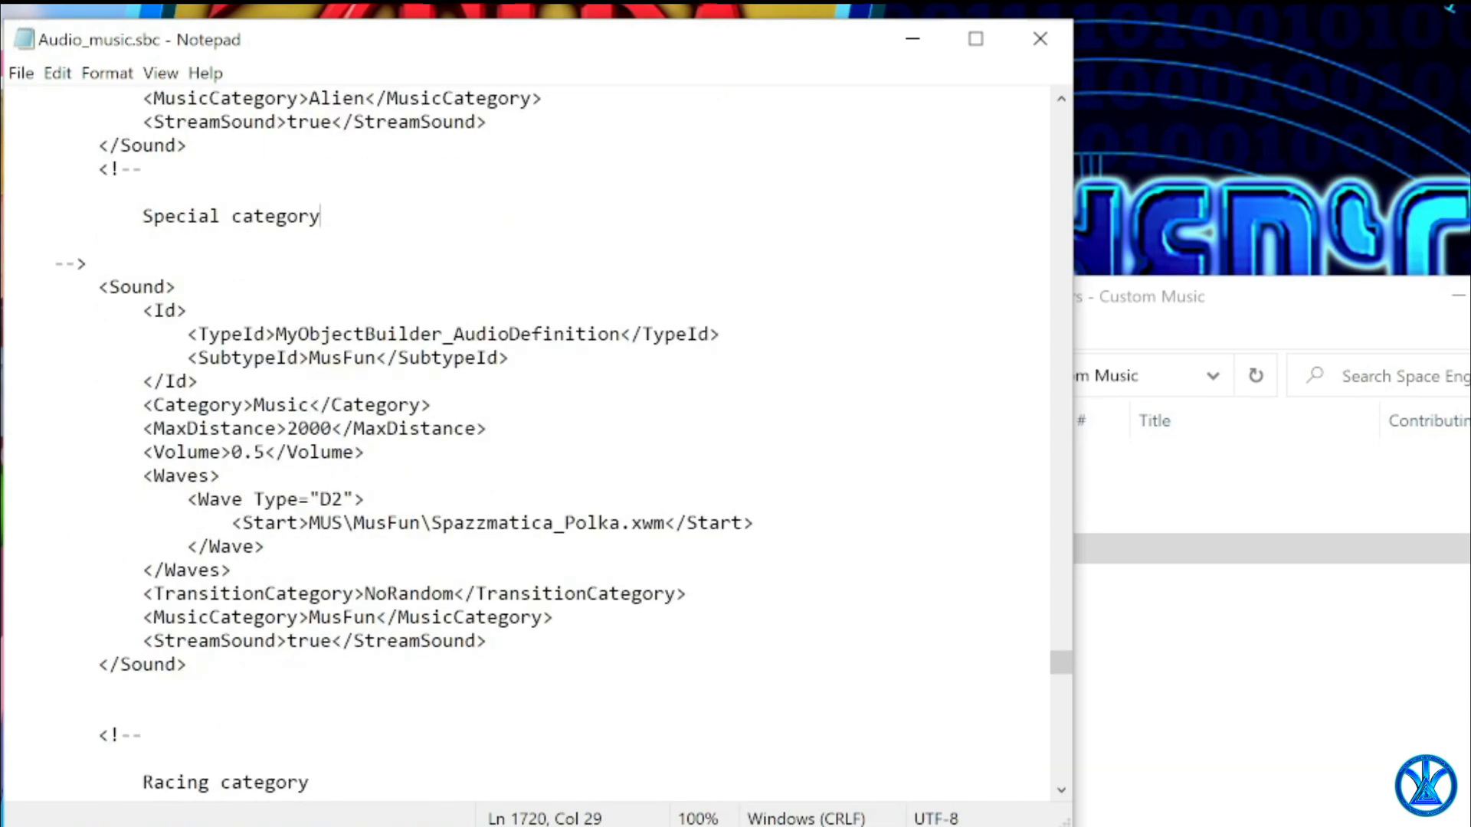
Duplicate the MusFun <Sound> block and change the copy's MusicCategory to MusCus.
{"action": "left_click_drag", "start_coordinate": [98, 287], "coordinate": [186, 663]}
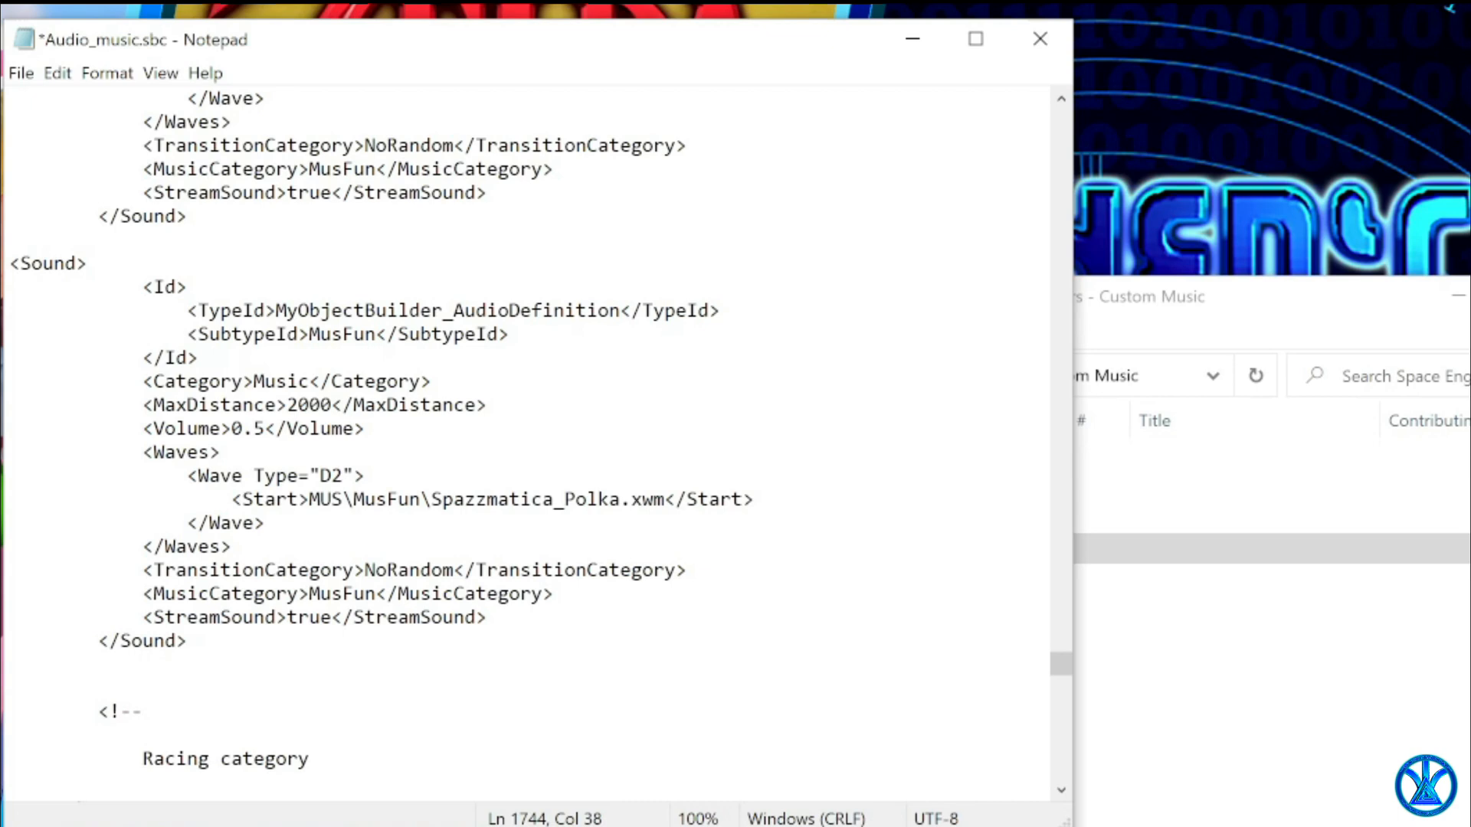
{"action": "double_click", "coordinate": [353, 593]}
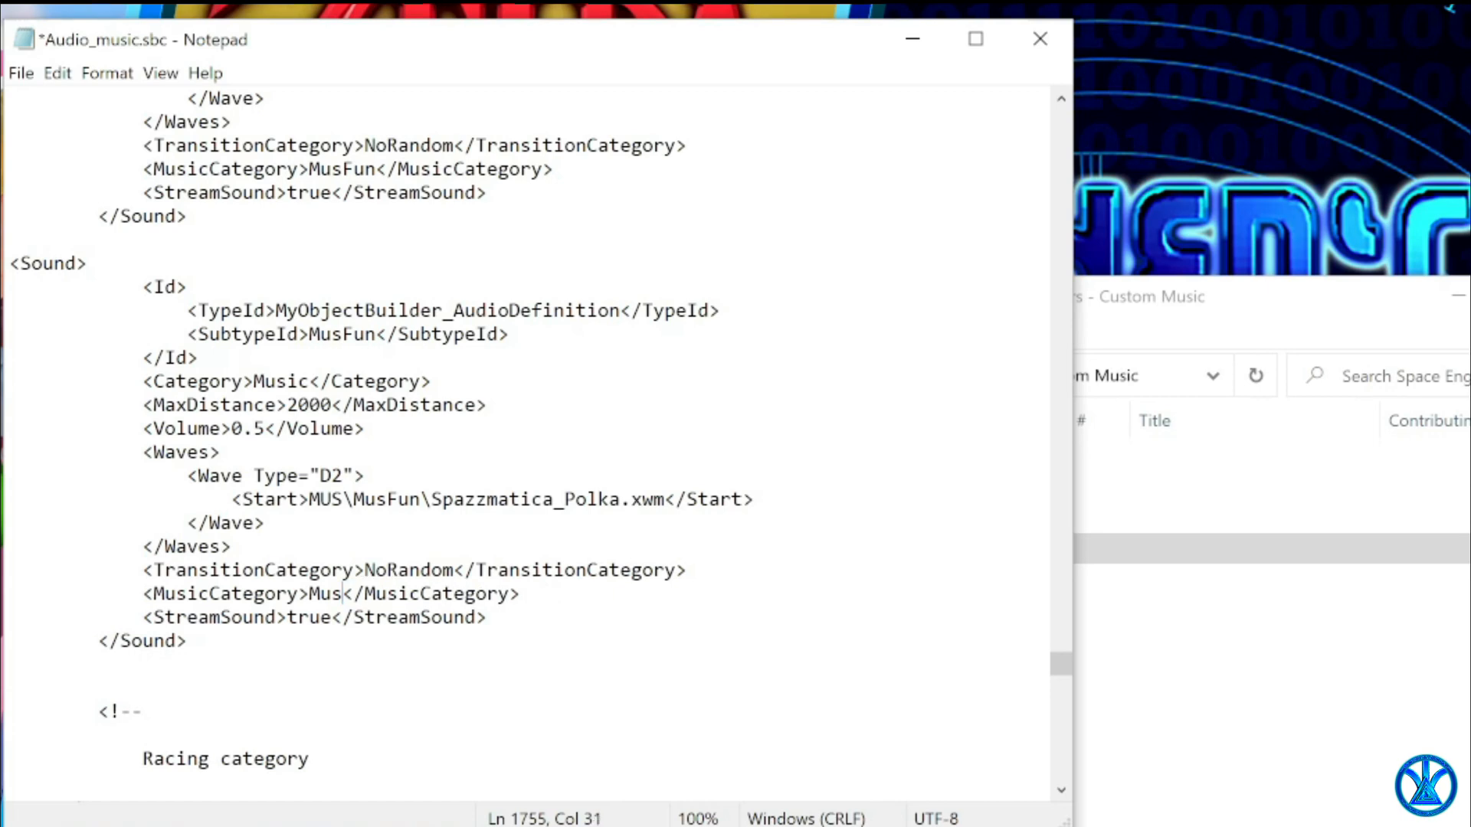
{"action": "type", "text": "Cus"}
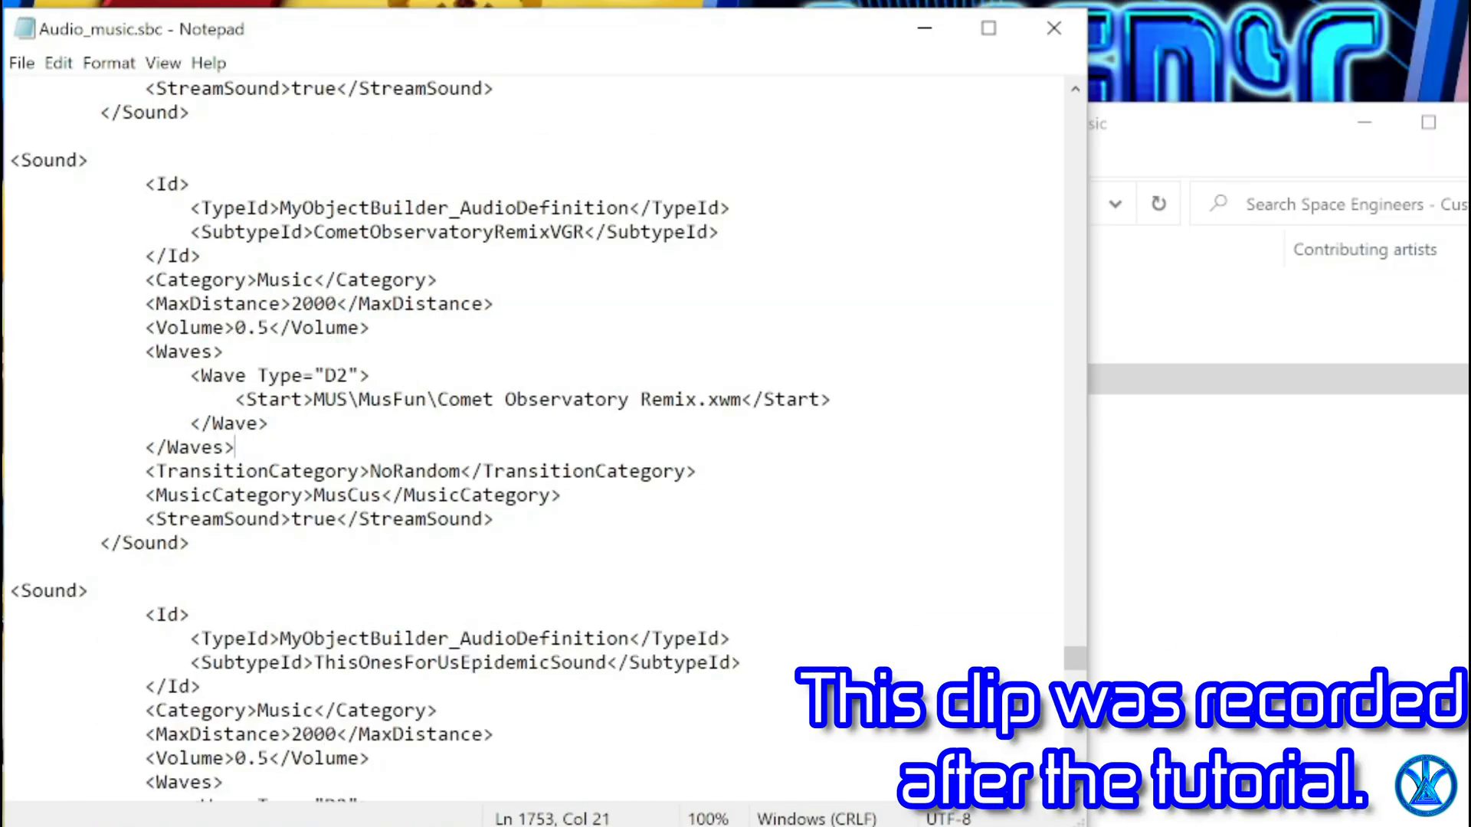
Change both songs' <Start> wave paths from MUS\MusFun to MUS\MusCus.
{"action": "double_click", "coordinate": [385, 400]}
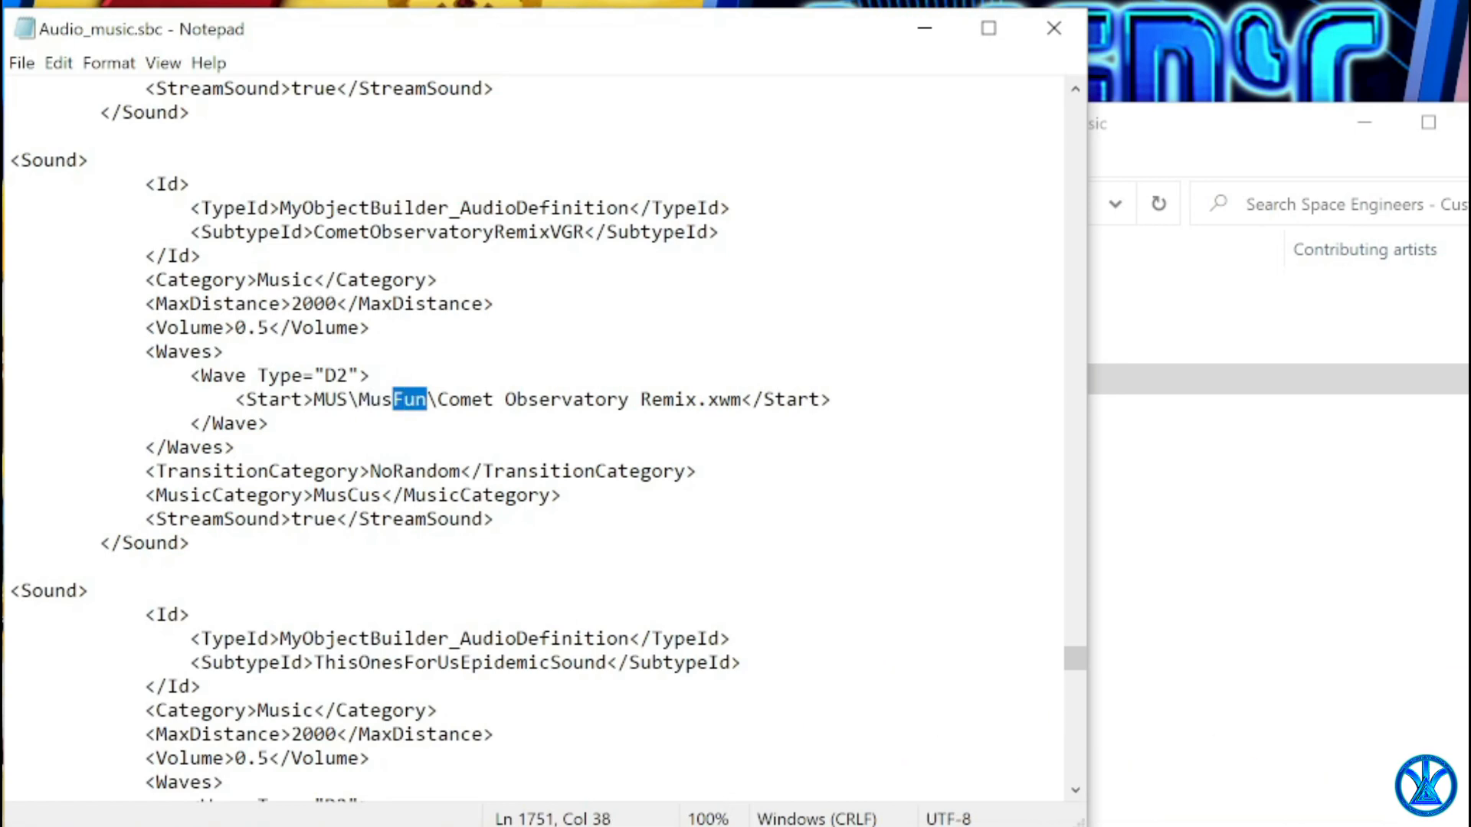
{"action": "type", "text": "Cus"}
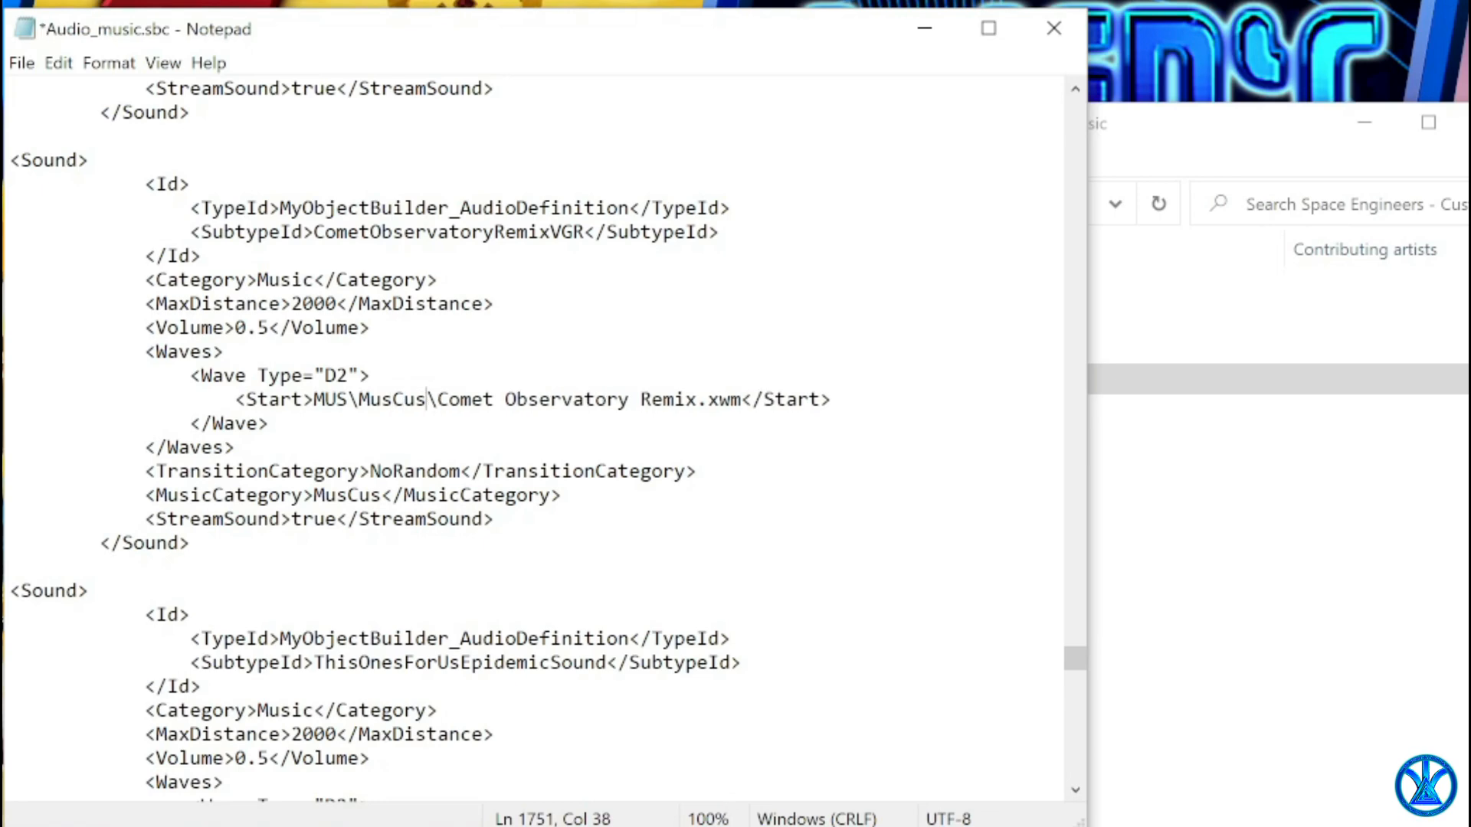
{"action": "scroll", "scroll_direction": "down", "scroll_amount": 3}
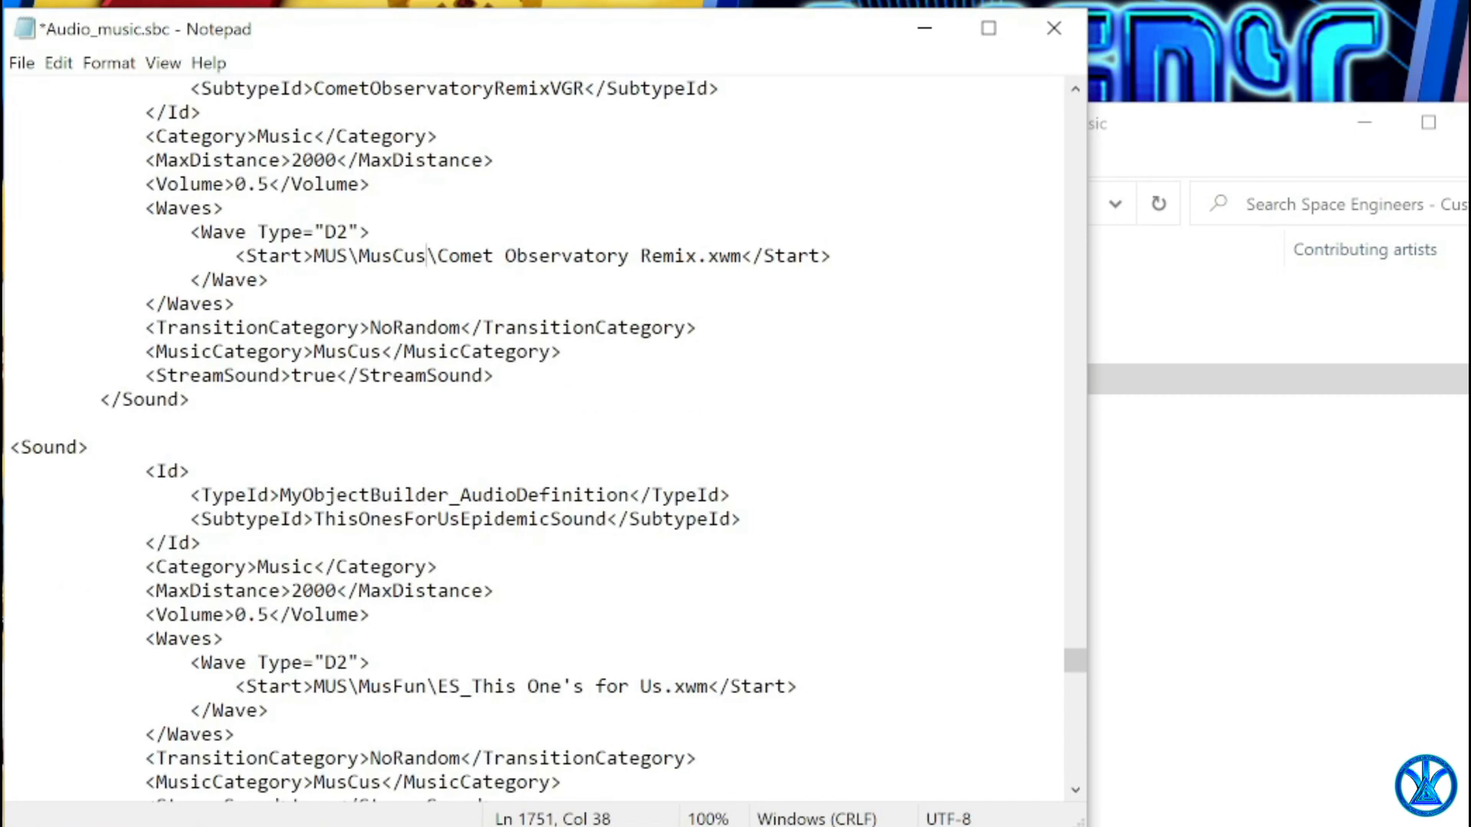
{"action": "double_click", "coordinate": [401, 686]}
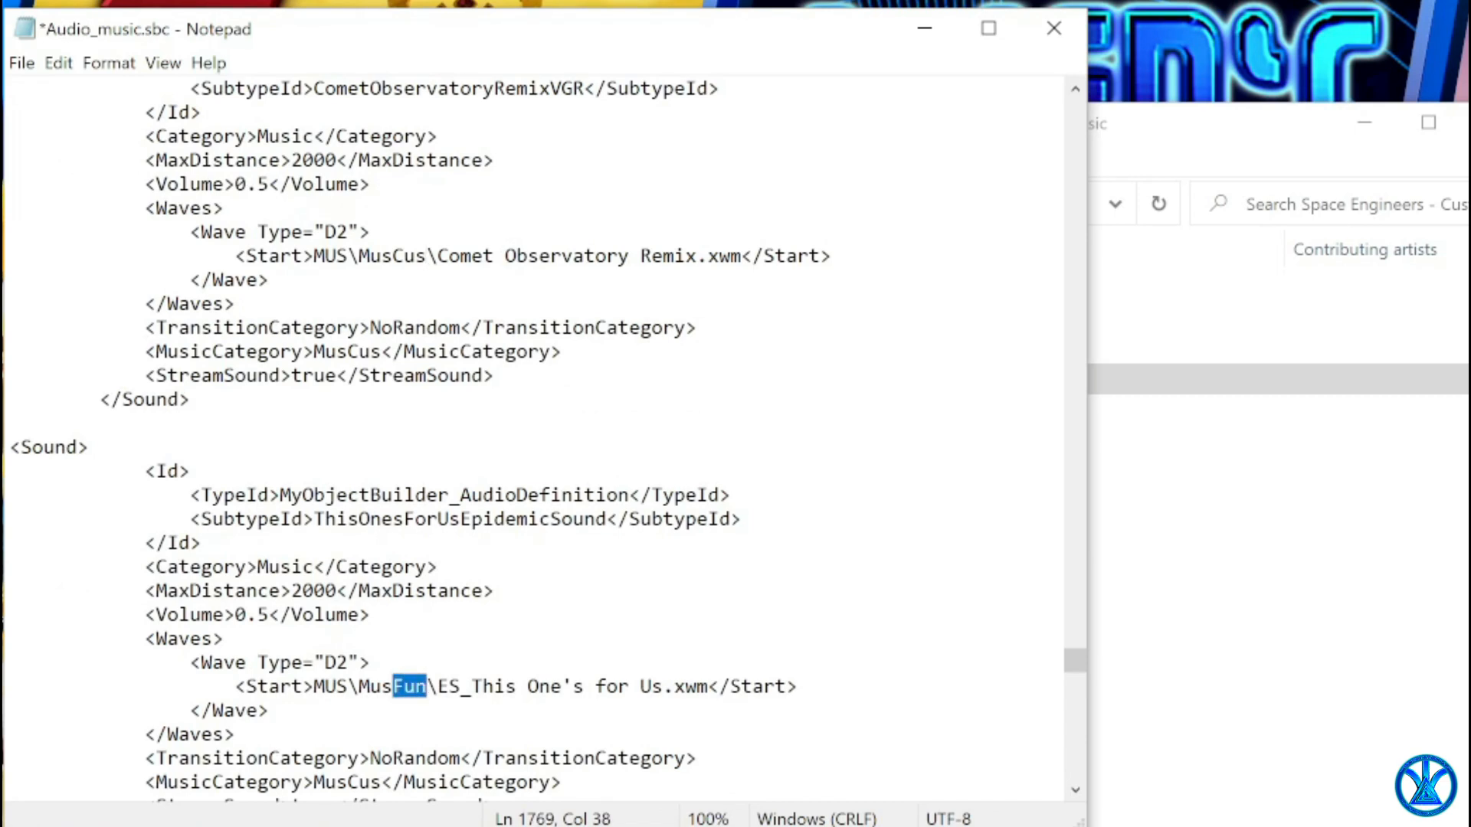
{"action": "type", "text": "Cus"}
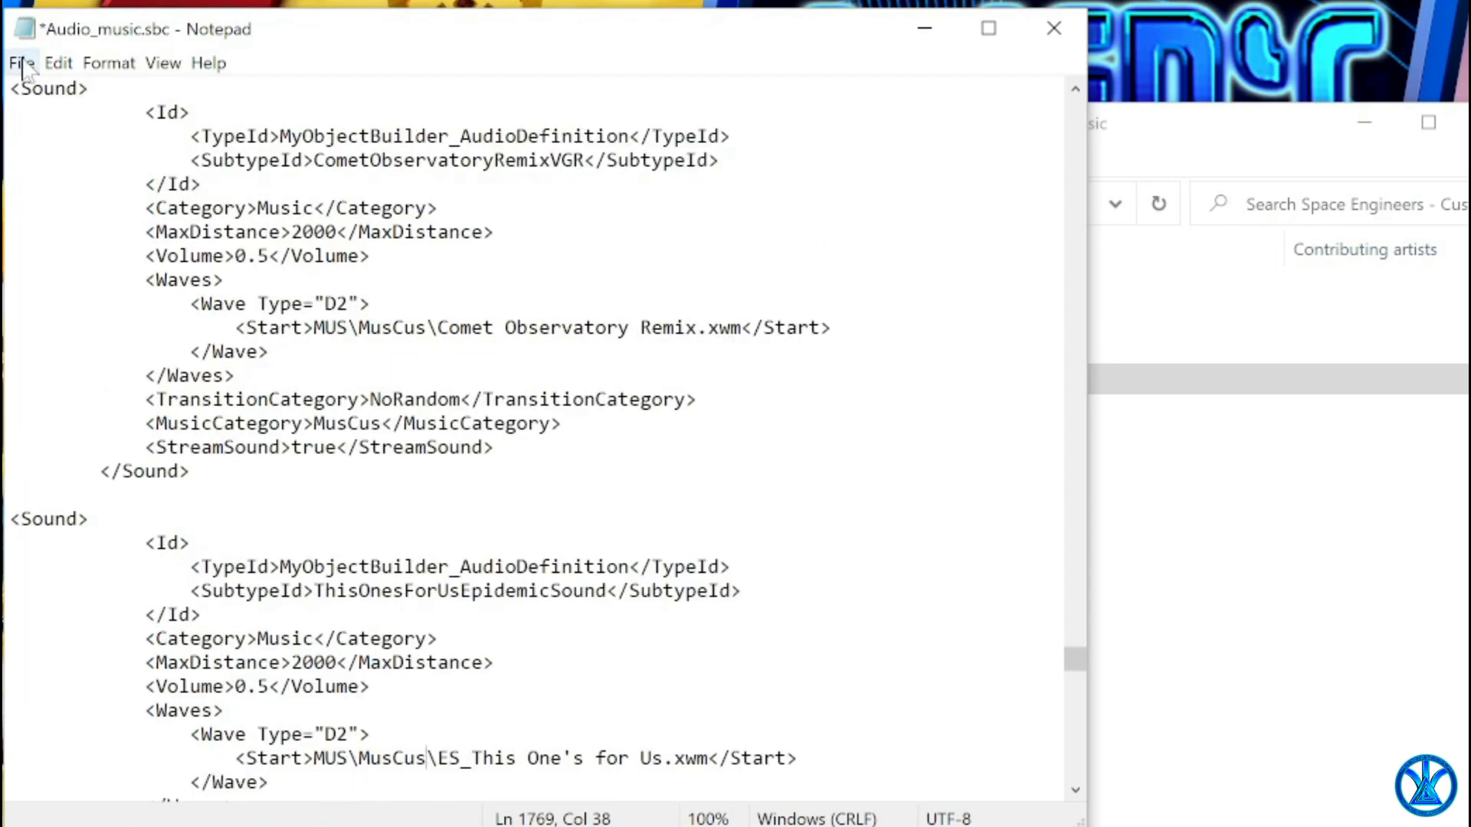
{"action": "left_click", "coordinate": [20, 63]}
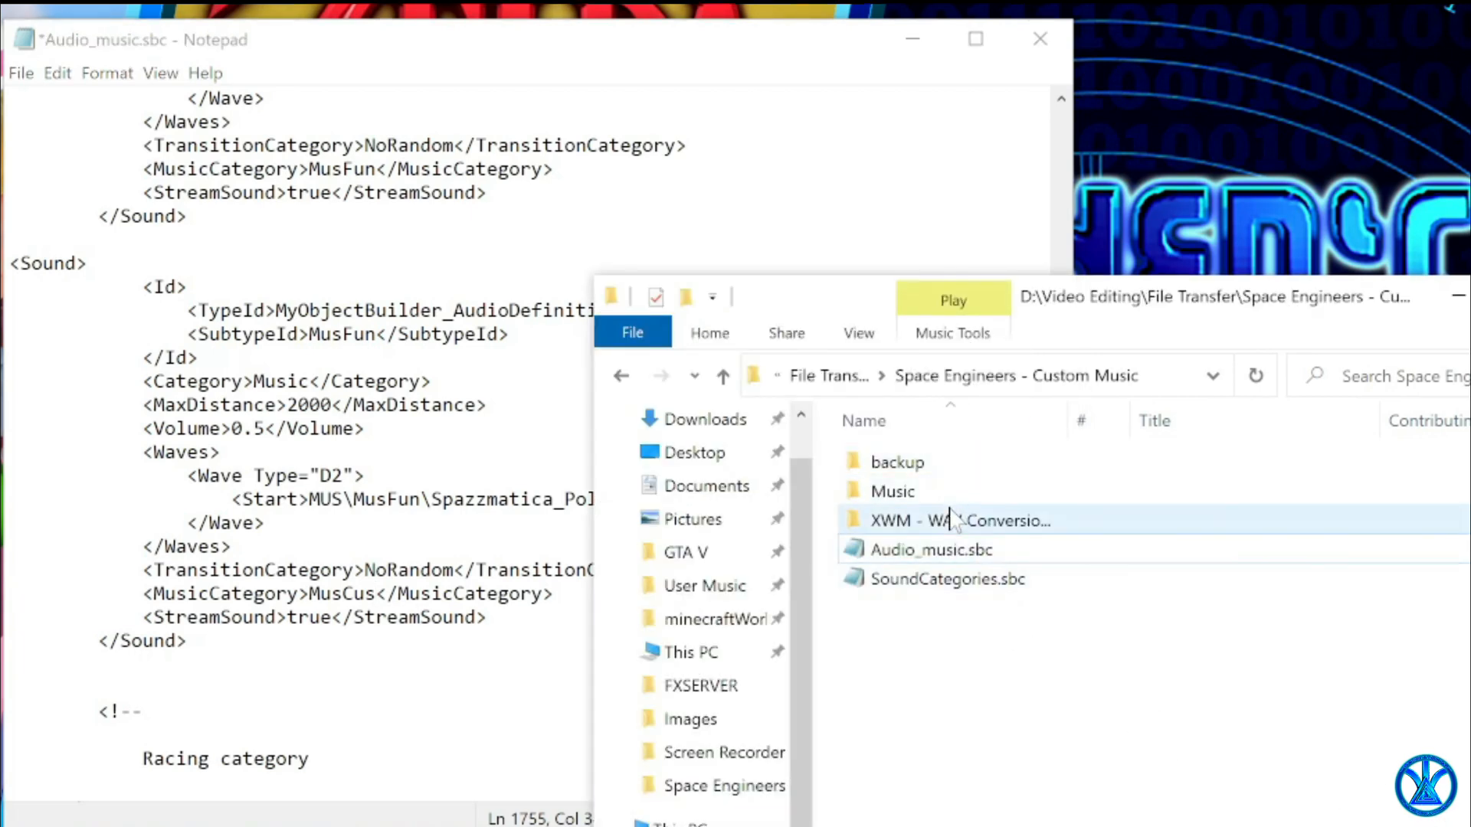
Replace Spazzmatica_Polka.xwm in the wave path with the copied name Comet Observatory Remix.xwm.
{"action": "double_click", "coordinate": [947, 521]}
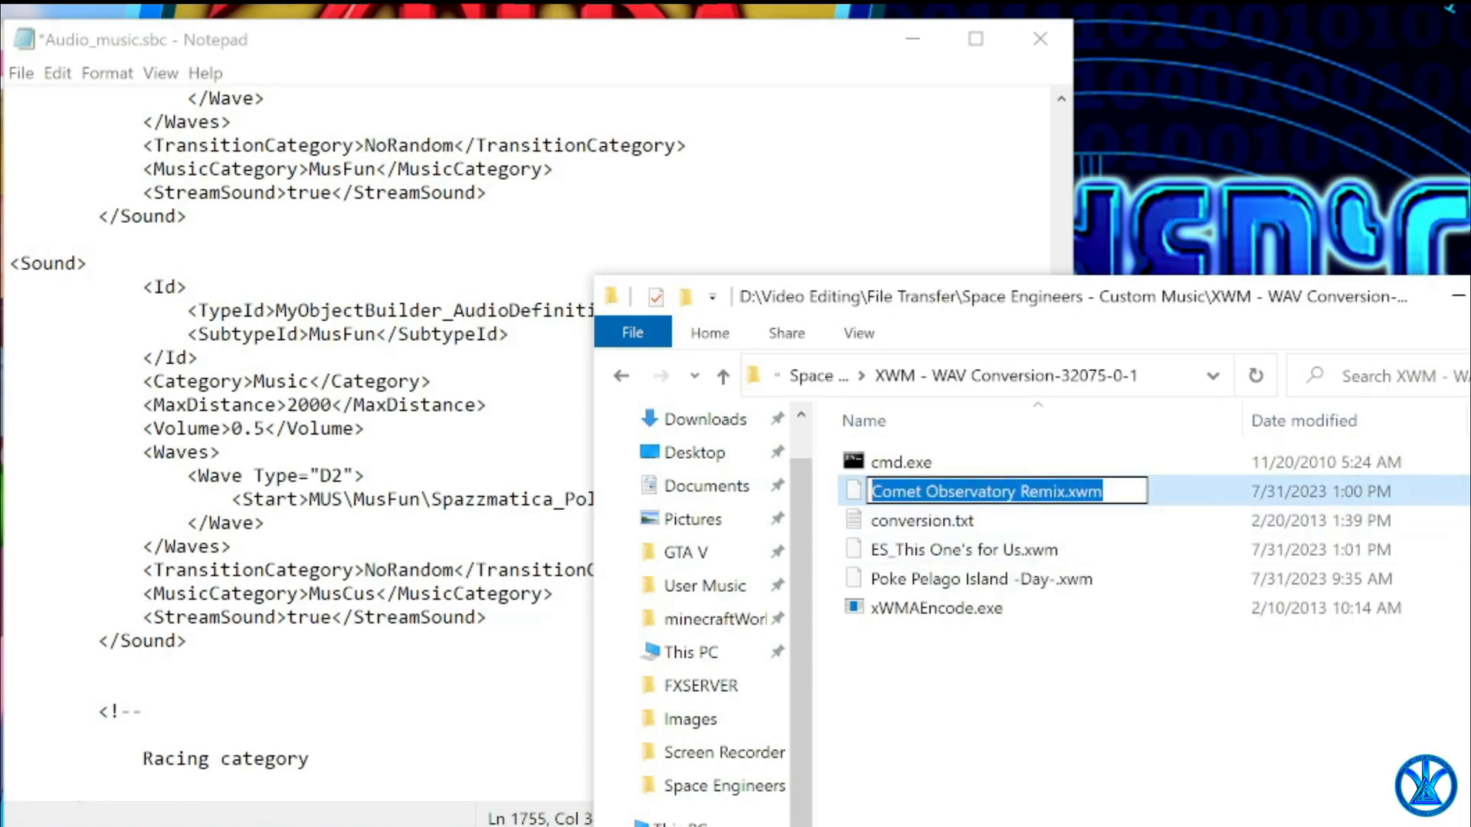
{"action": "right_click", "coordinate": [1003, 490]}
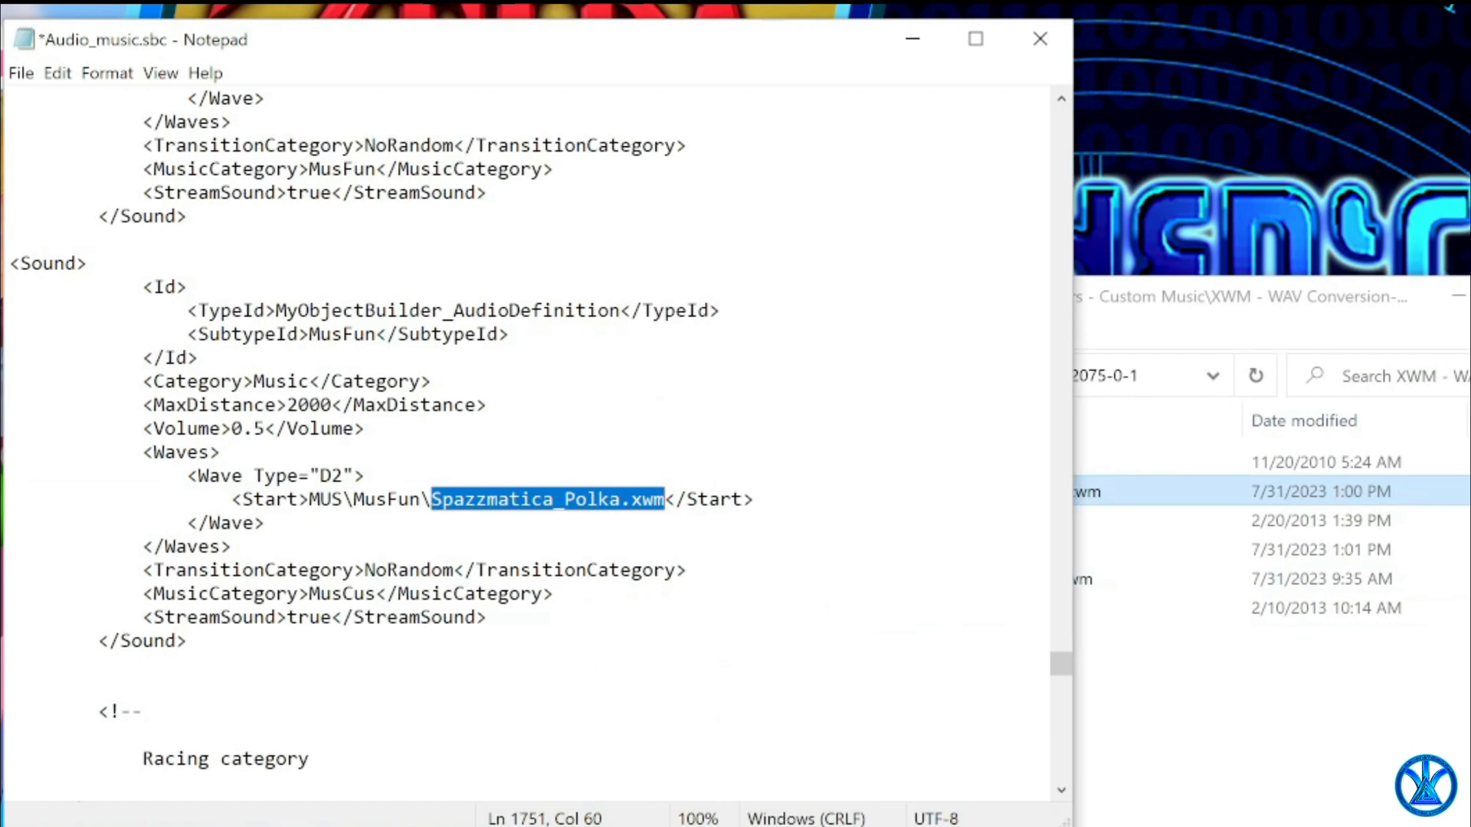
{"action": "left_click", "coordinate": [685, 605]}
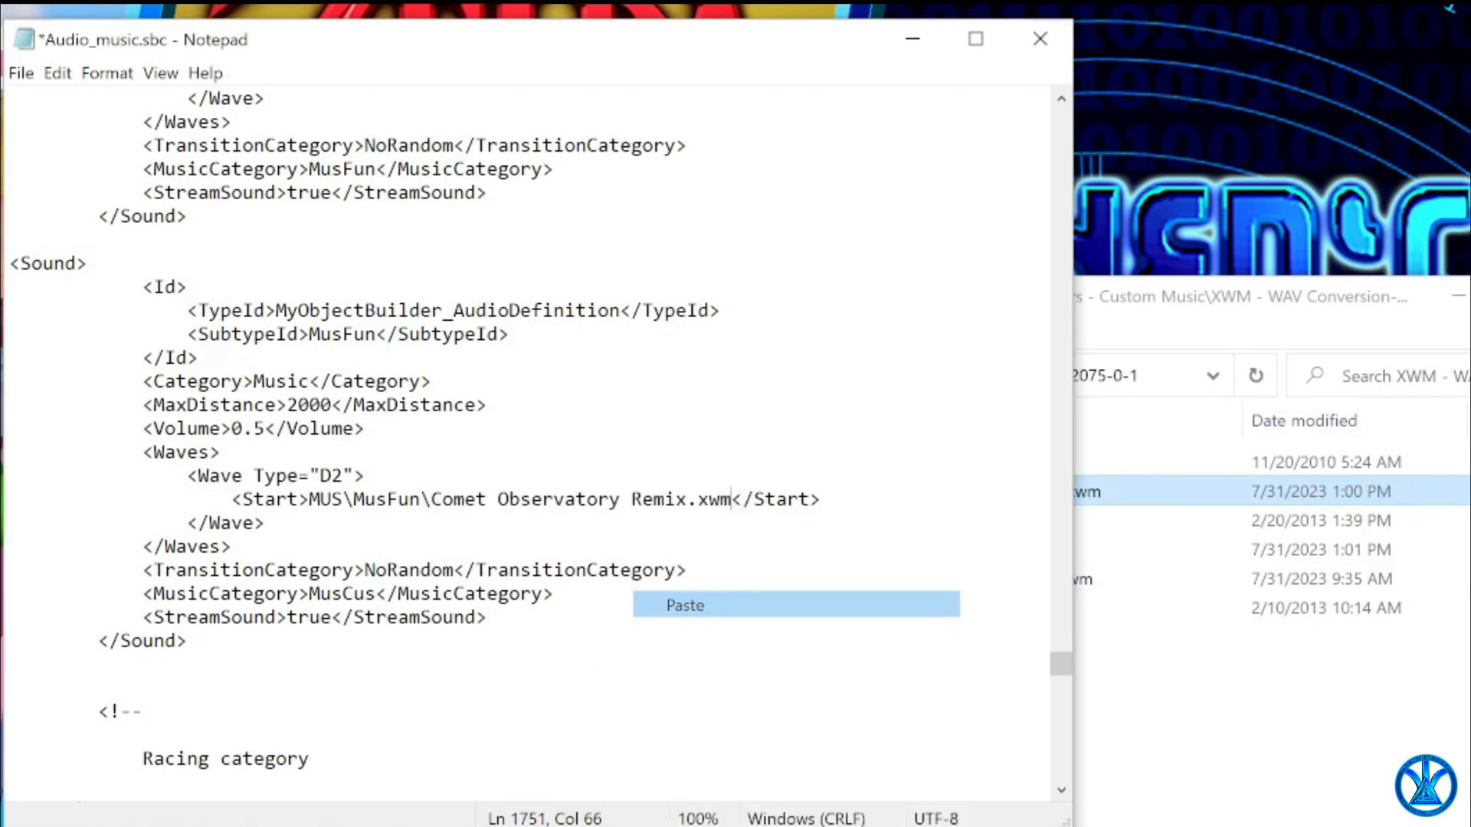
{"action": "left_click", "coordinate": [684, 605]}
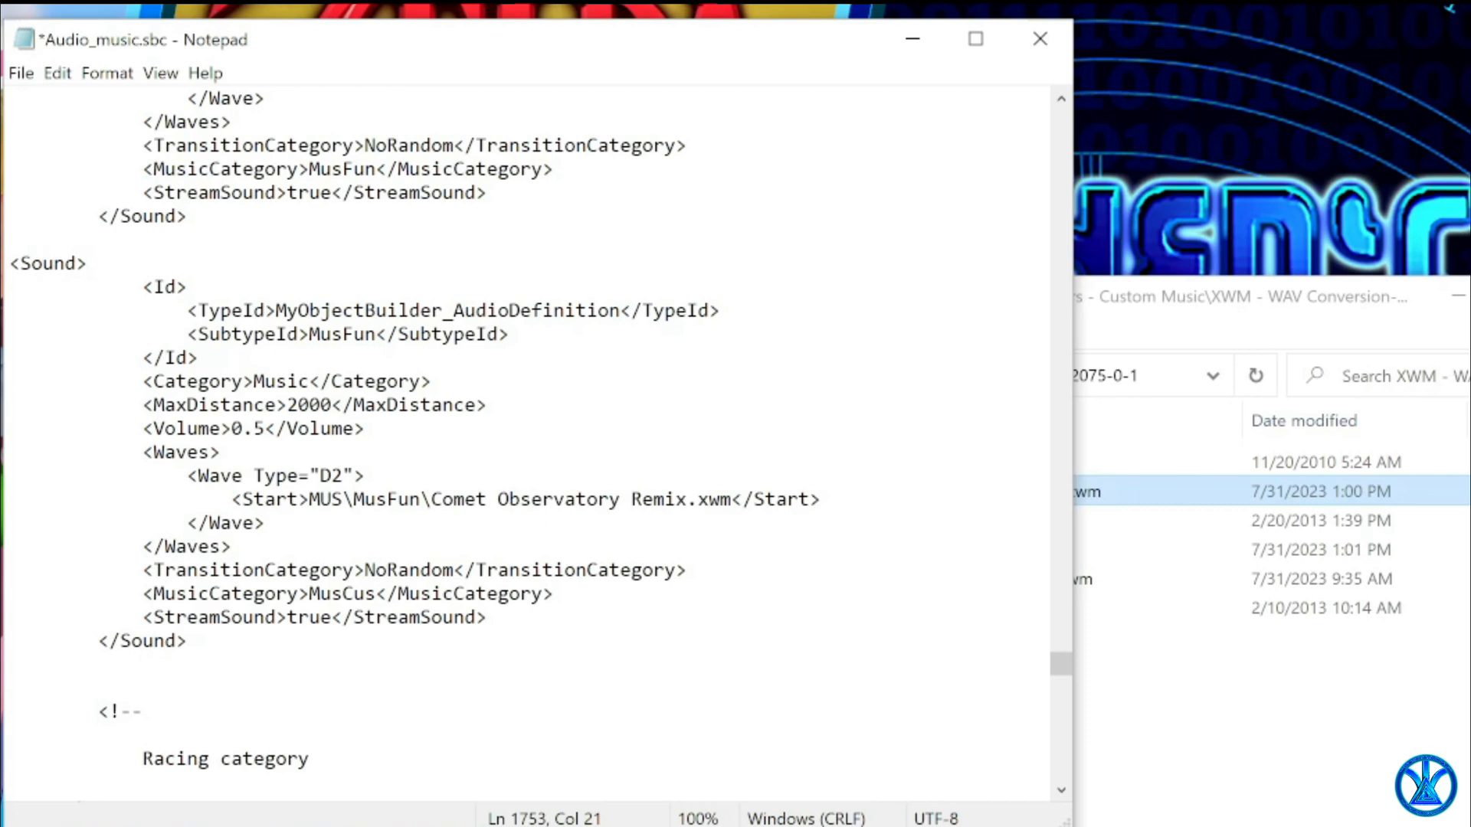
Name the entries CometObservatoryRemixVGR and ThisOnesForUsEpidemicSound, pointing the second at ES_This One's for Us.xwm.
{"action": "left_click", "coordinate": [232, 545]}
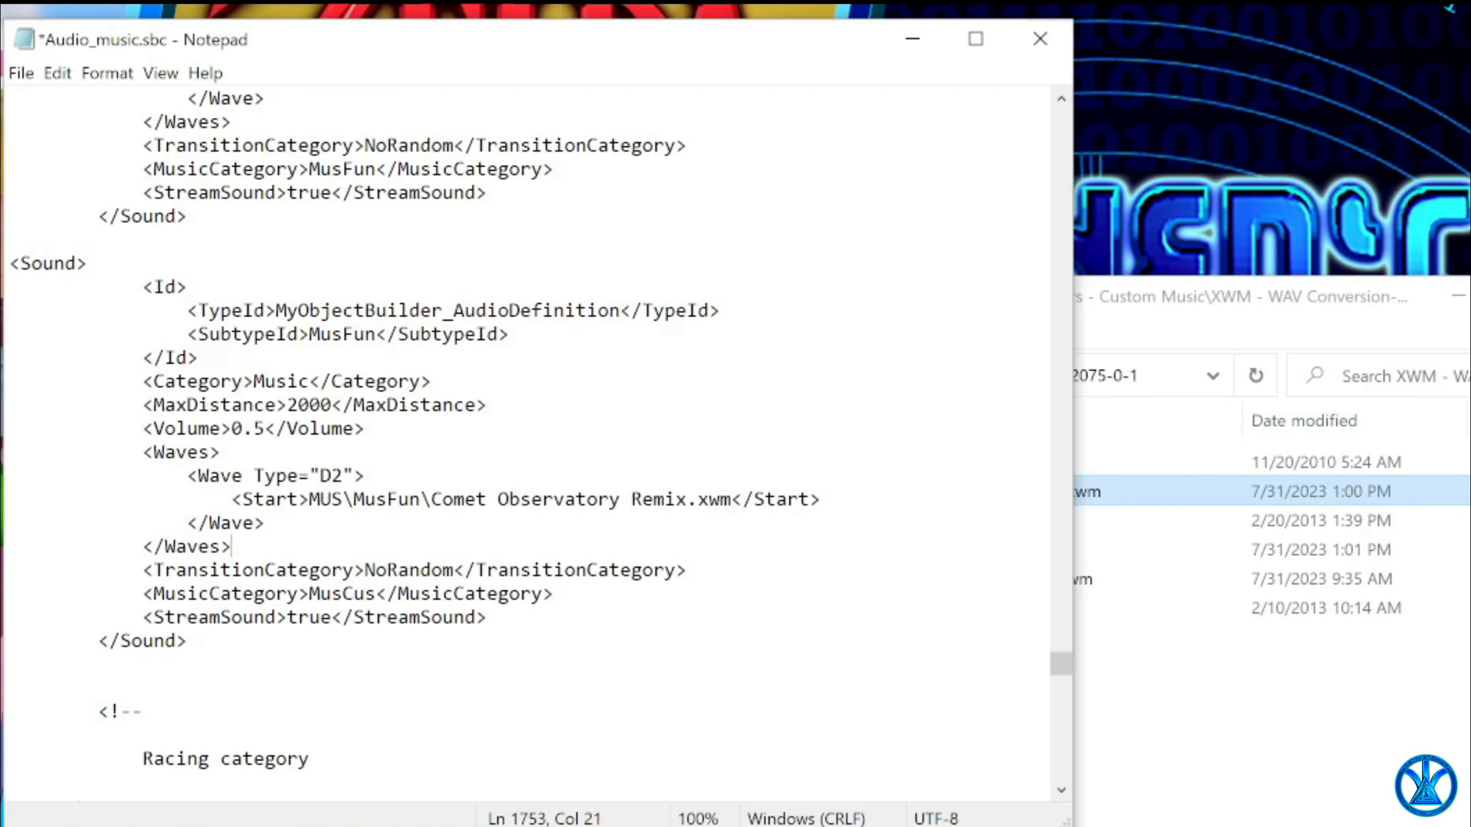
{"action": "double_click", "coordinate": [340, 336]}
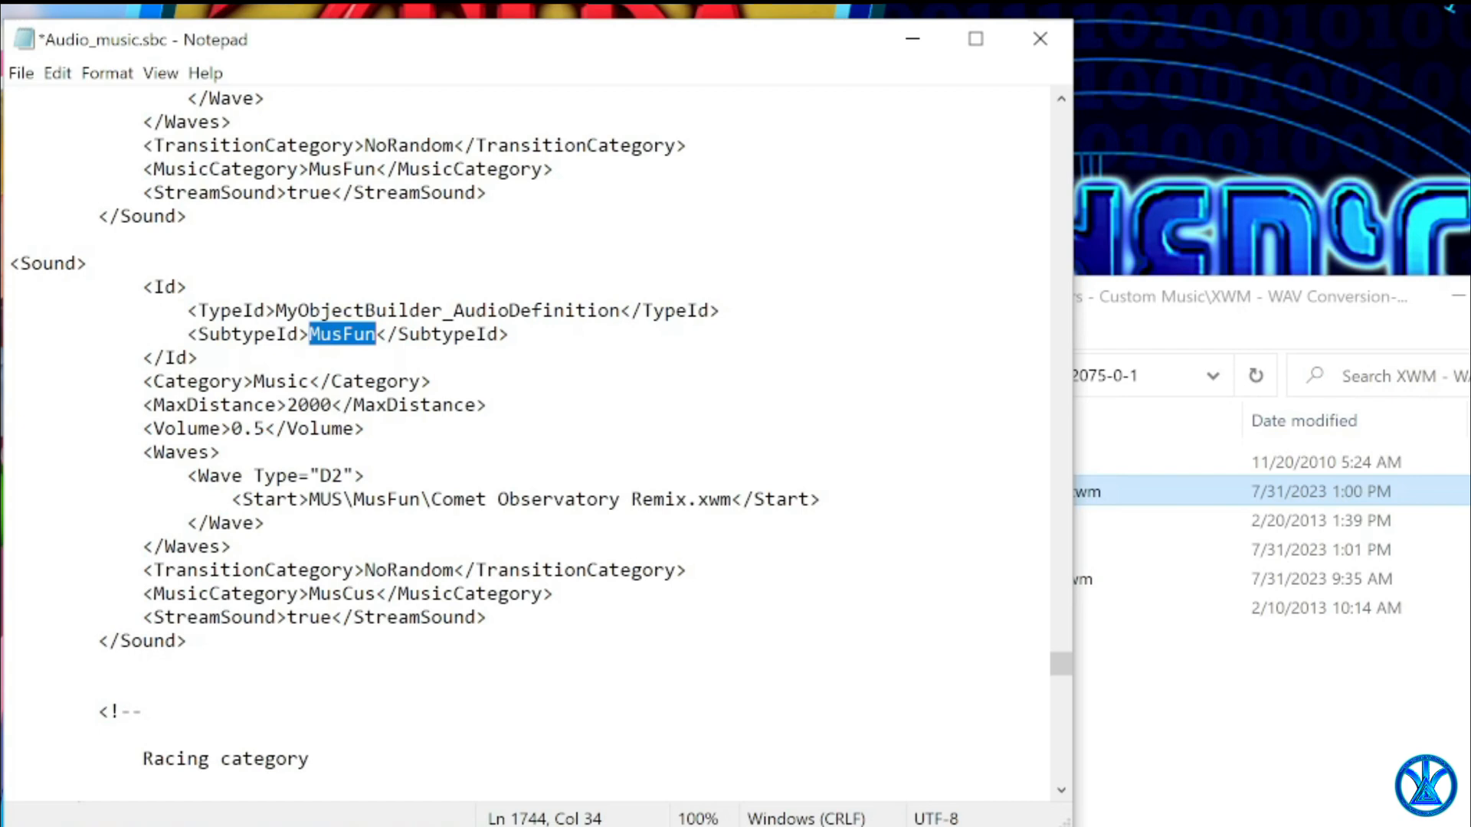
{"action": "type", "text": "CometObservatoryRemixVGR"}
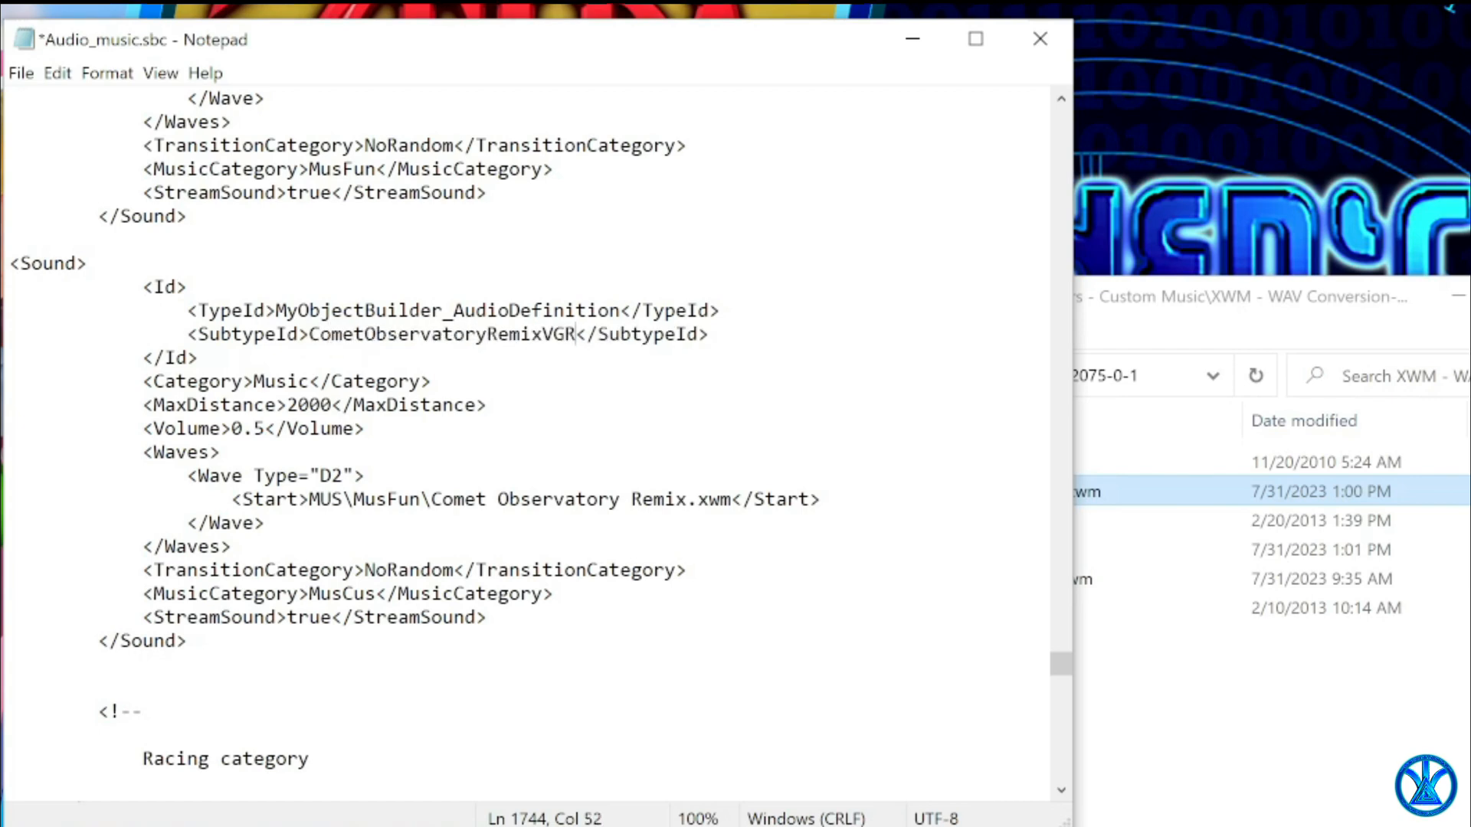
{"action": "left_click", "coordinate": [77, 263]}
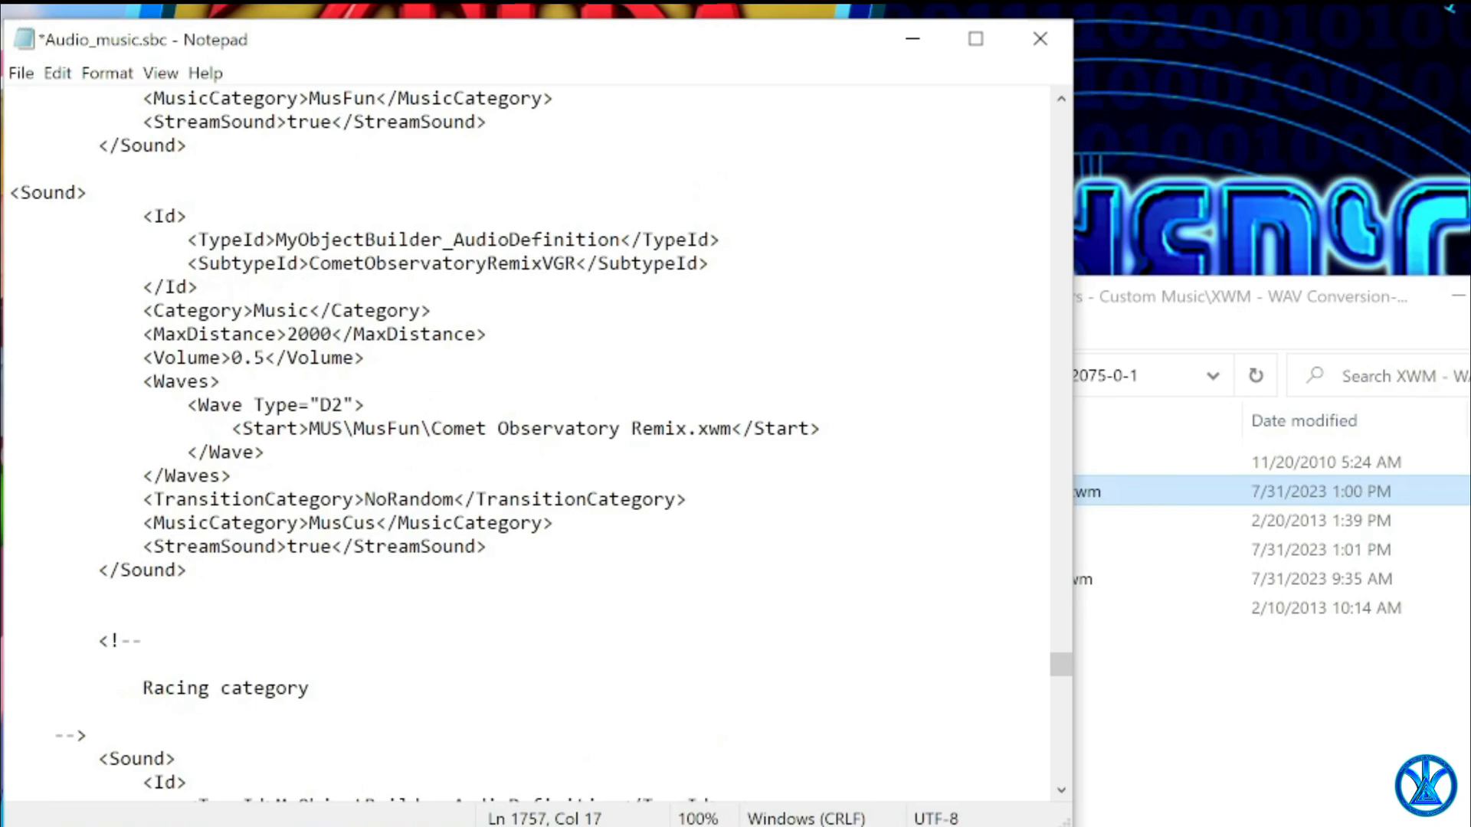
{"action": "scroll", "scroll_direction": "down", "scroll_amount": 3}
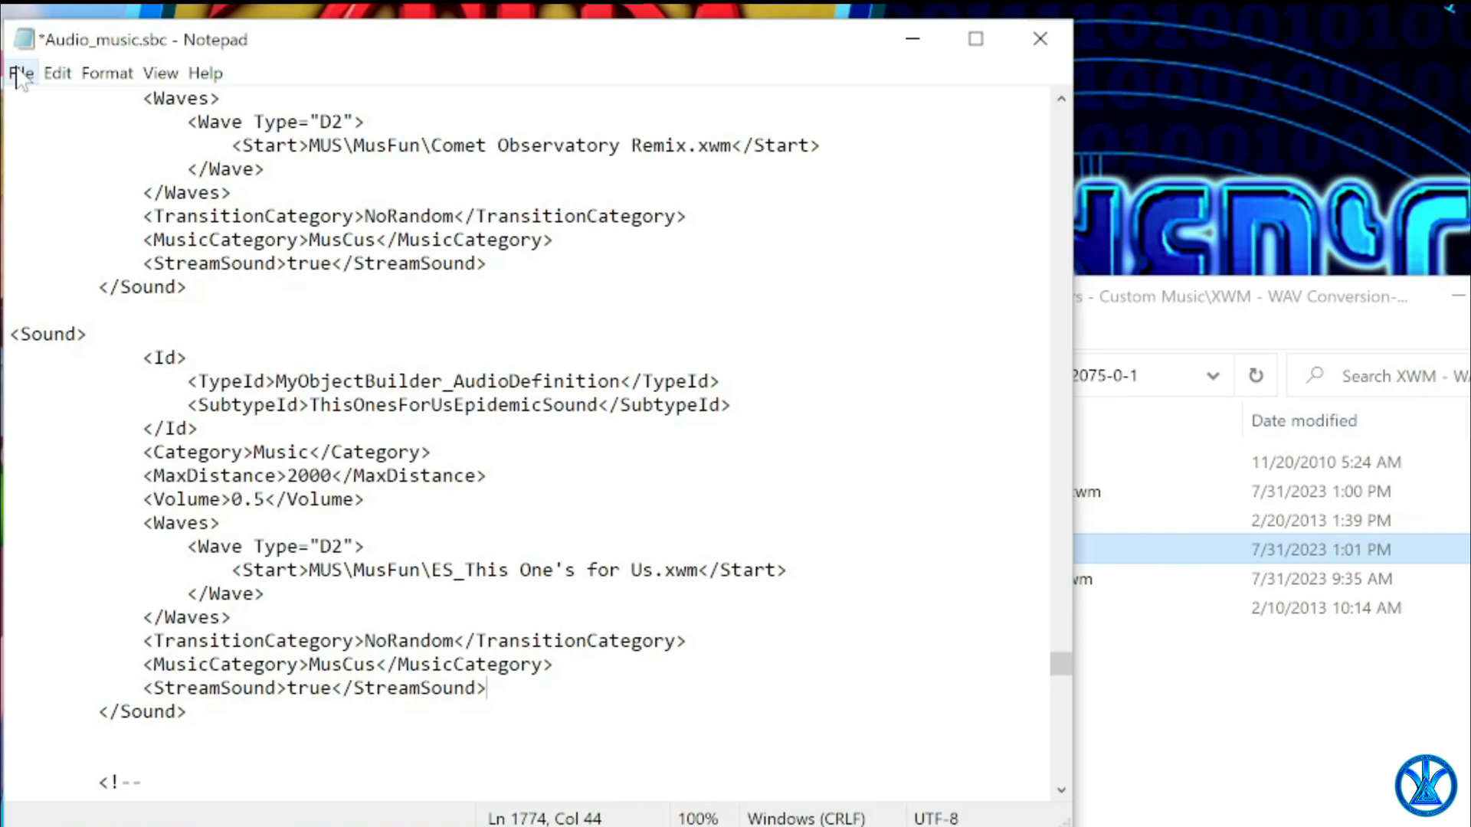
Save Audio_music.sbc and open SoundCategories.sbc for editing.
{"action": "left_click", "coordinate": [20, 73]}
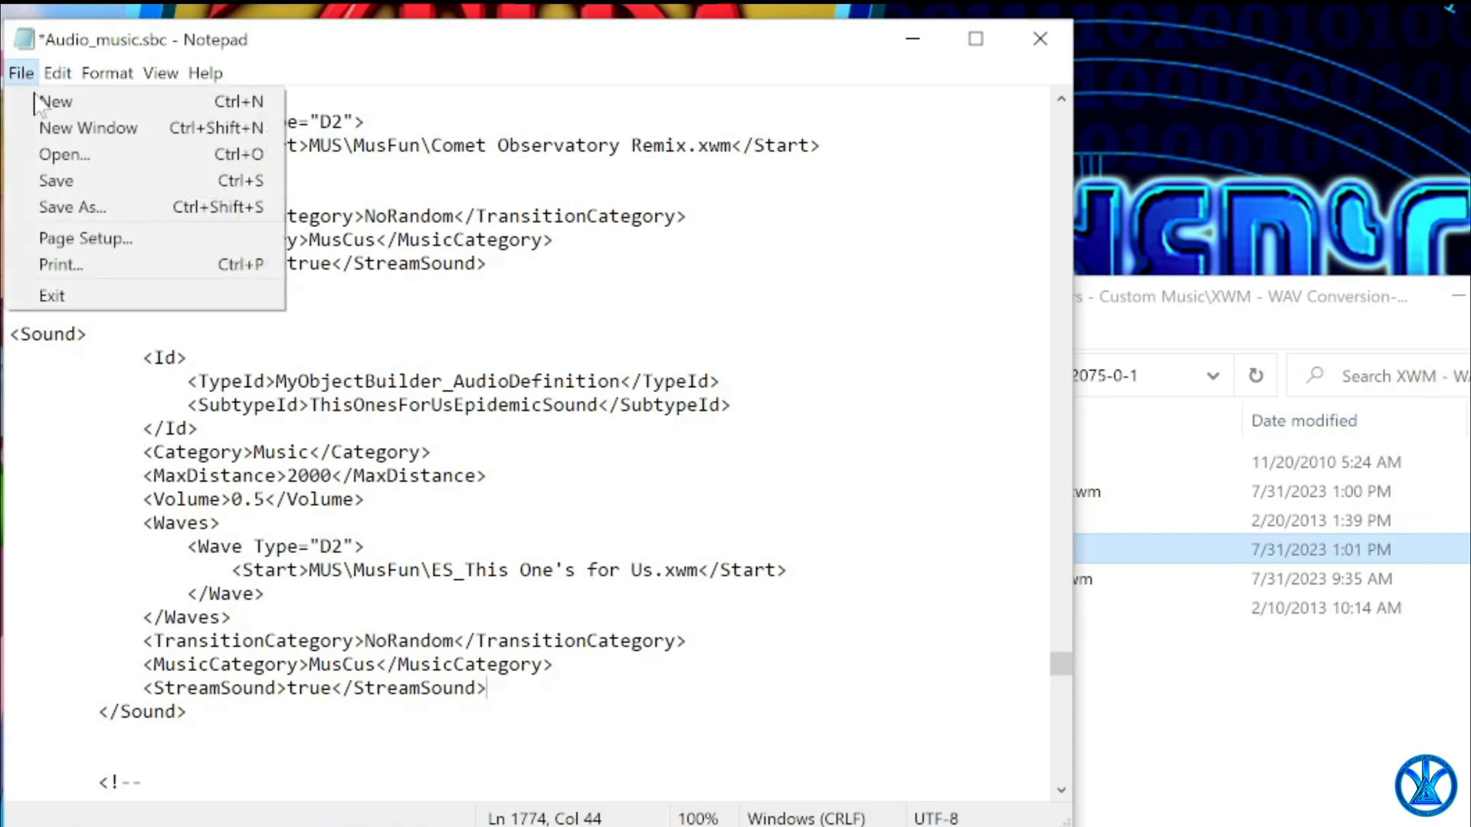
{"action": "left_click", "coordinate": [55, 181]}
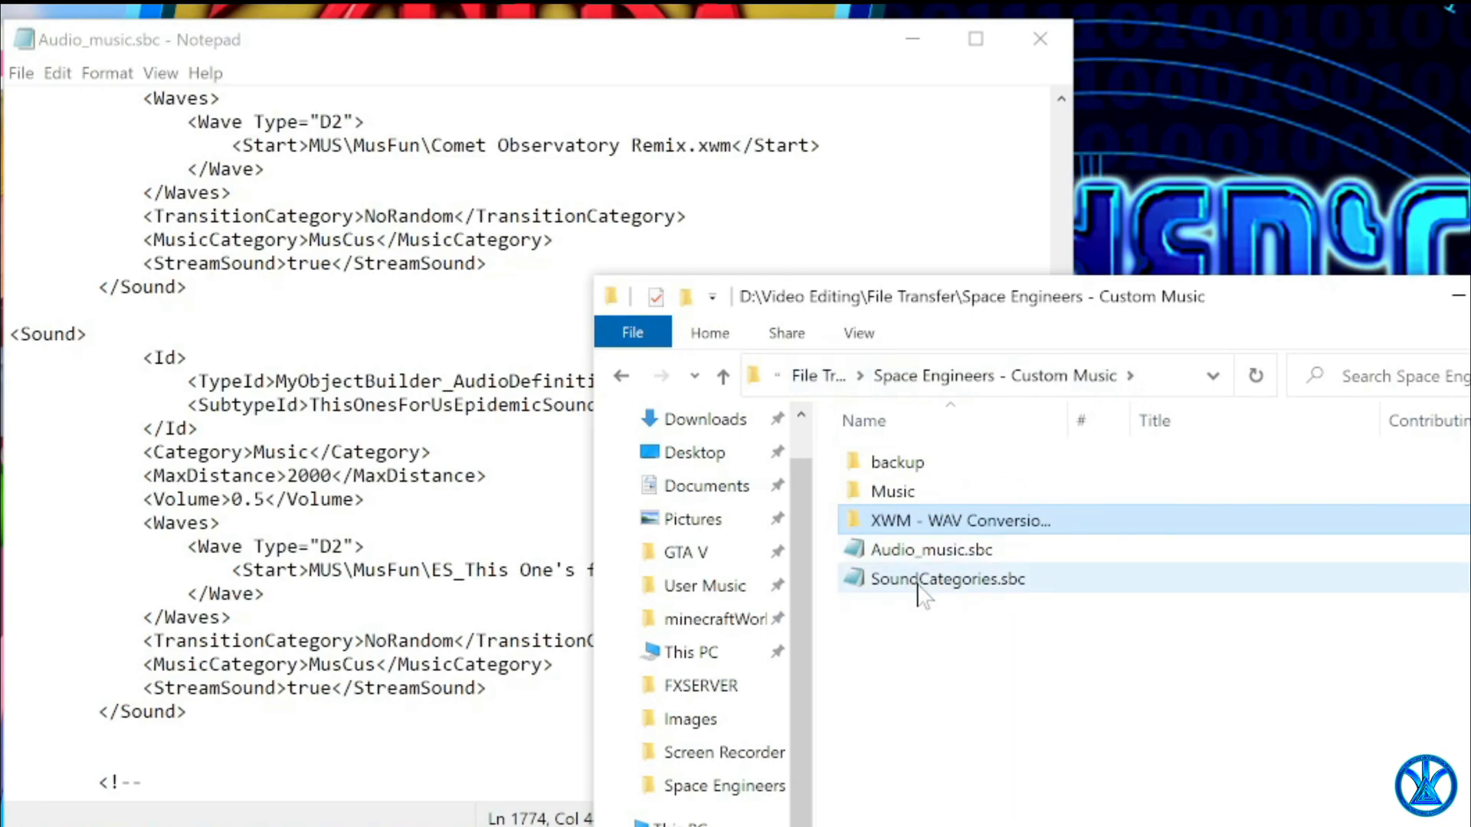
{"action": "mouse_move", "coordinate": [945, 579]}
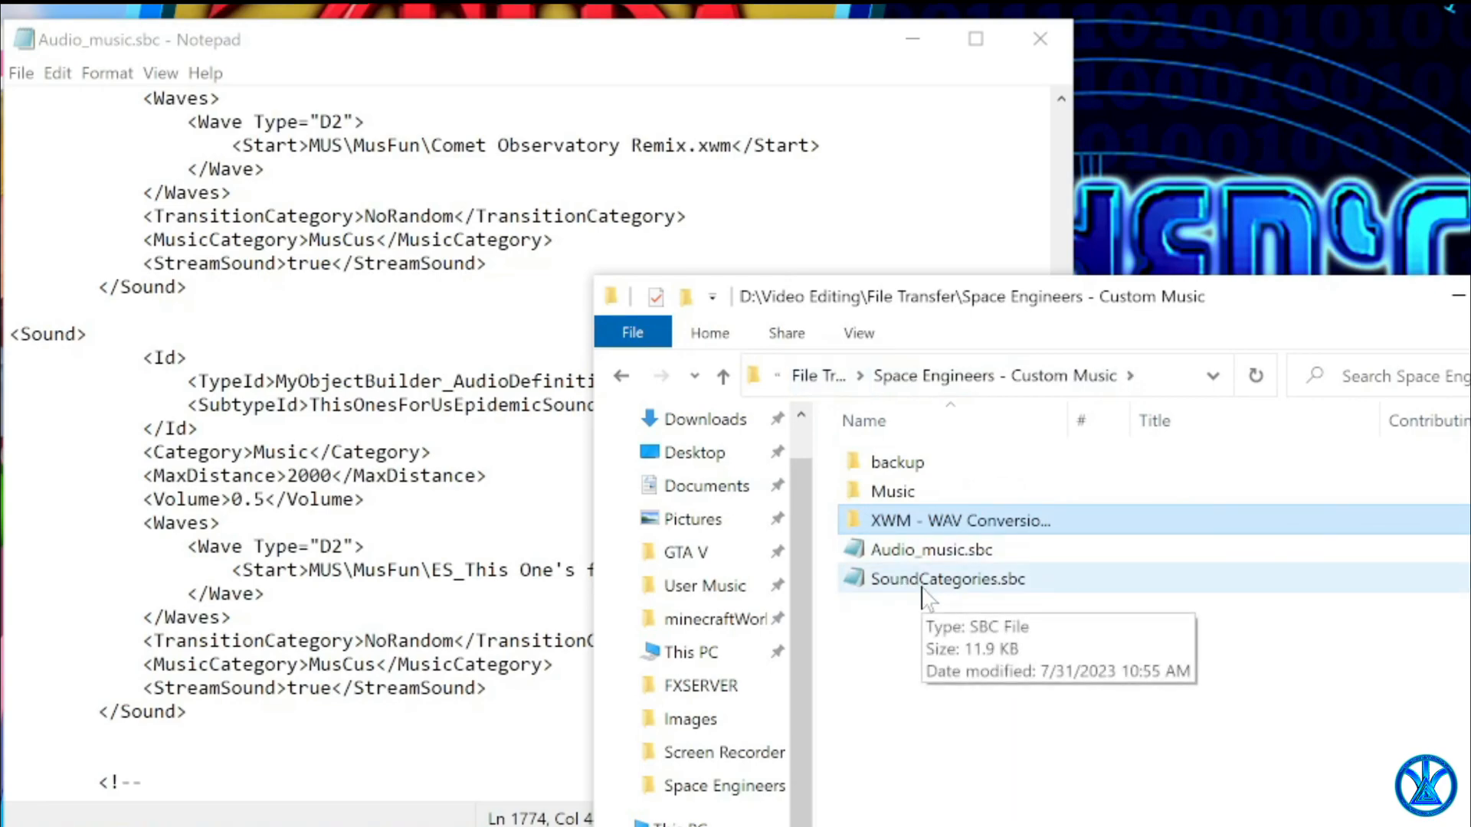
{"action": "double_click", "coordinate": [946, 580]}
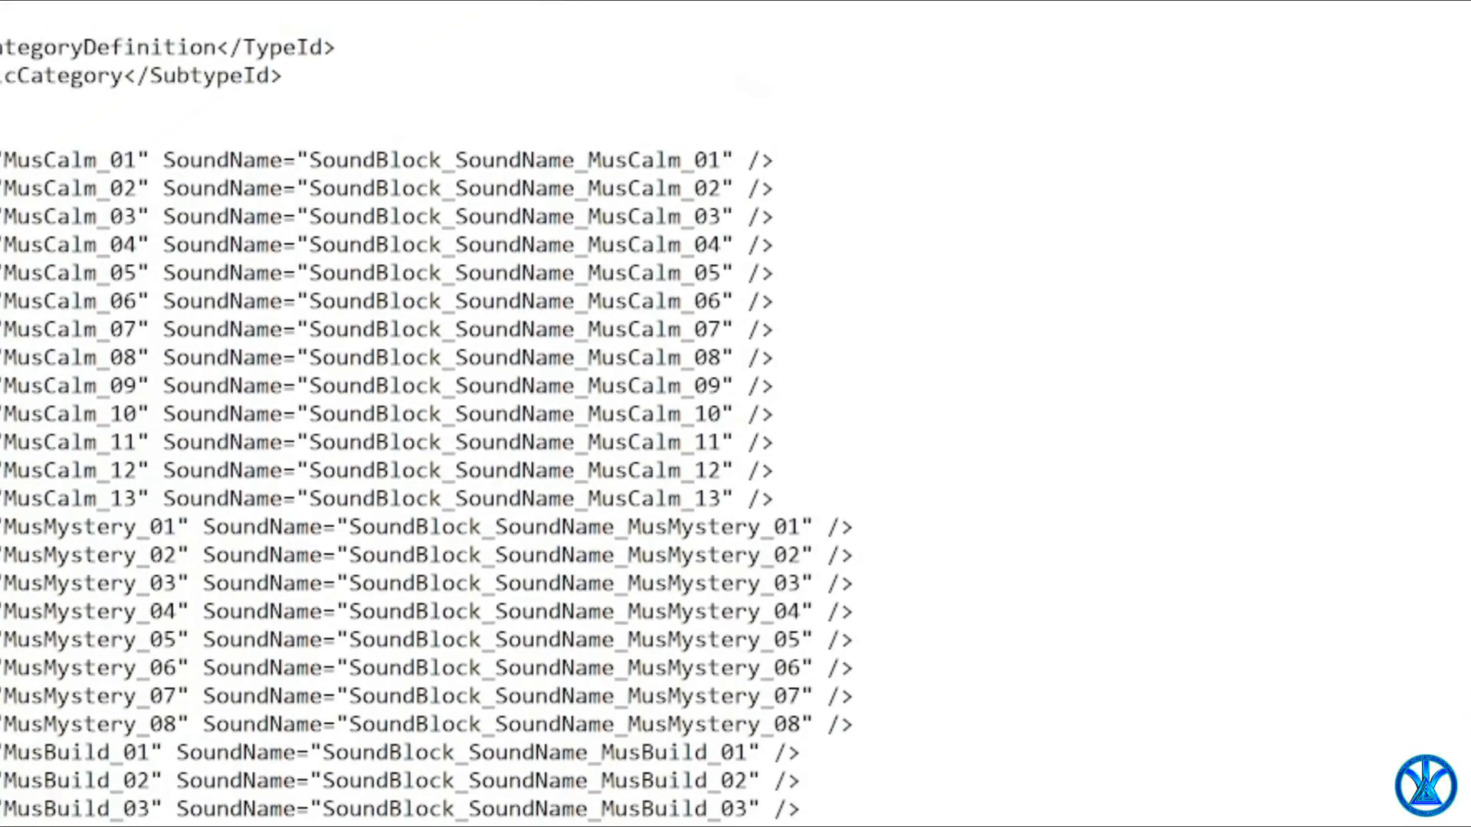
Copy the last SoundDesc line, MusComp_16, and paste a duplicate below it.
{"action": "scroll", "scroll_direction": "down", "scroll_amount": 3}
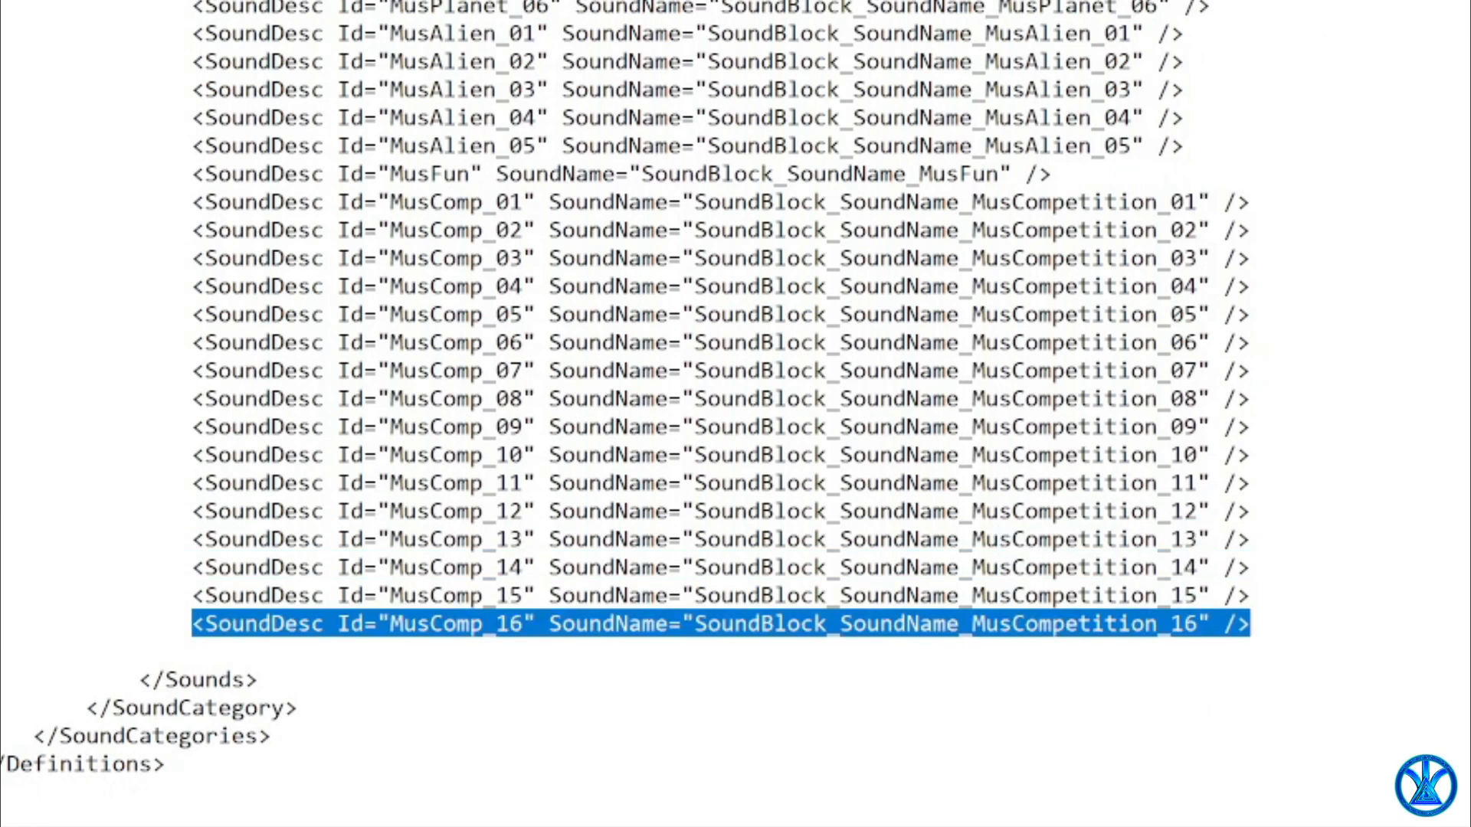
{"action": "right_click", "coordinate": [717, 624]}
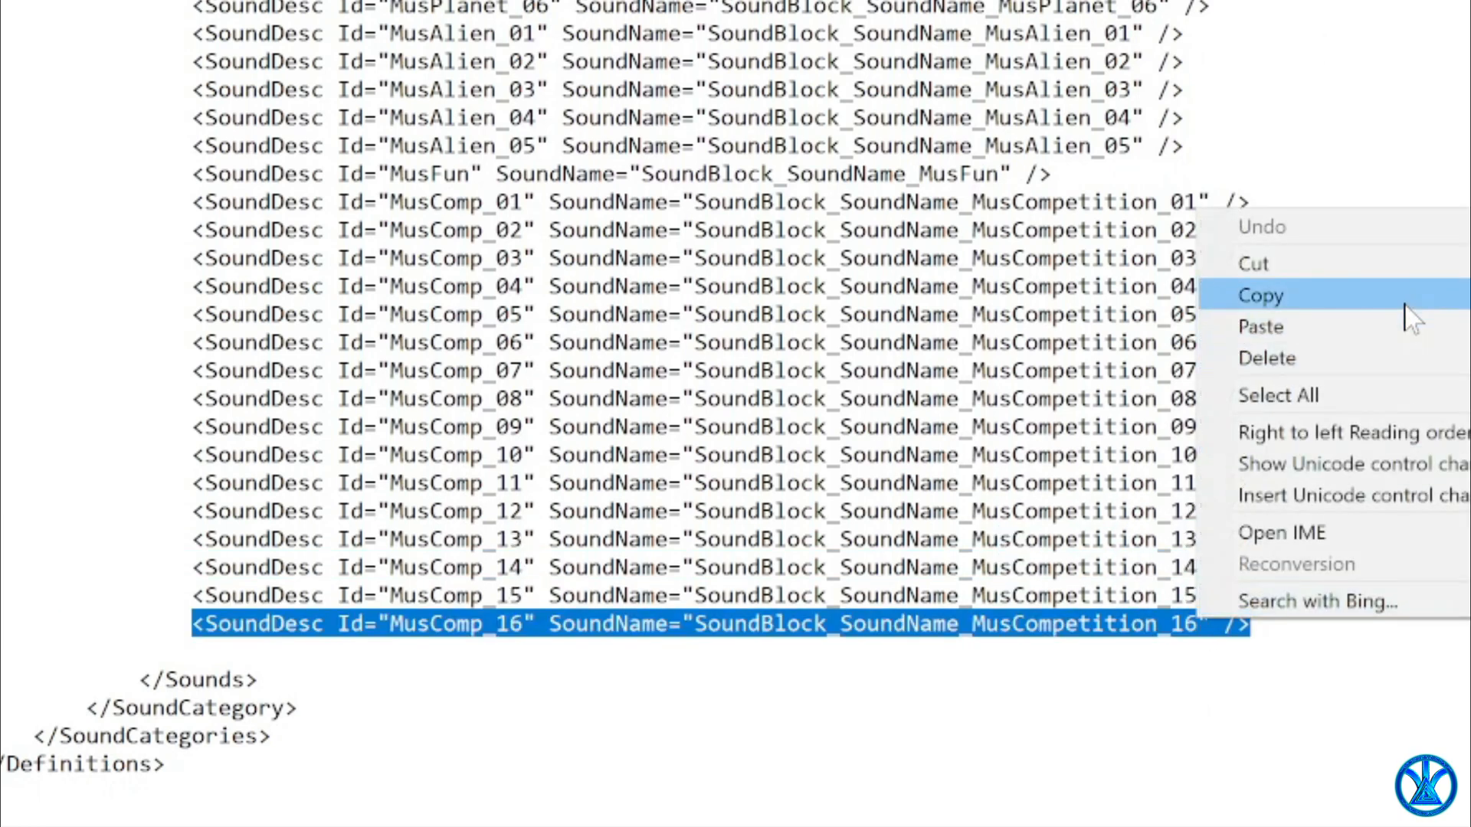
{"action": "left_click", "coordinate": [1259, 294]}
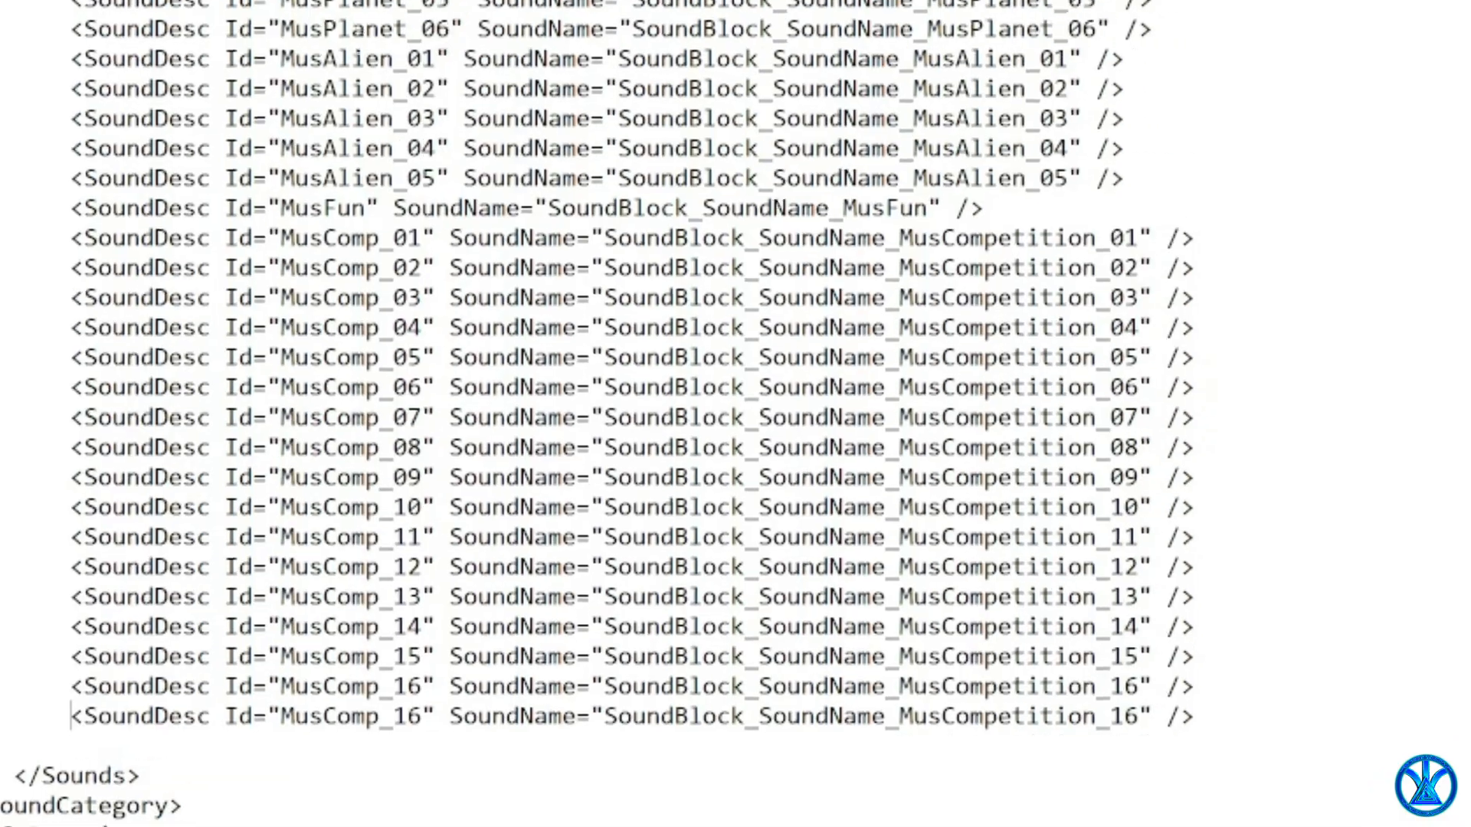
{"action": "scroll", "scroll_direction": "down", "scroll_amount": 3}
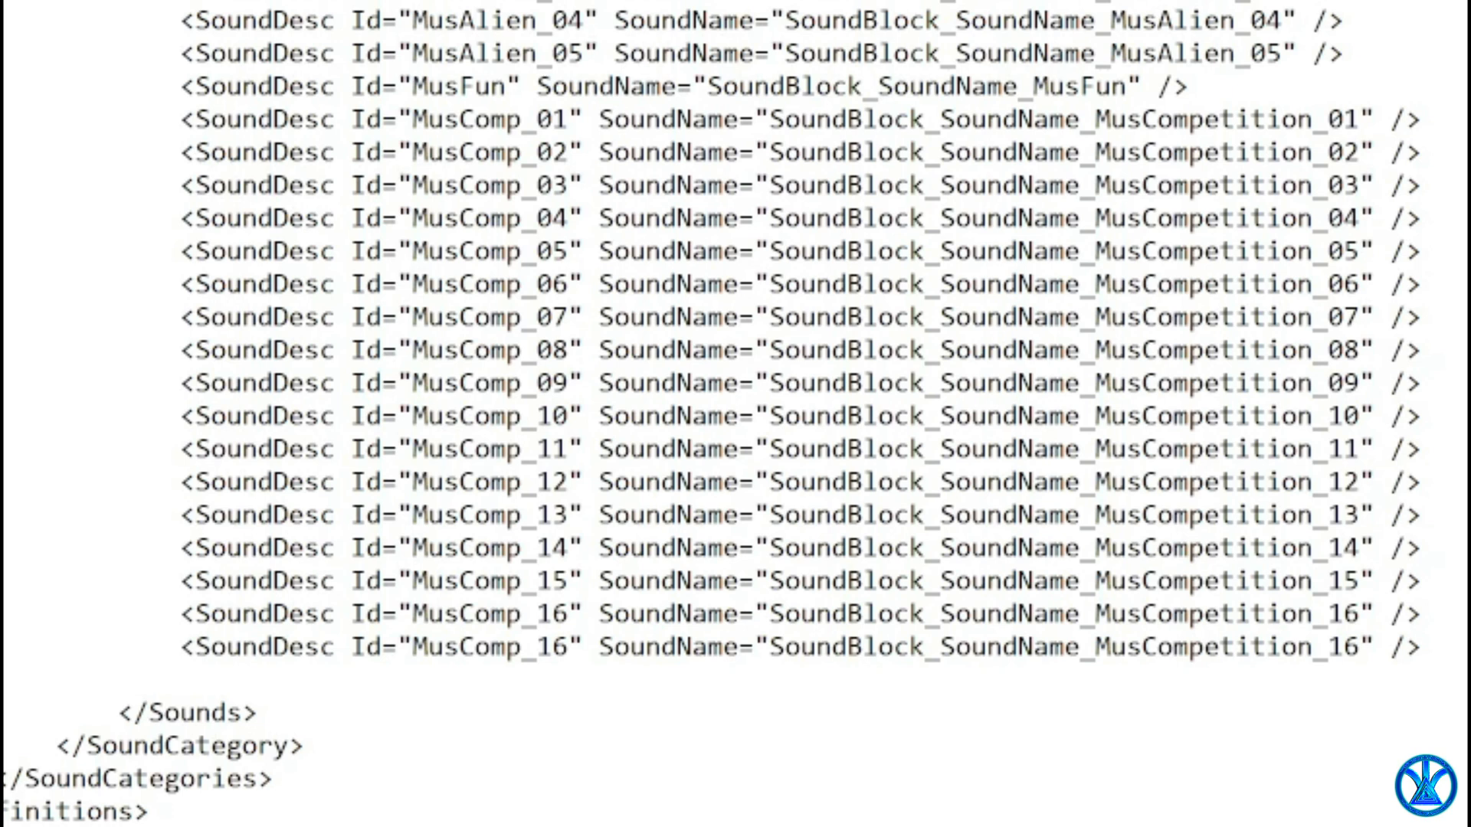
{"action": "double_click", "coordinate": [490, 647]}
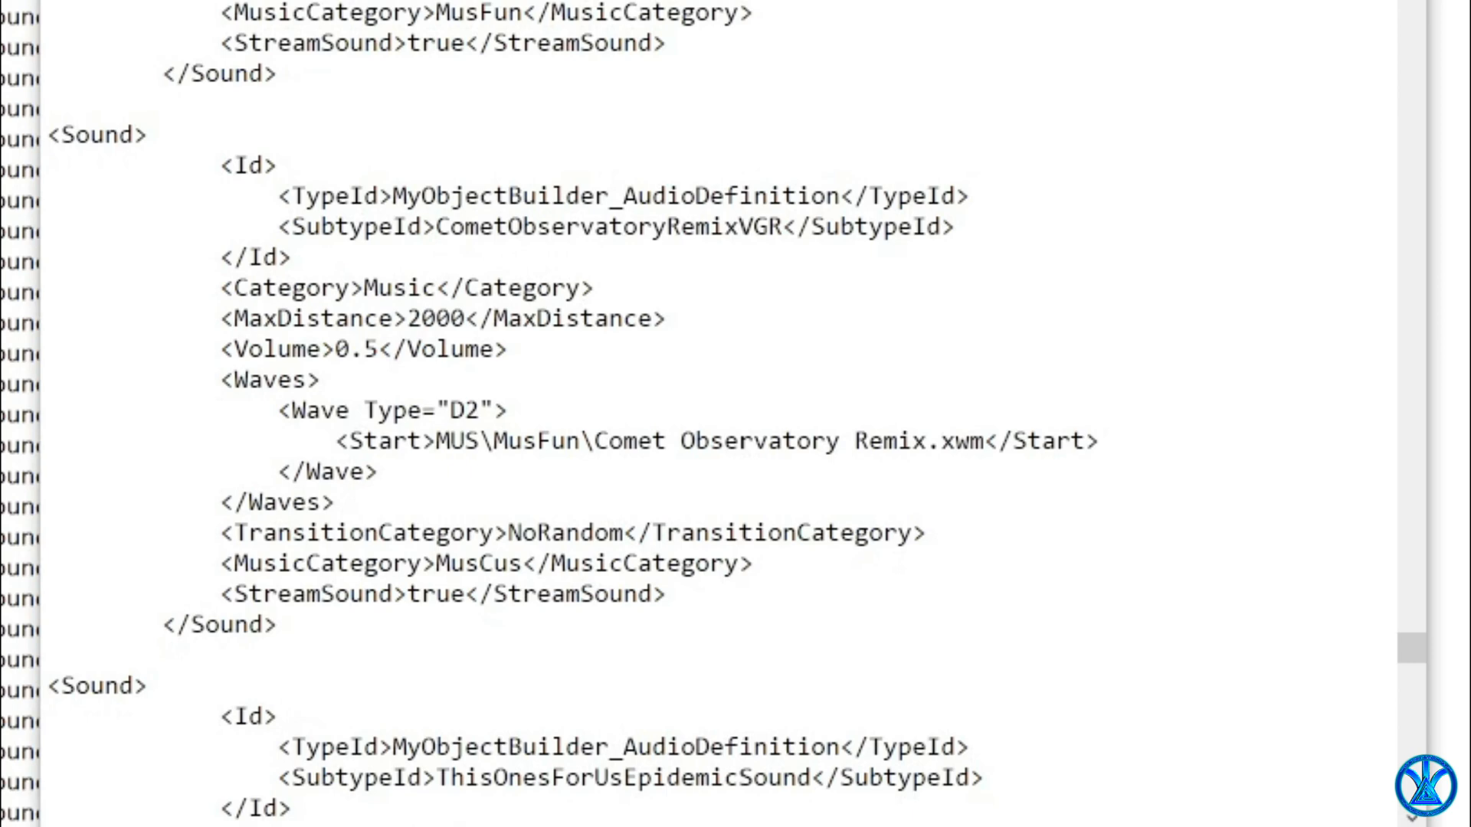
Fill the new SoundDesc lines with ids CometObservatoryRemixVGR and ThisOnesForUsEpidemicSound and their display names.
{"action": "scroll", "scroll_direction": "down", "scroll_amount": 3}
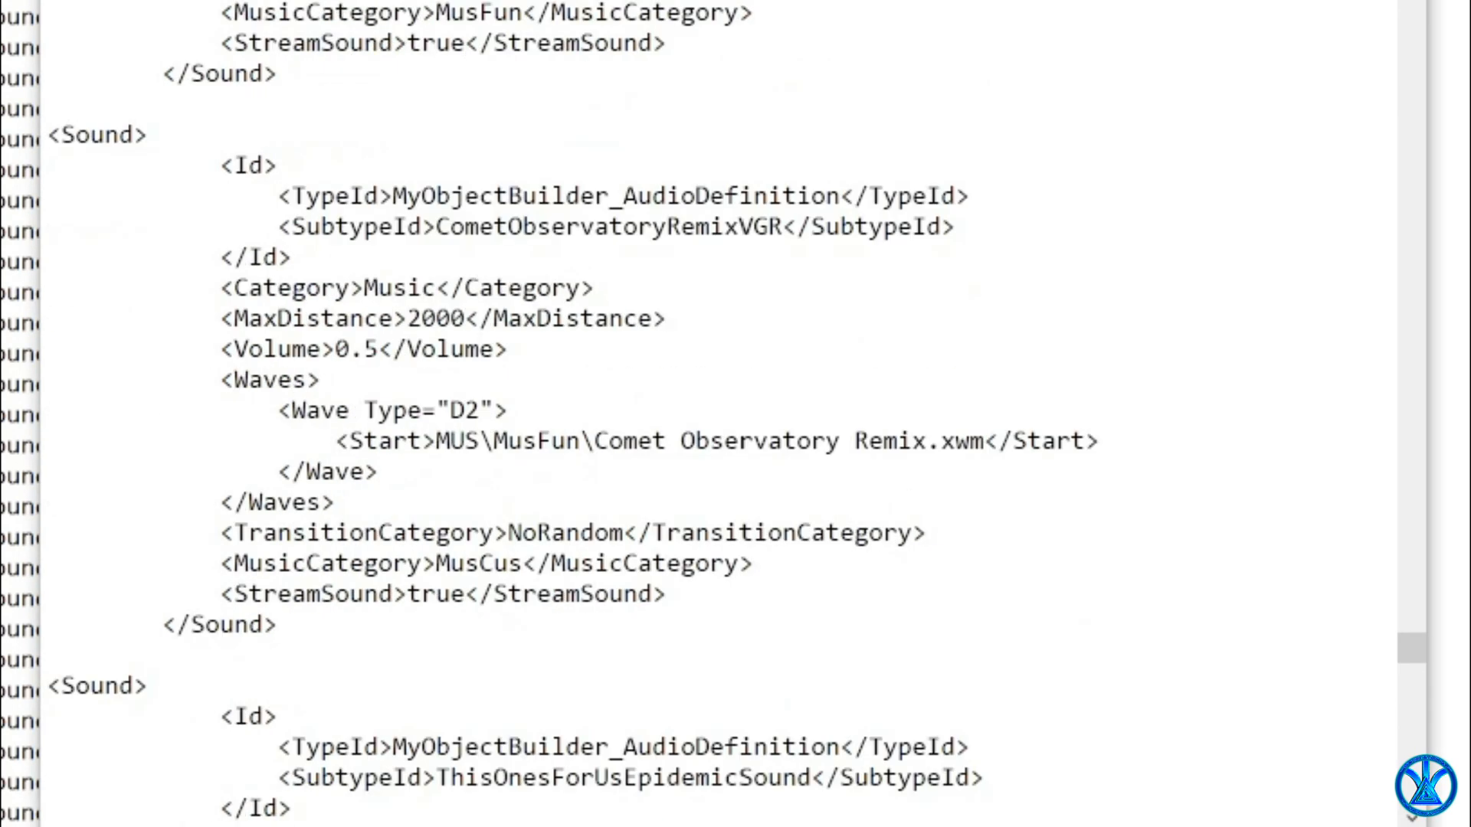
{"action": "double_click", "coordinate": [610, 227]}
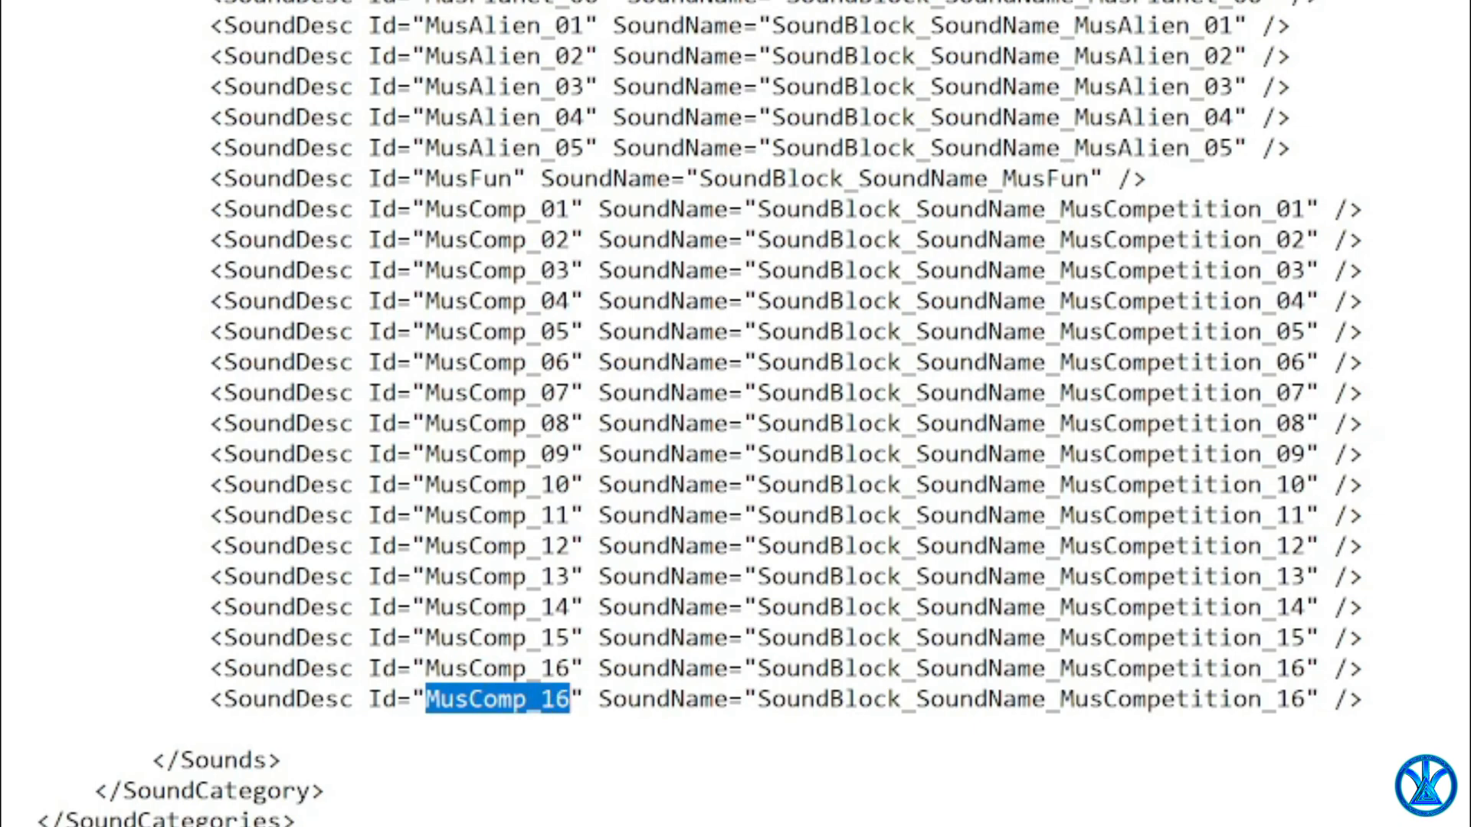
{"action": "type", "text": "CometObservatoryRemixVGR"}
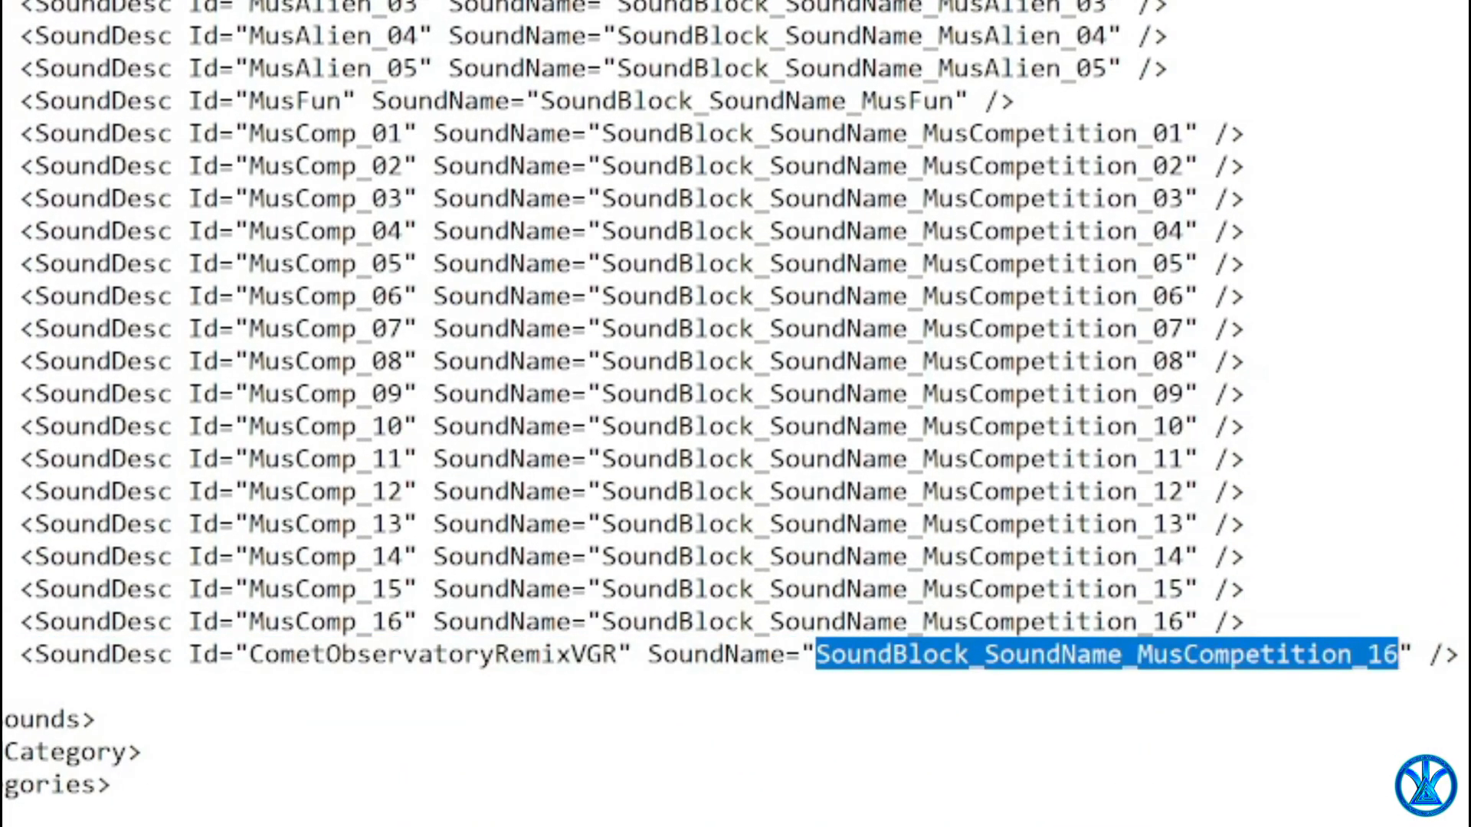
{"action": "type", "text": "Comet Observatory Remix"}
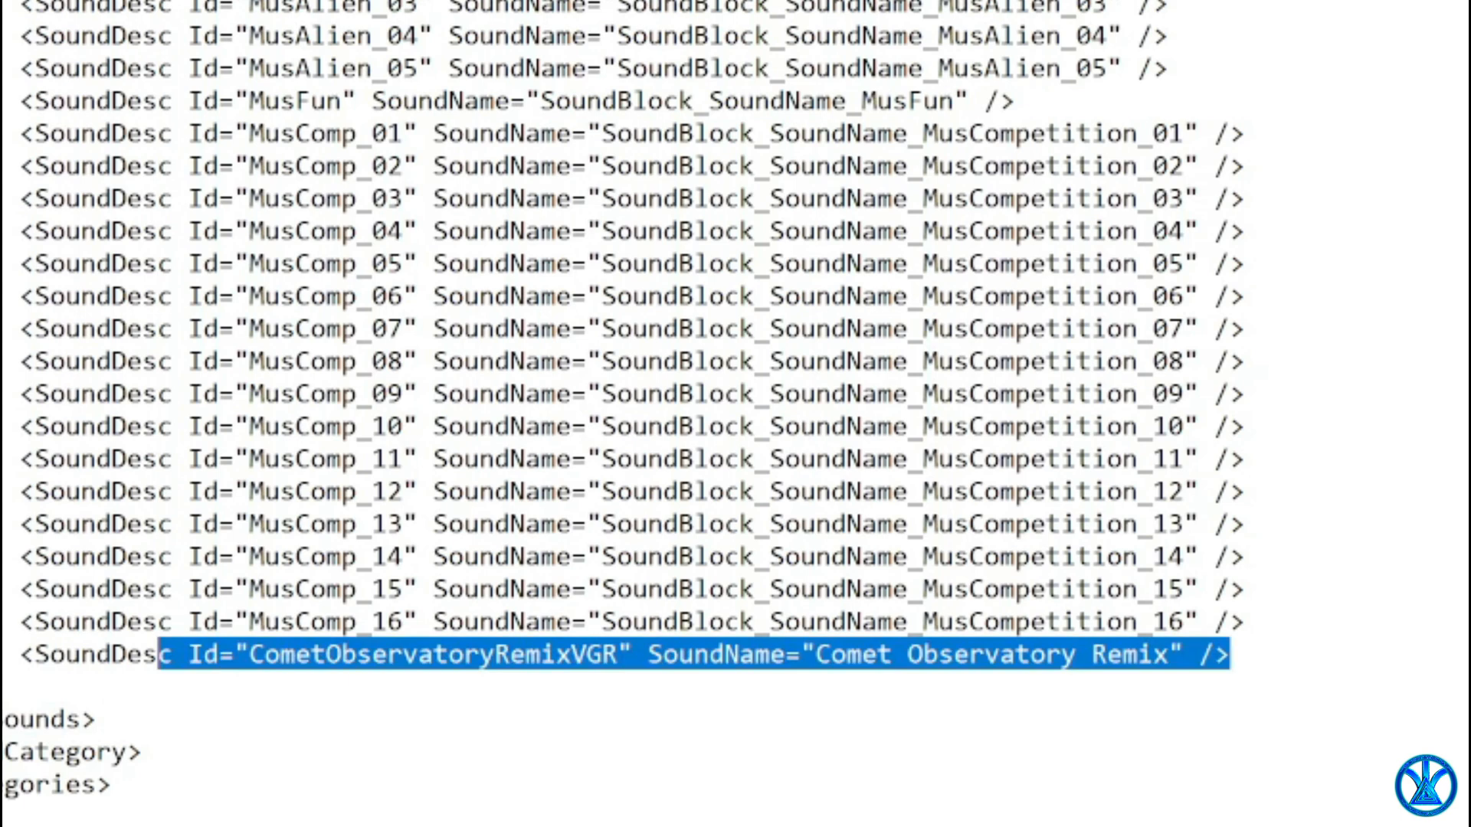
{"action": "left_click", "coordinate": [85, 654]}
{"action": "type", "text": "<SoundDesc Id=\"ThisOnesForUsEpidemicSound\" SoundName=\"ES_This One's for Us\" />"}
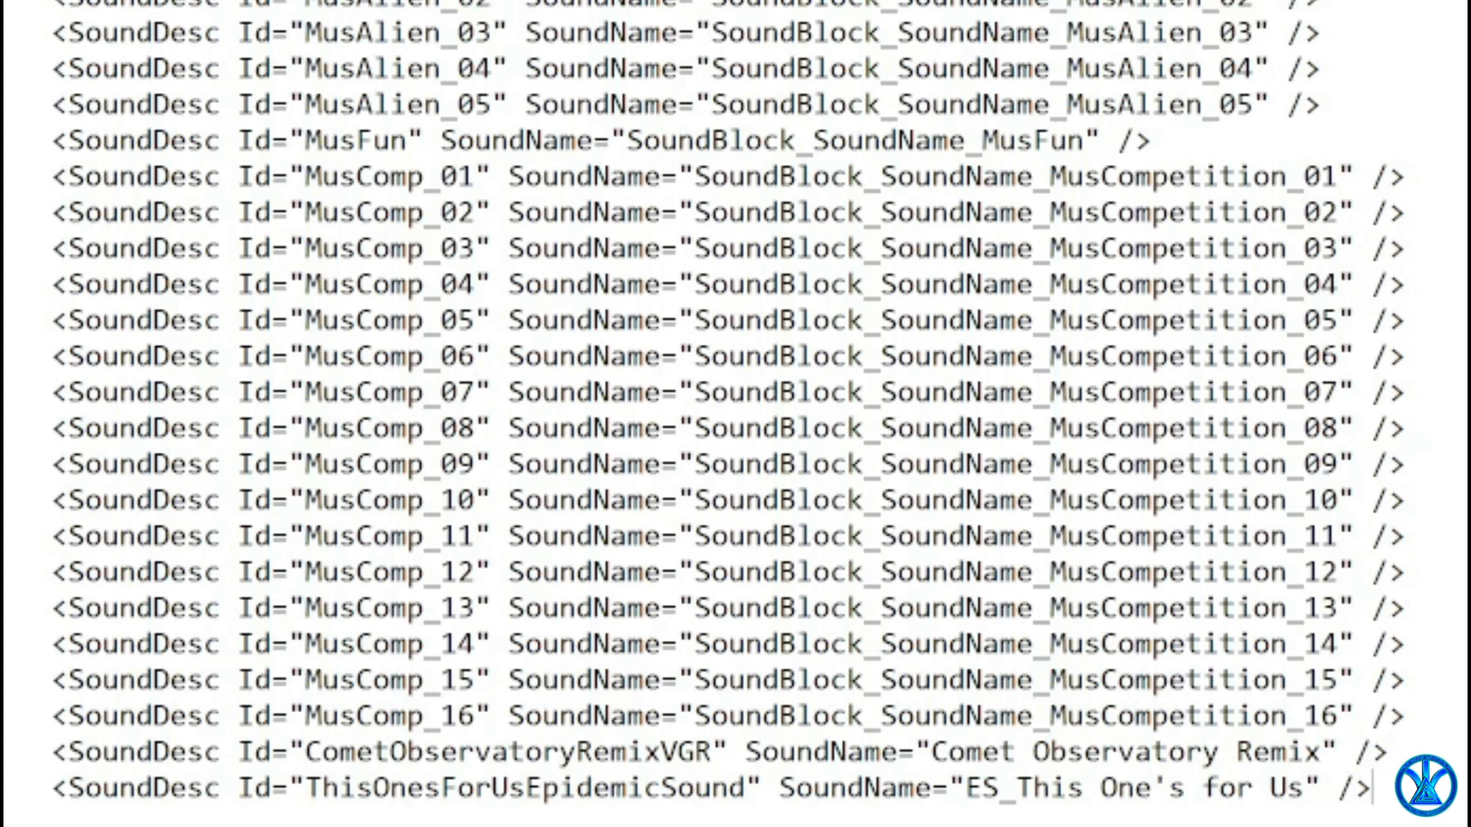
{"action": "double_click", "coordinate": [481, 787]}
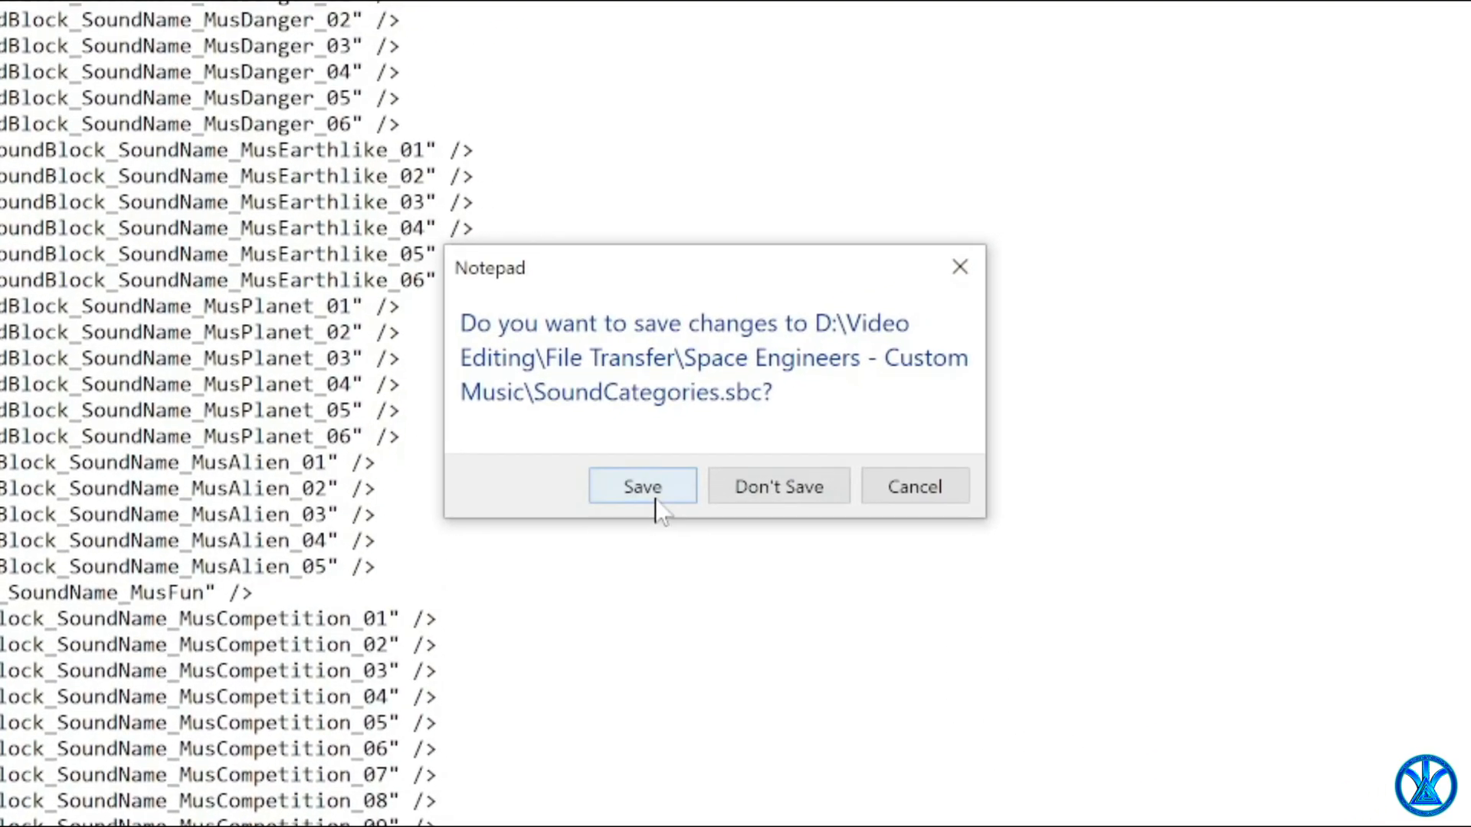
Save SoundCategories.sbc and paste the edited sbc files into SpaceEngineers\Content\Data.
{"action": "left_click", "coordinate": [642, 486]}
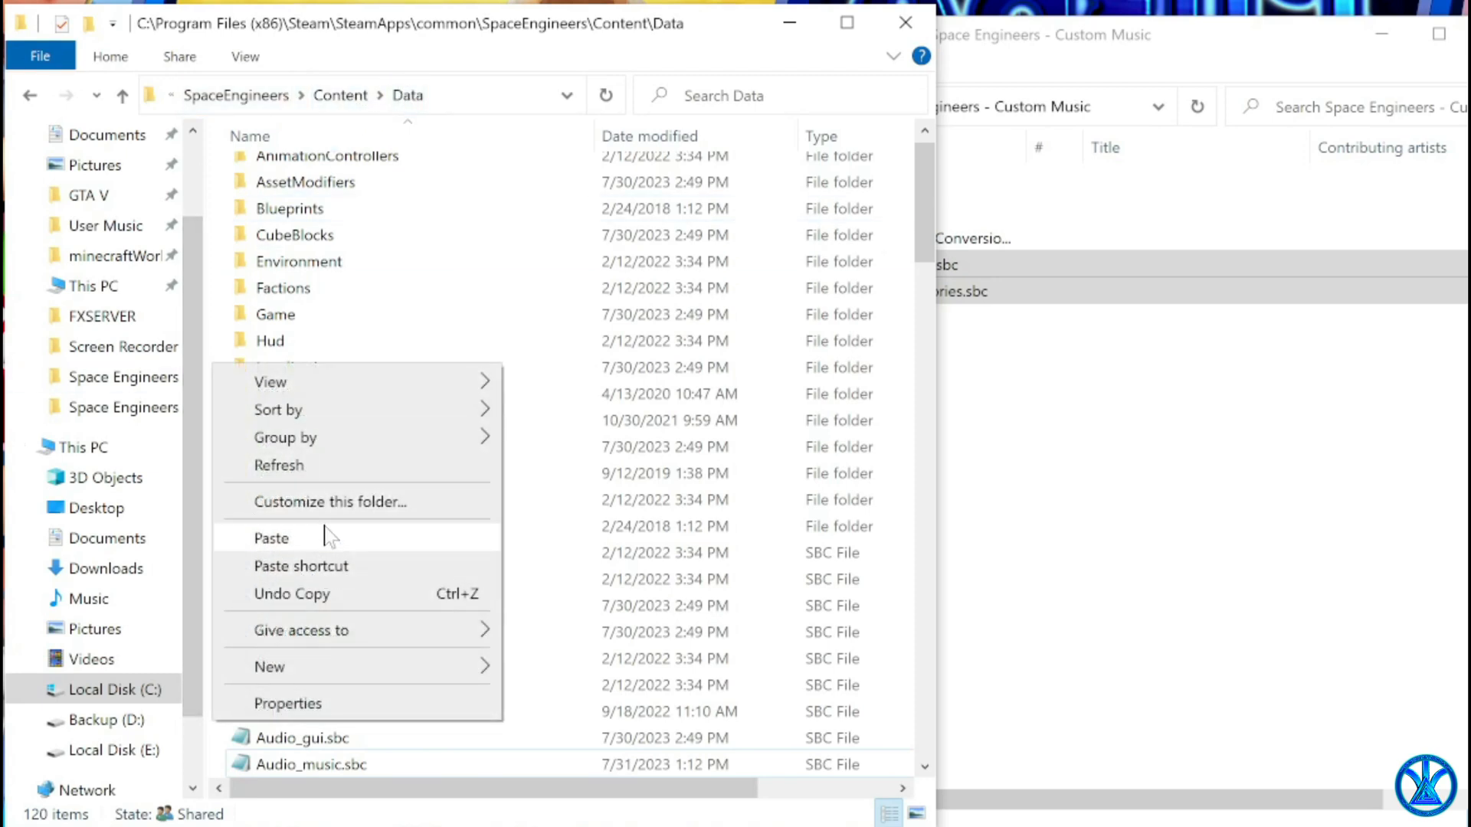
{"action": "left_click", "coordinate": [269, 538]}
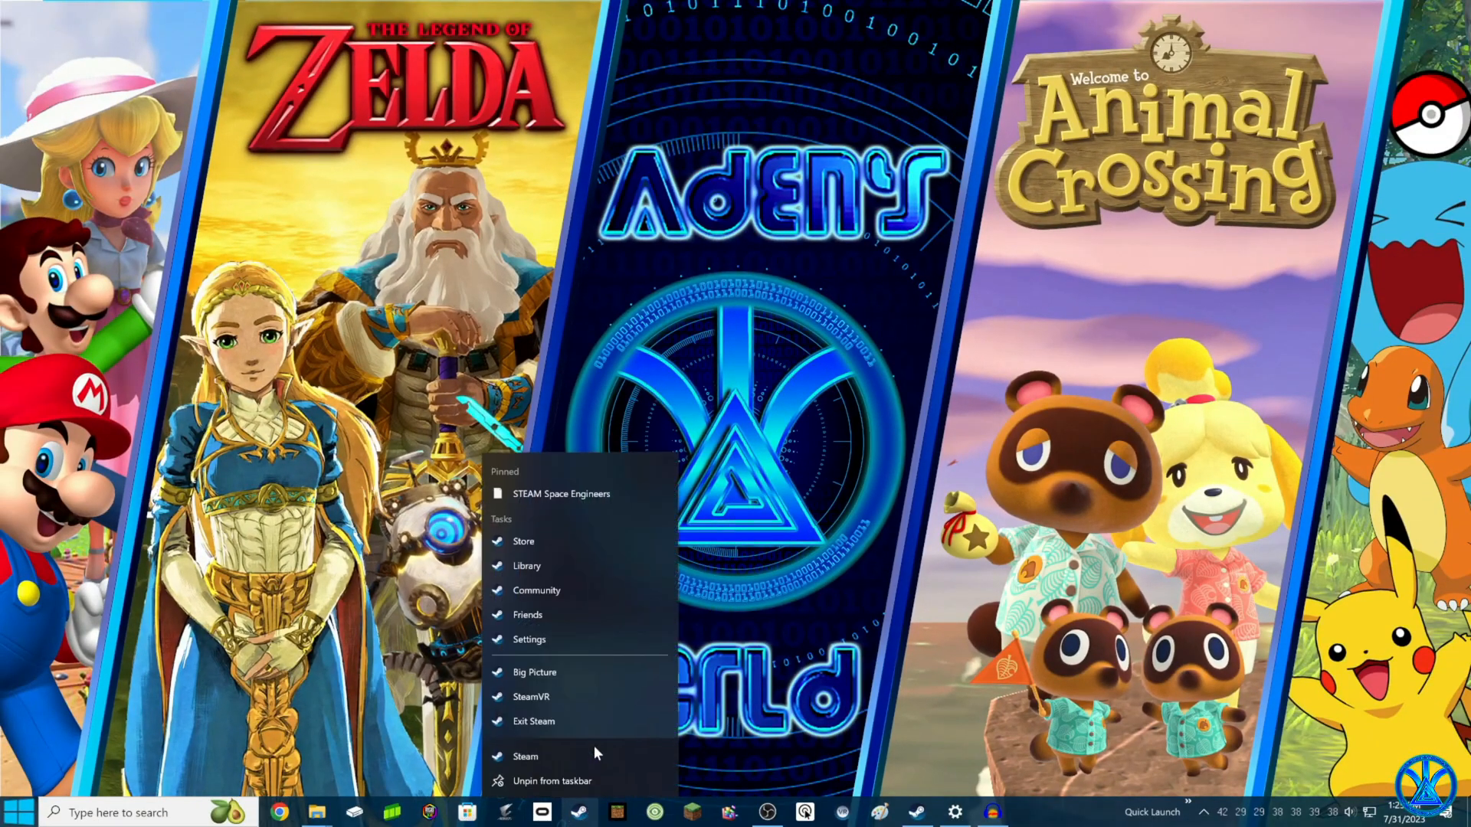
Launch Space Engineers from the Steam taskbar jump list.
{"action": "left_click", "coordinate": [559, 494]}
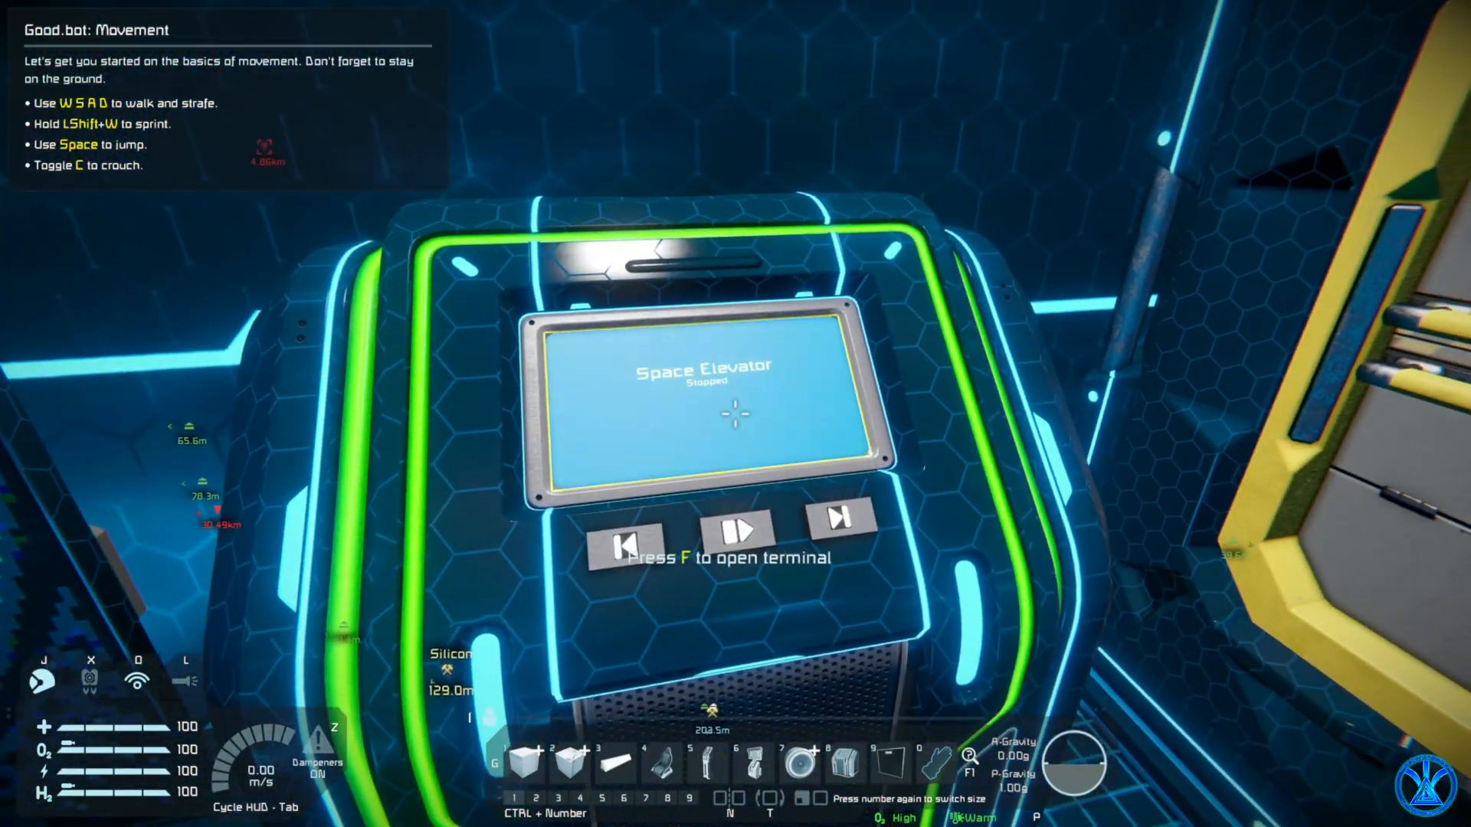
Remove Space Elevator and Space Engineers Main Theme from the jukebox's selected sounds.
{"action": "key", "text": "f"}
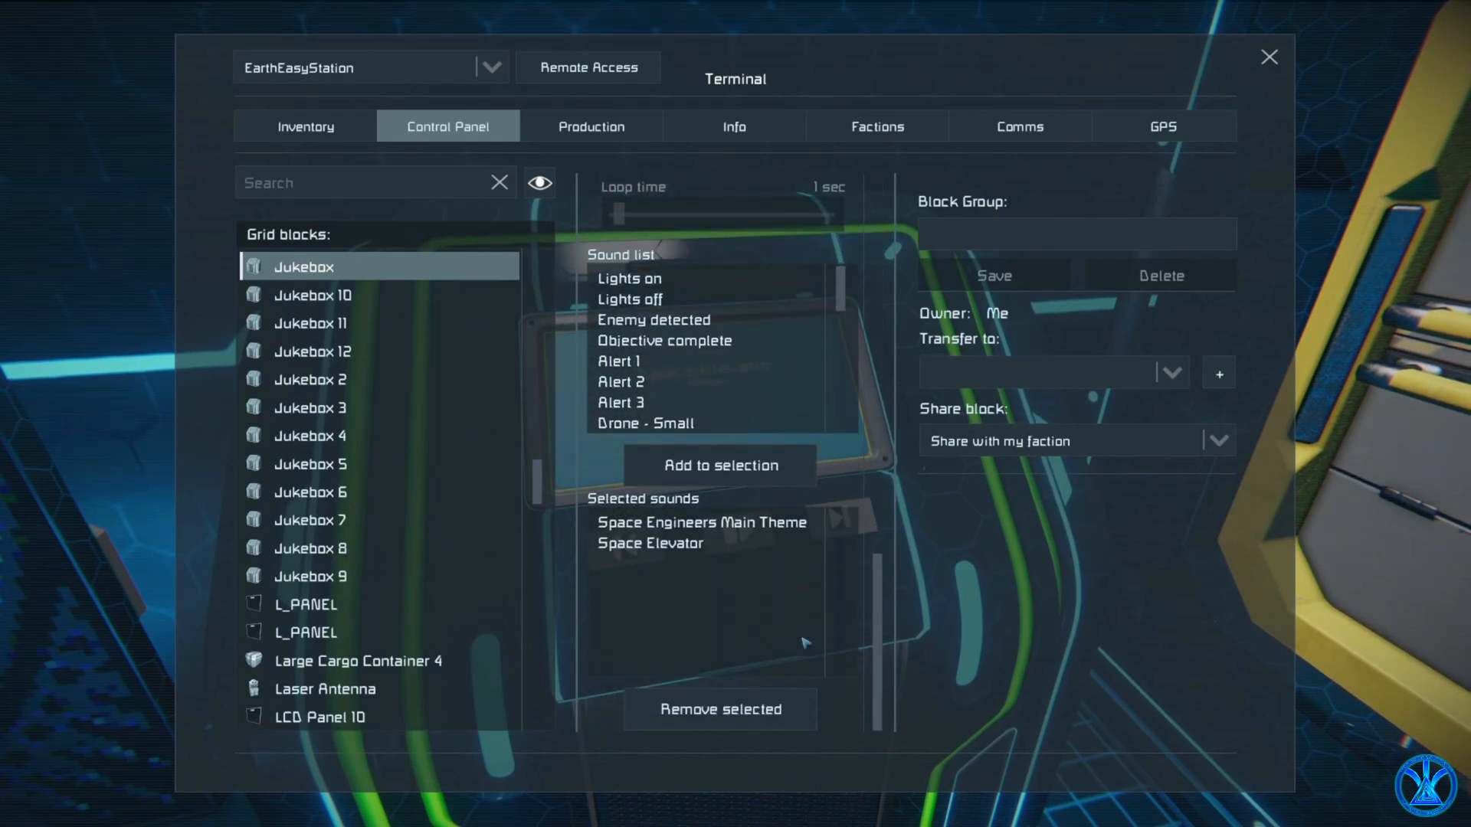
{"action": "scroll", "scroll_direction": "down", "scroll_amount": 3}
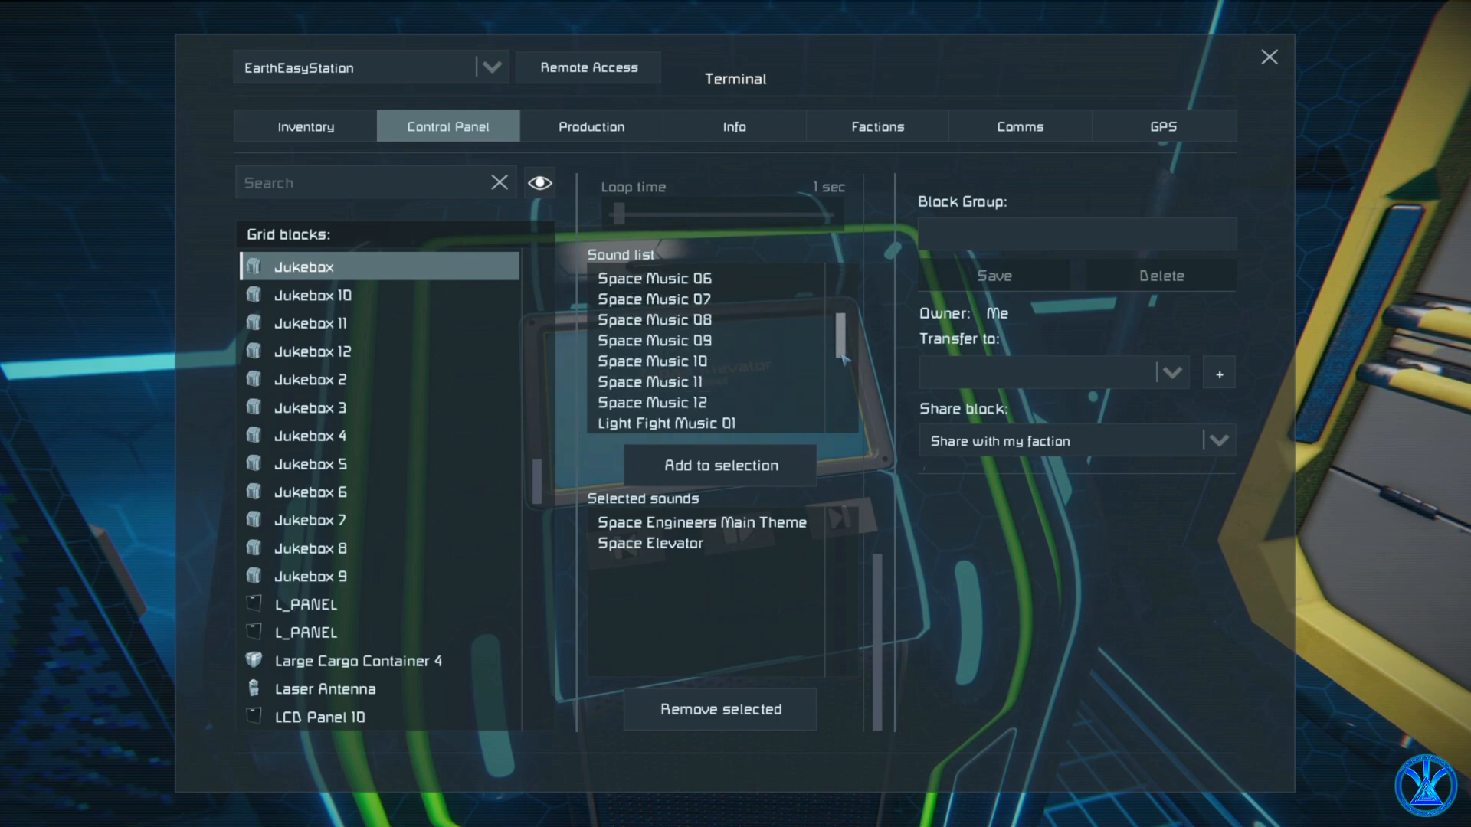
{"action": "scroll", "scroll_direction": "down", "scroll_amount": 3}
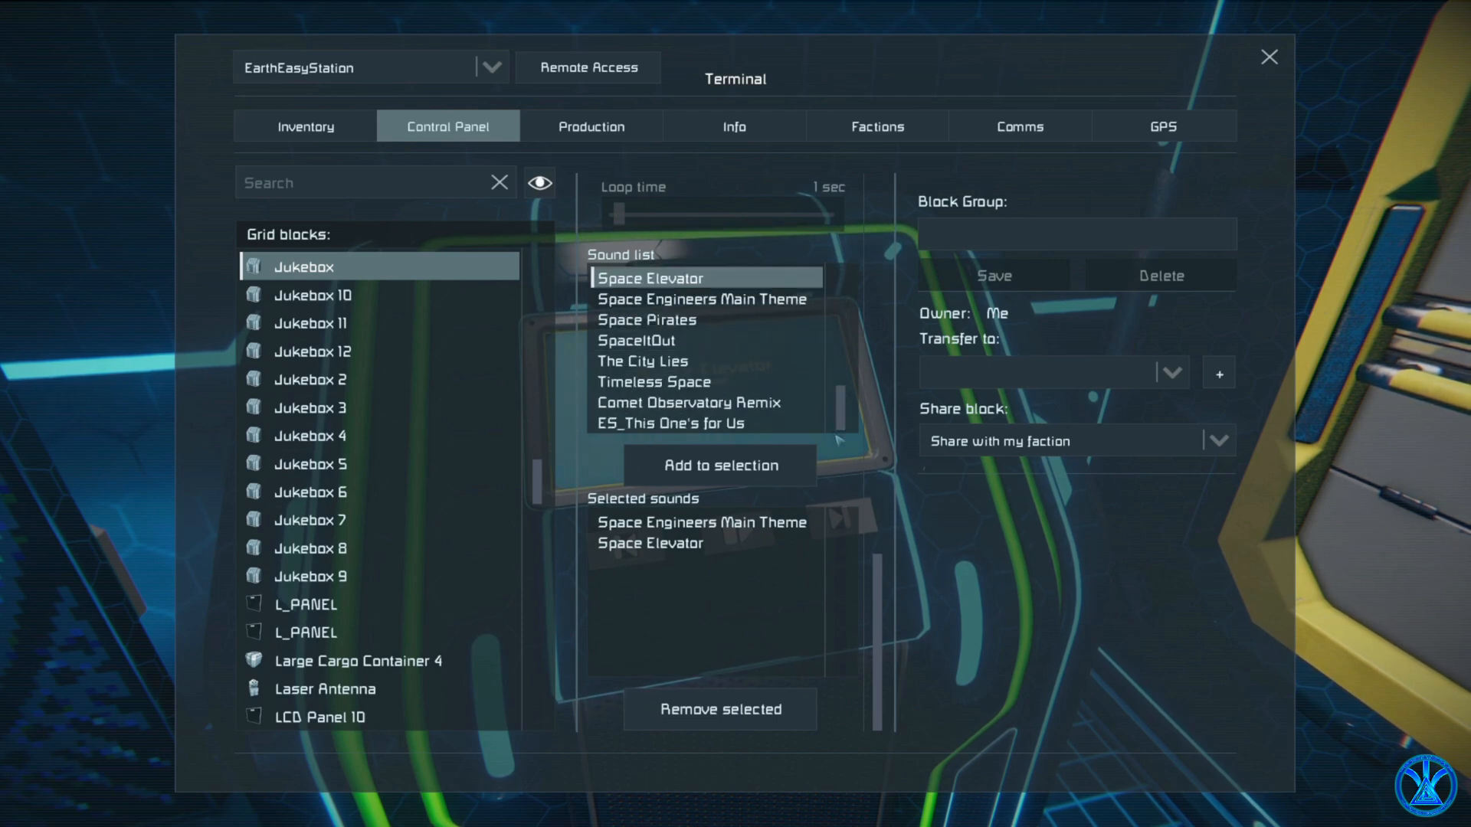
{"action": "left_click", "coordinate": [669, 422]}
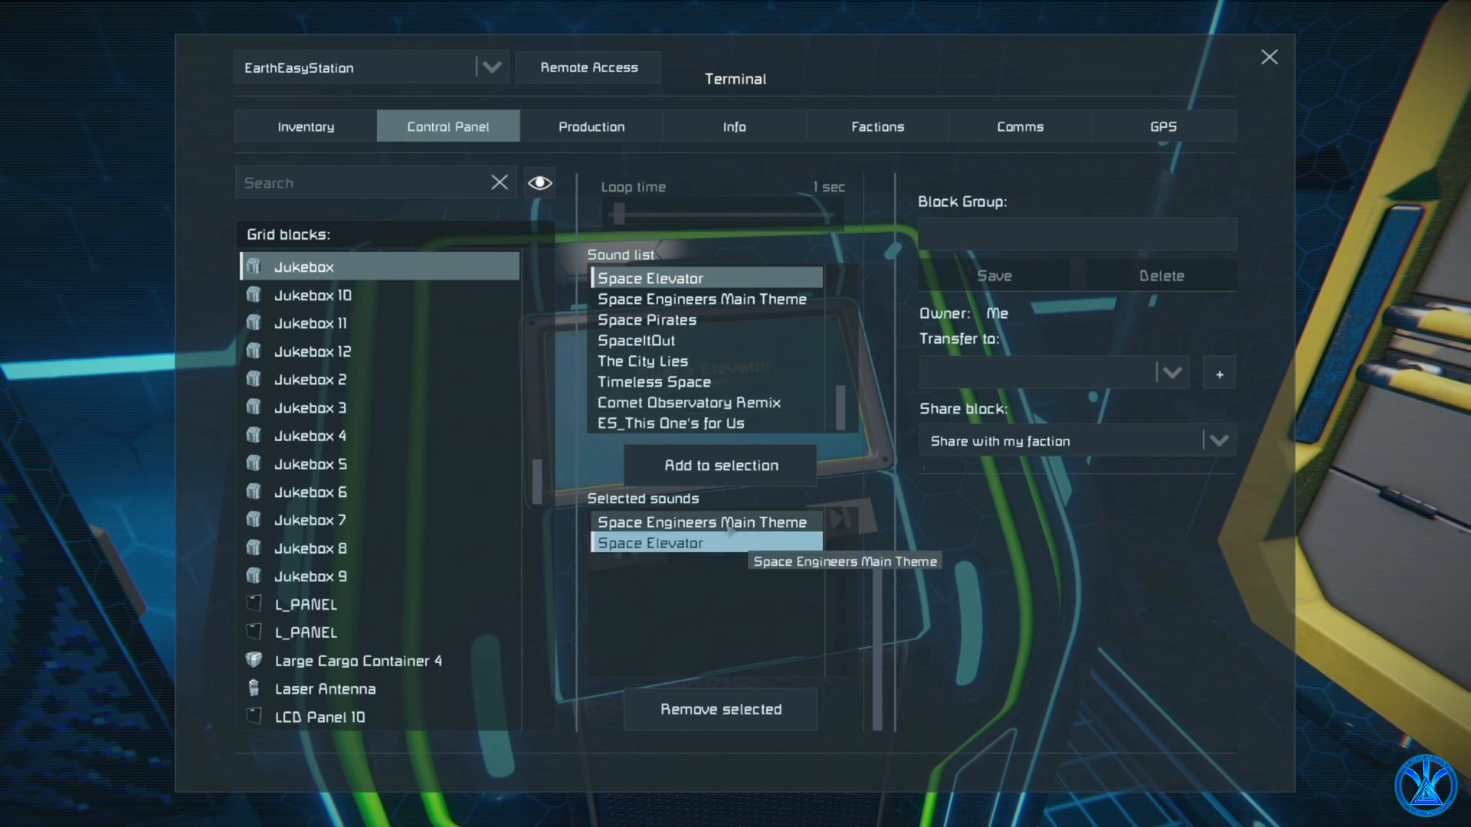
{"action": "left_click", "coordinate": [700, 521]}
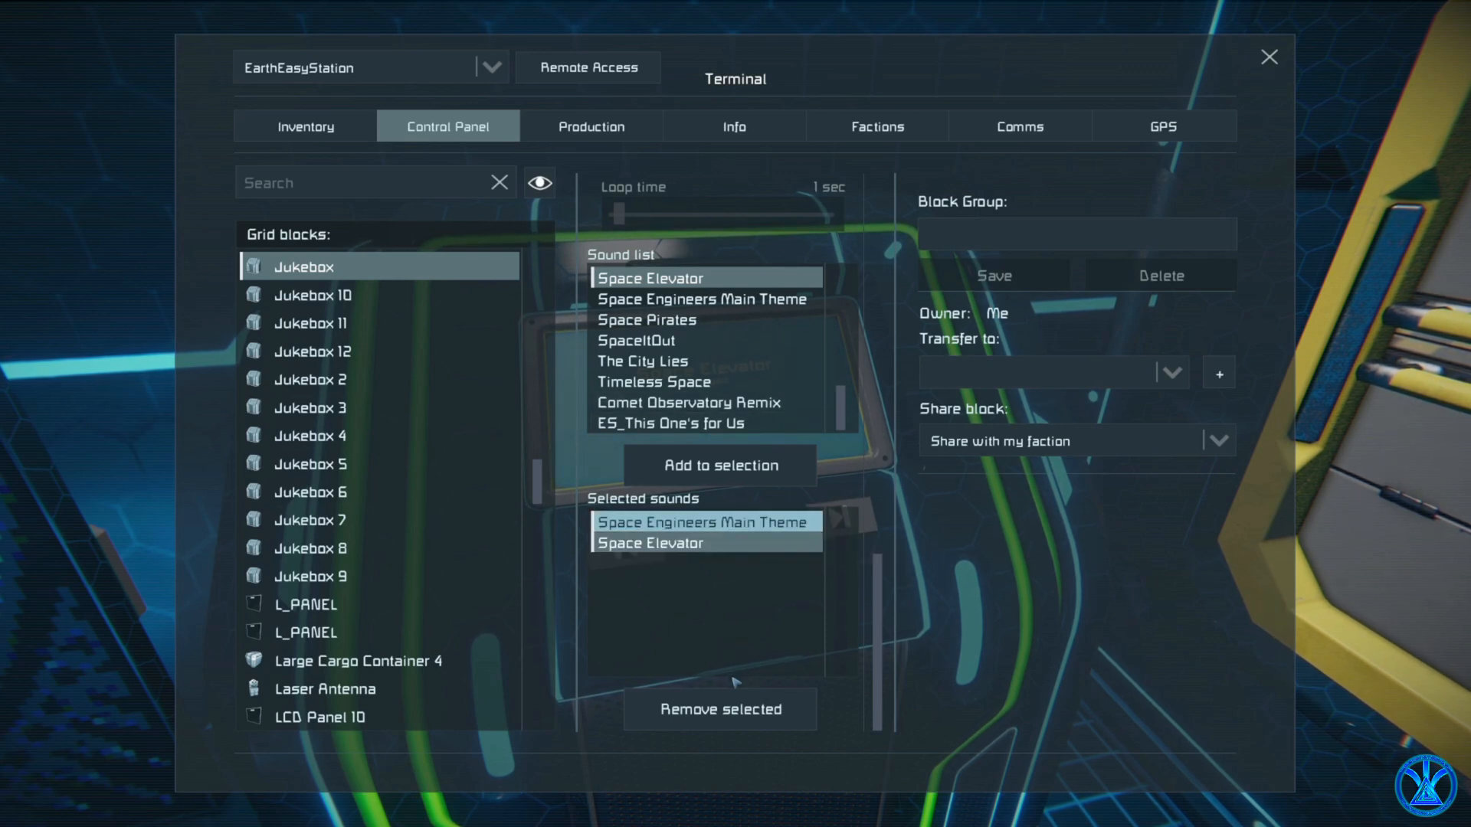
{"action": "left_click", "coordinate": [719, 707]}
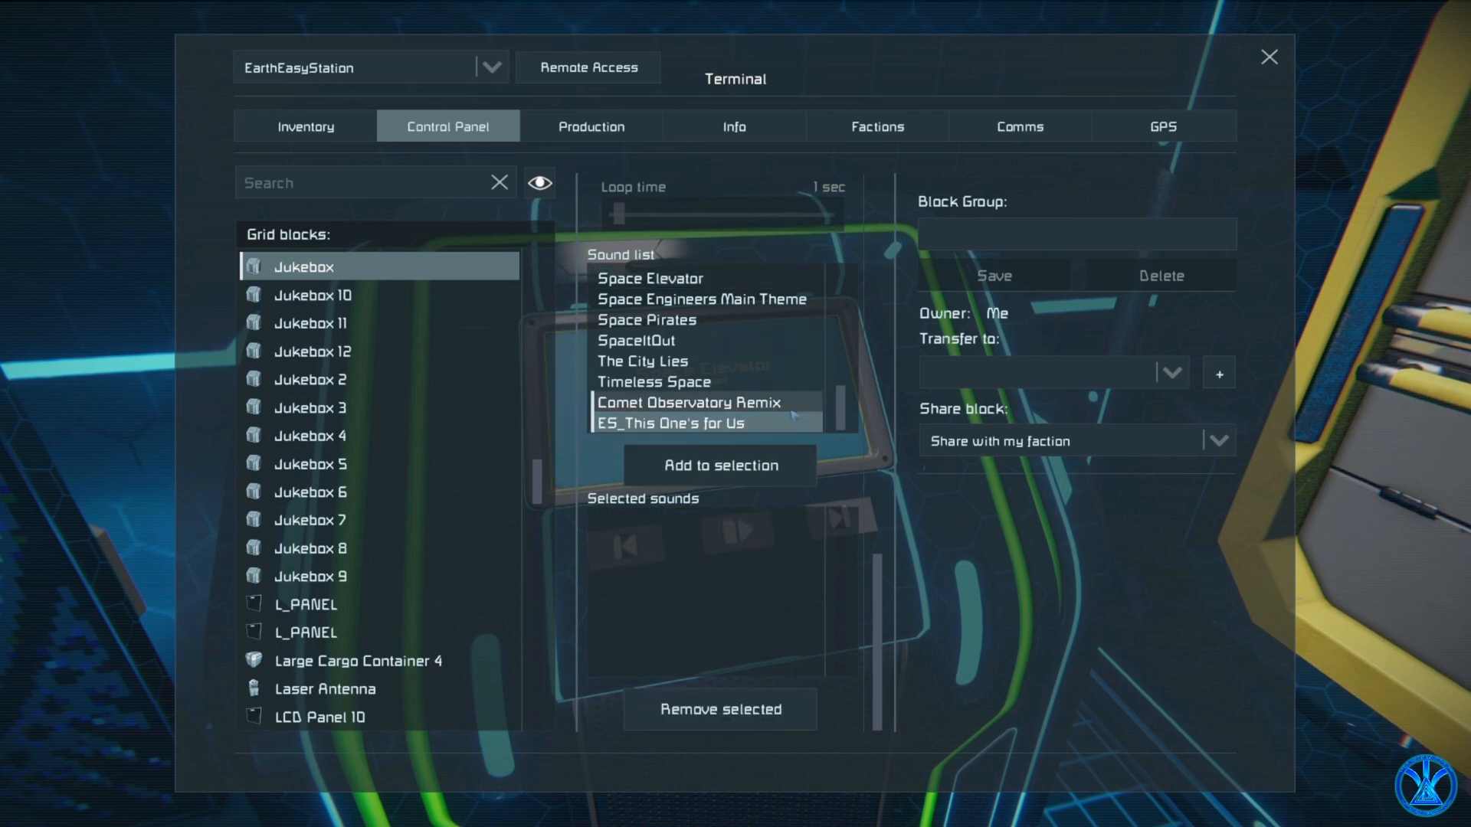
Add Comet Observatory Remix and ES_This One's for Us to the jukebox's selection.
{"action": "left_click", "coordinate": [691, 401]}
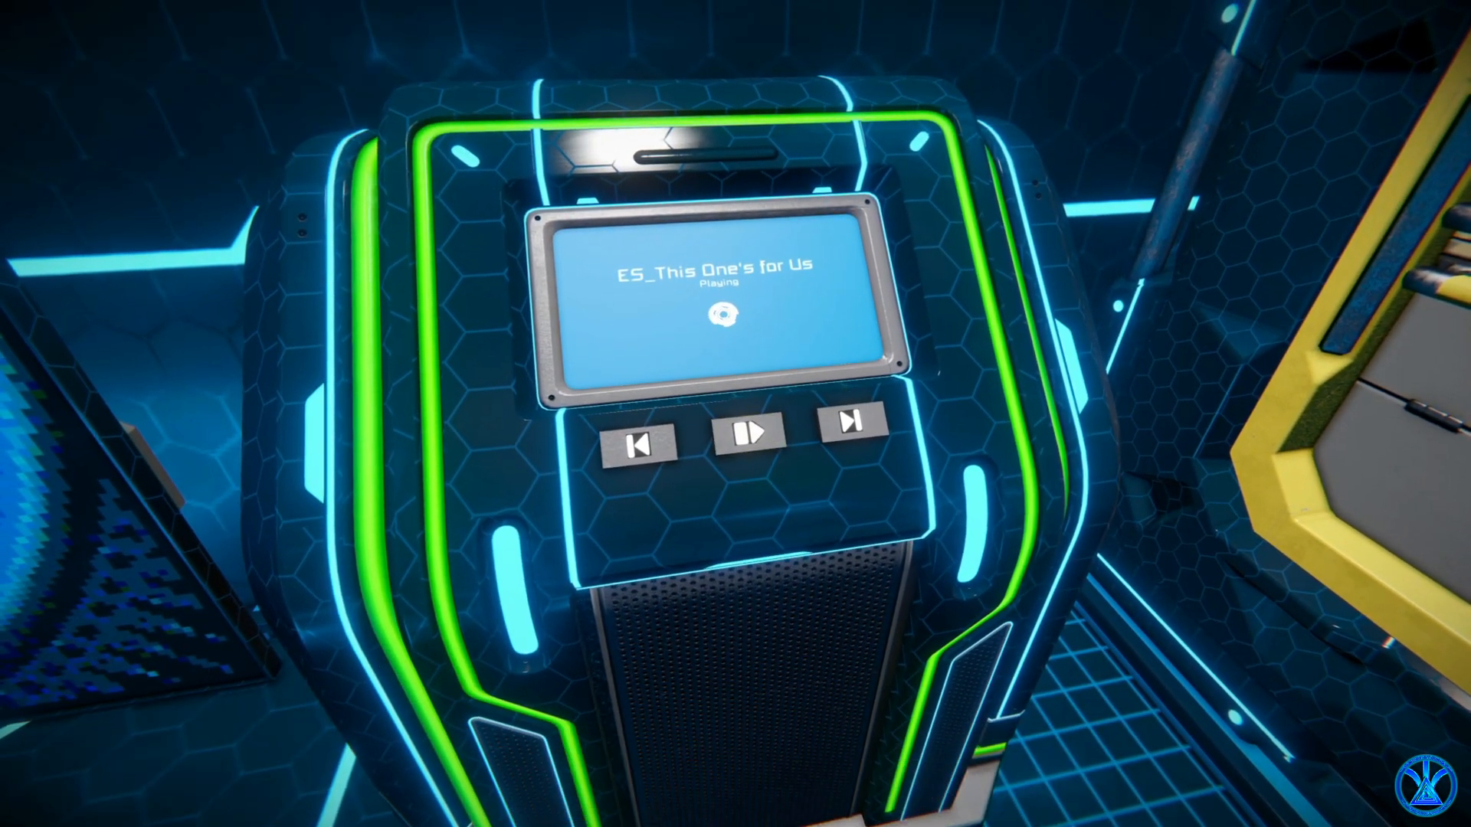
Skip the jukebox to the next track and play Comet Observatory Remix.
{"action": "left_click", "coordinate": [752, 429]}
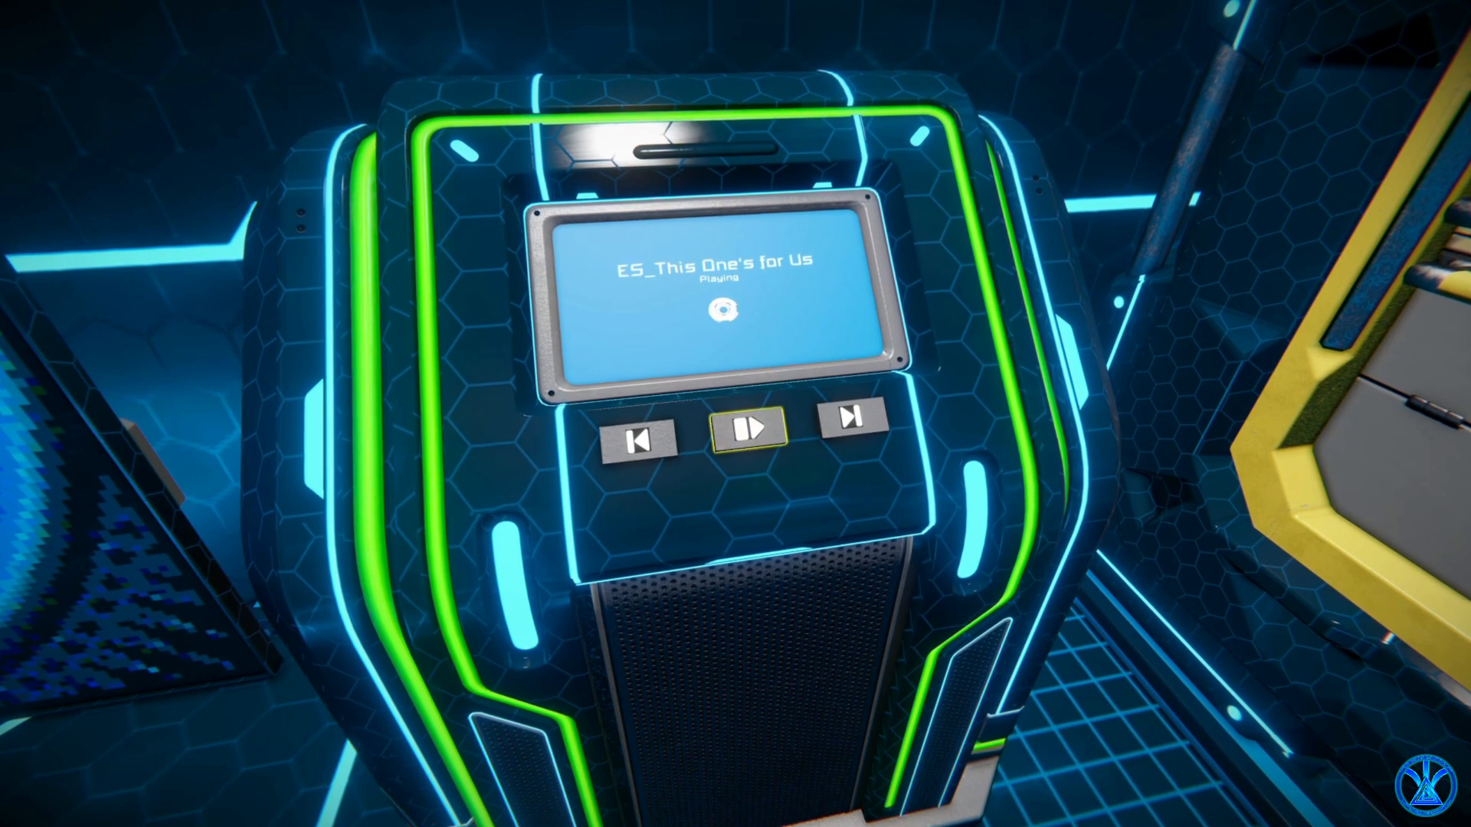
{"action": "left_click", "coordinate": [751, 430]}
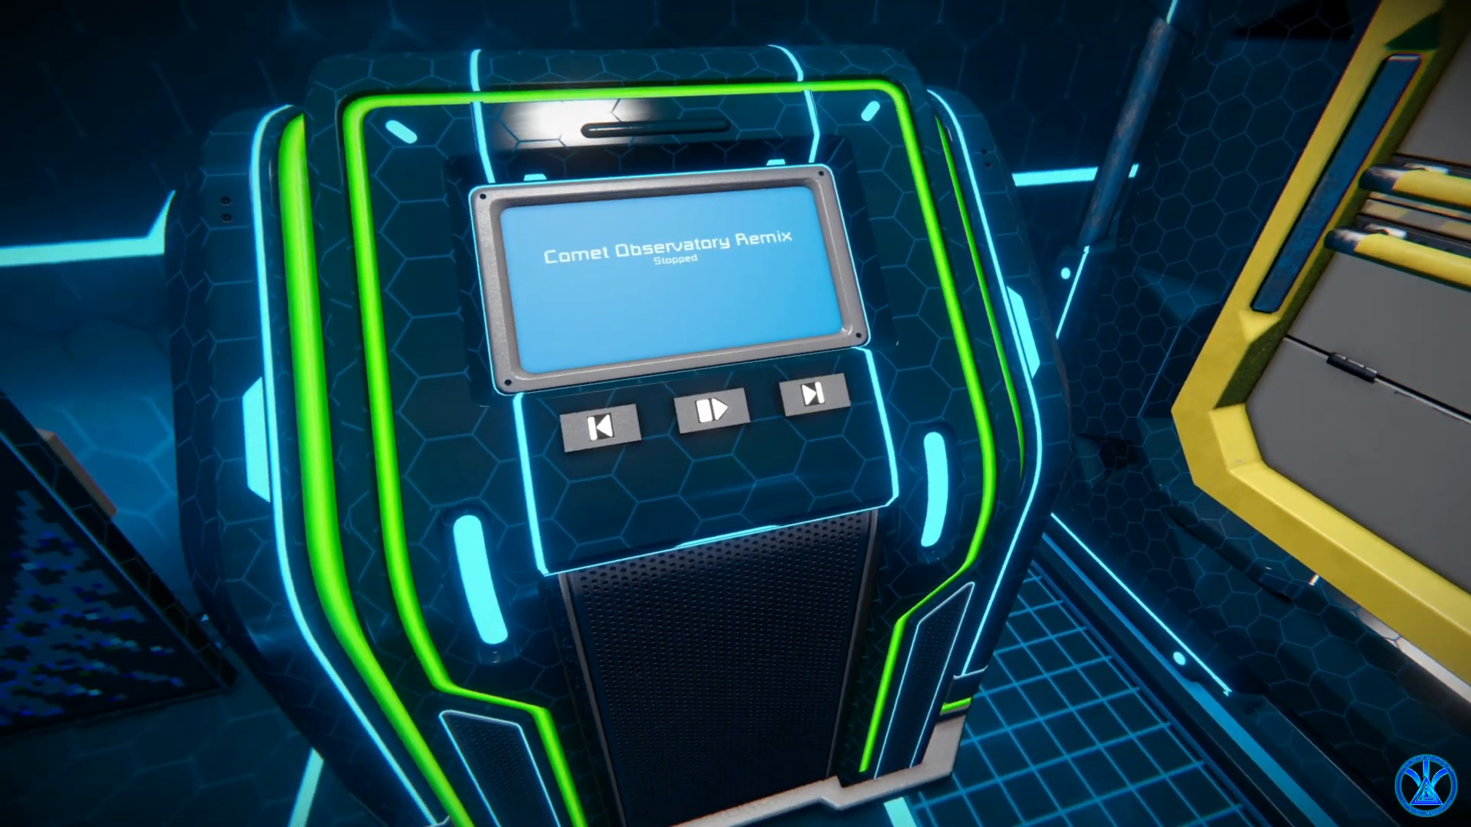
{"action": "left_click", "coordinate": [717, 419]}
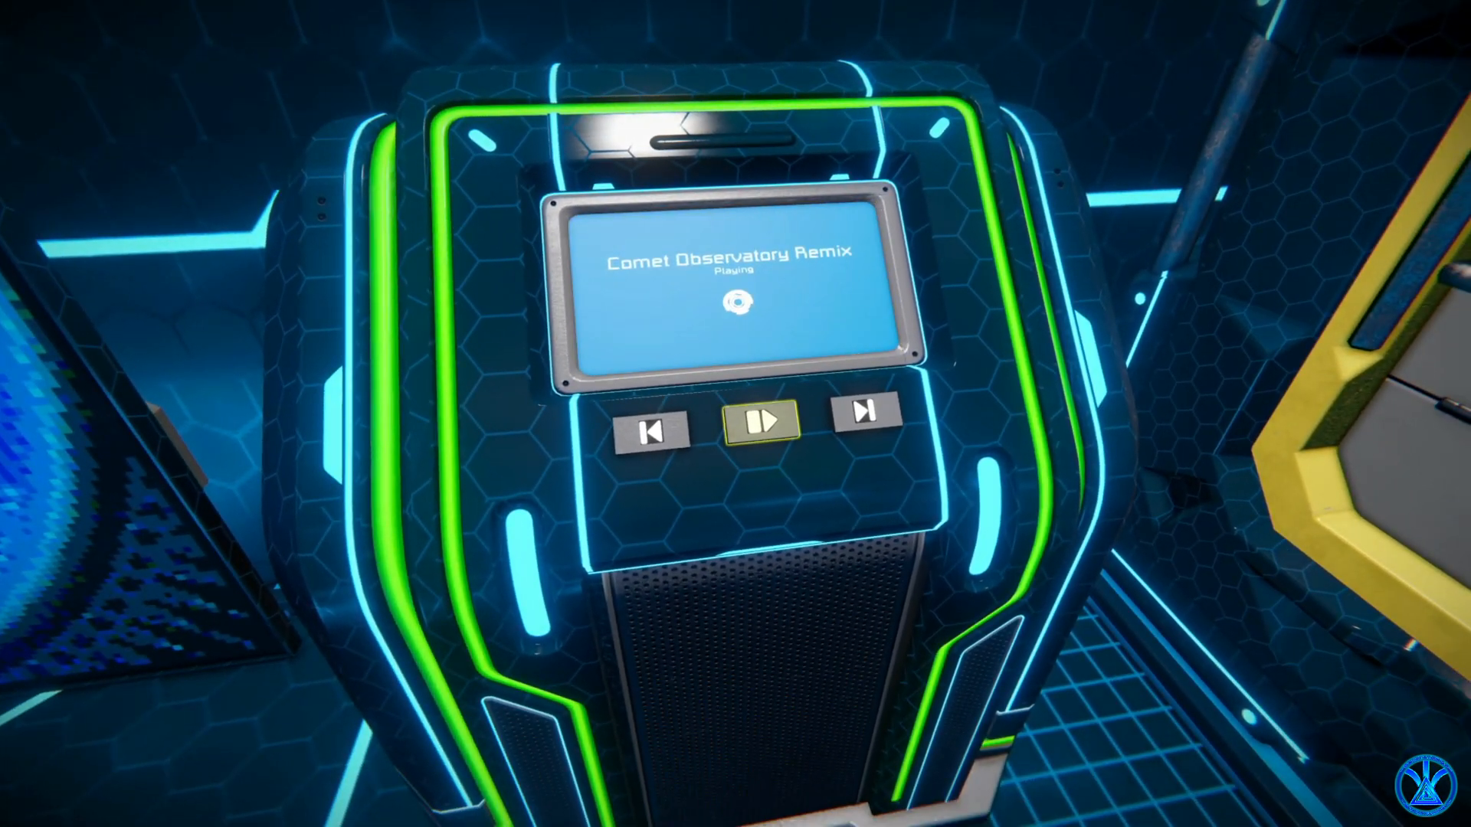